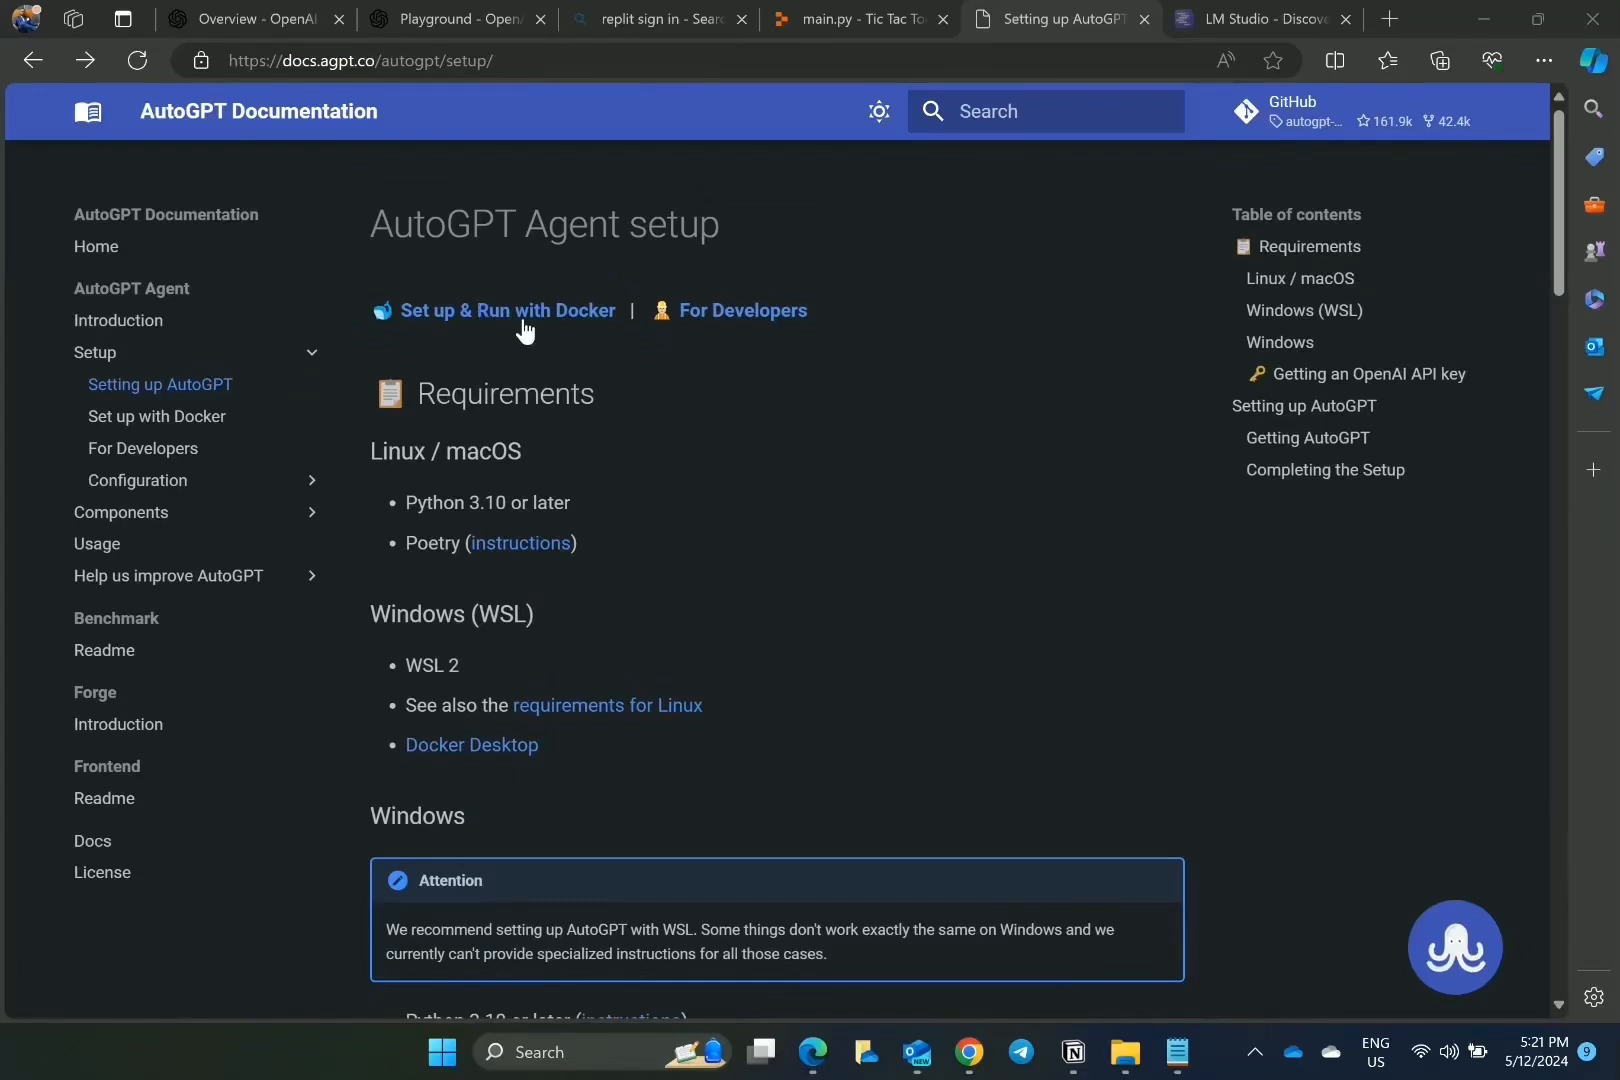
mouse_move(620, 355)
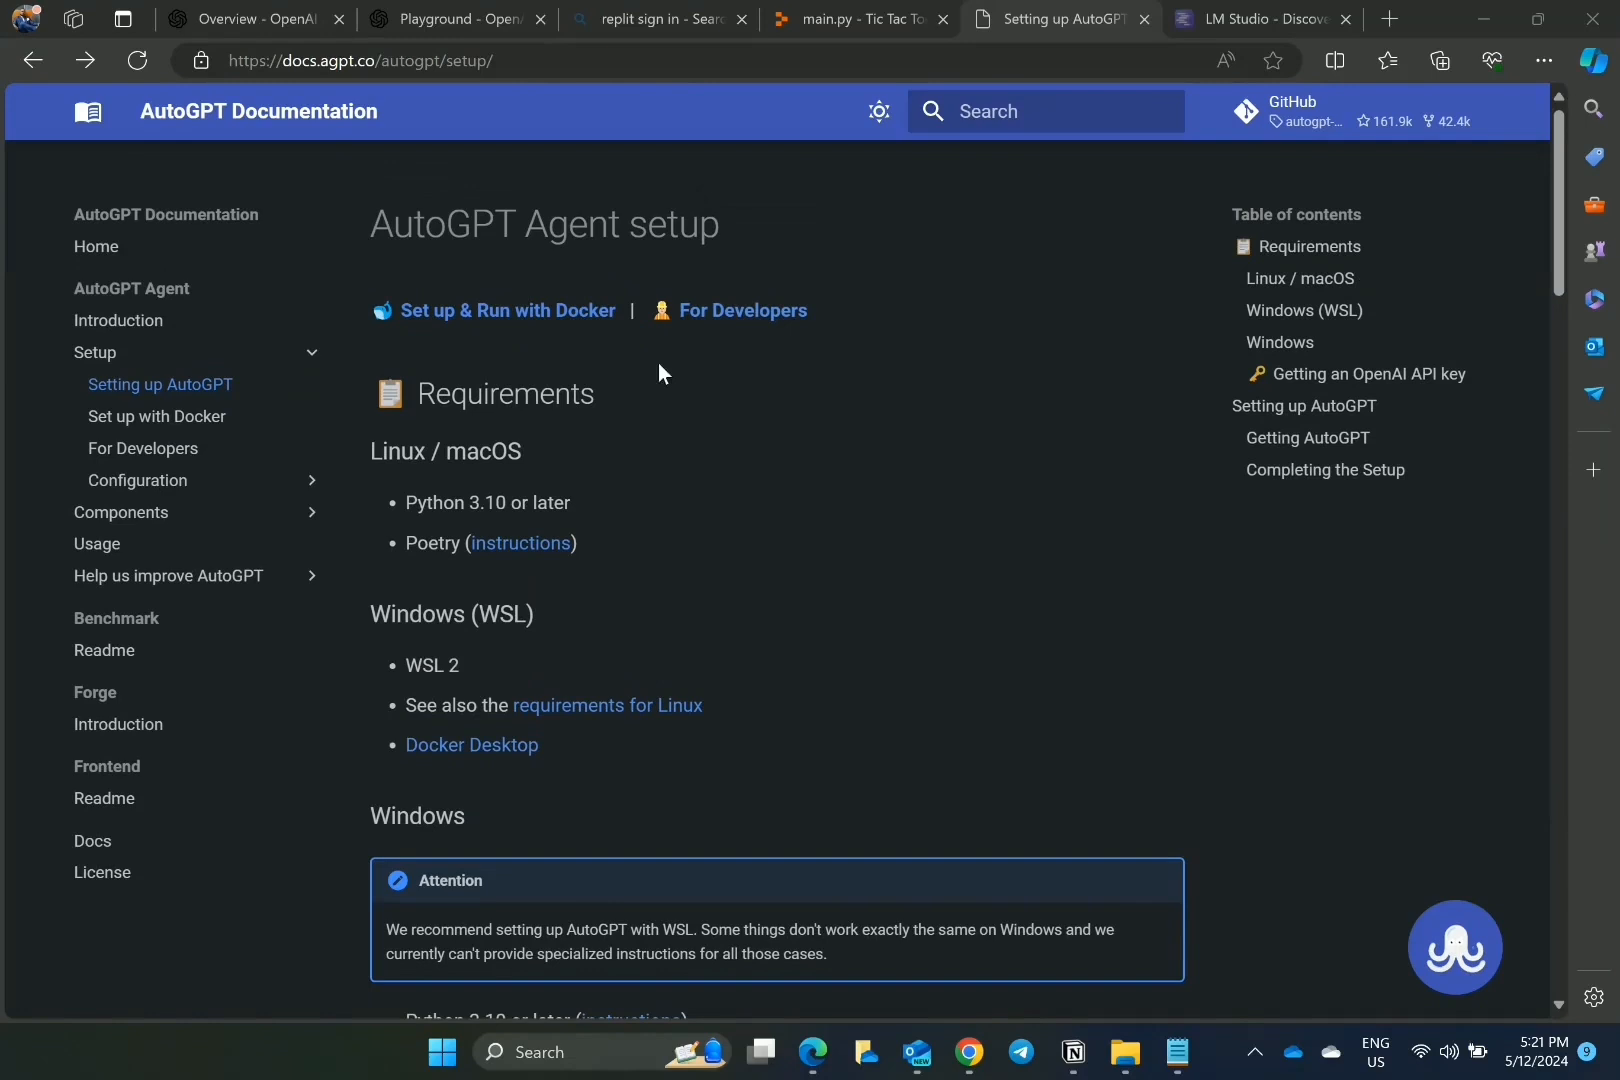
mouse_move(700, 417)
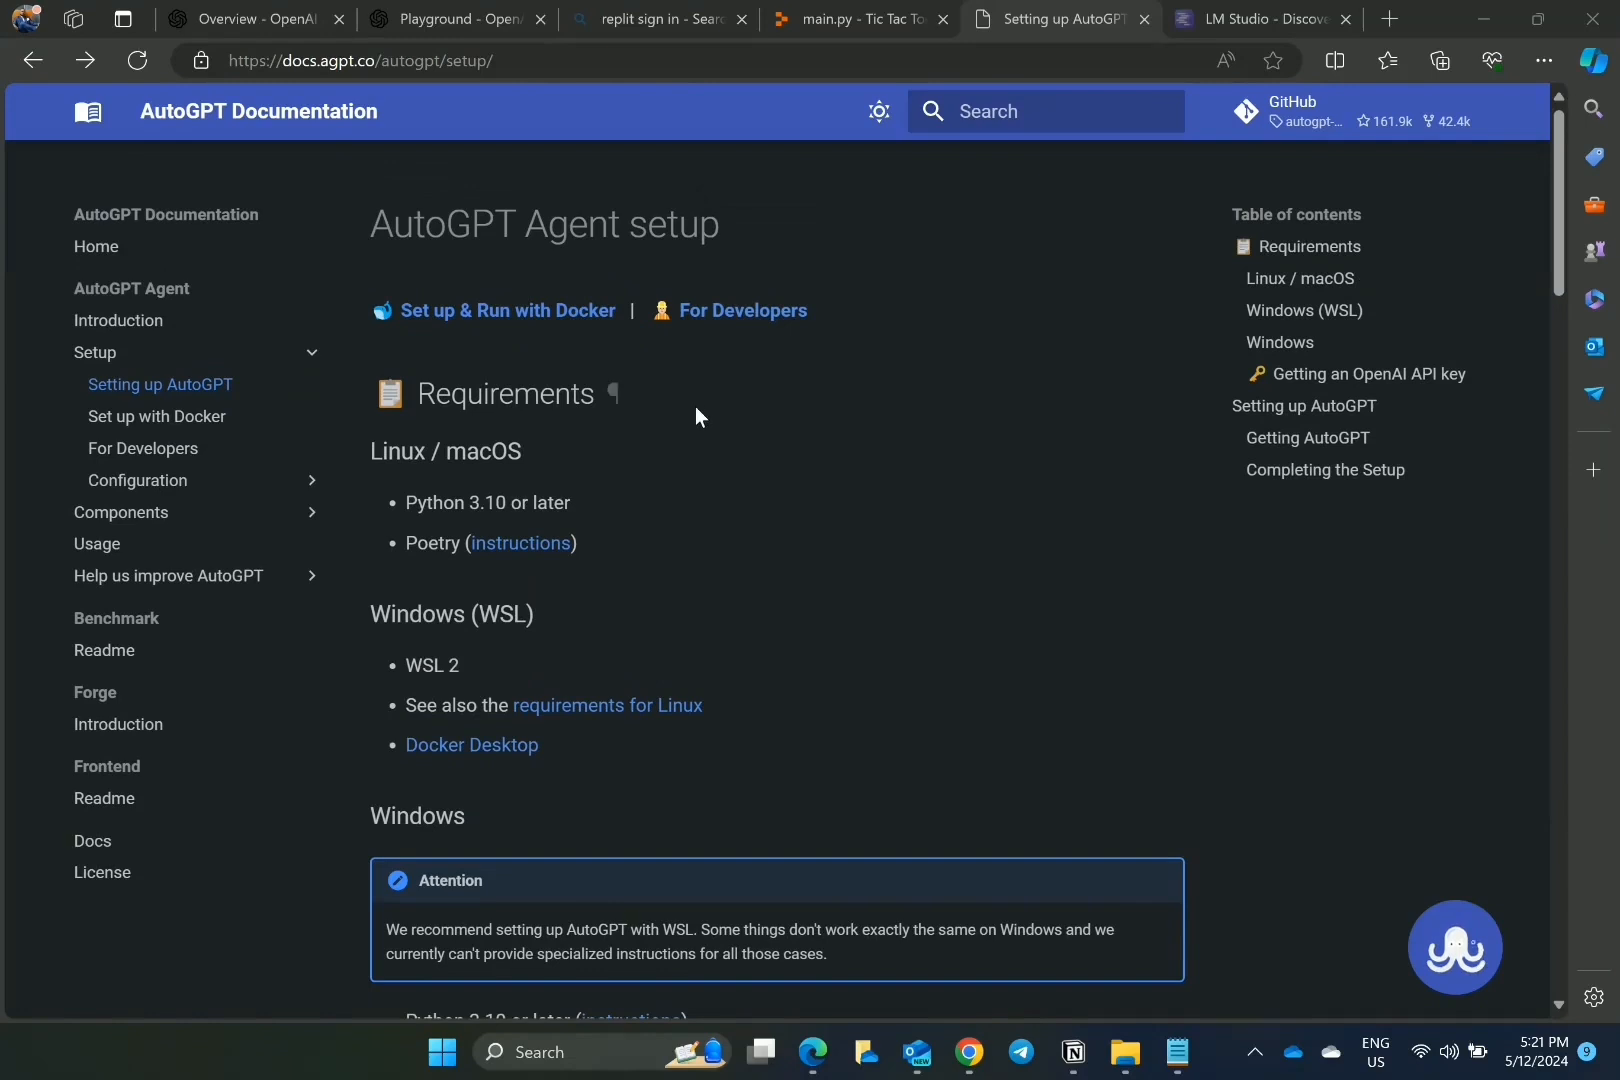
Step: Scroll the setup guide to Getting AutoGPT and open the GitHub project link in a new tab
scroll(down, 3)
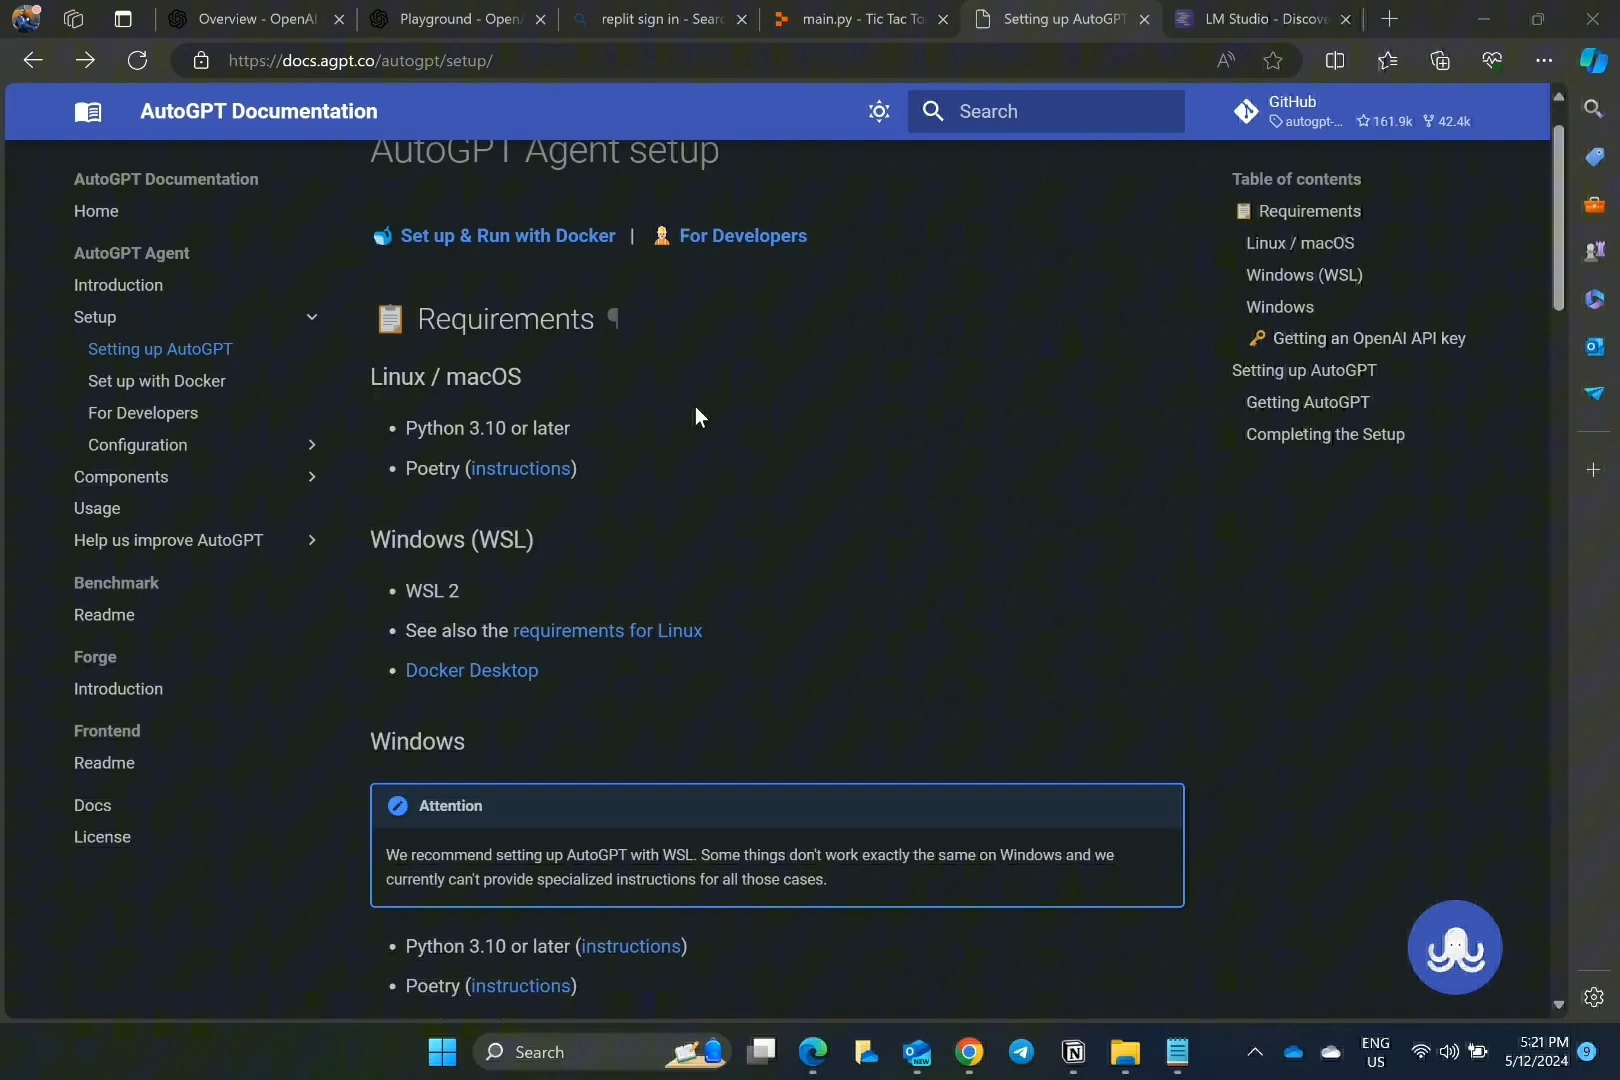
scroll(down, 3)
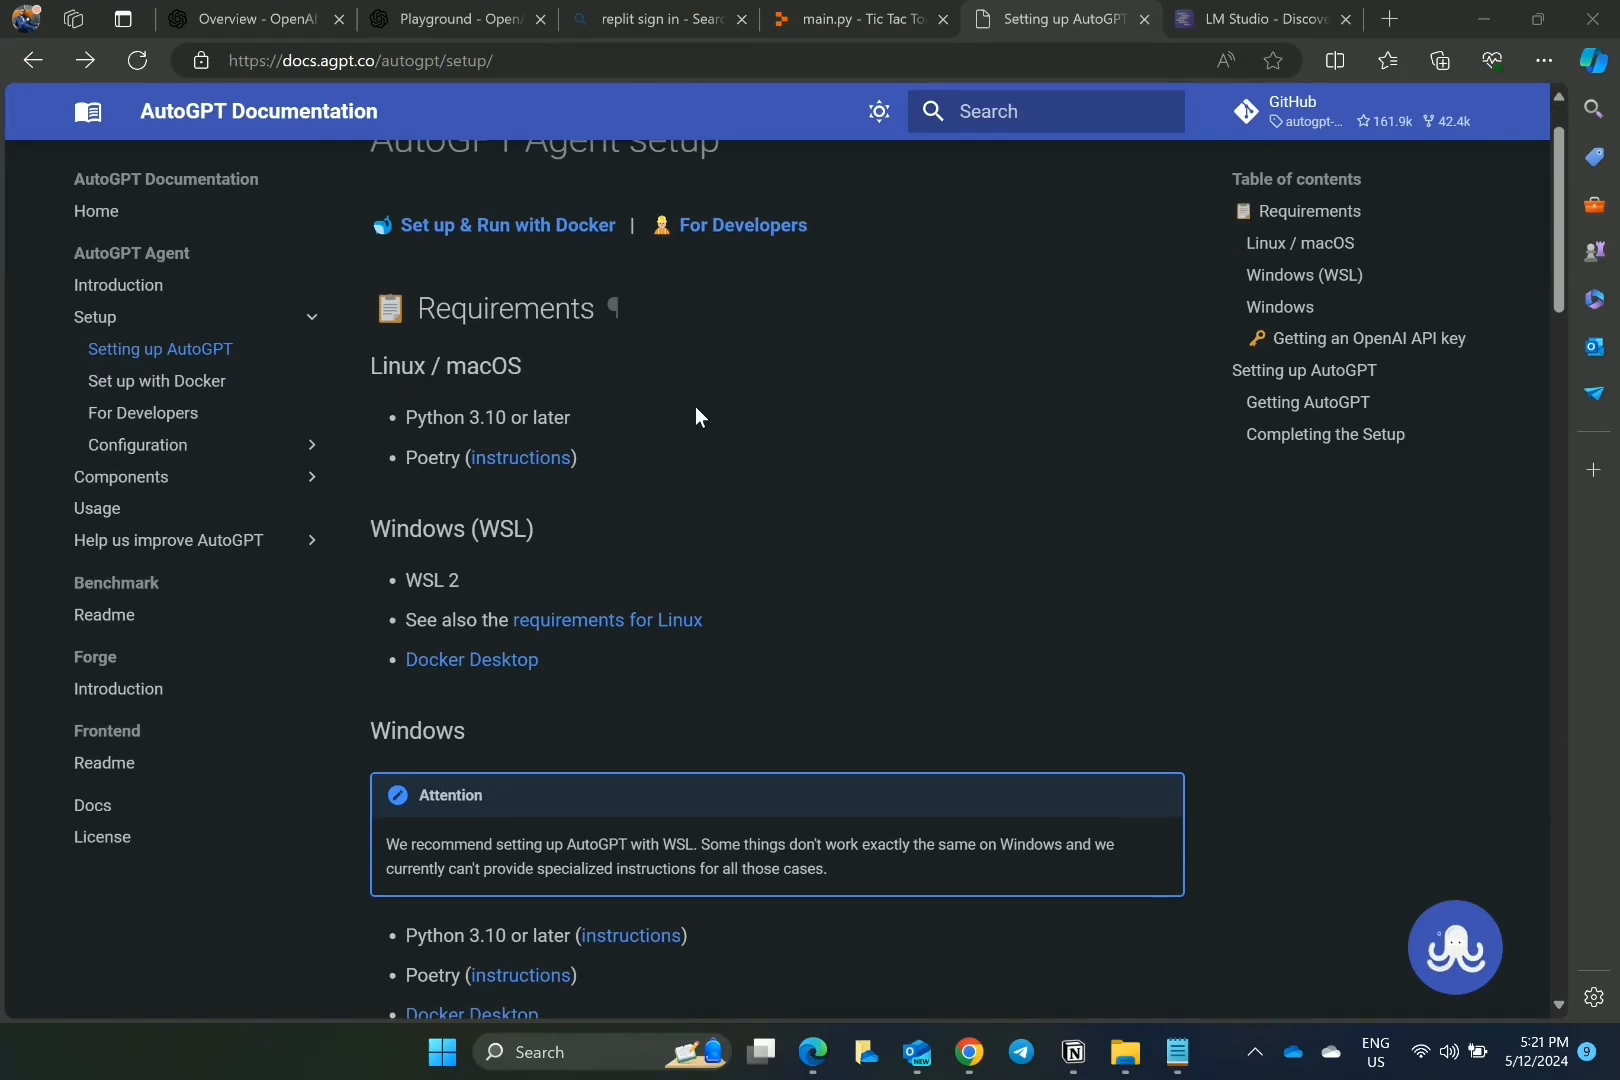
scroll(down, 3)
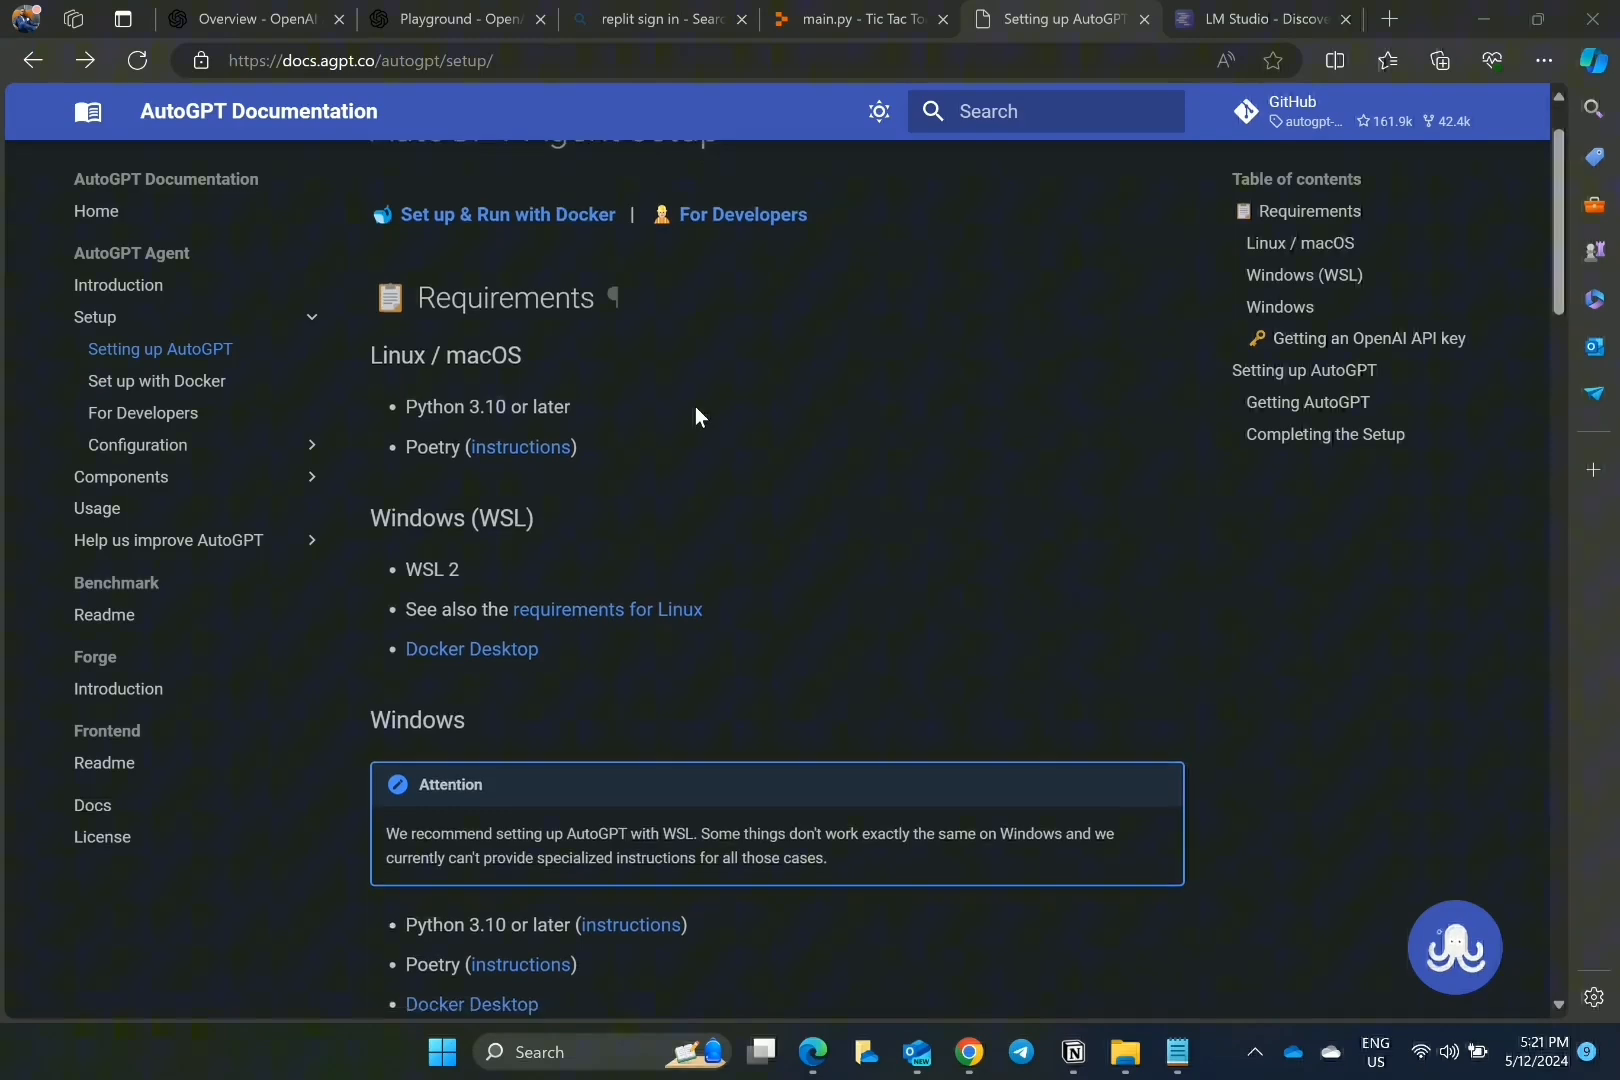
scroll(down, 3)
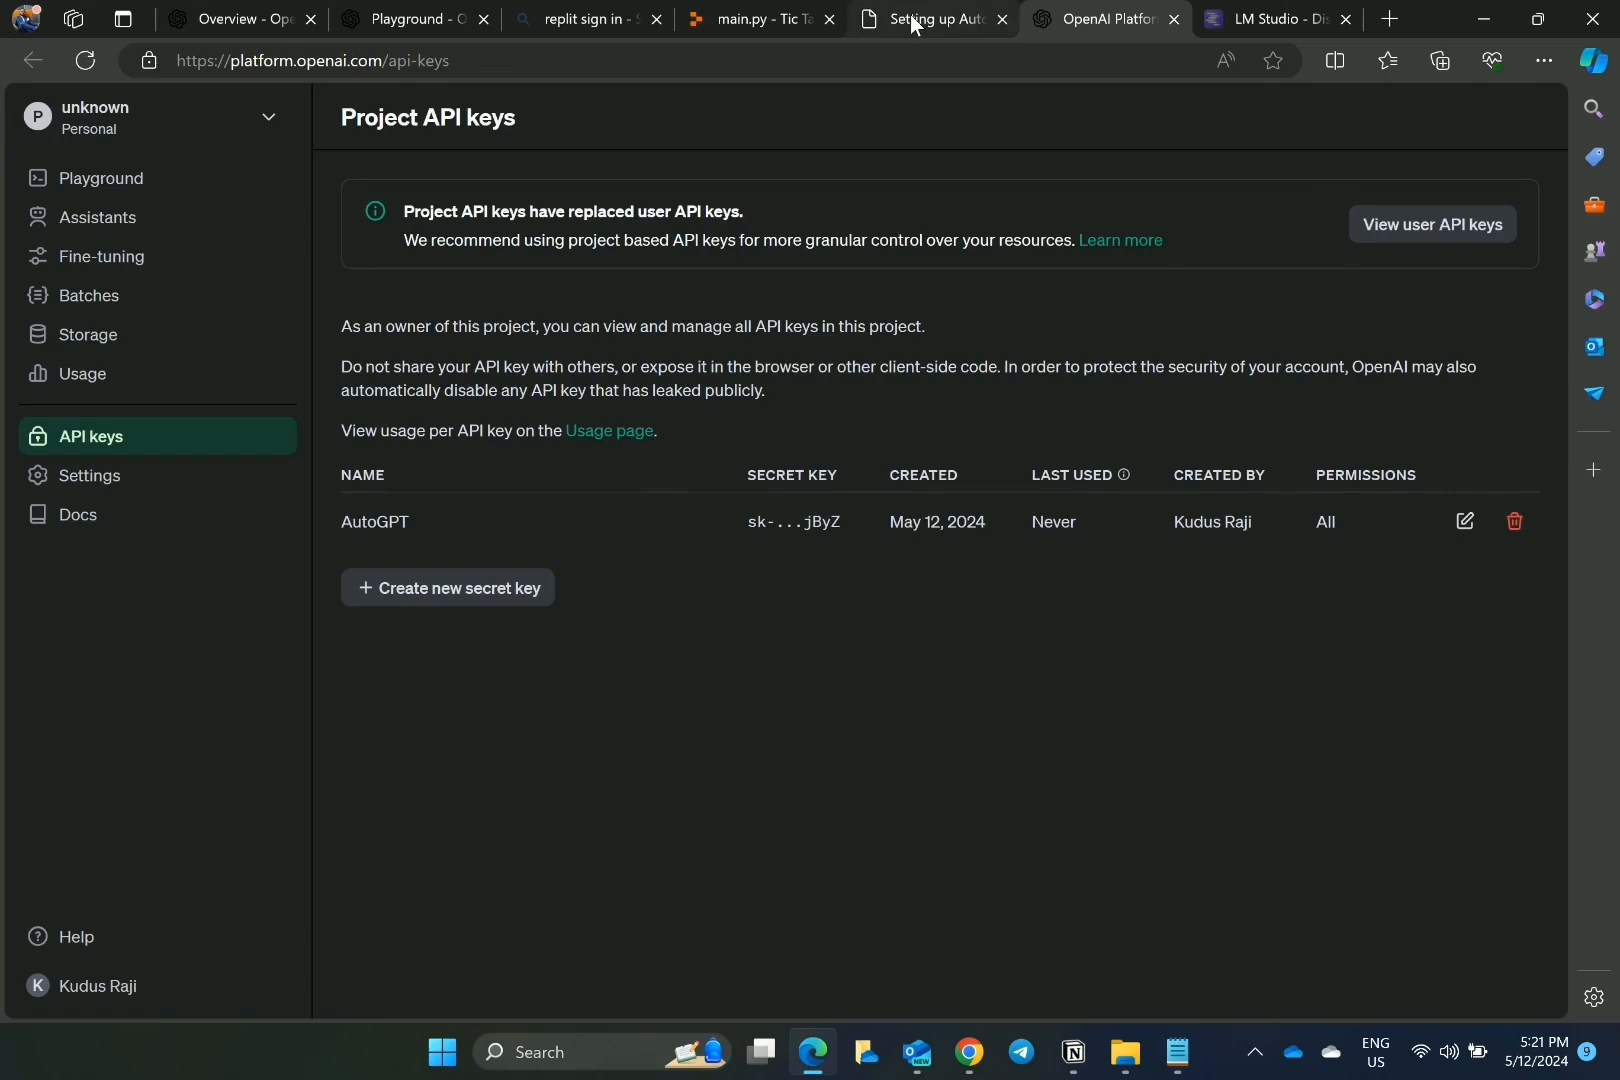
click(931, 18)
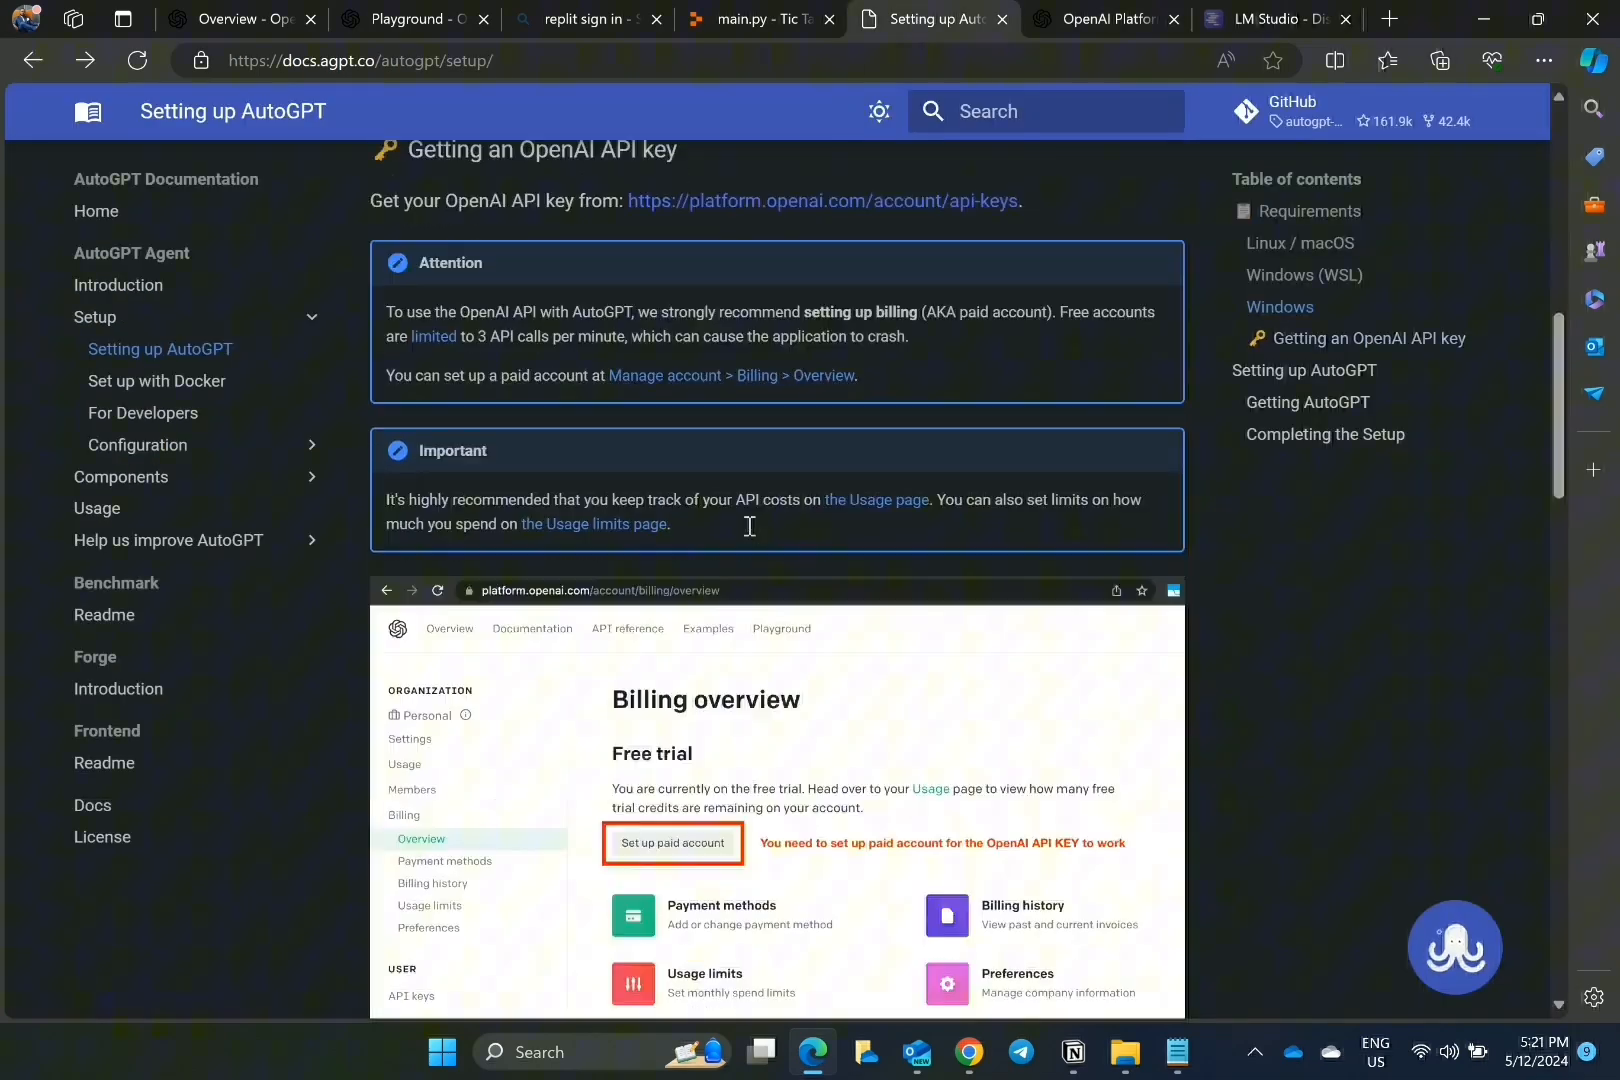
scroll(down, 3)
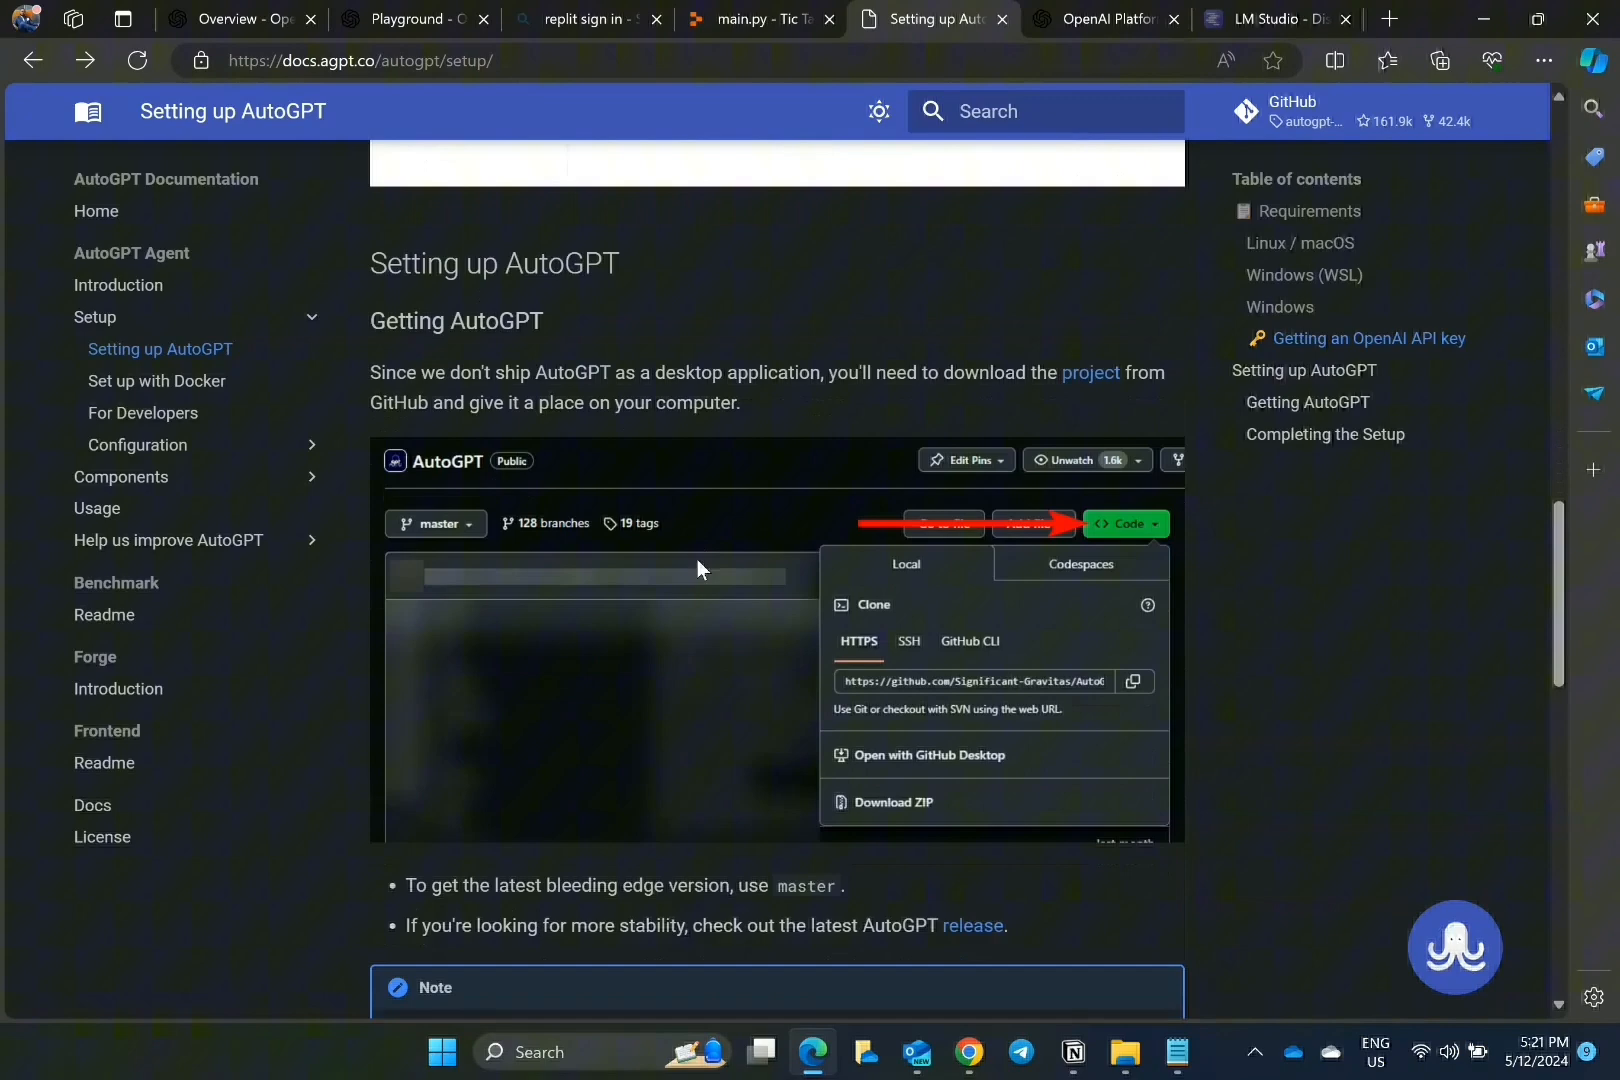
right_click(1091, 372)
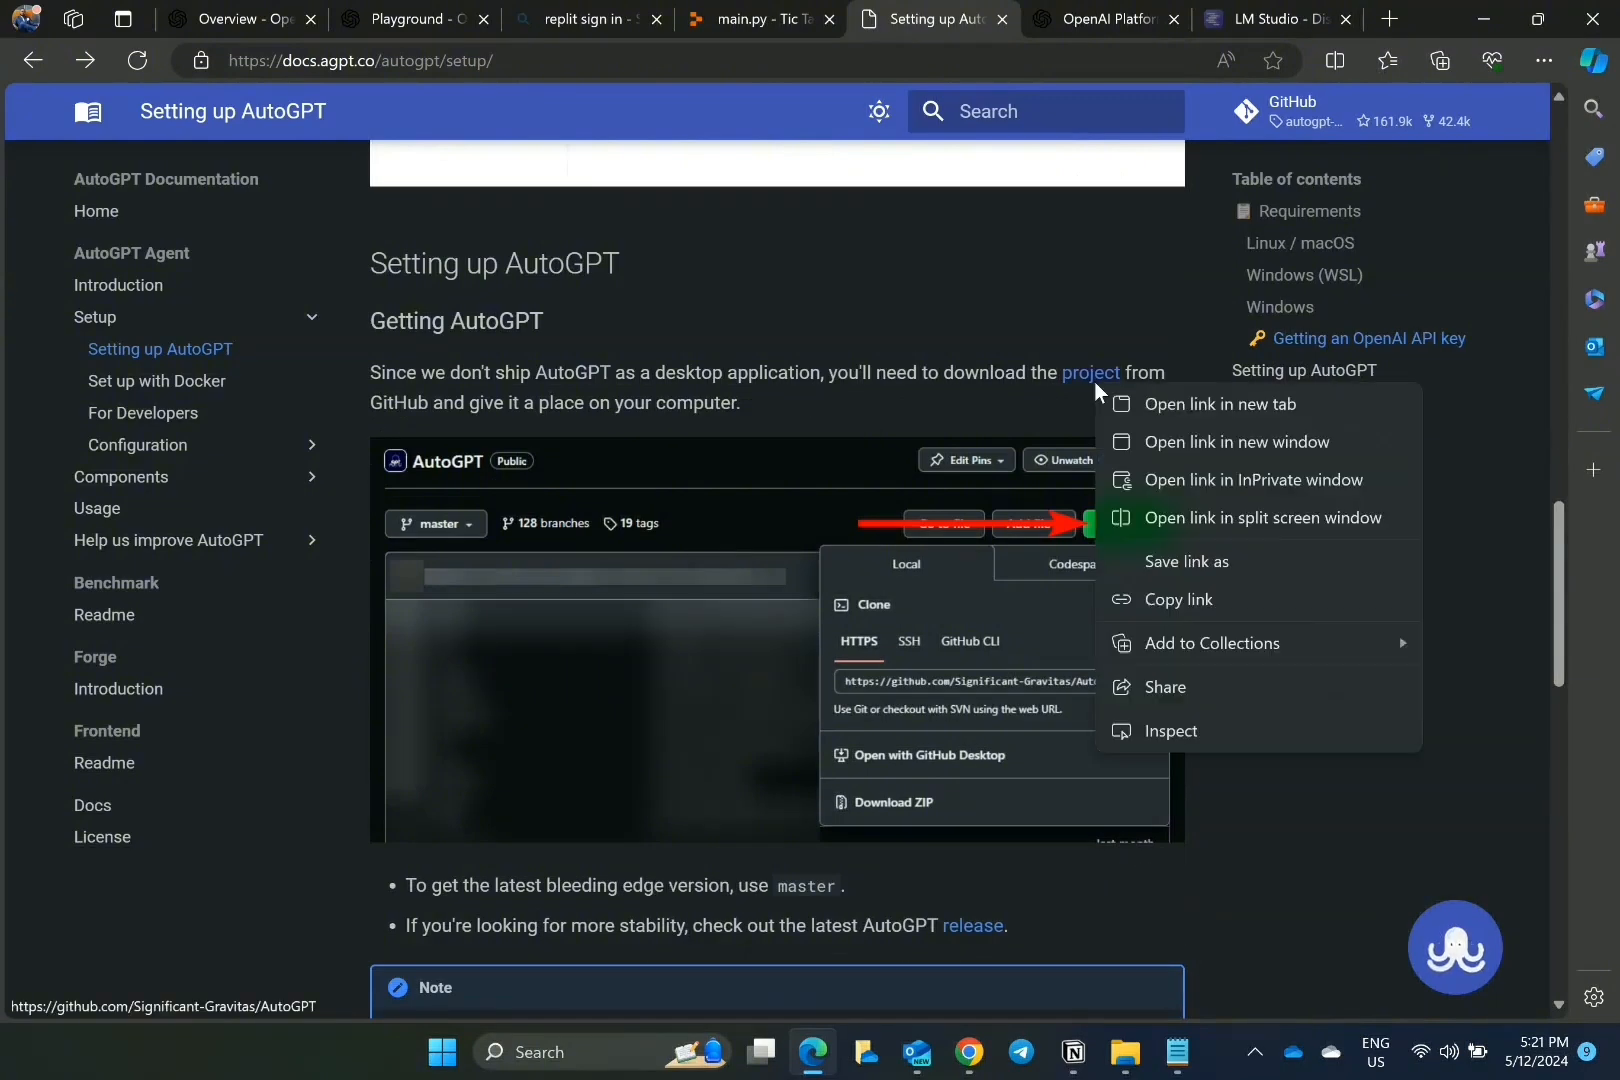
click(1220, 404)
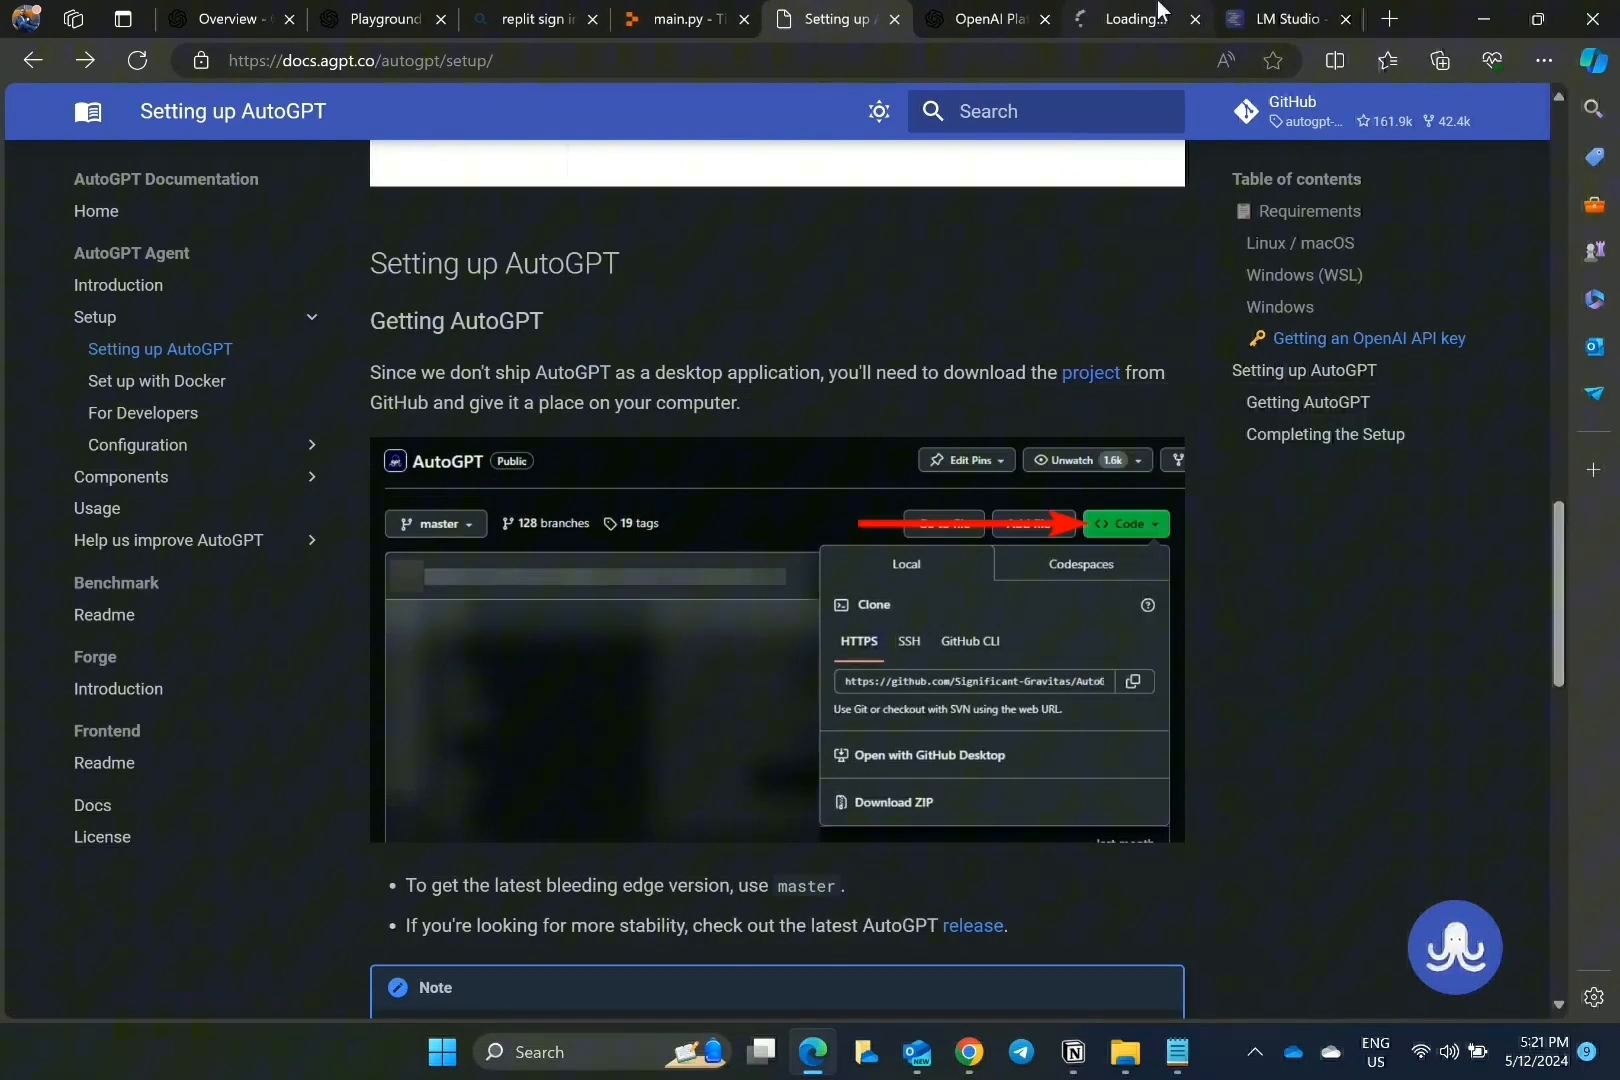
Step: Download the AutoGPT repository ZIP, then scroll the setup guide to Completing the Setup
click(1126, 18)
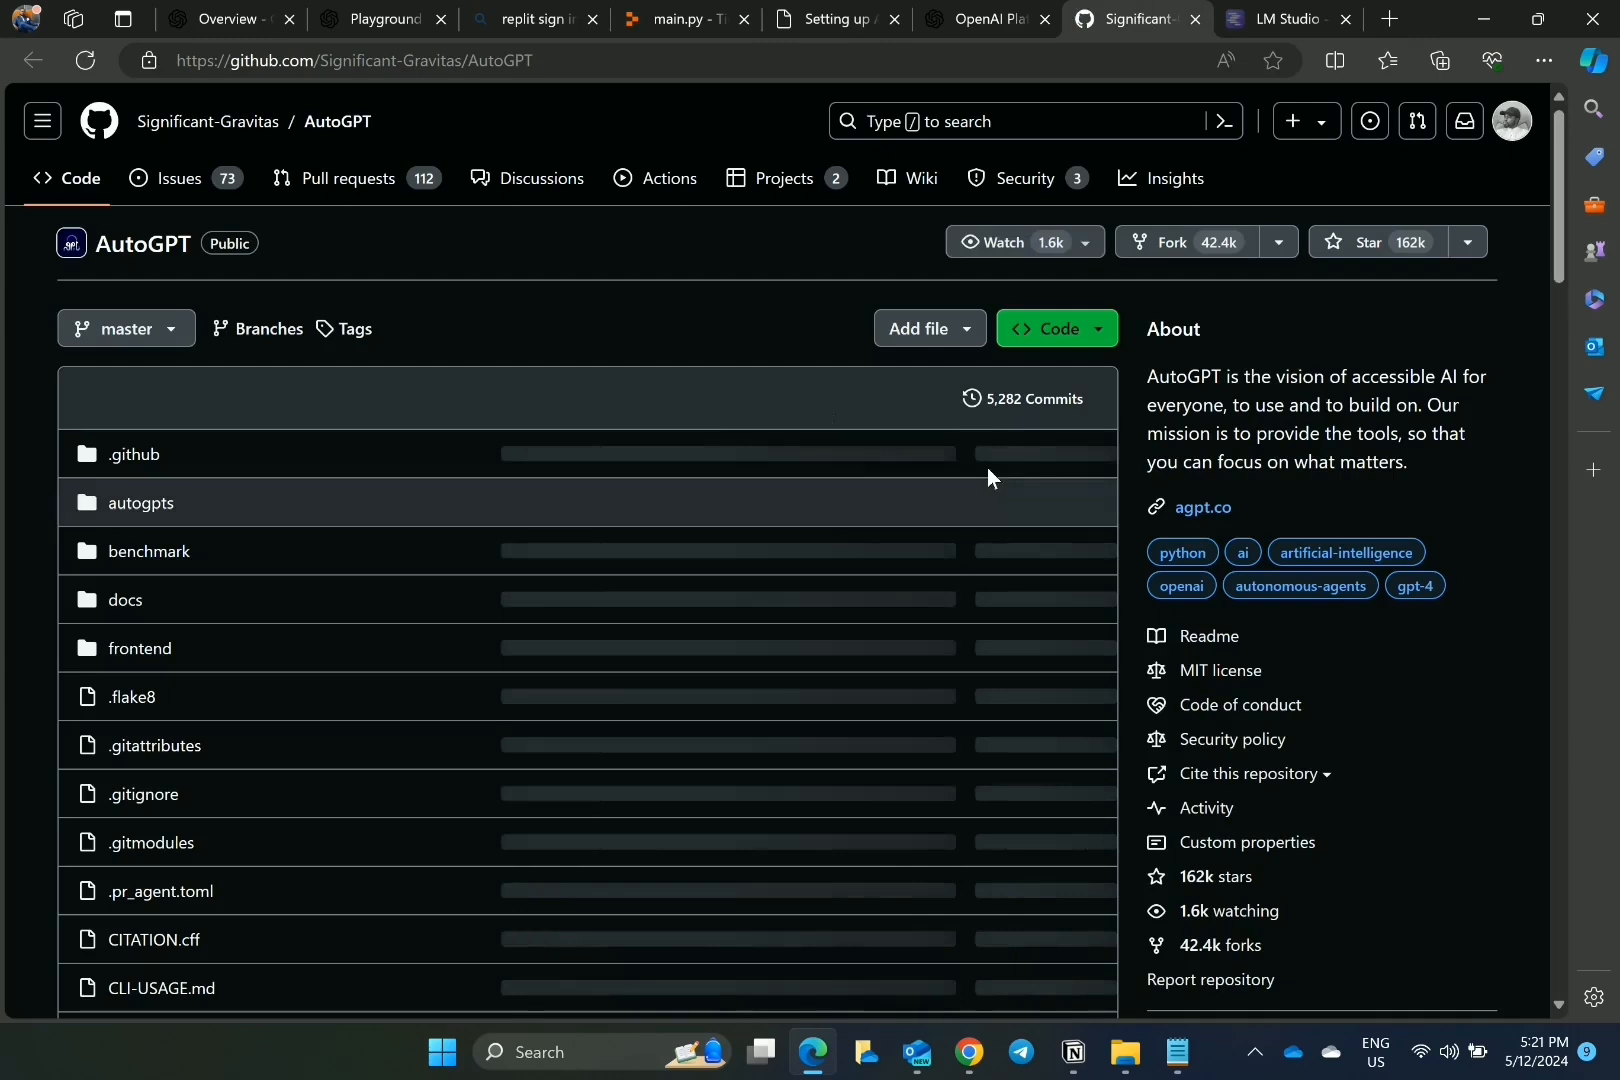
click(1057, 328)
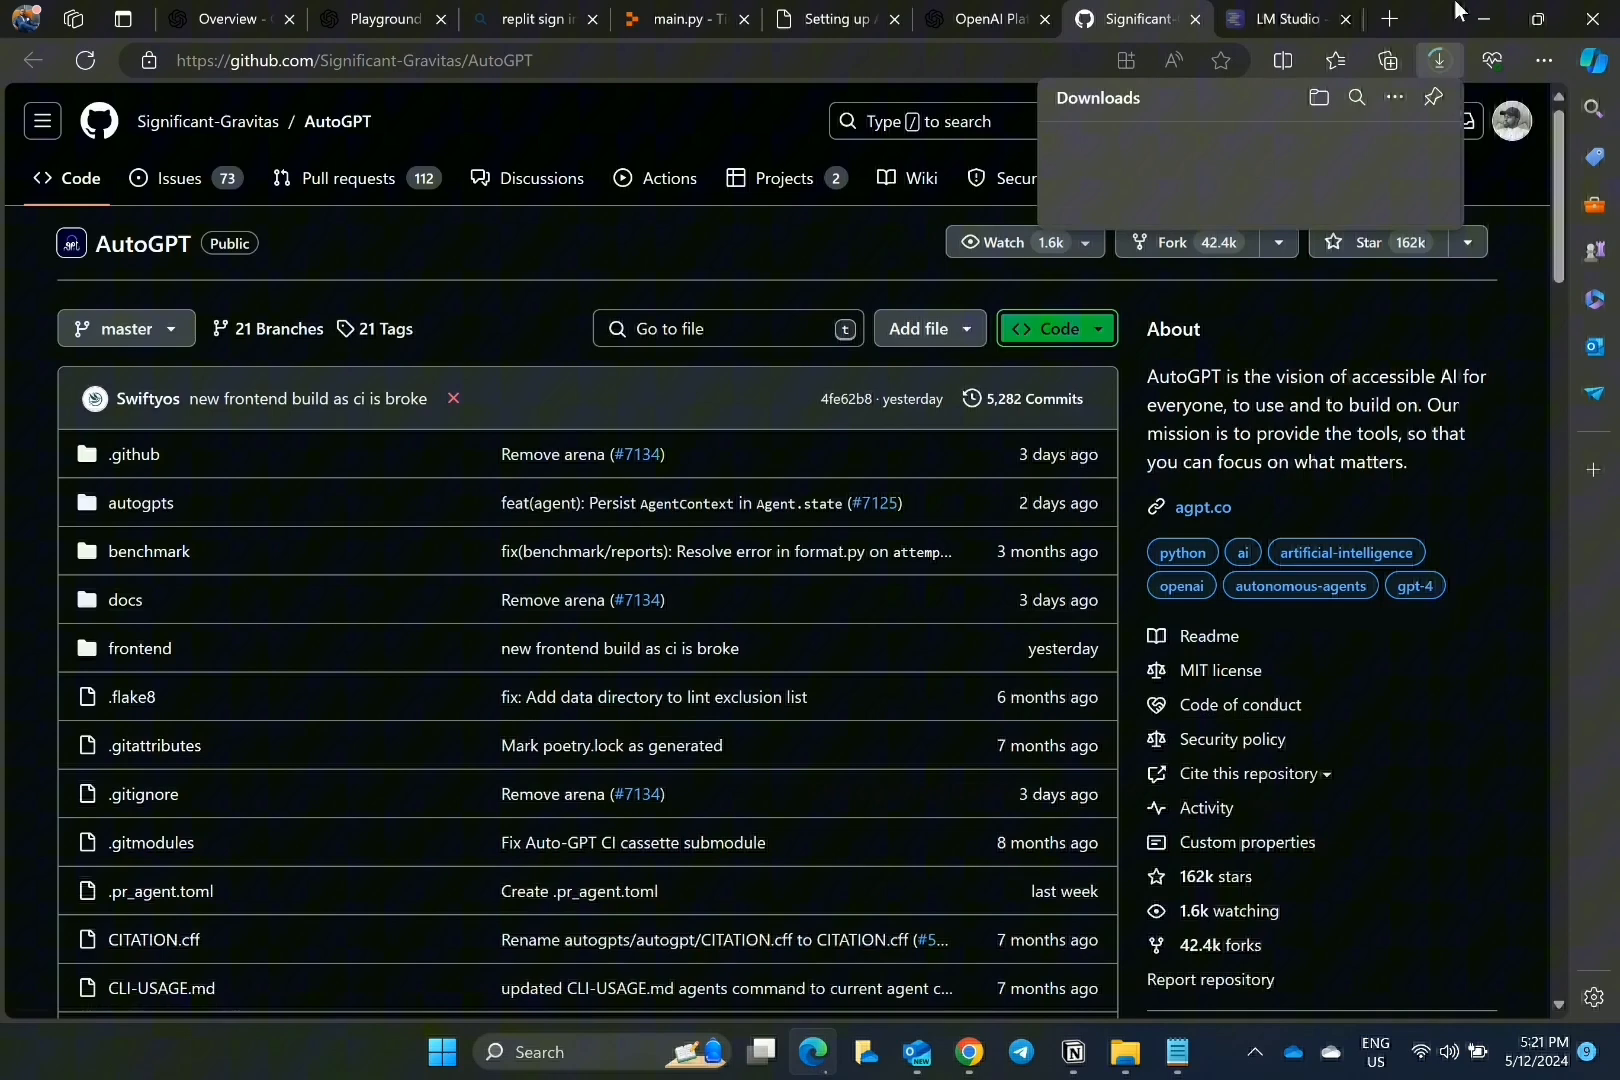
click(838, 19)
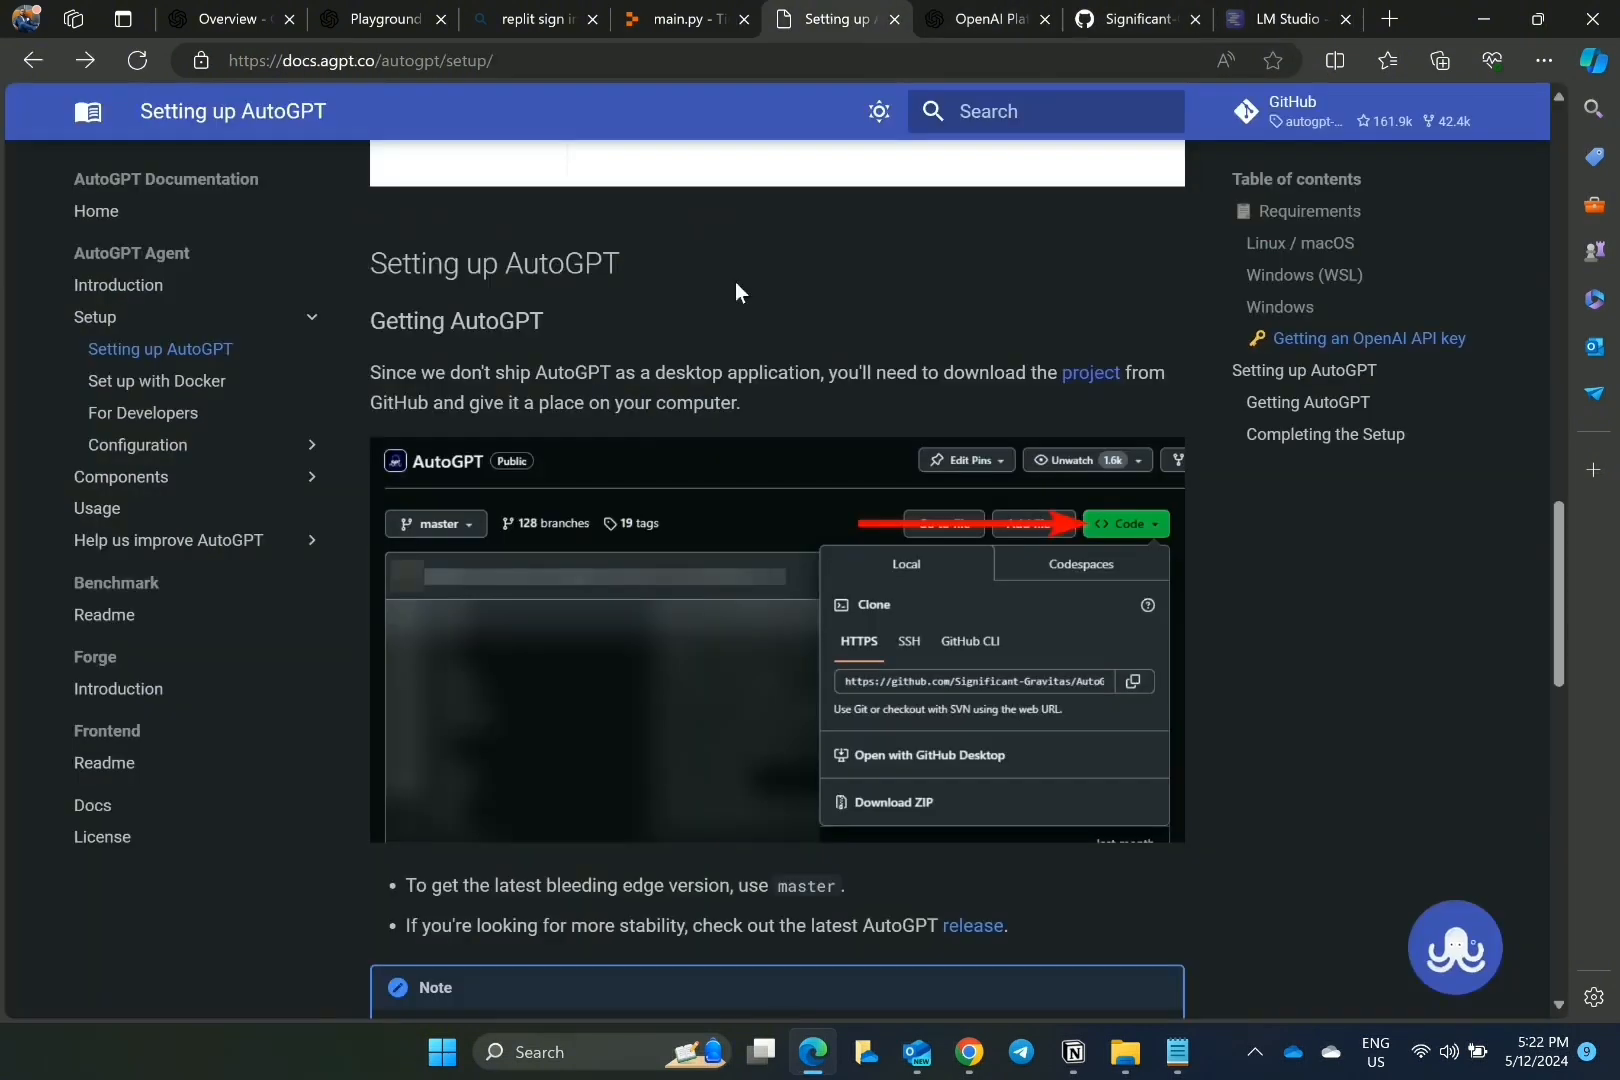
scroll(down, 3)
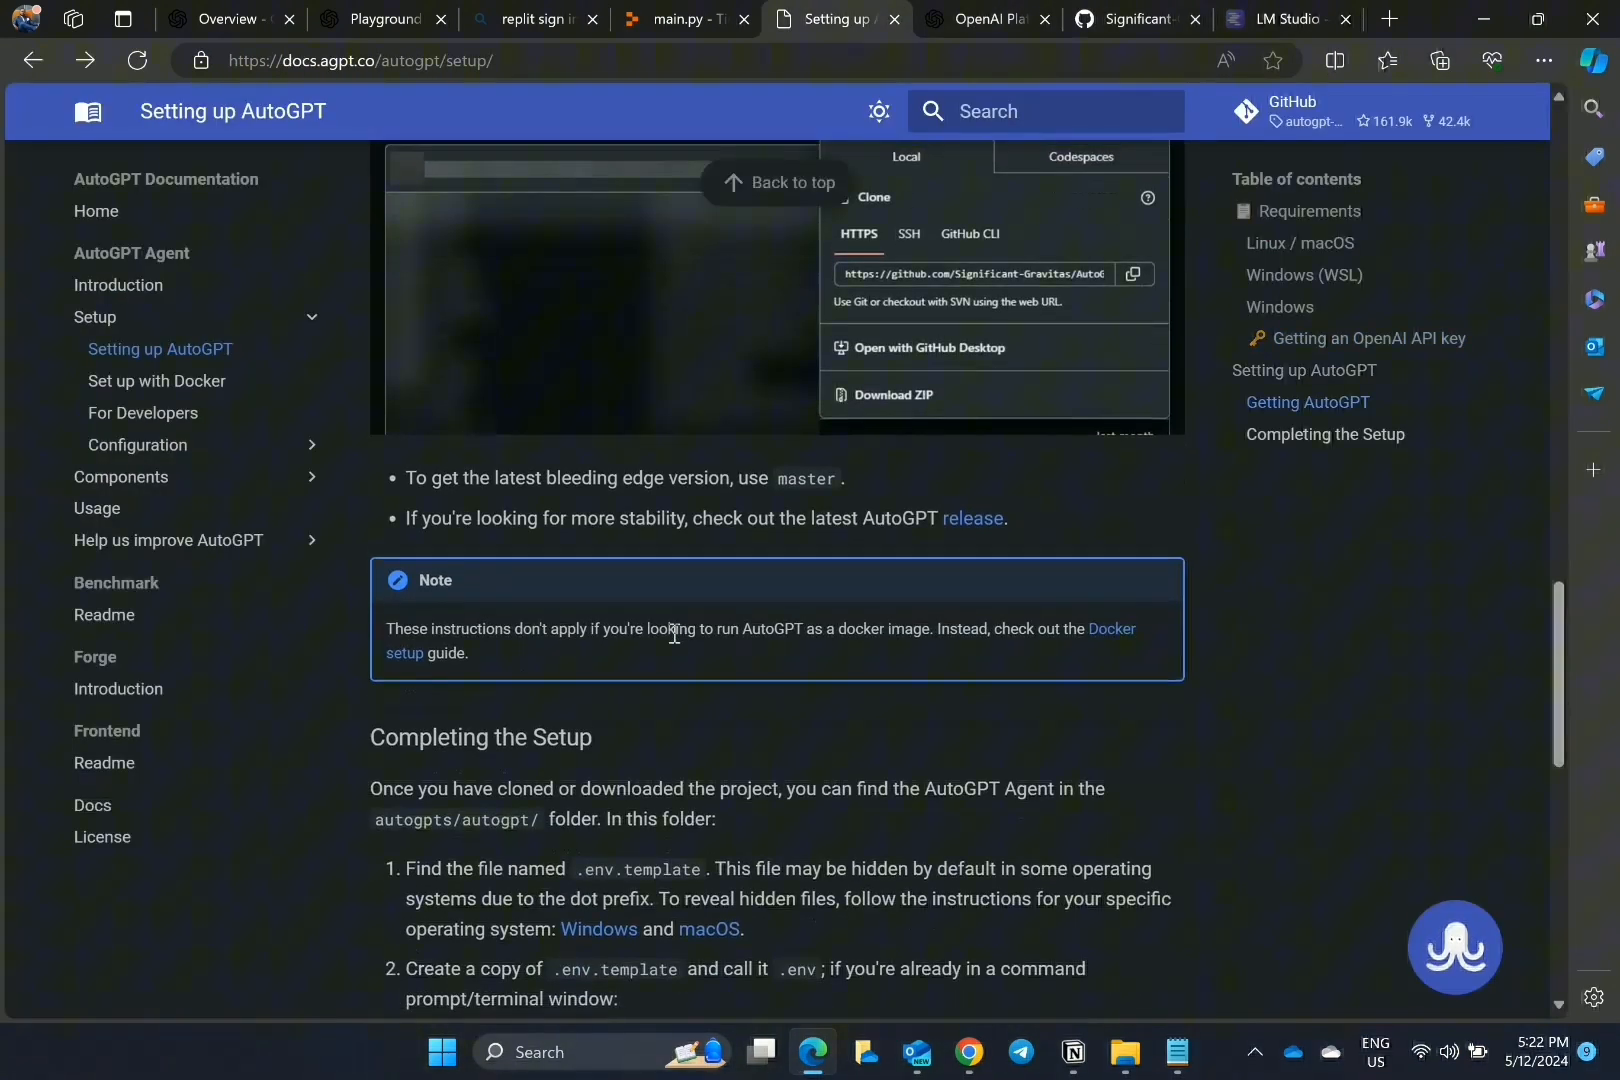
scroll(down, 3)
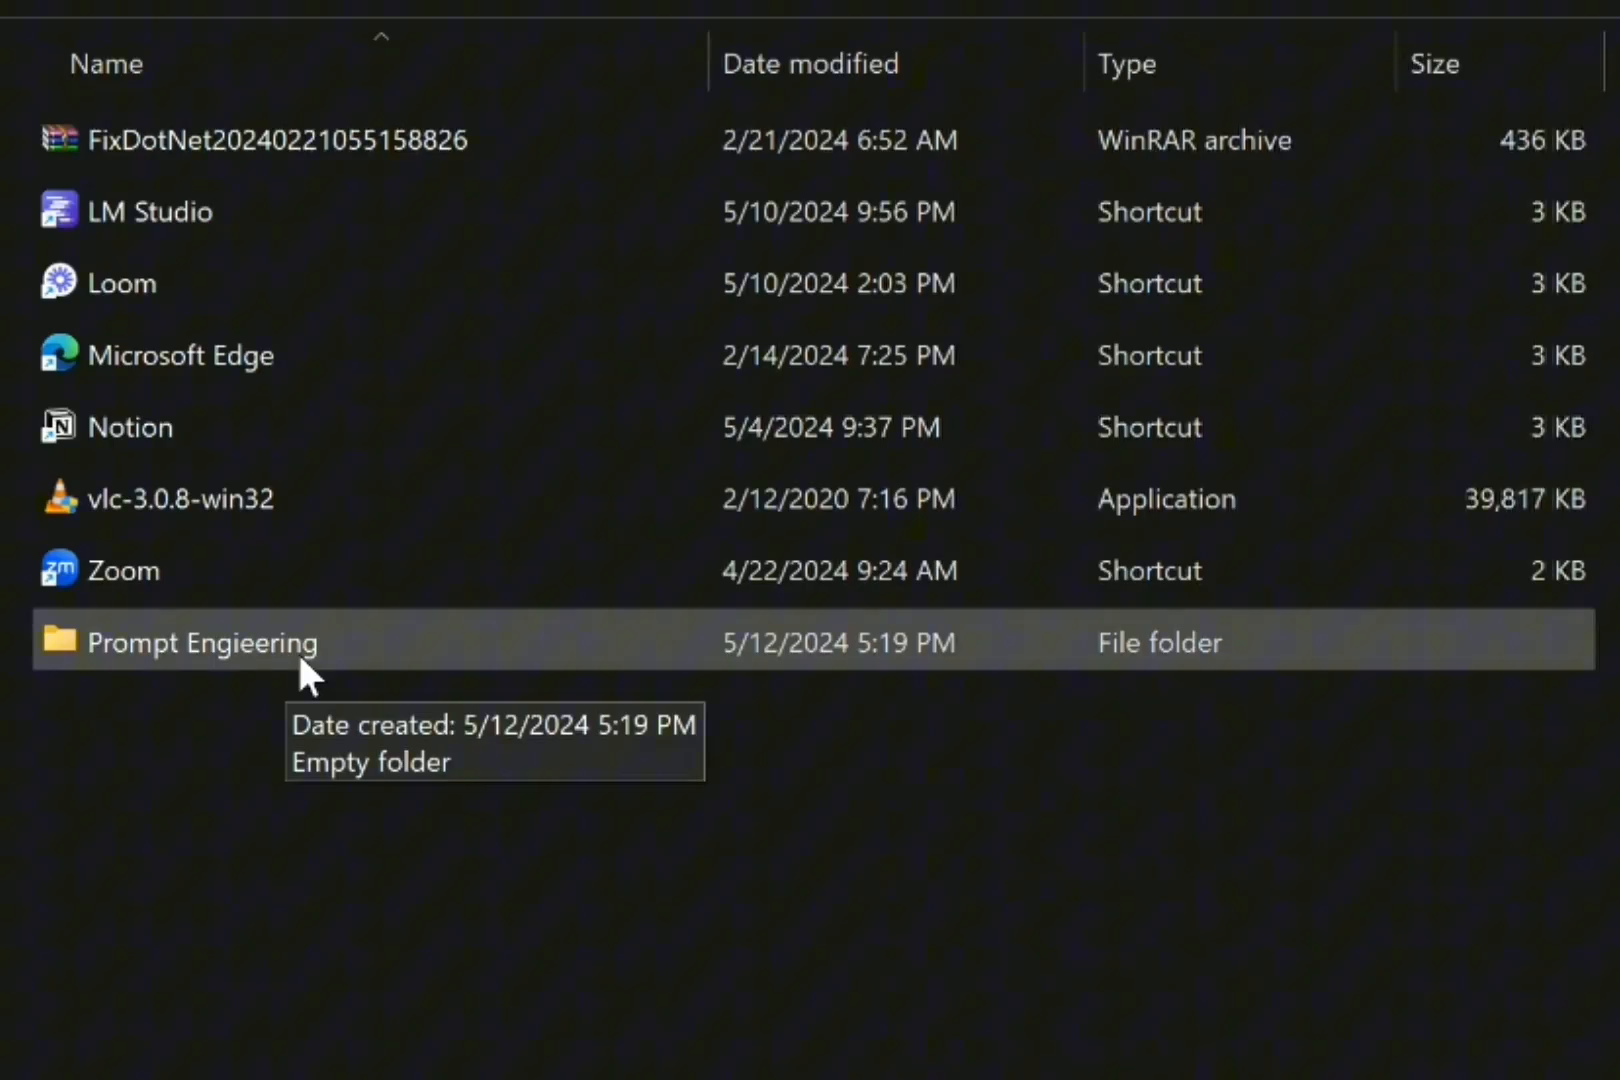
Step: Open the Prompt Engineering folder, then visit Docker's Get Started page and Docker Hub sign-in
double_click(200, 643)
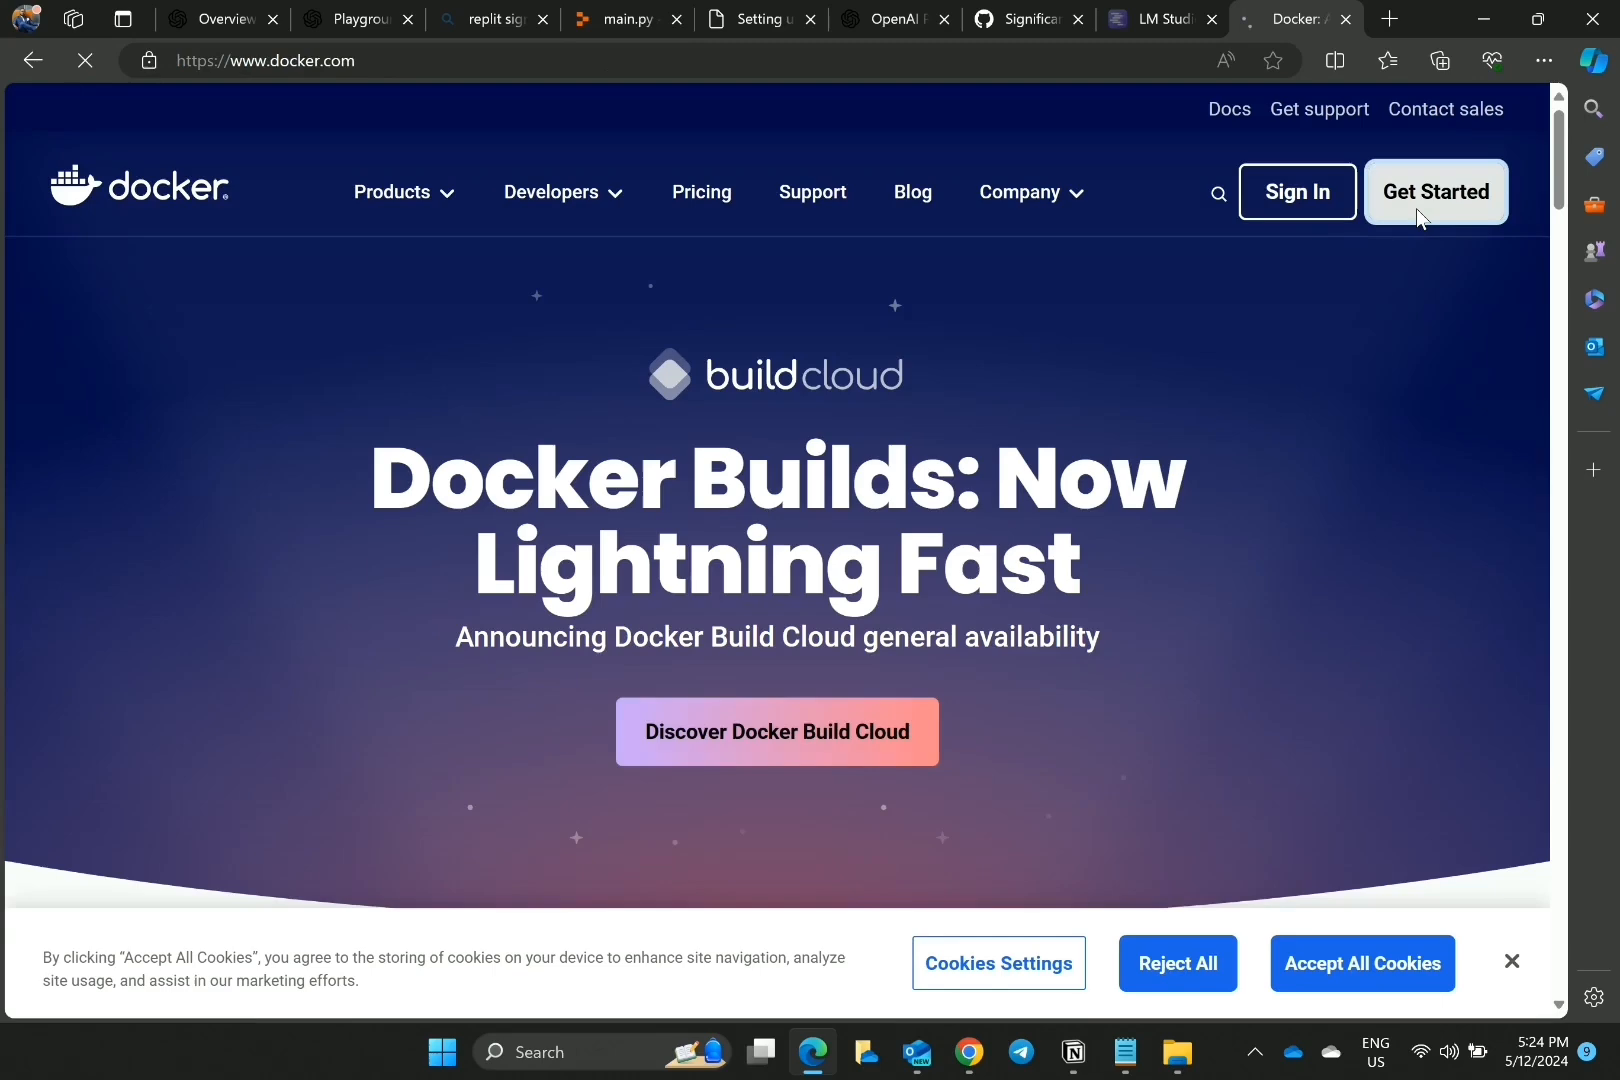
click(1436, 191)
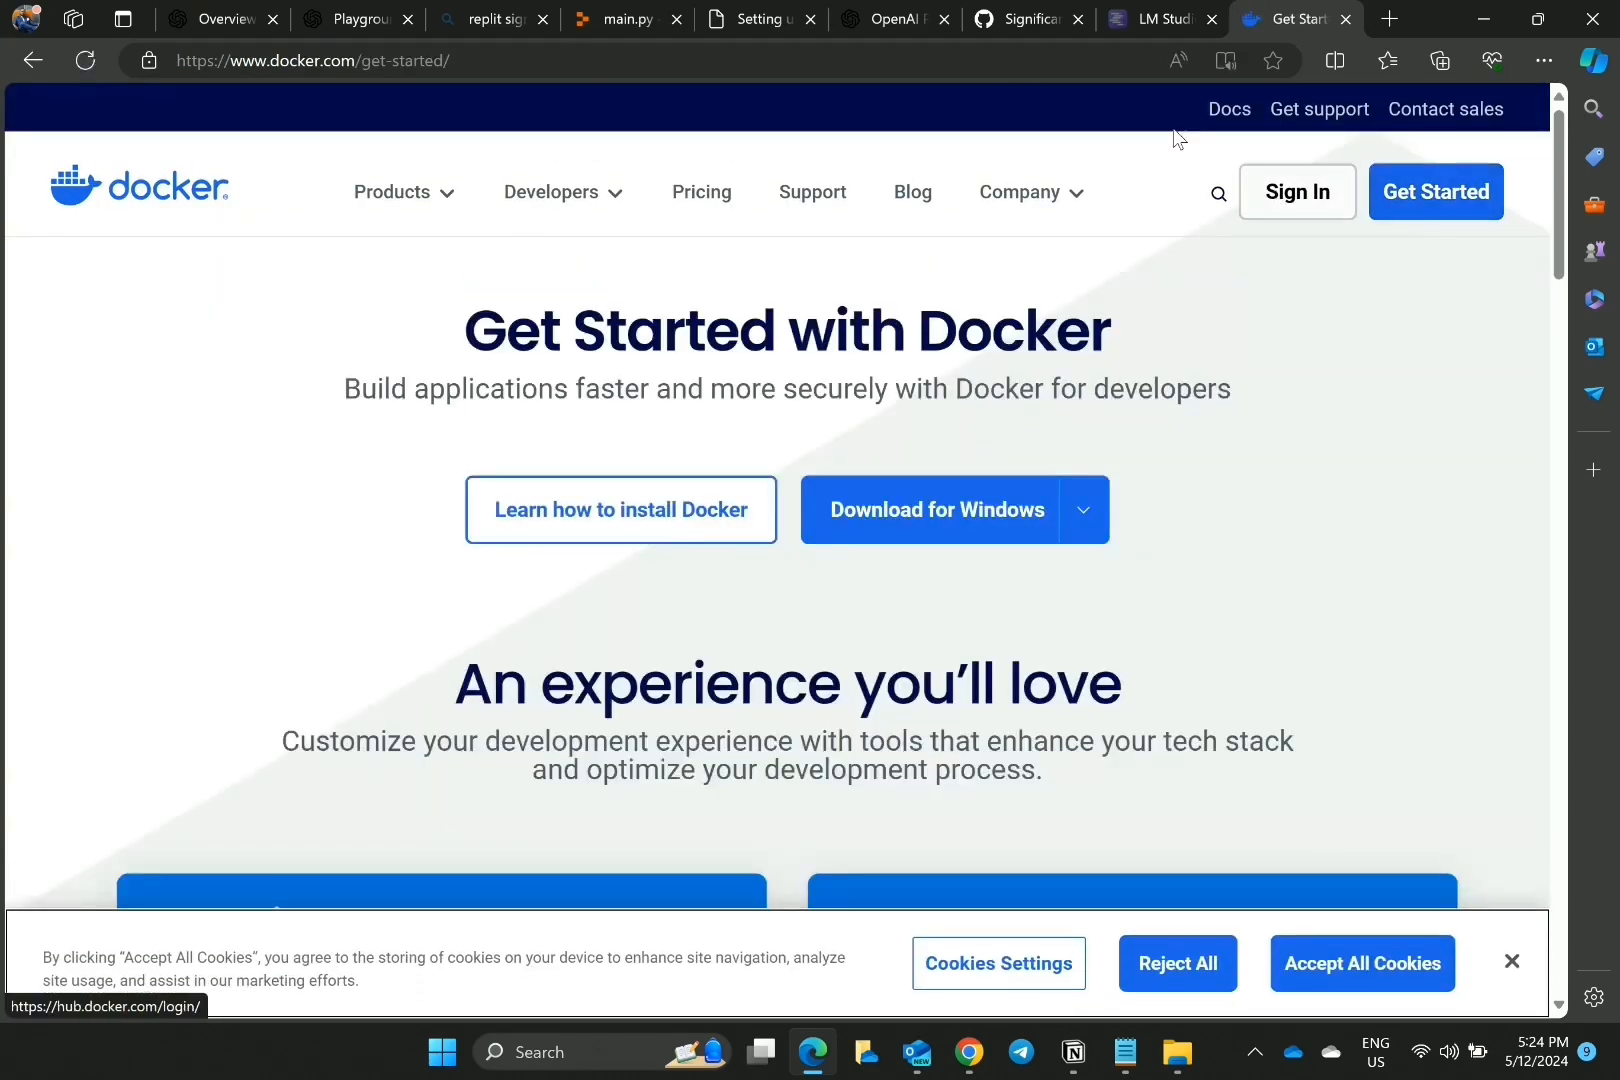
click(1440, 61)
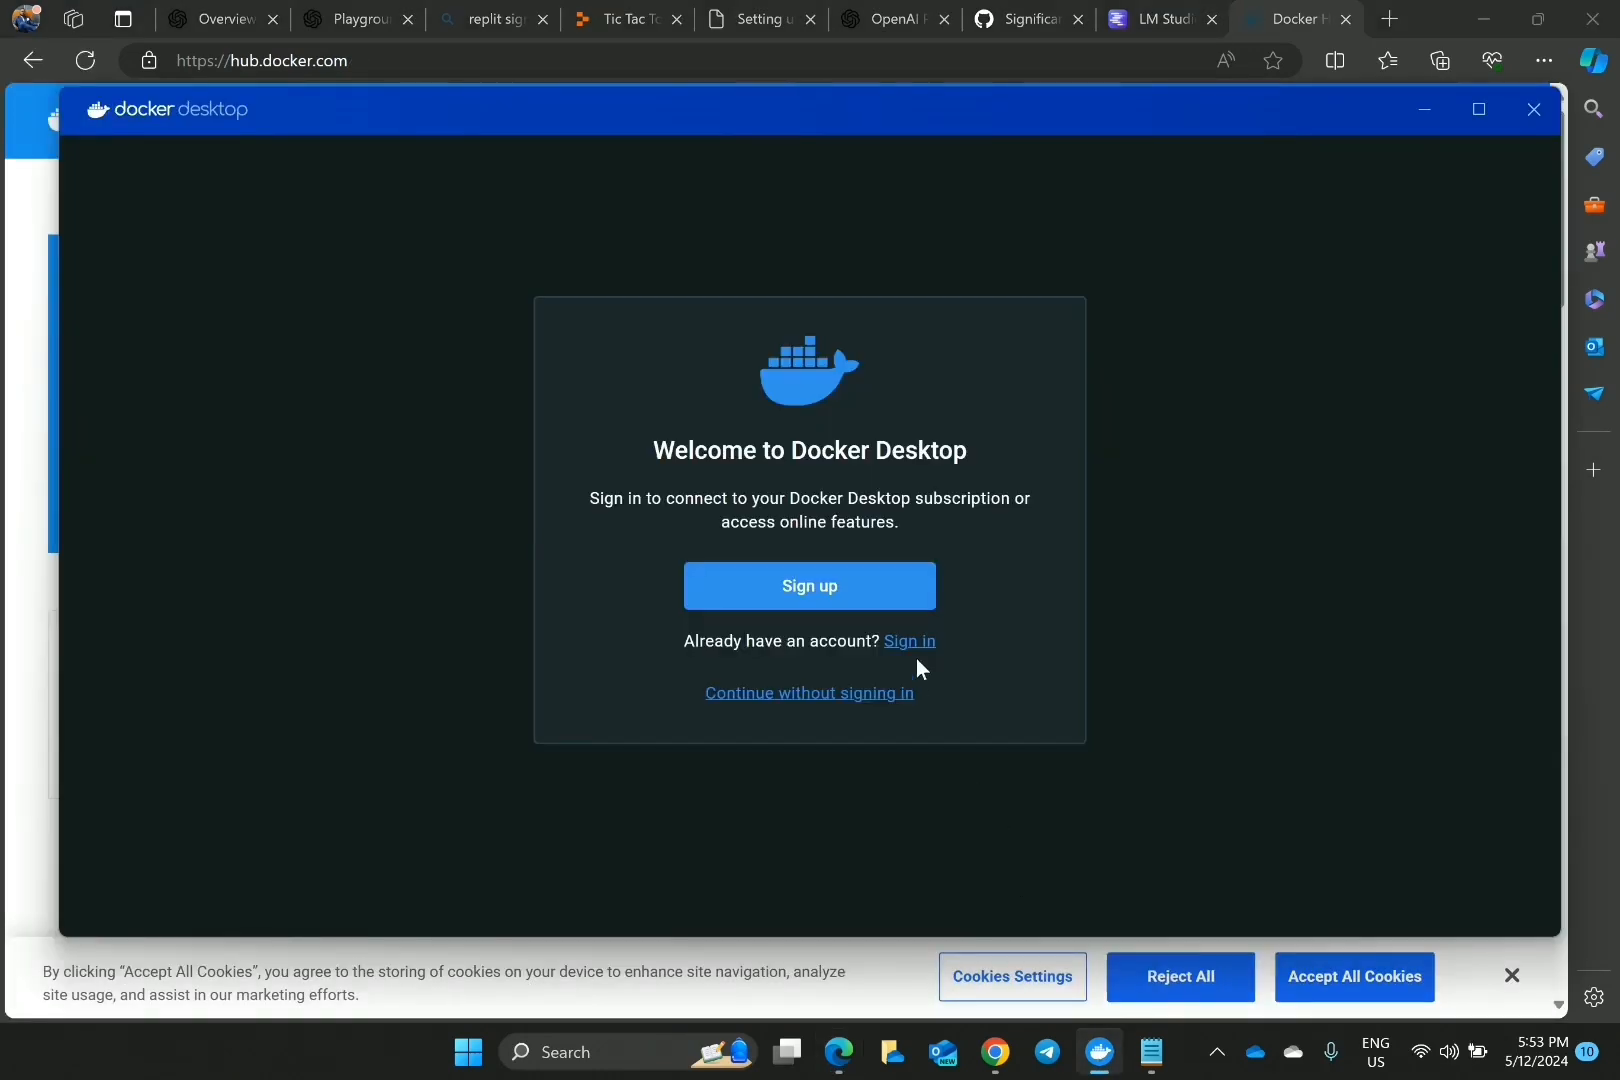
mouse_move(909, 641)
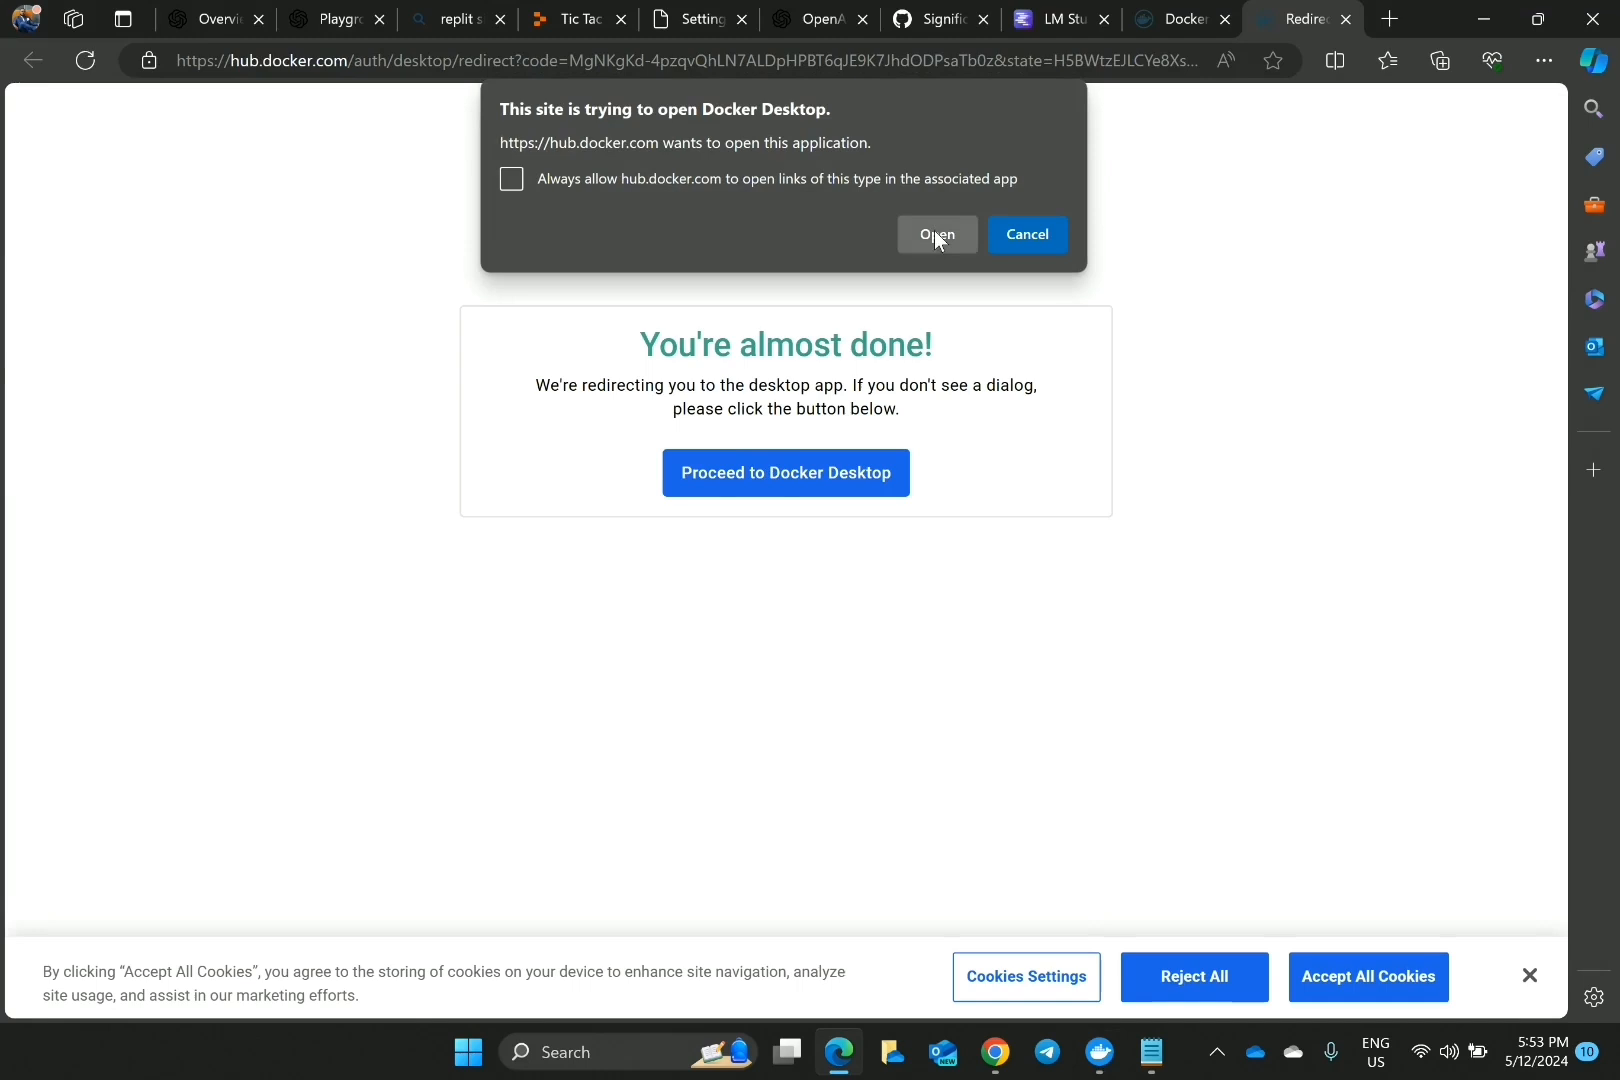
Step: Complete sign-in through Docker Desktop and pull the significantgravitas/auto-gpt image
click(937, 235)
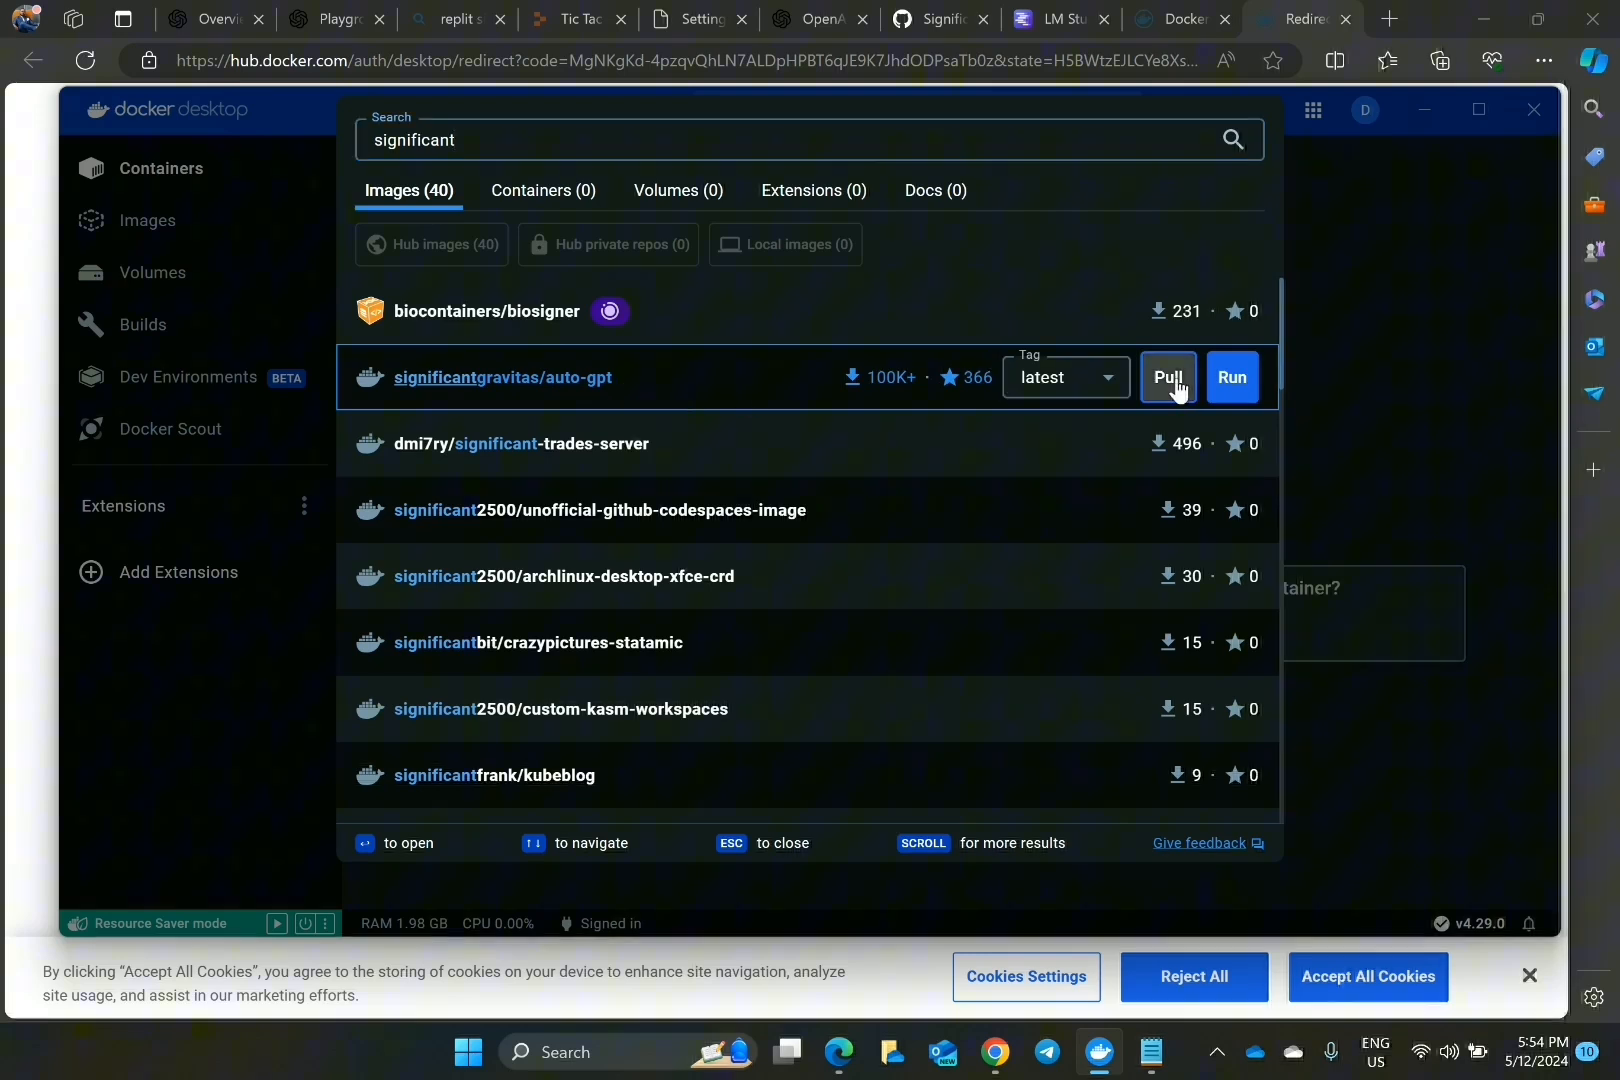
click(1168, 377)
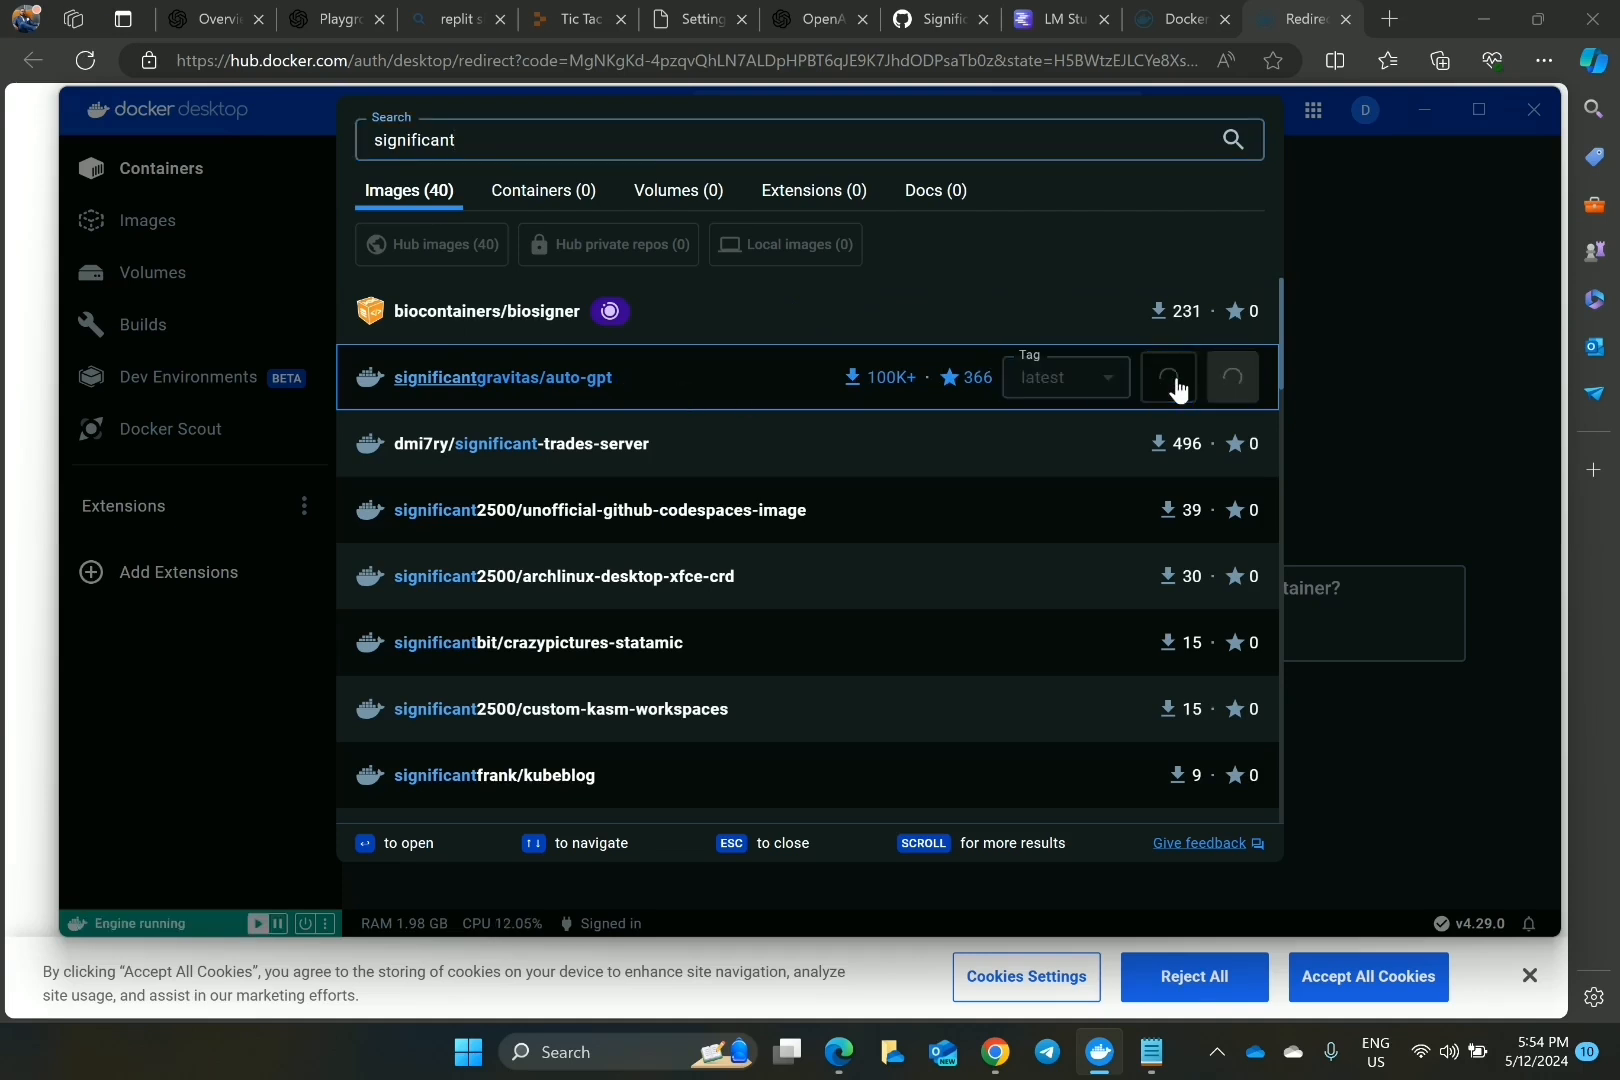
click(1168, 377)
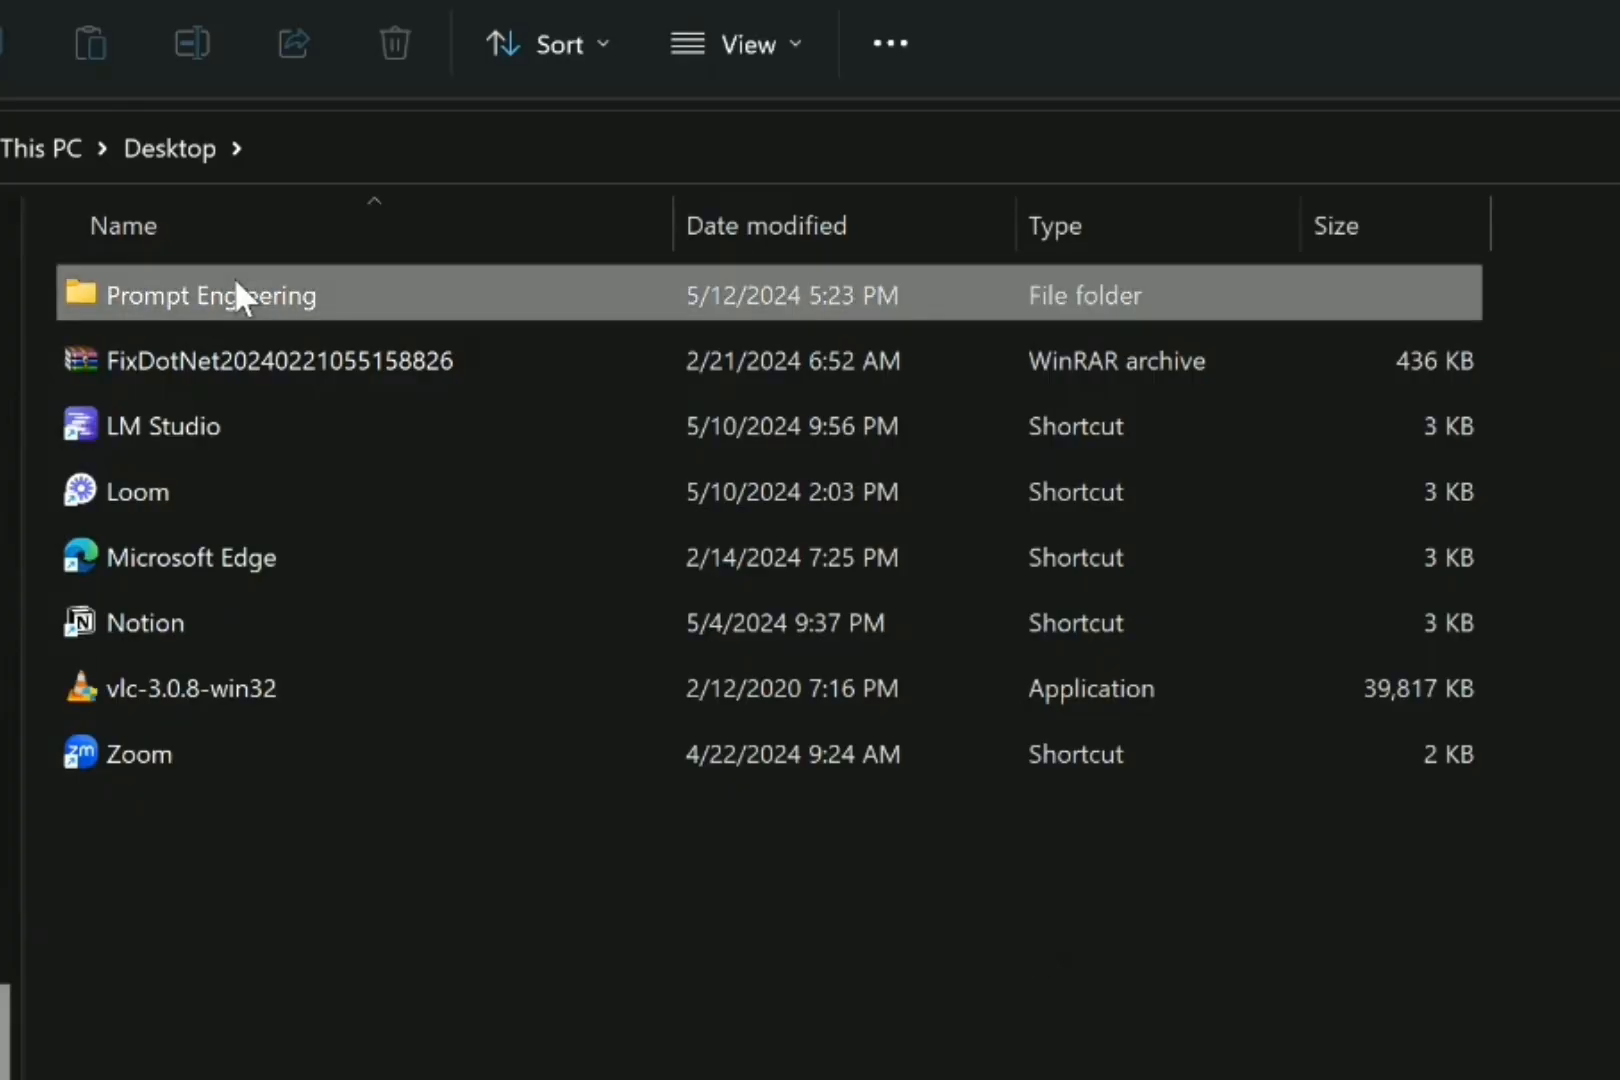
Step: Navigate from Prompt Engineering through AutoGPT and AutoGPT-master into the autogpts folder
double_click(208, 295)
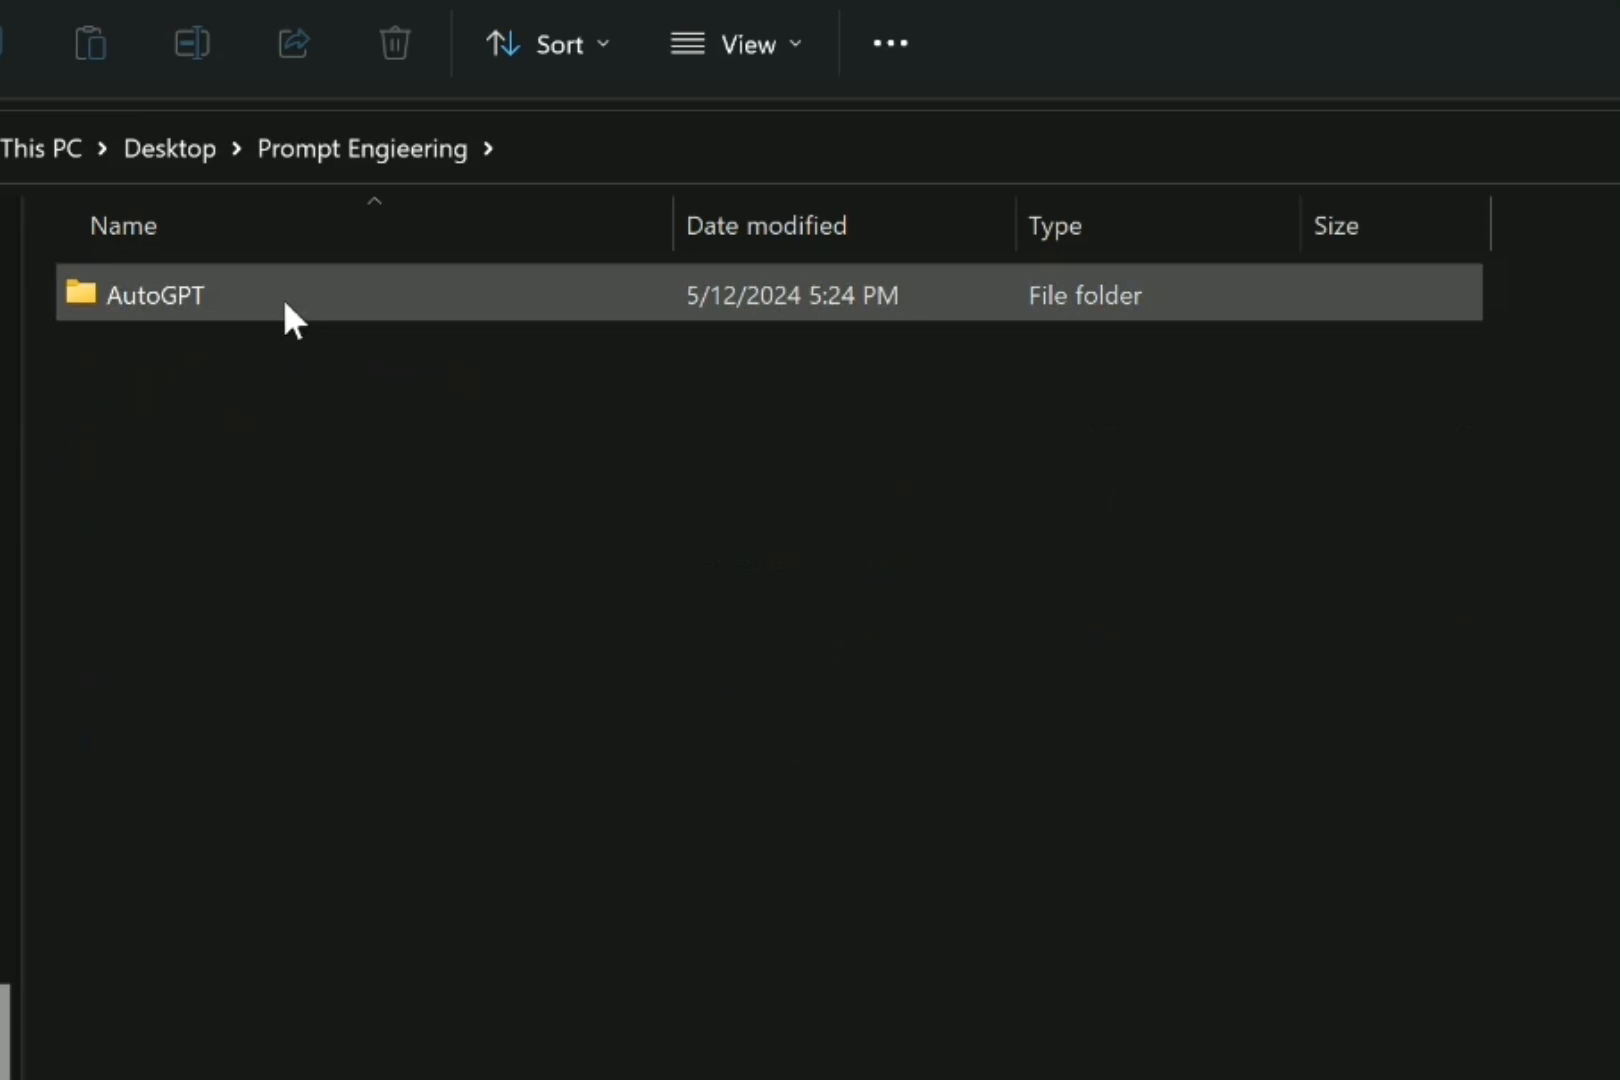
double_click(150, 293)
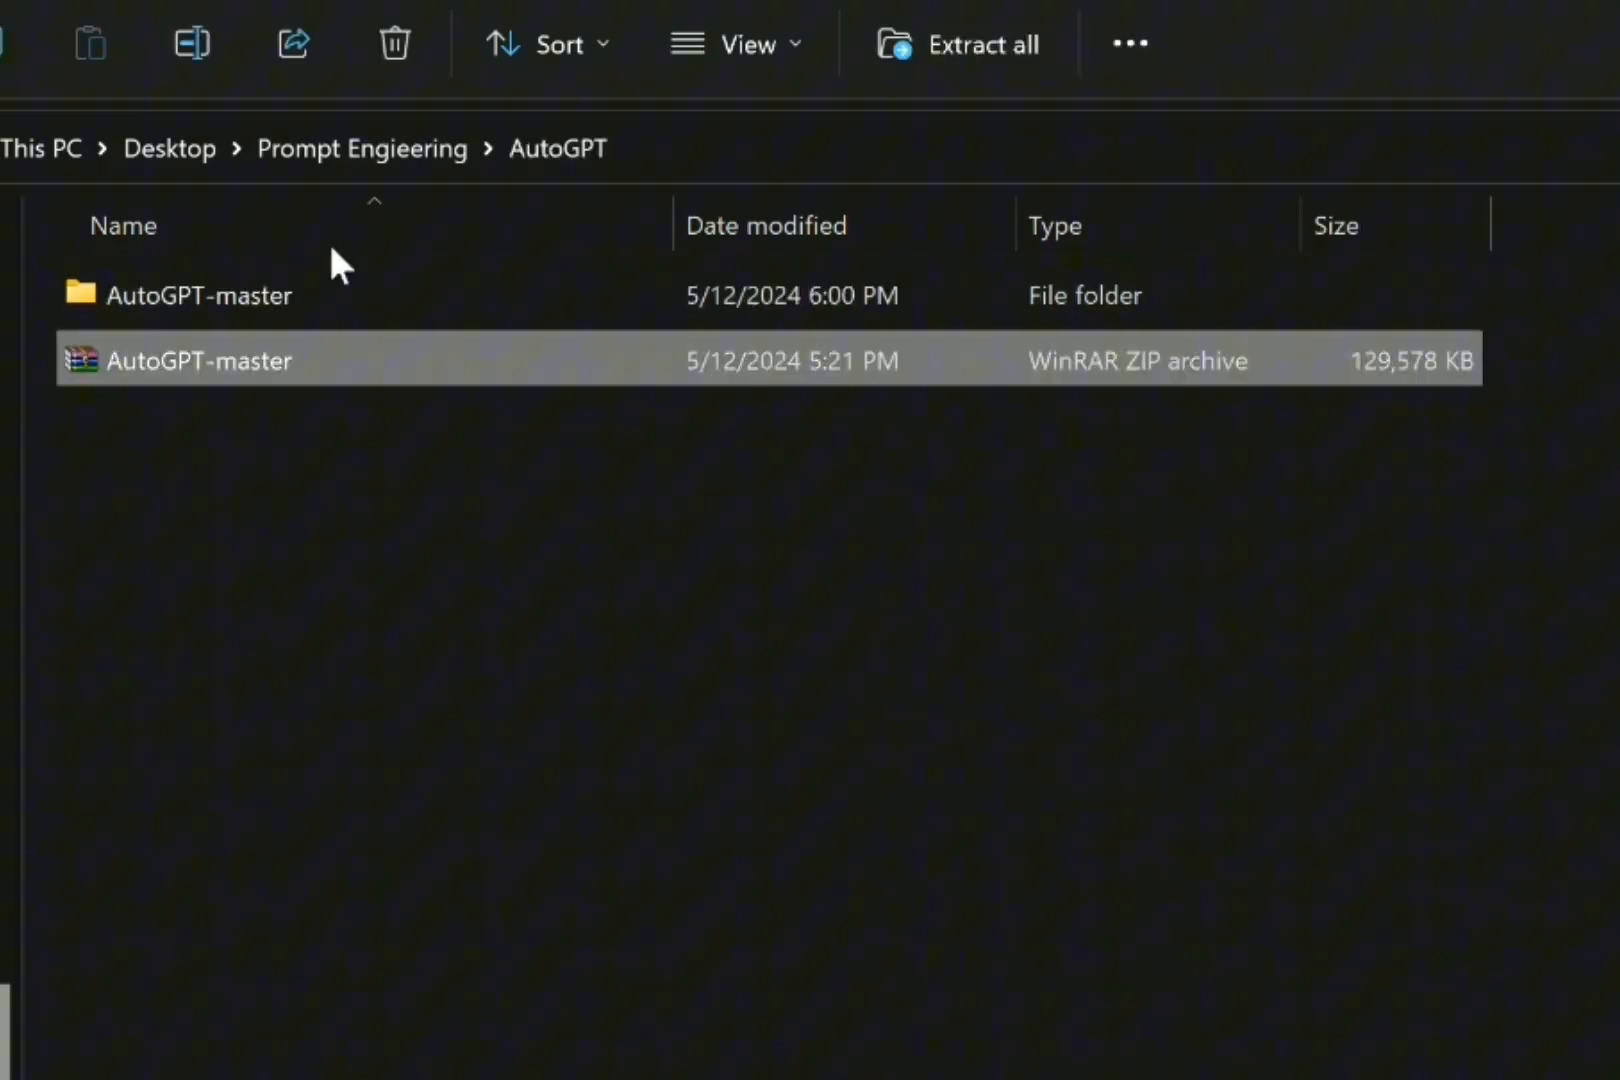
click(200, 294)
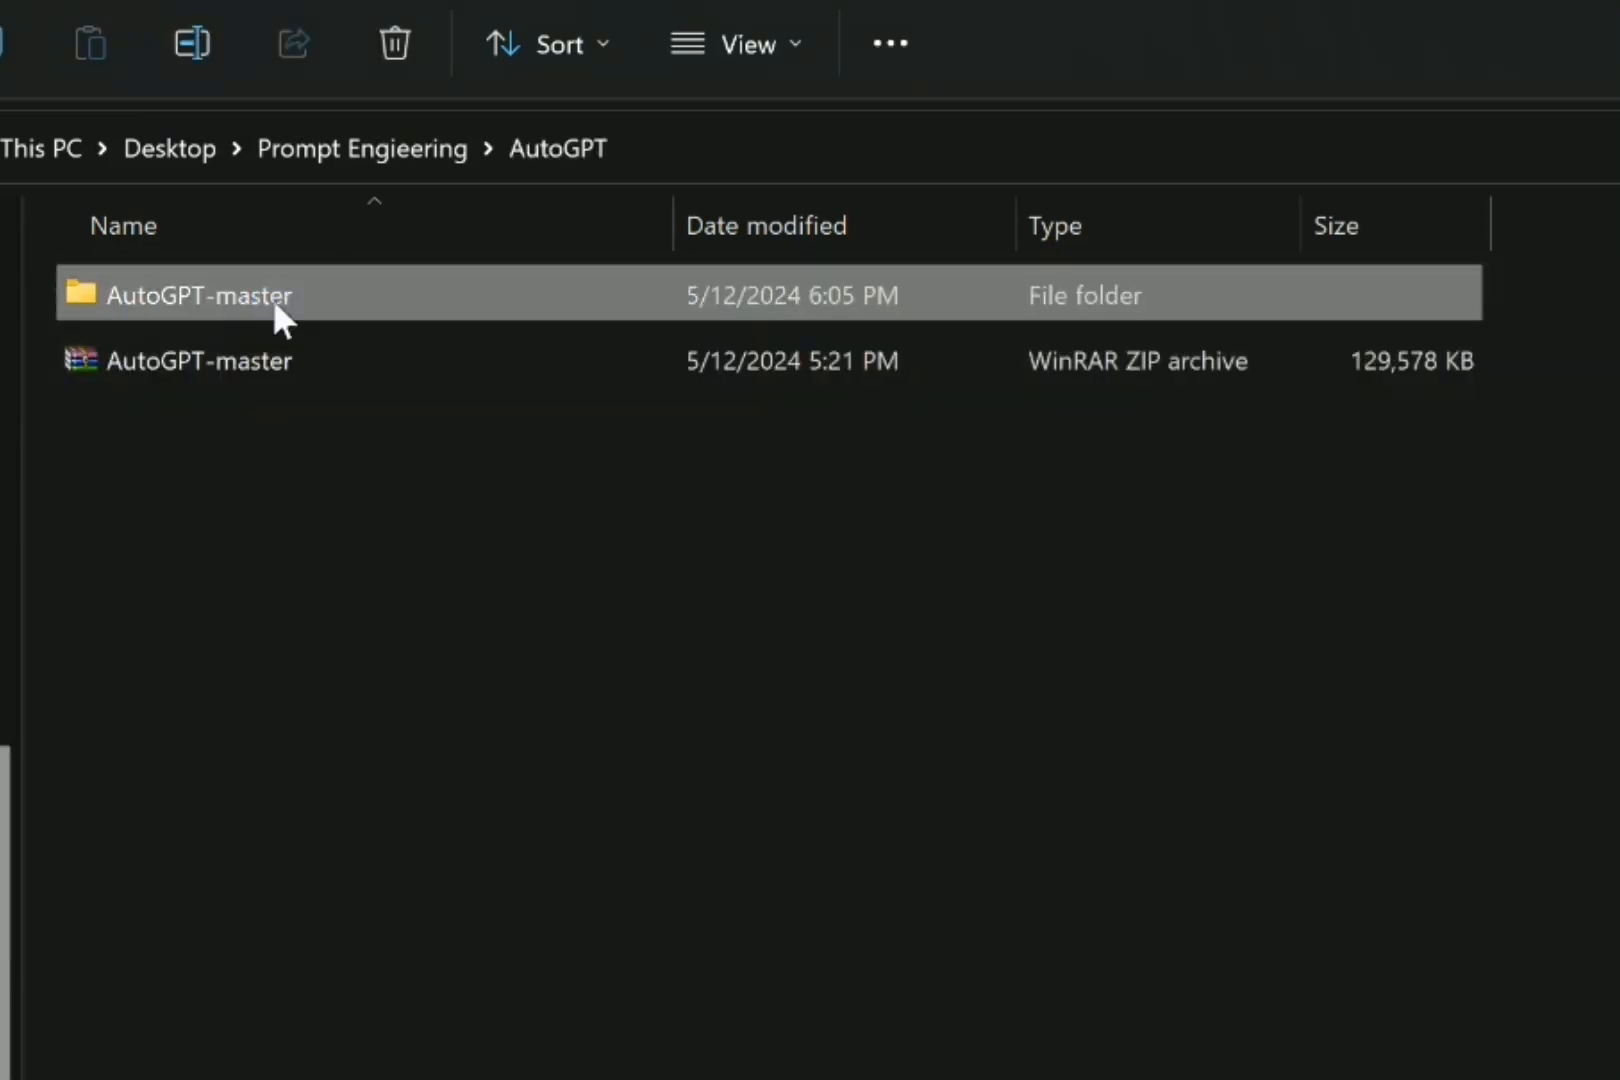
double_click(194, 294)
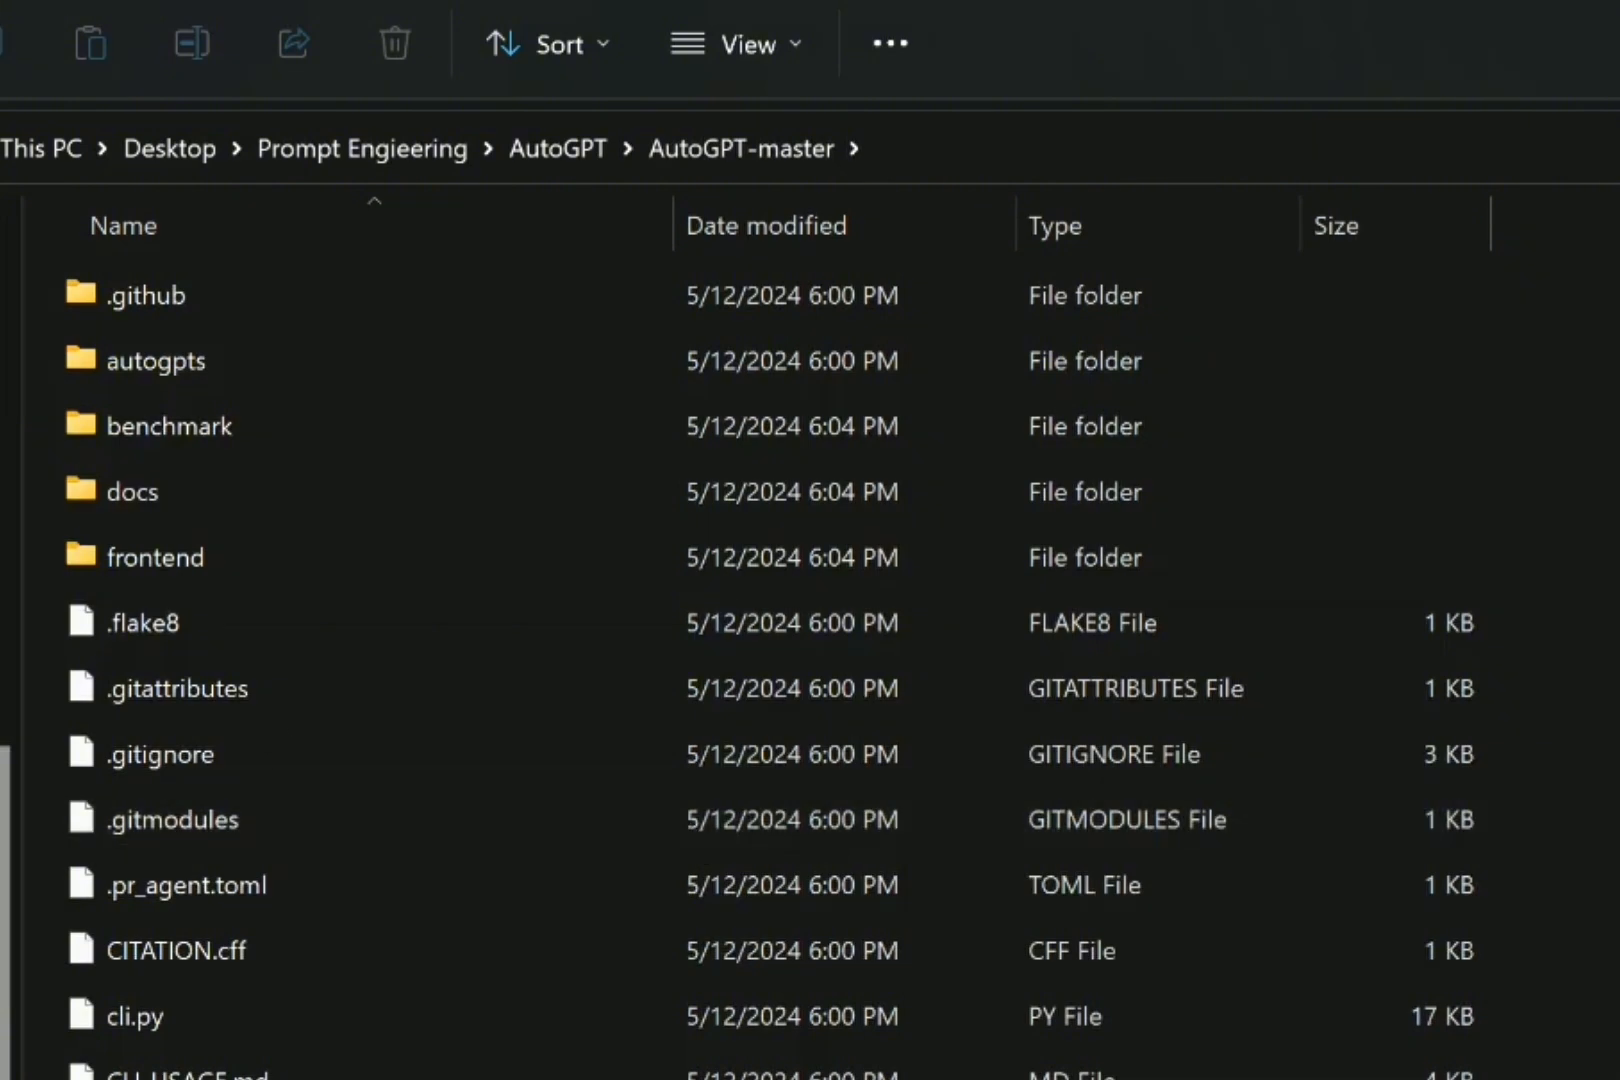
click(557, 148)
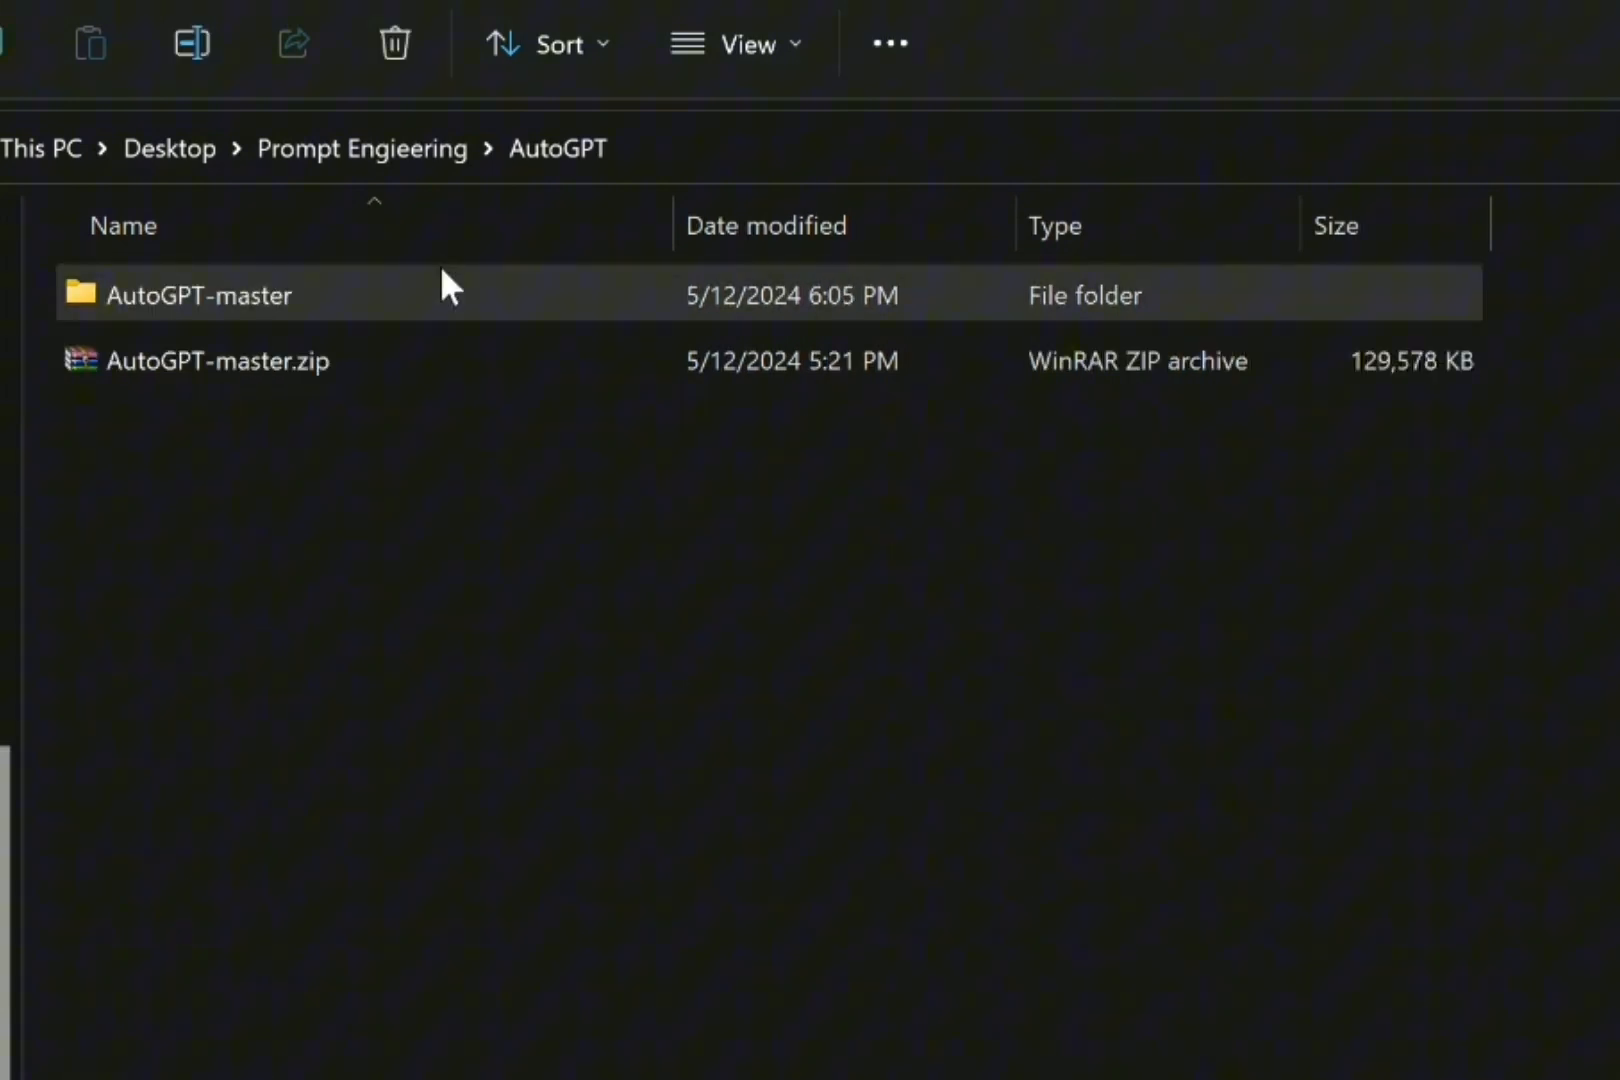
double_click(198, 294)
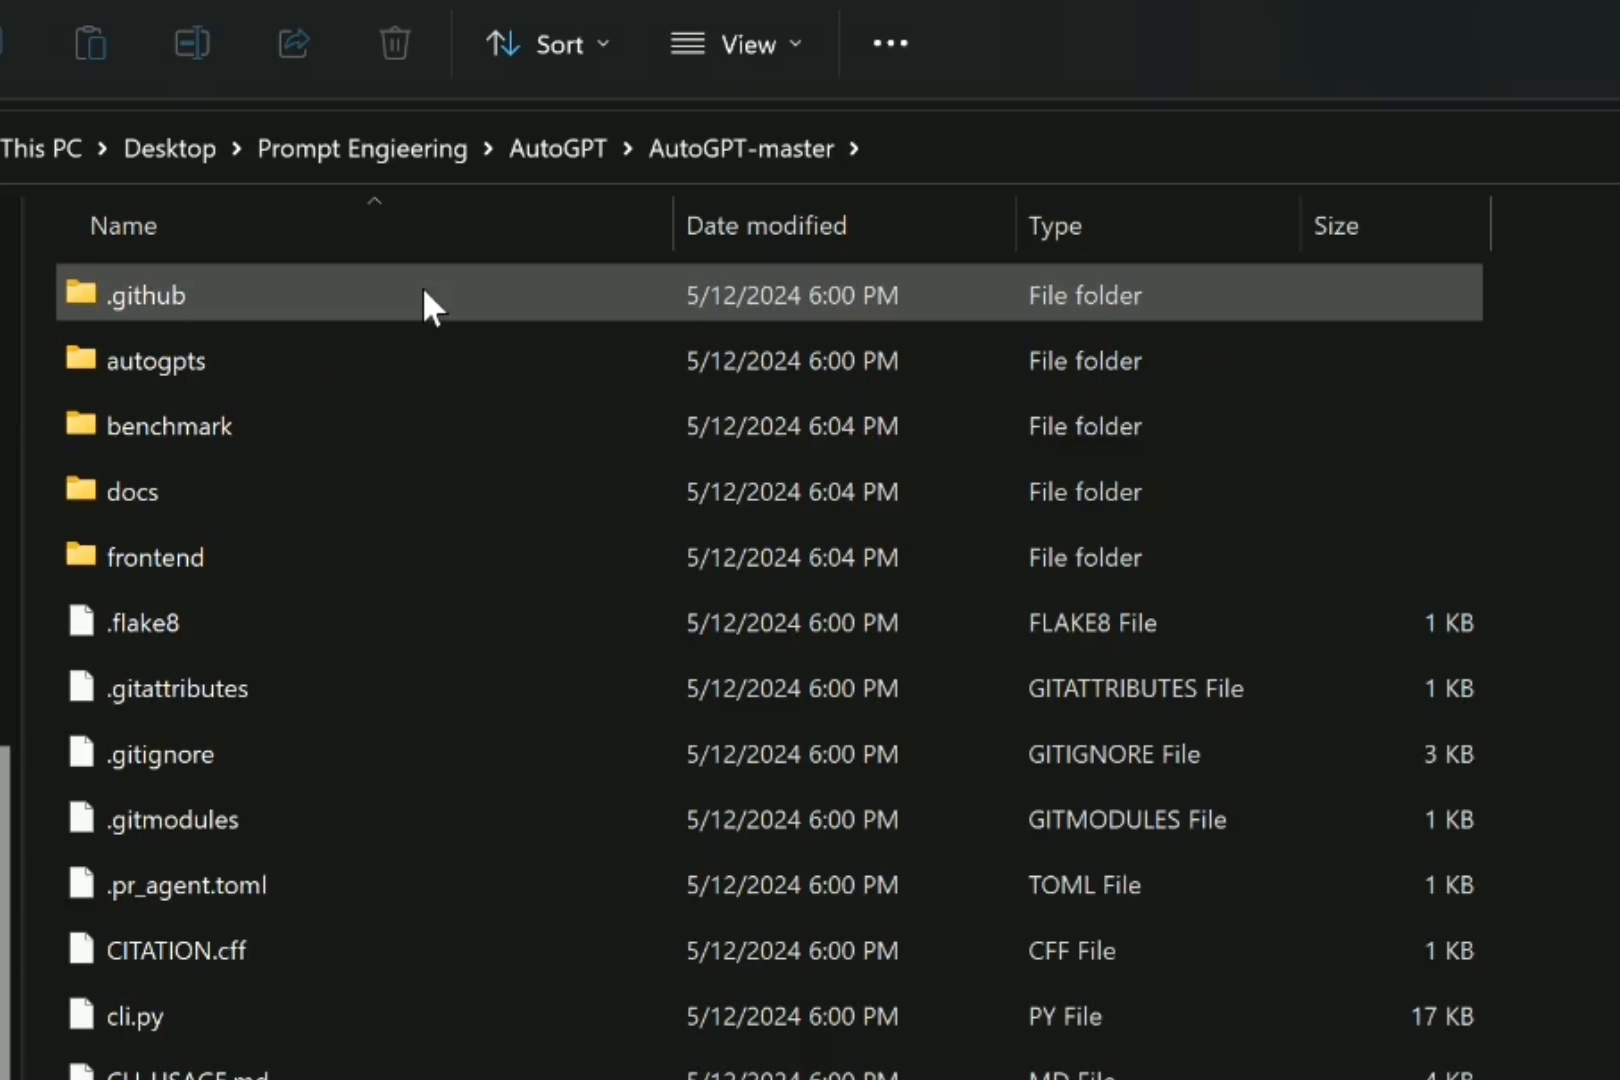
mouse_move(295, 366)
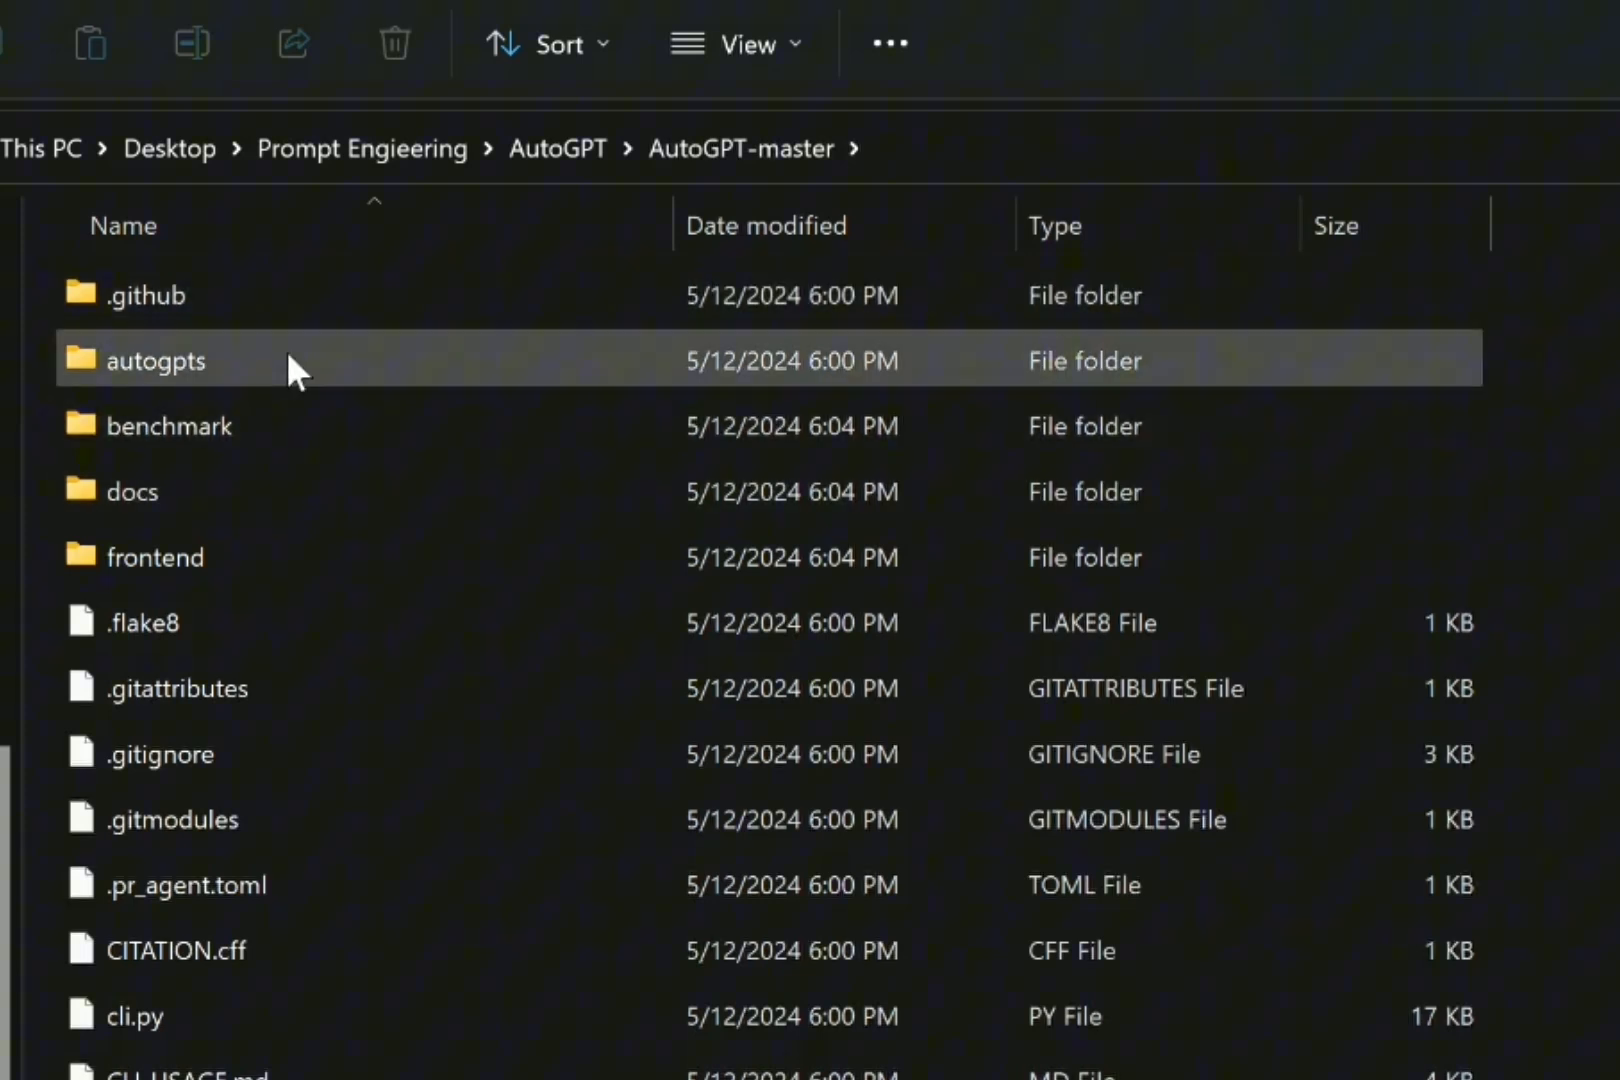
double_click(155, 360)
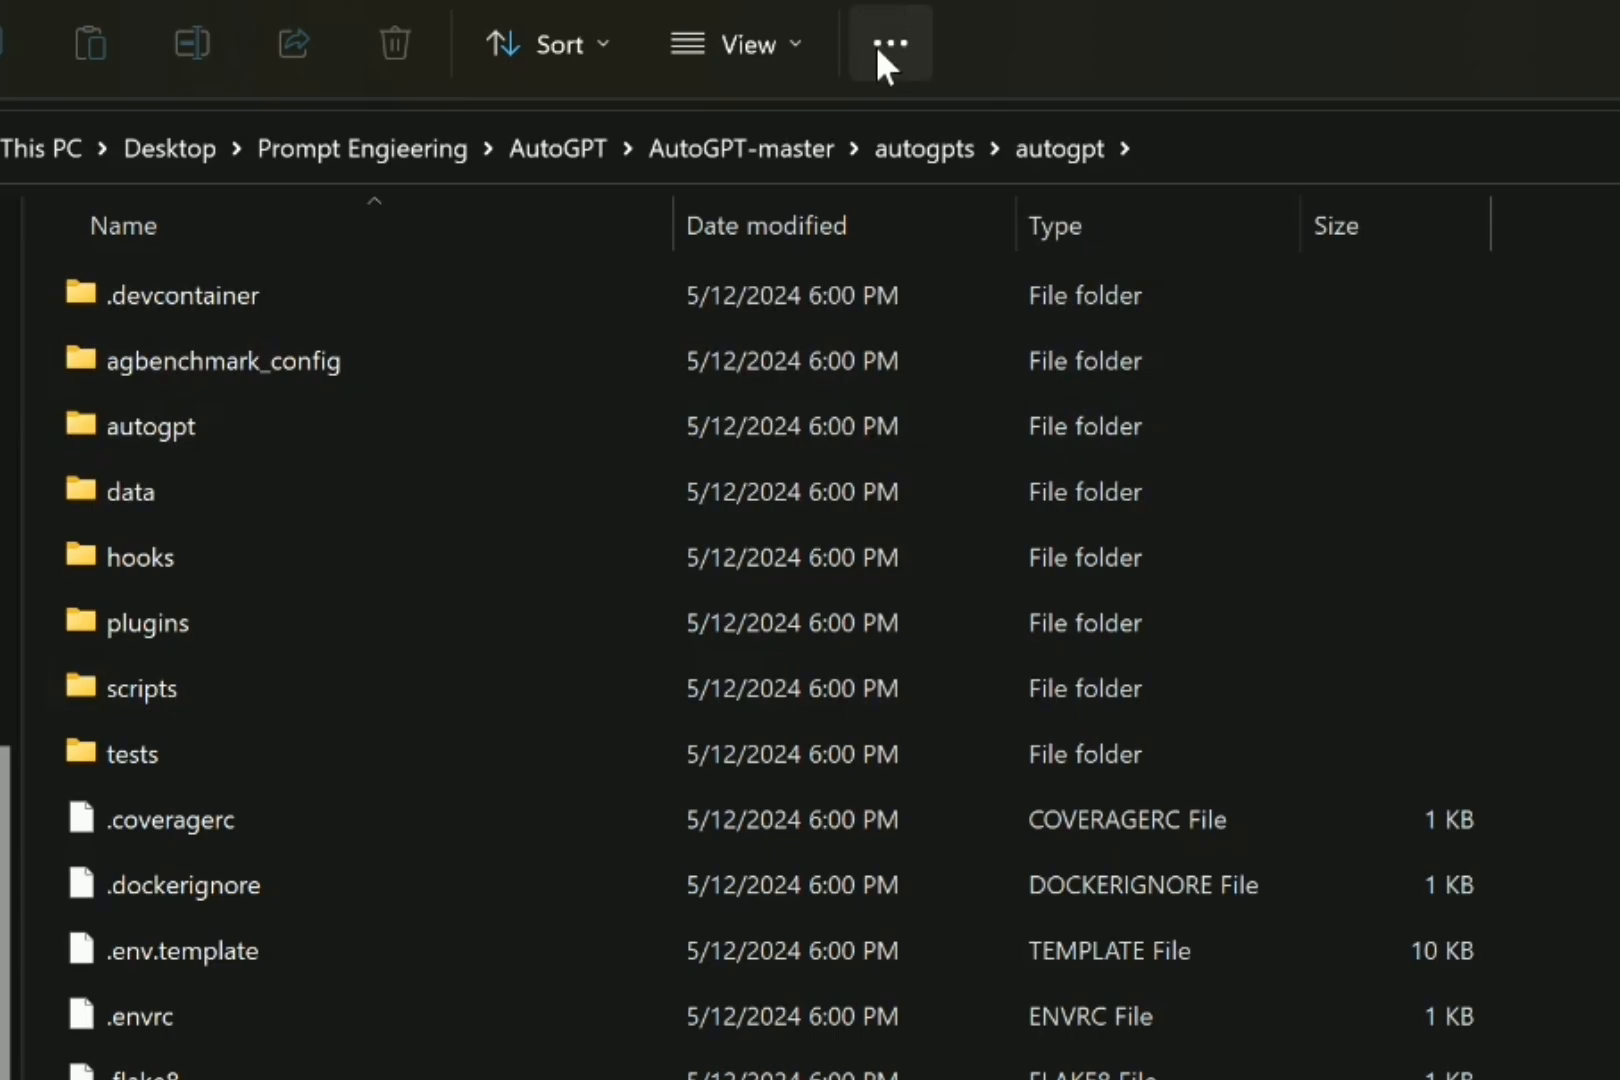
Step: Enable 'Show hidden files, folders, and drives' in Folder Options
click(889, 42)
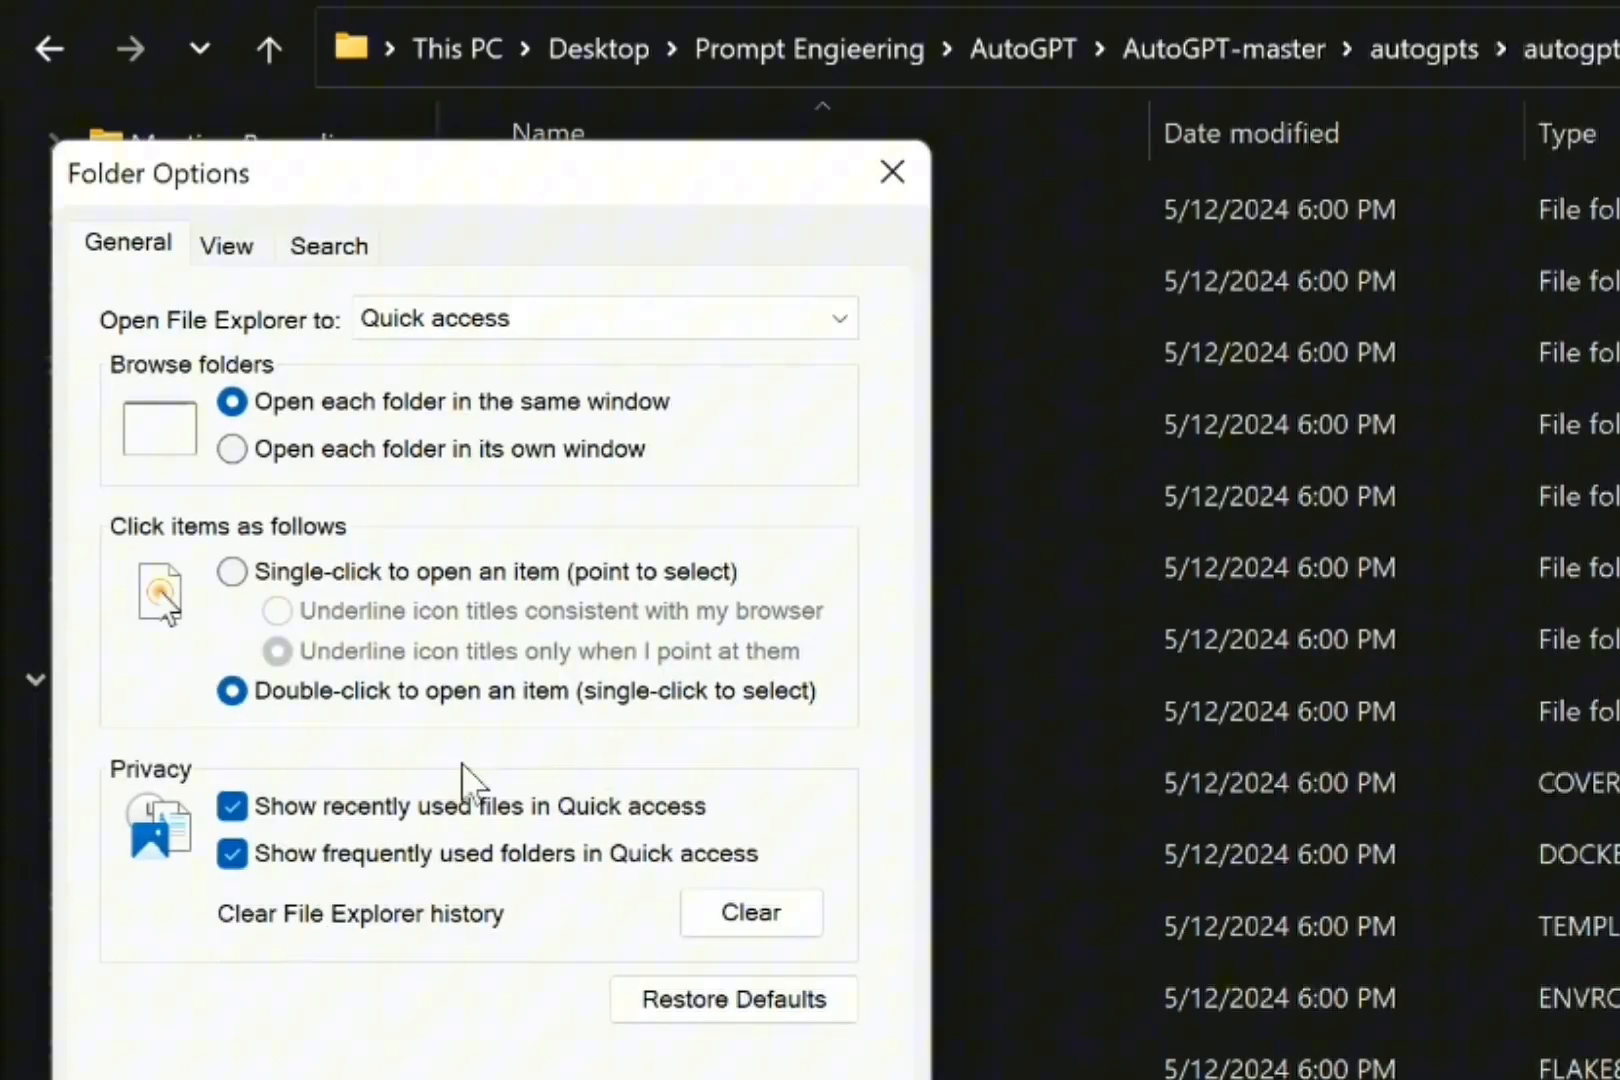
click(227, 246)
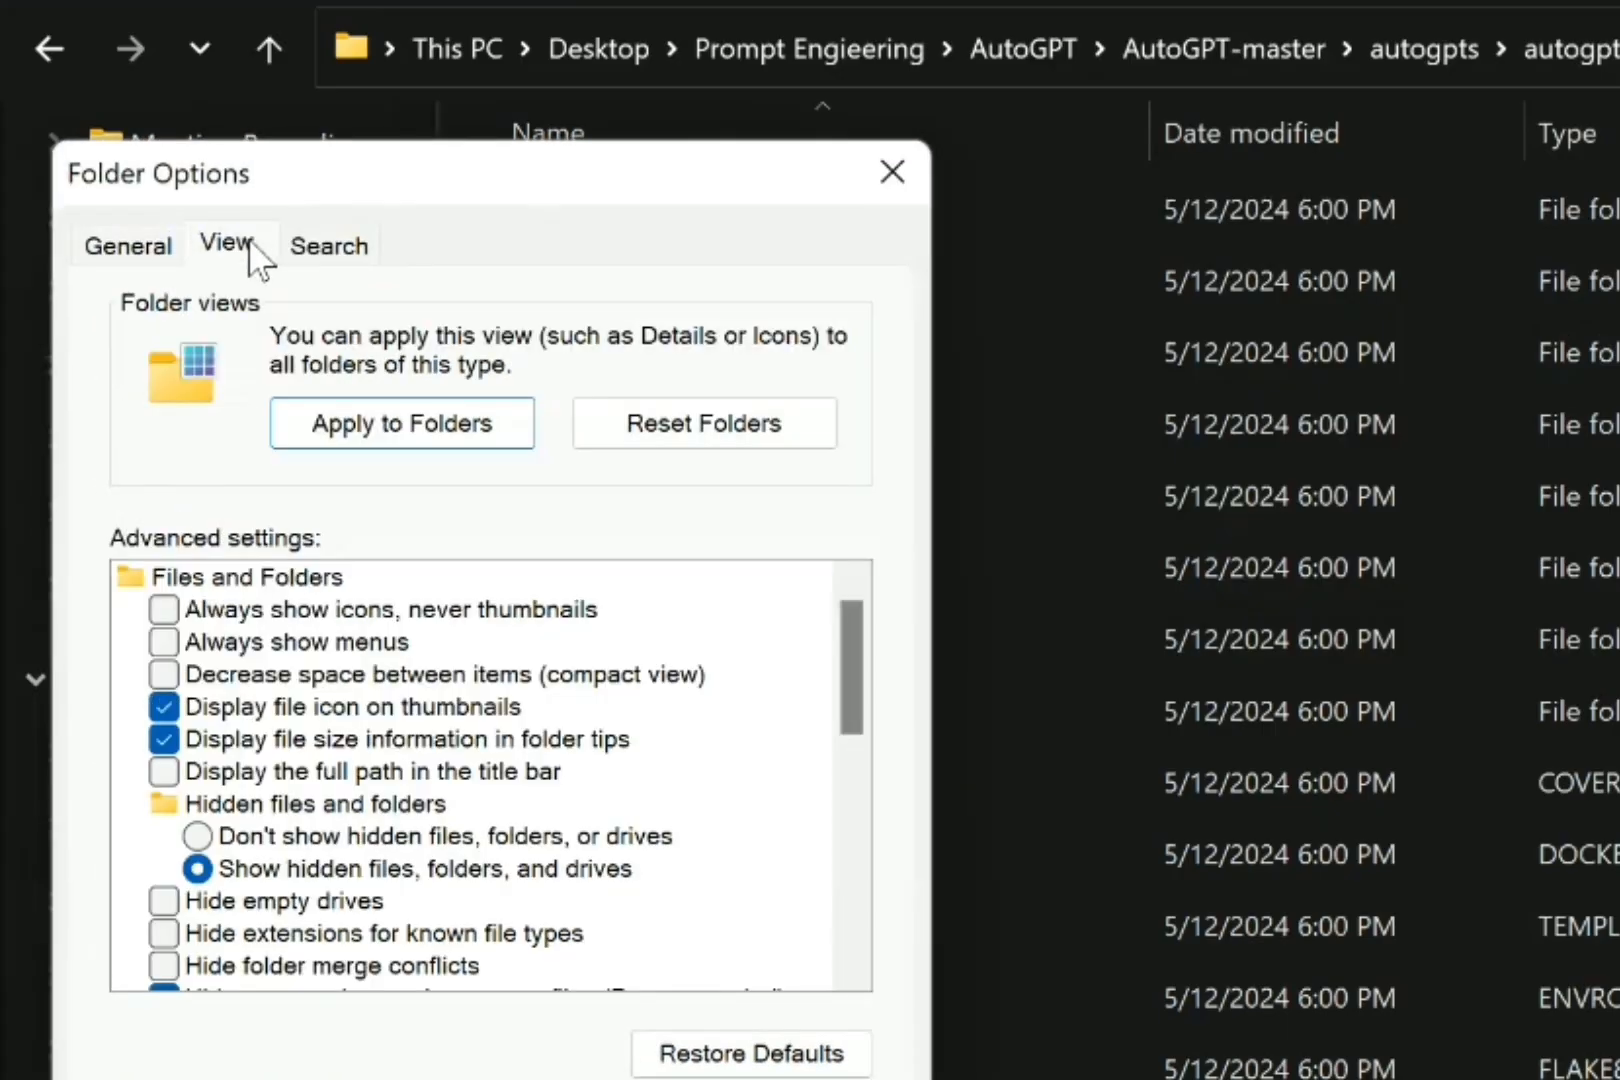
mouse_move(709, 530)
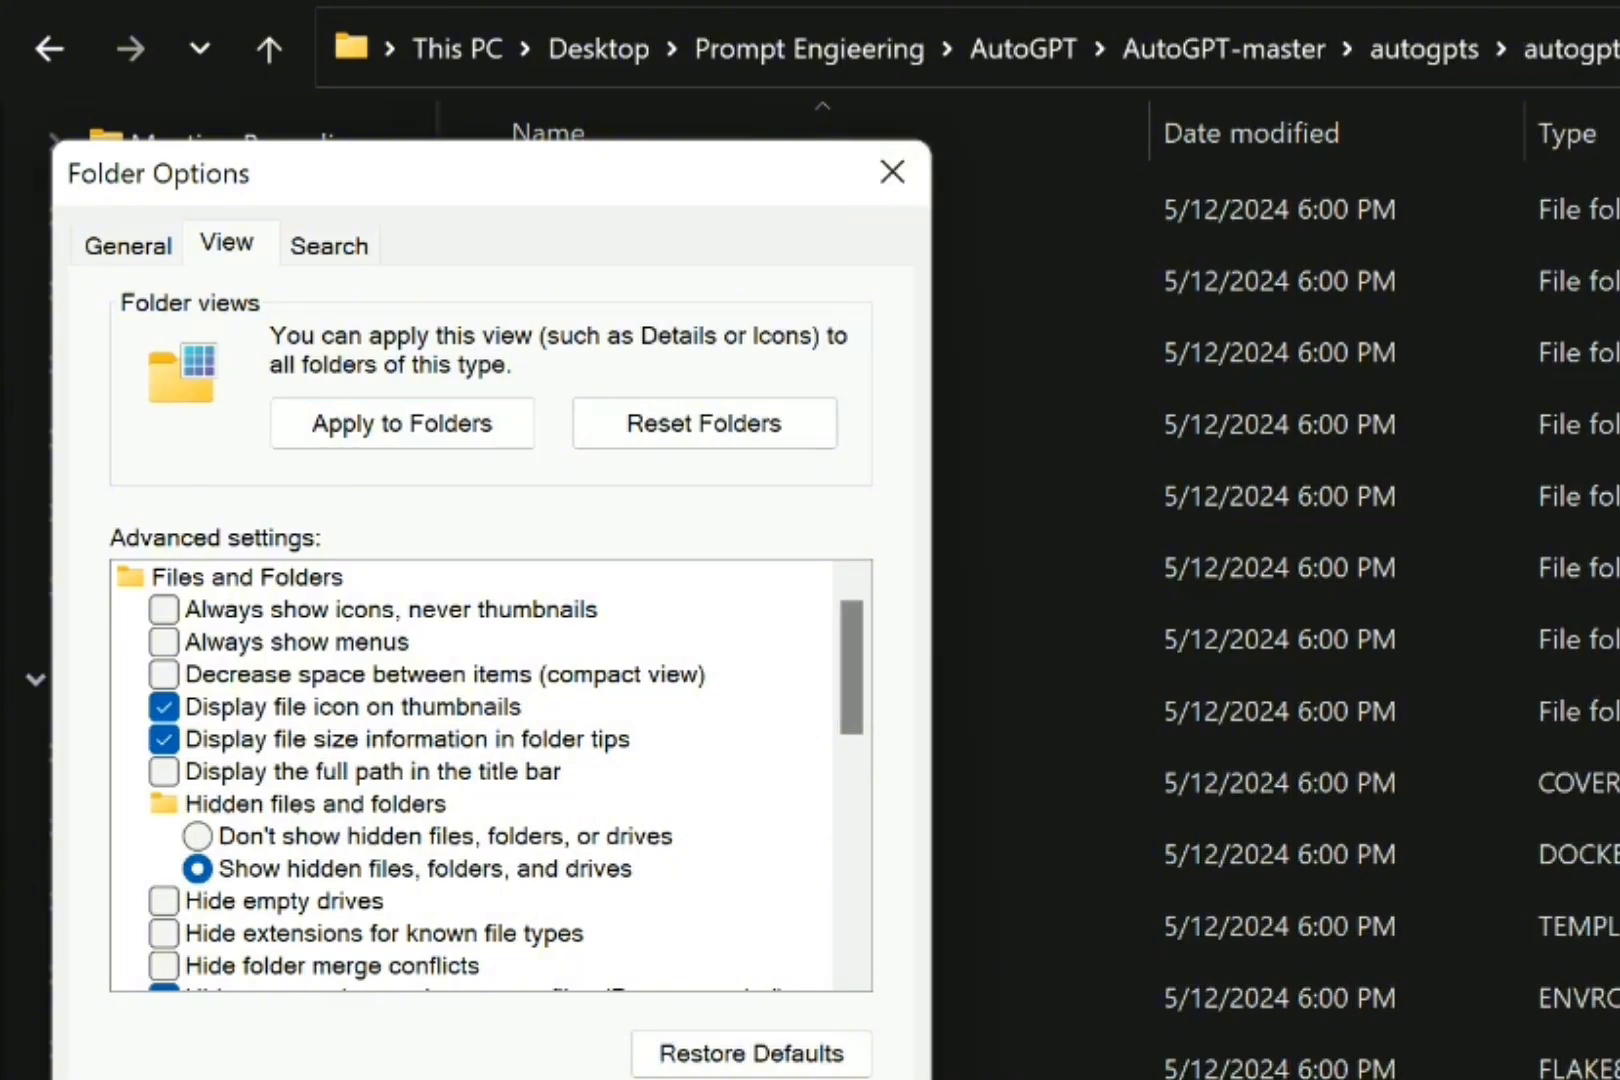
click(891, 172)
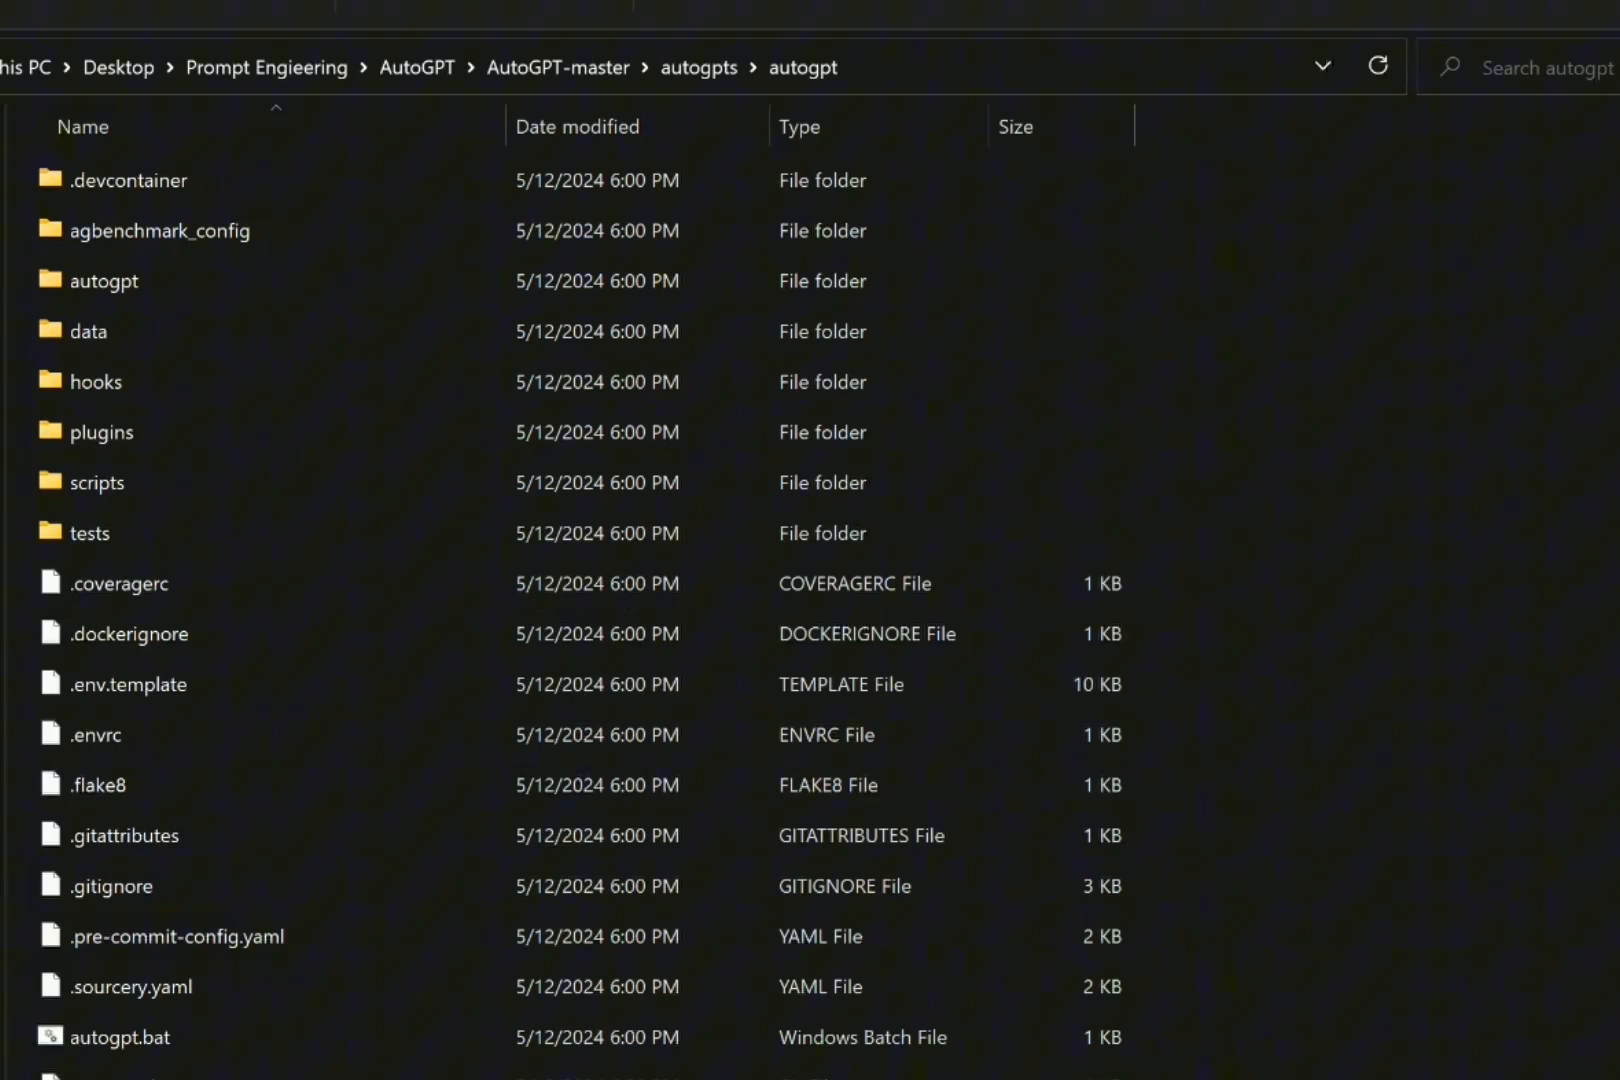
Step: Duplicate .env.template and rename the copy to .env, accepting the extension change
click(147, 684)
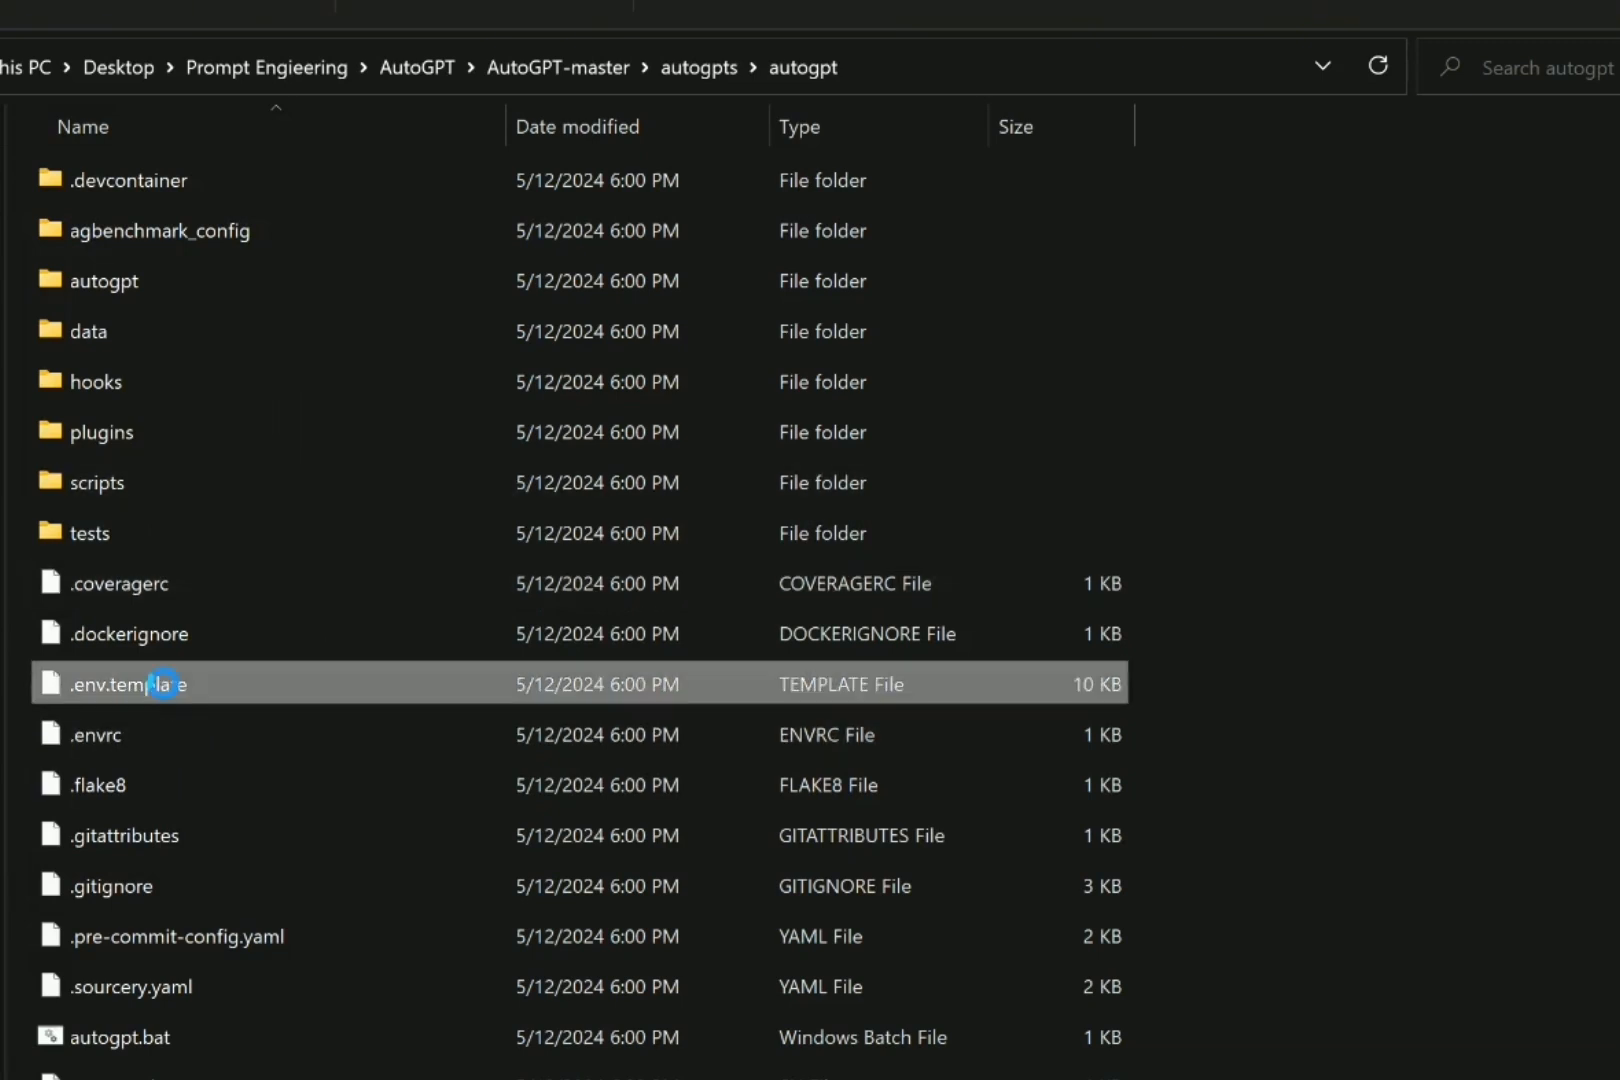
right_click(130, 683)
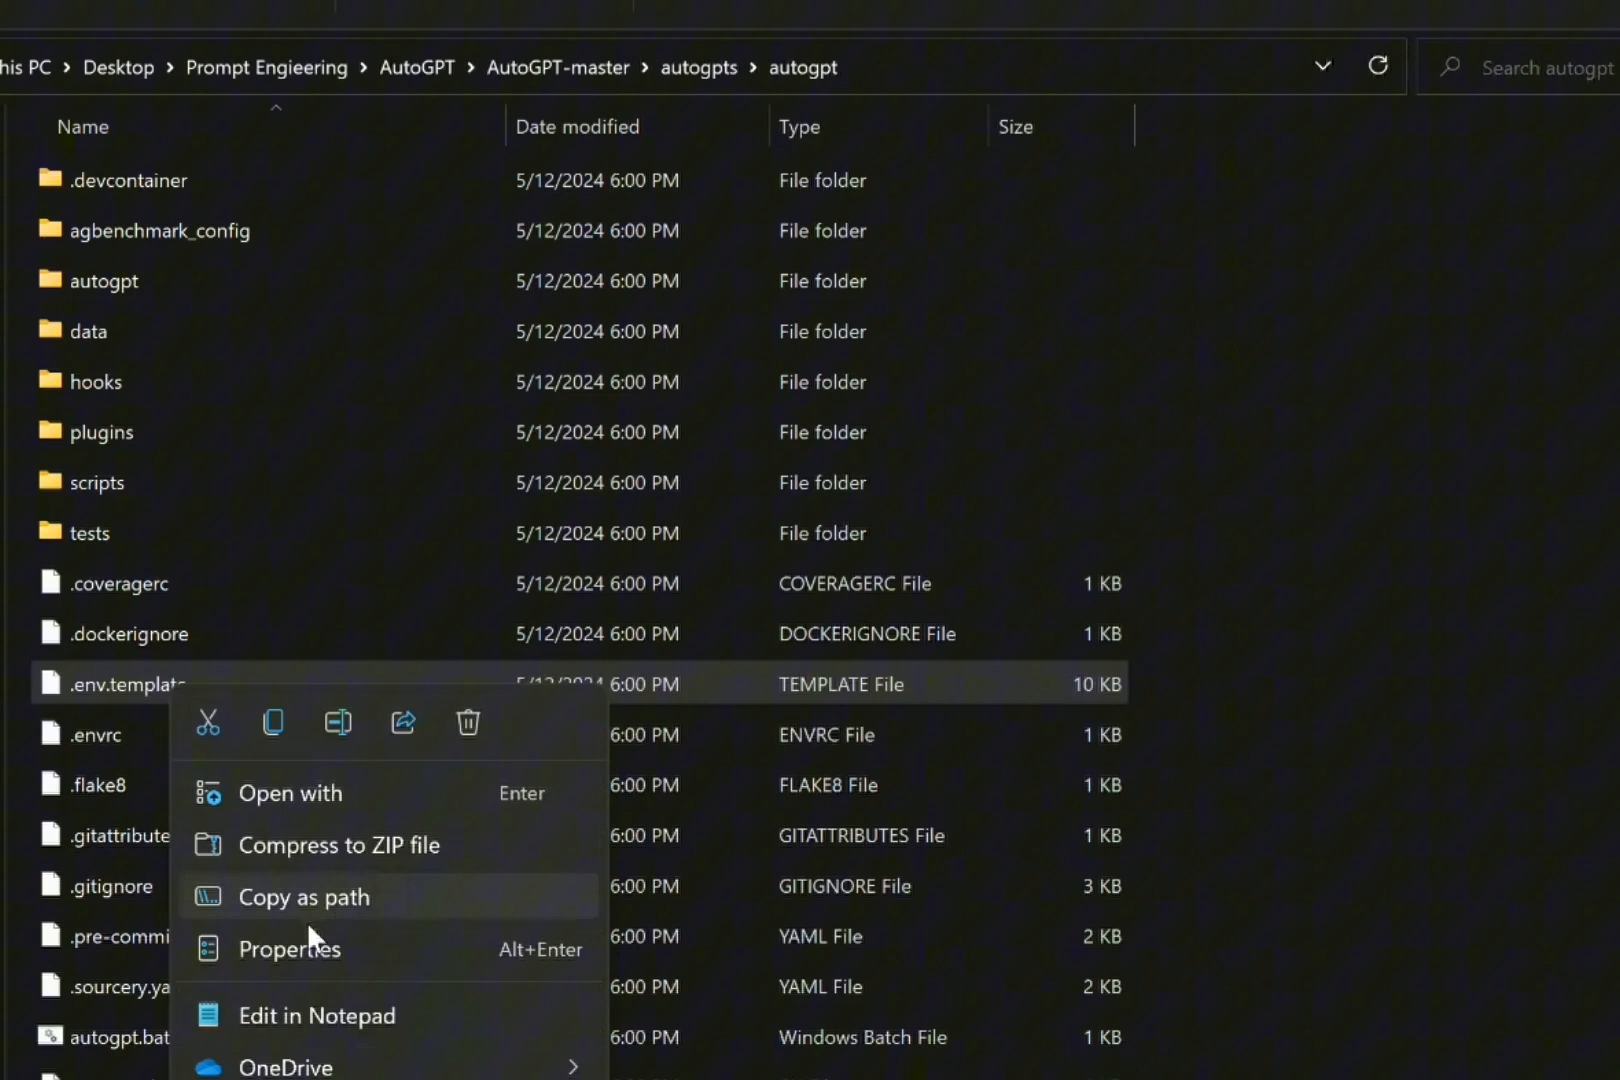
mouse_move(272, 723)
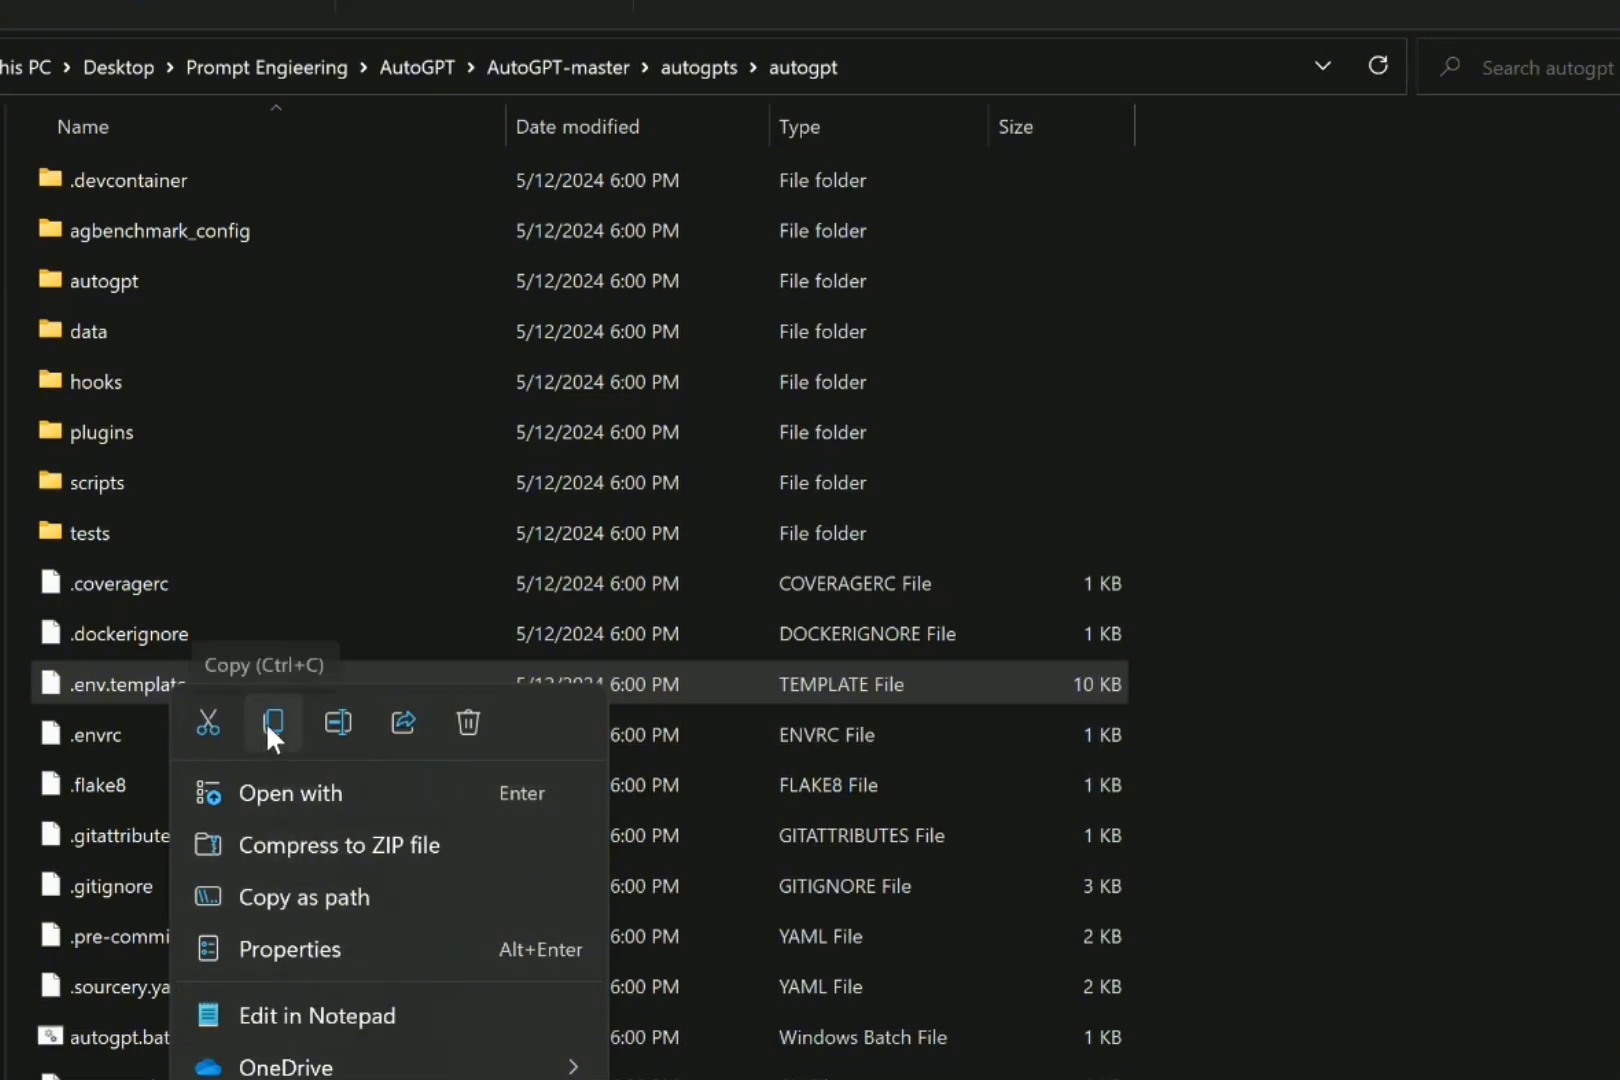
click(272, 723)
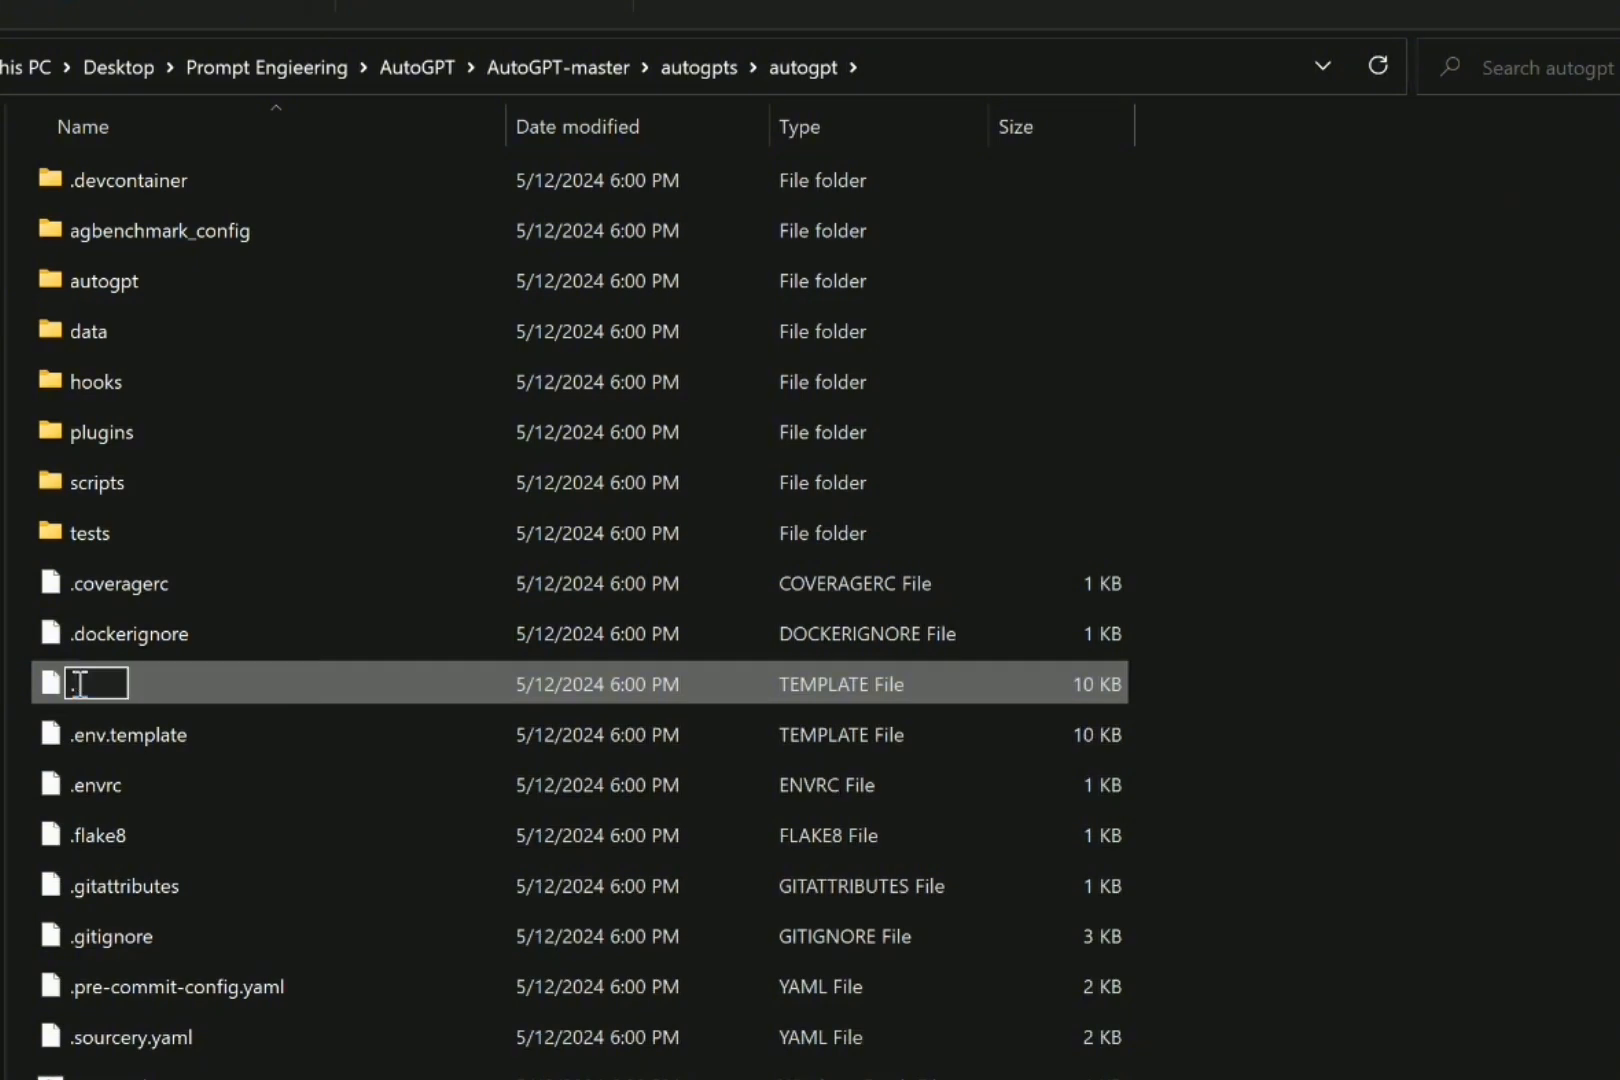
text(.en)
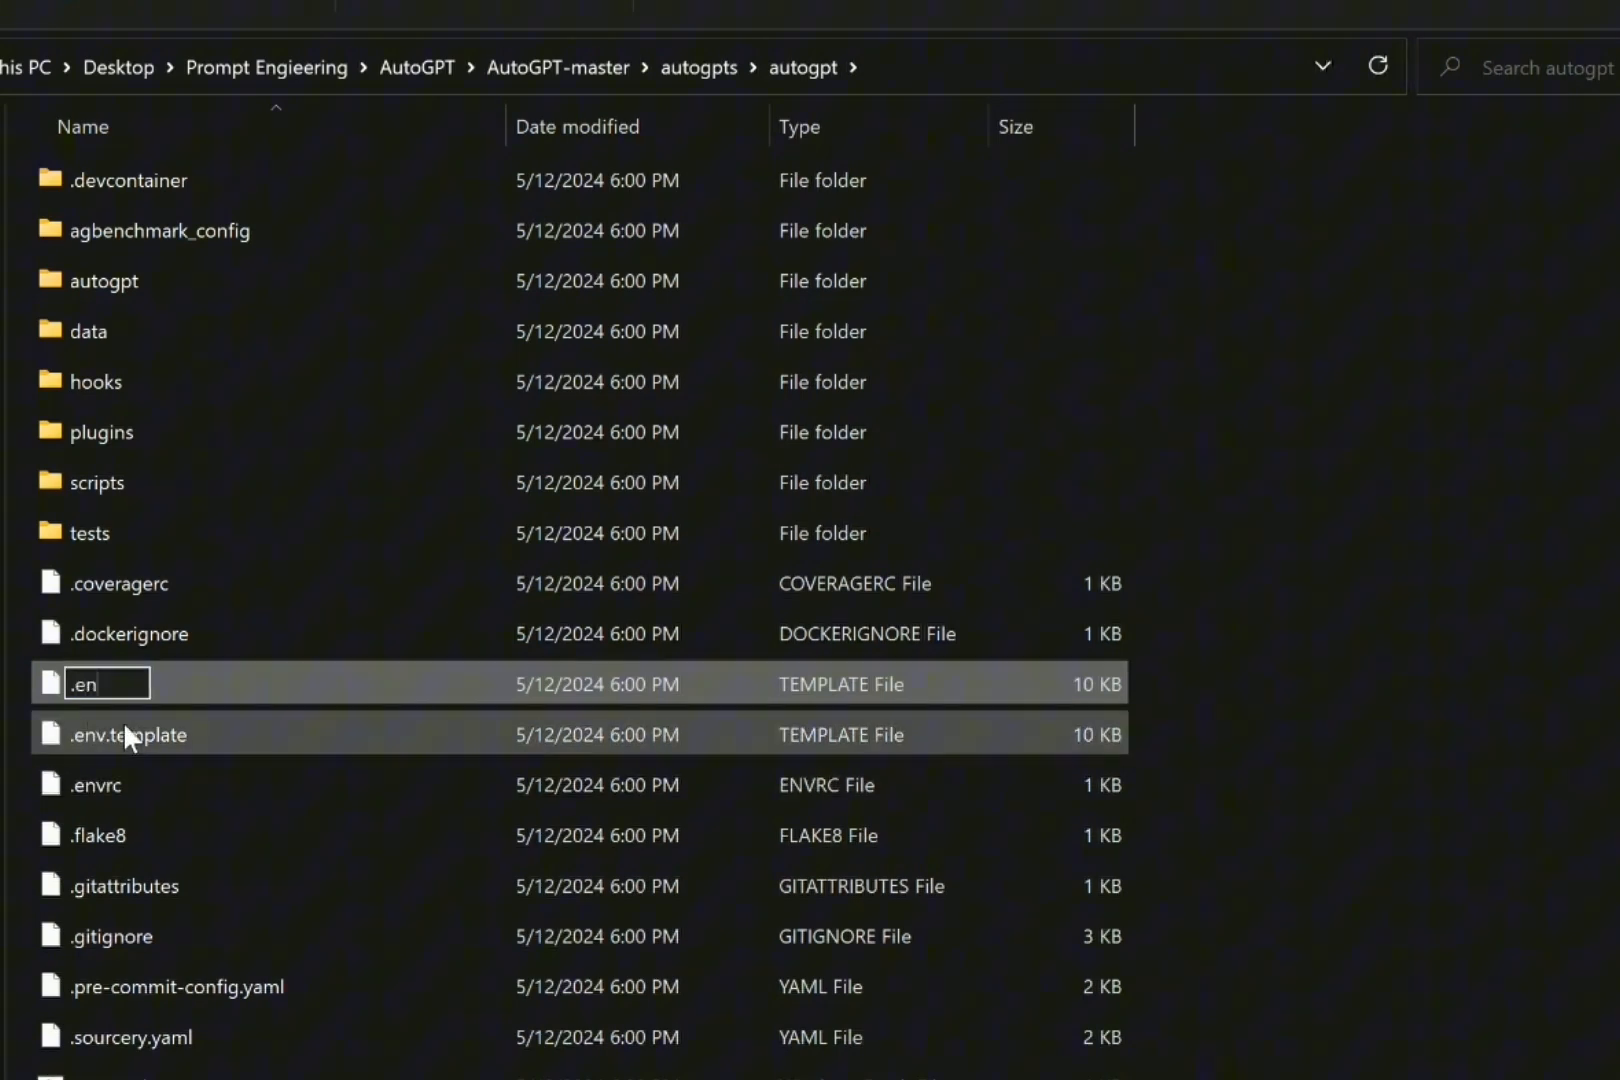
key(Enter)
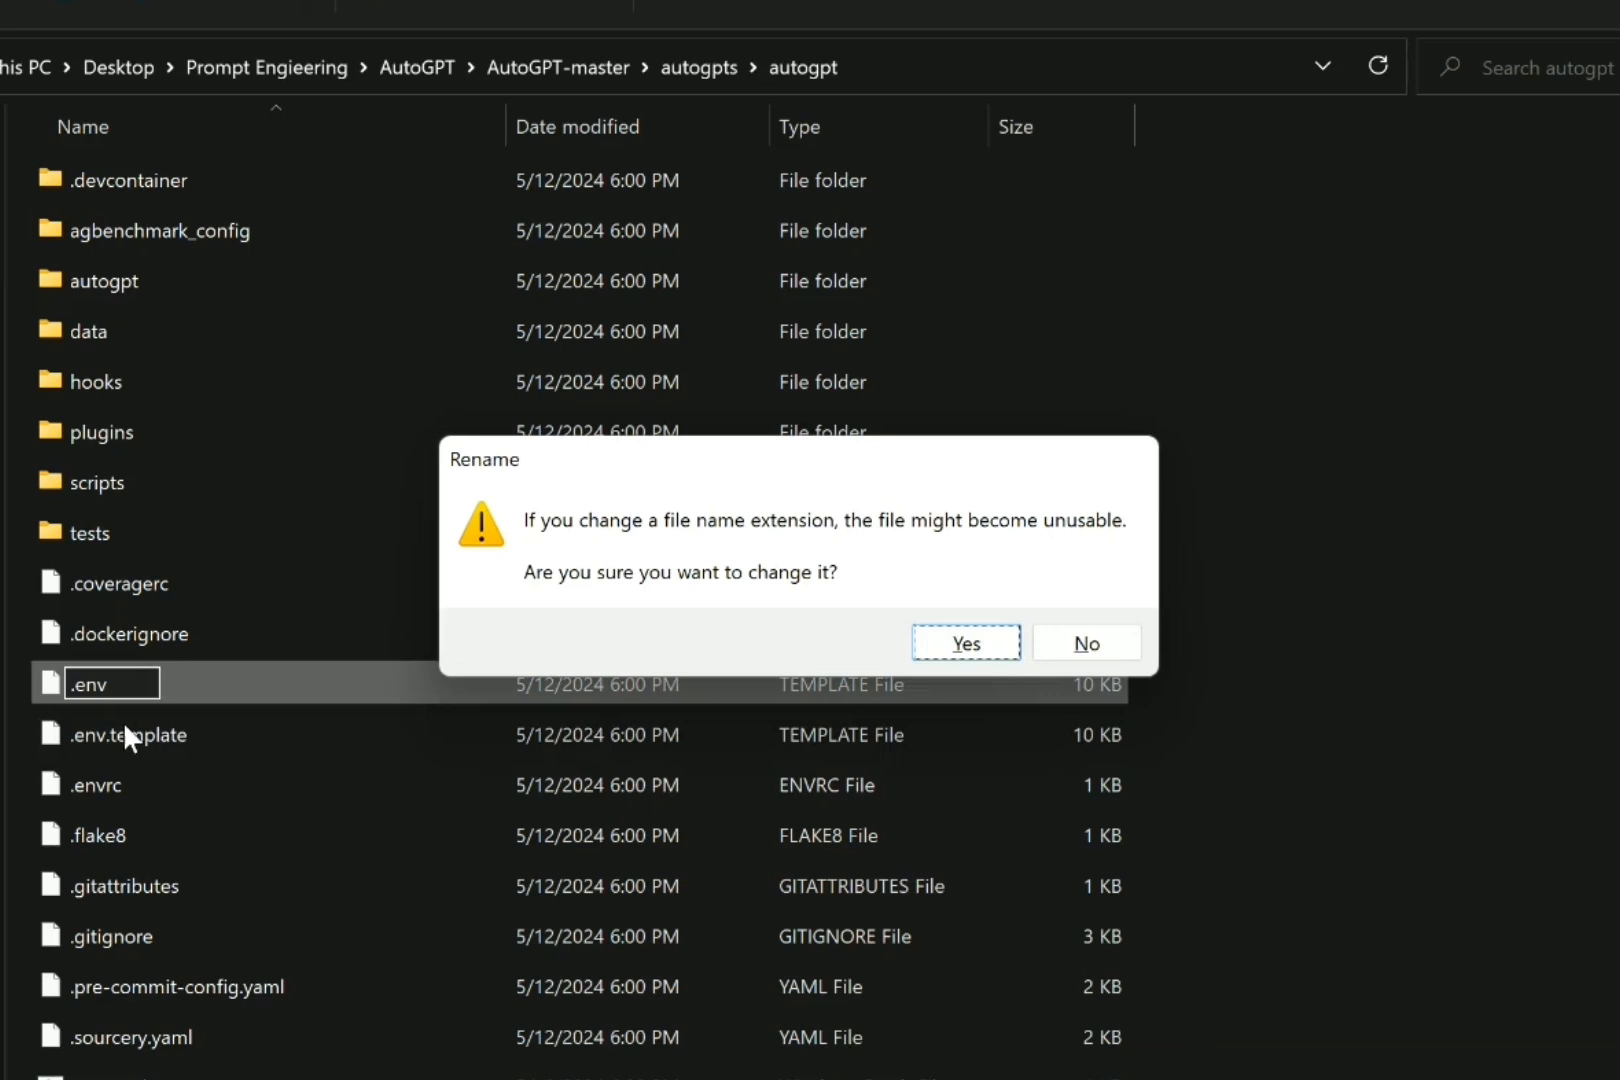
click(966, 642)
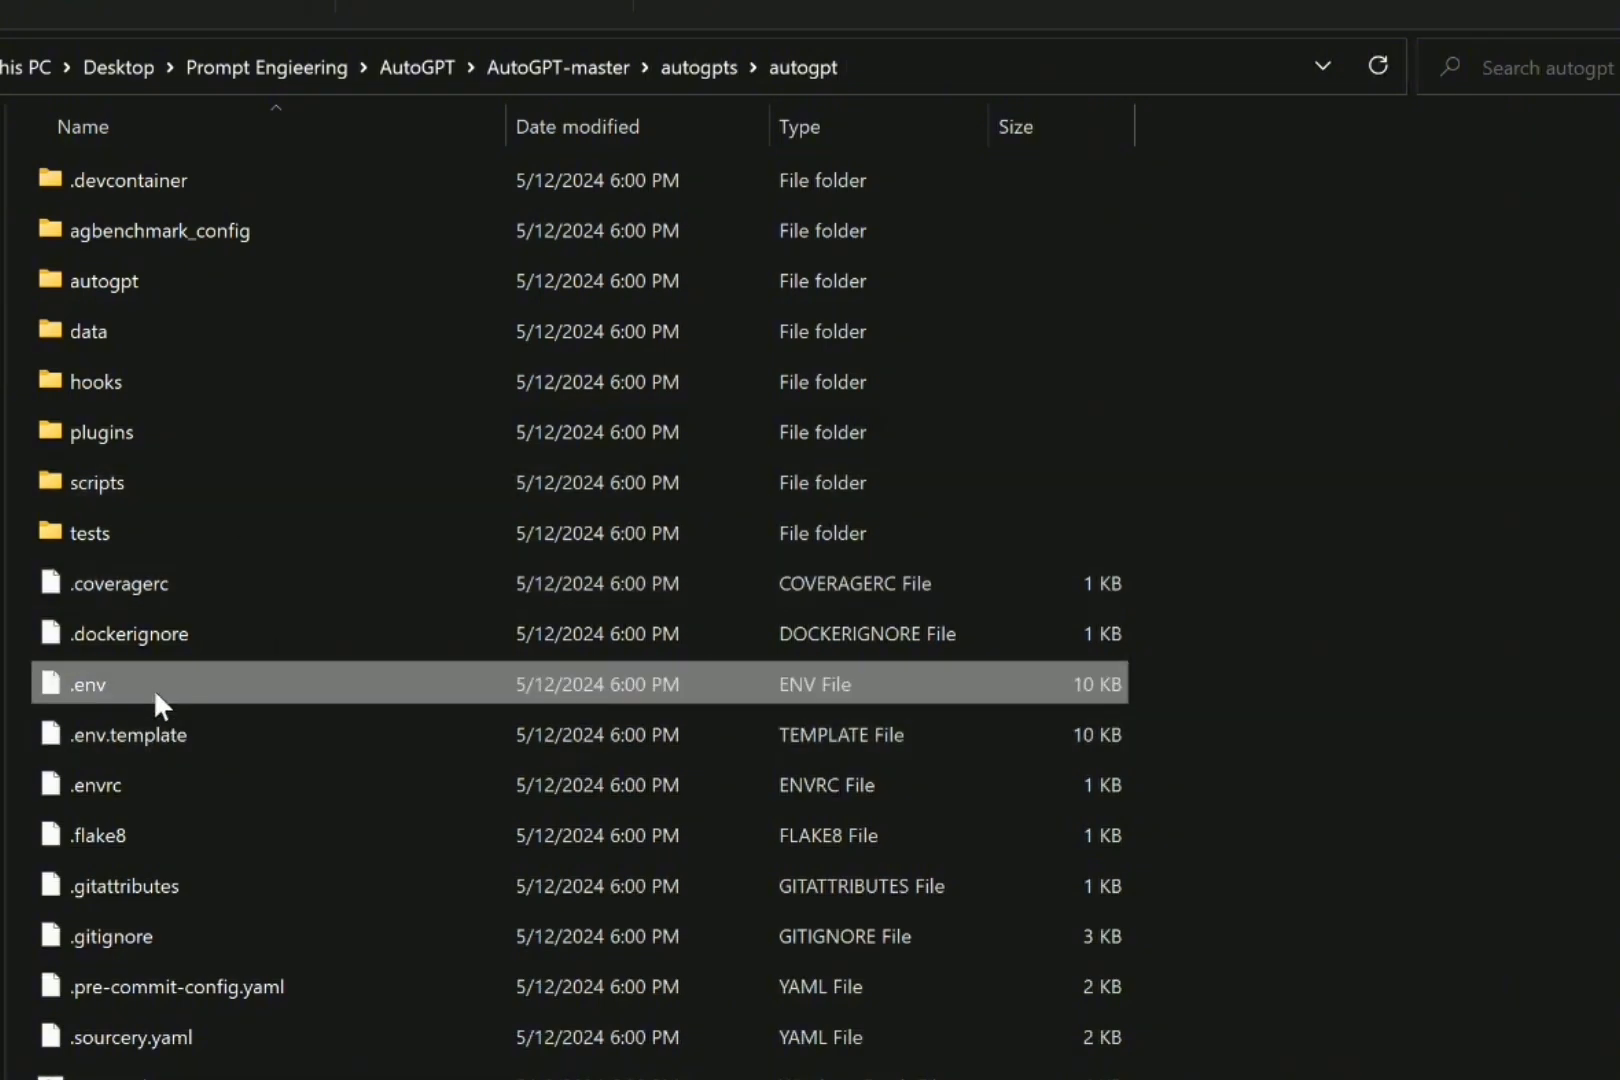
Step: Open .env in Notepad, find OPENAI_API_KEY, fill in the key and save
right_click(90, 684)
text(OPE)
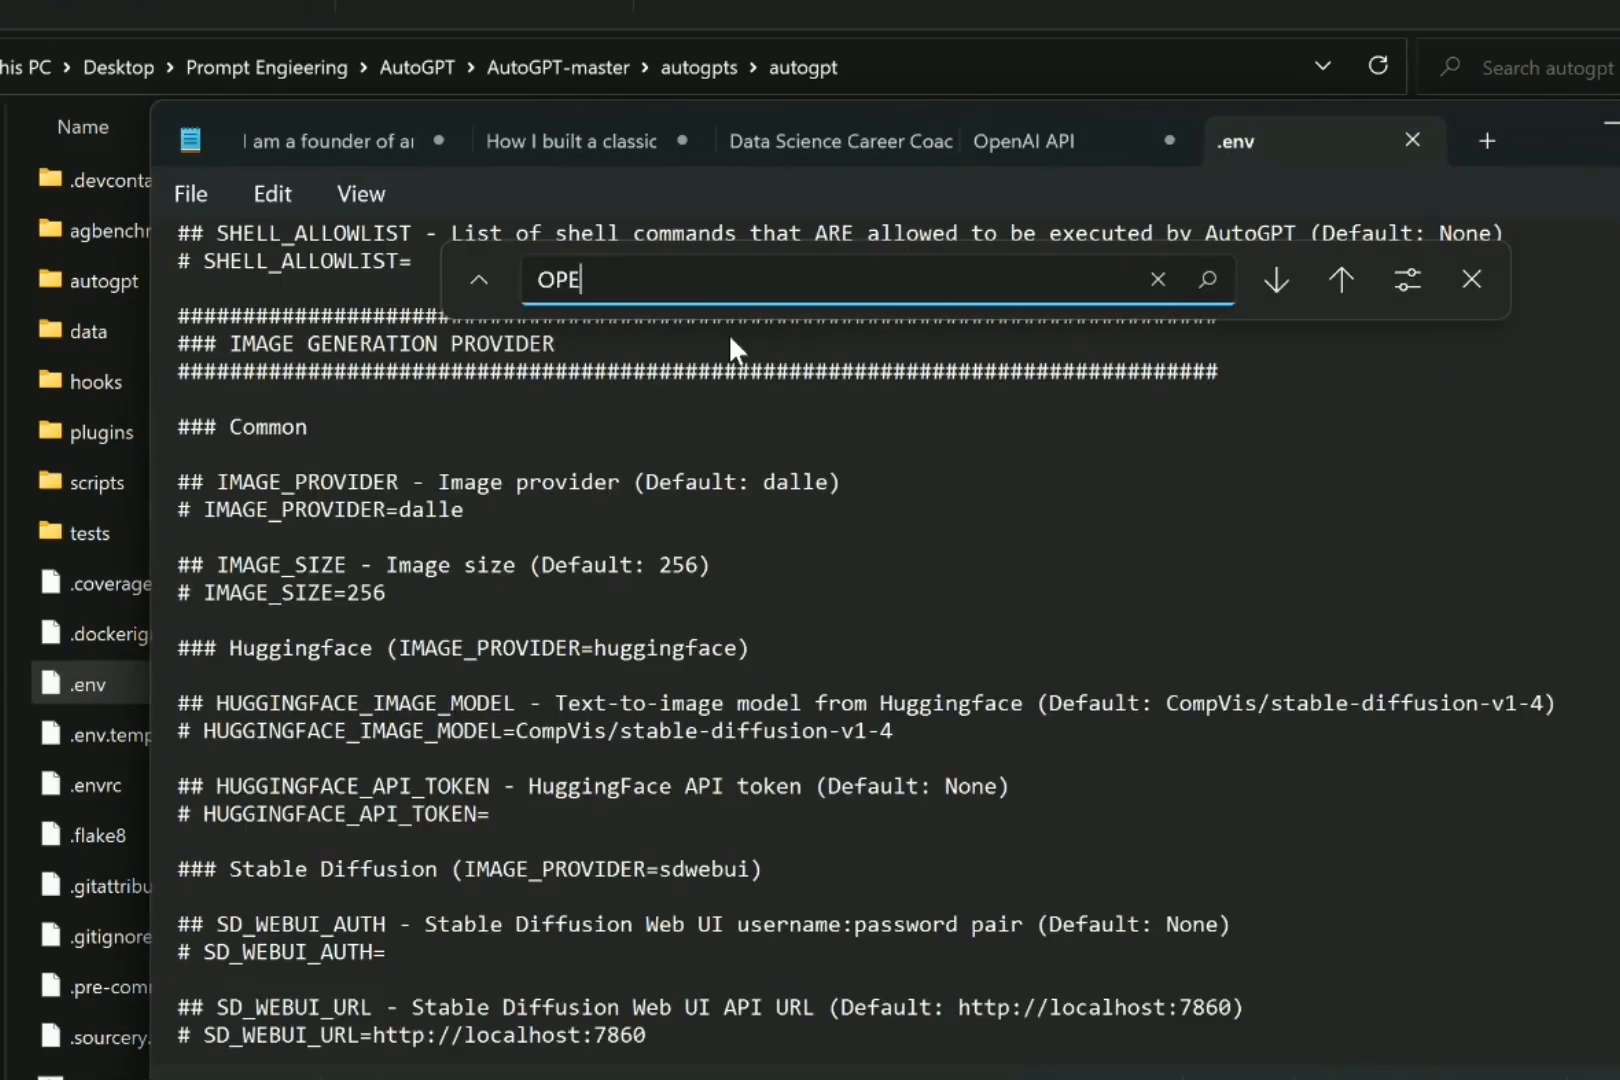
text(NAI_API)
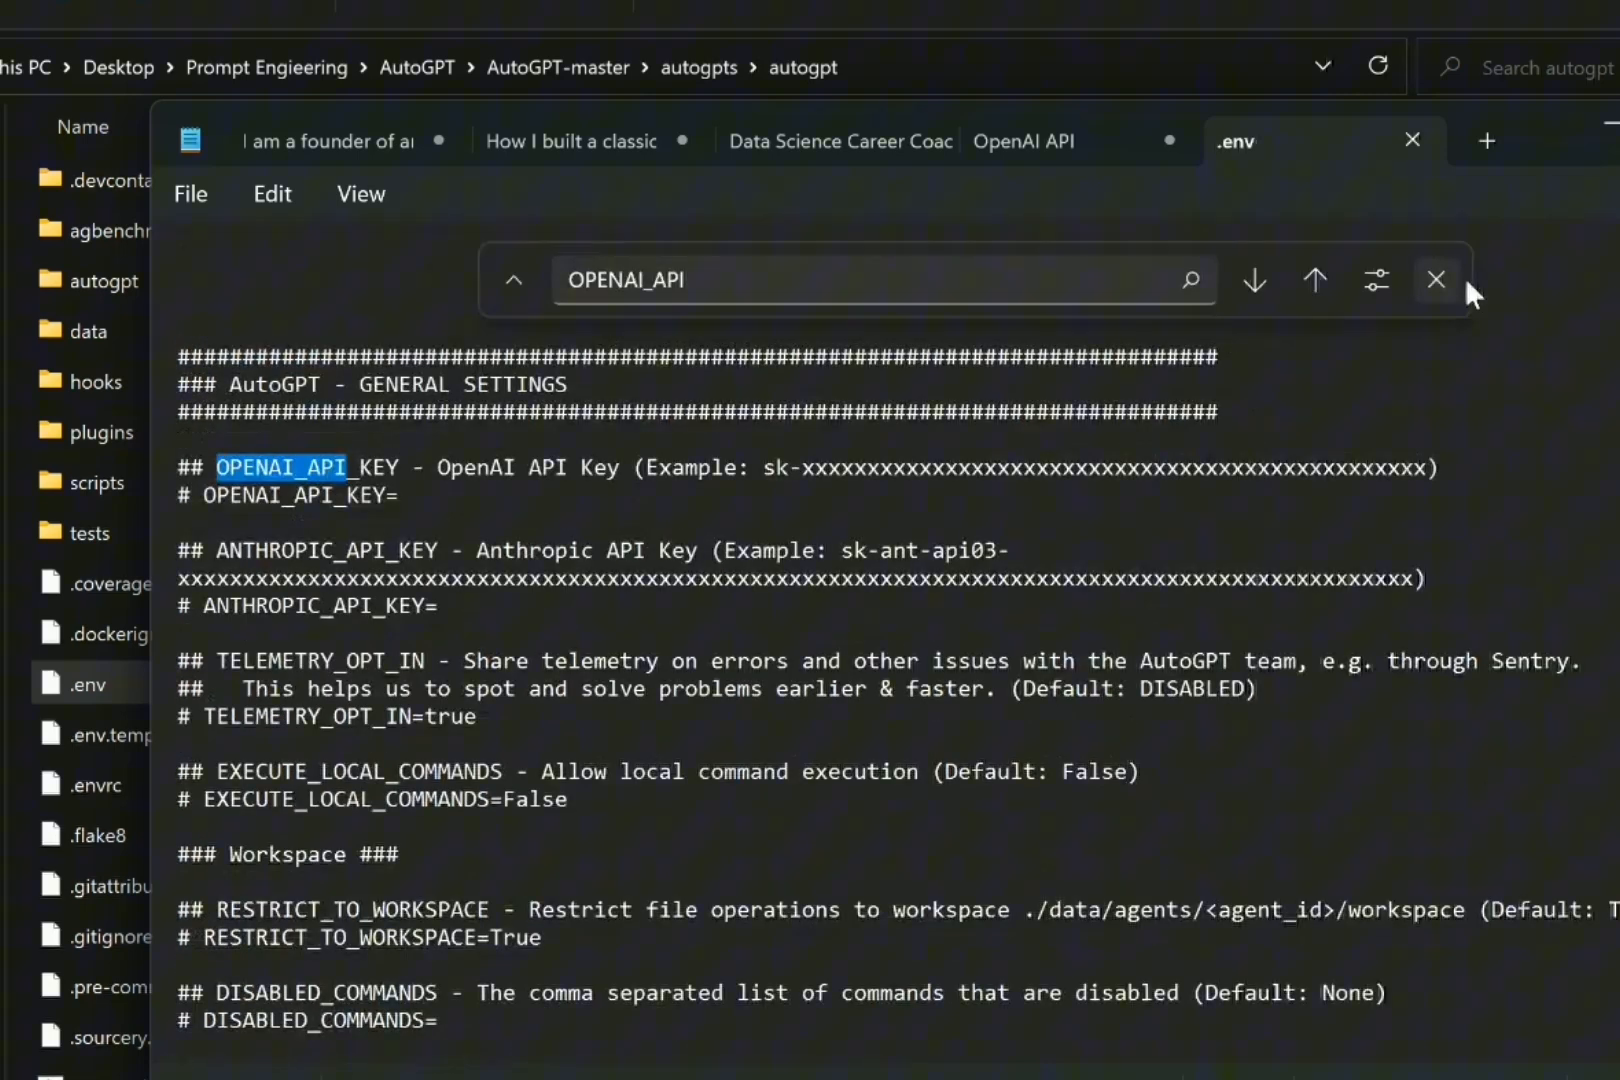
click(1436, 278)
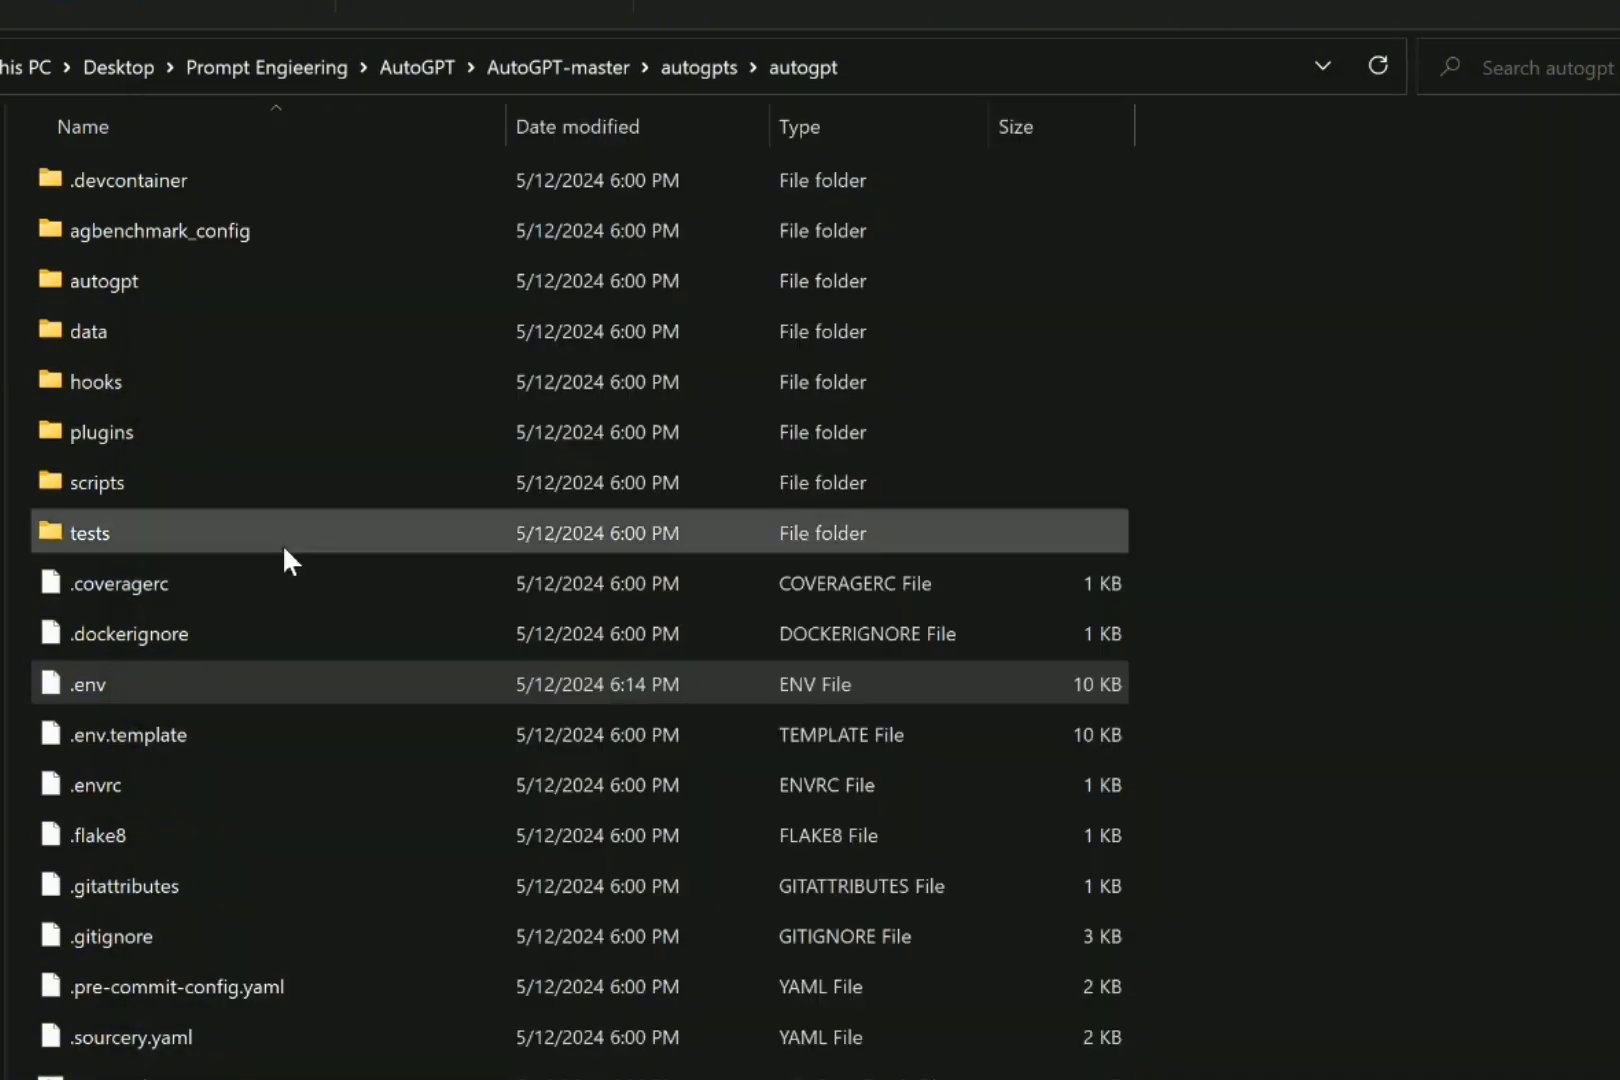
mouse_move(671, 678)
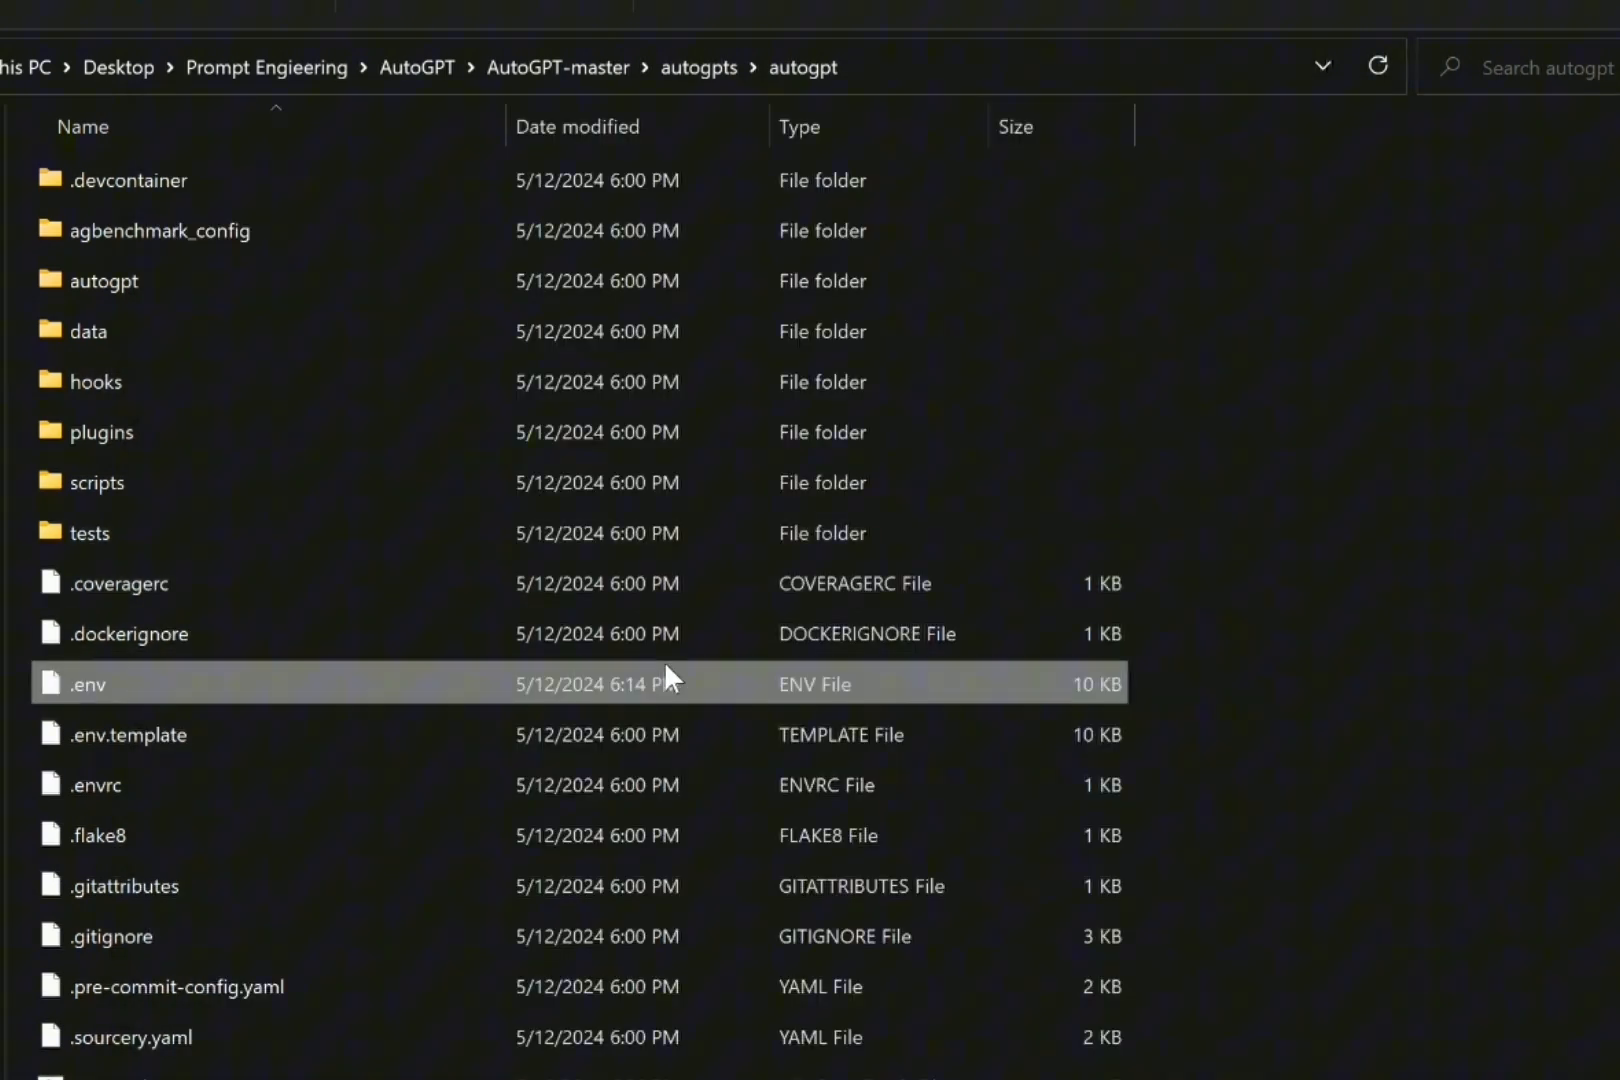
mouse_move(485, 692)
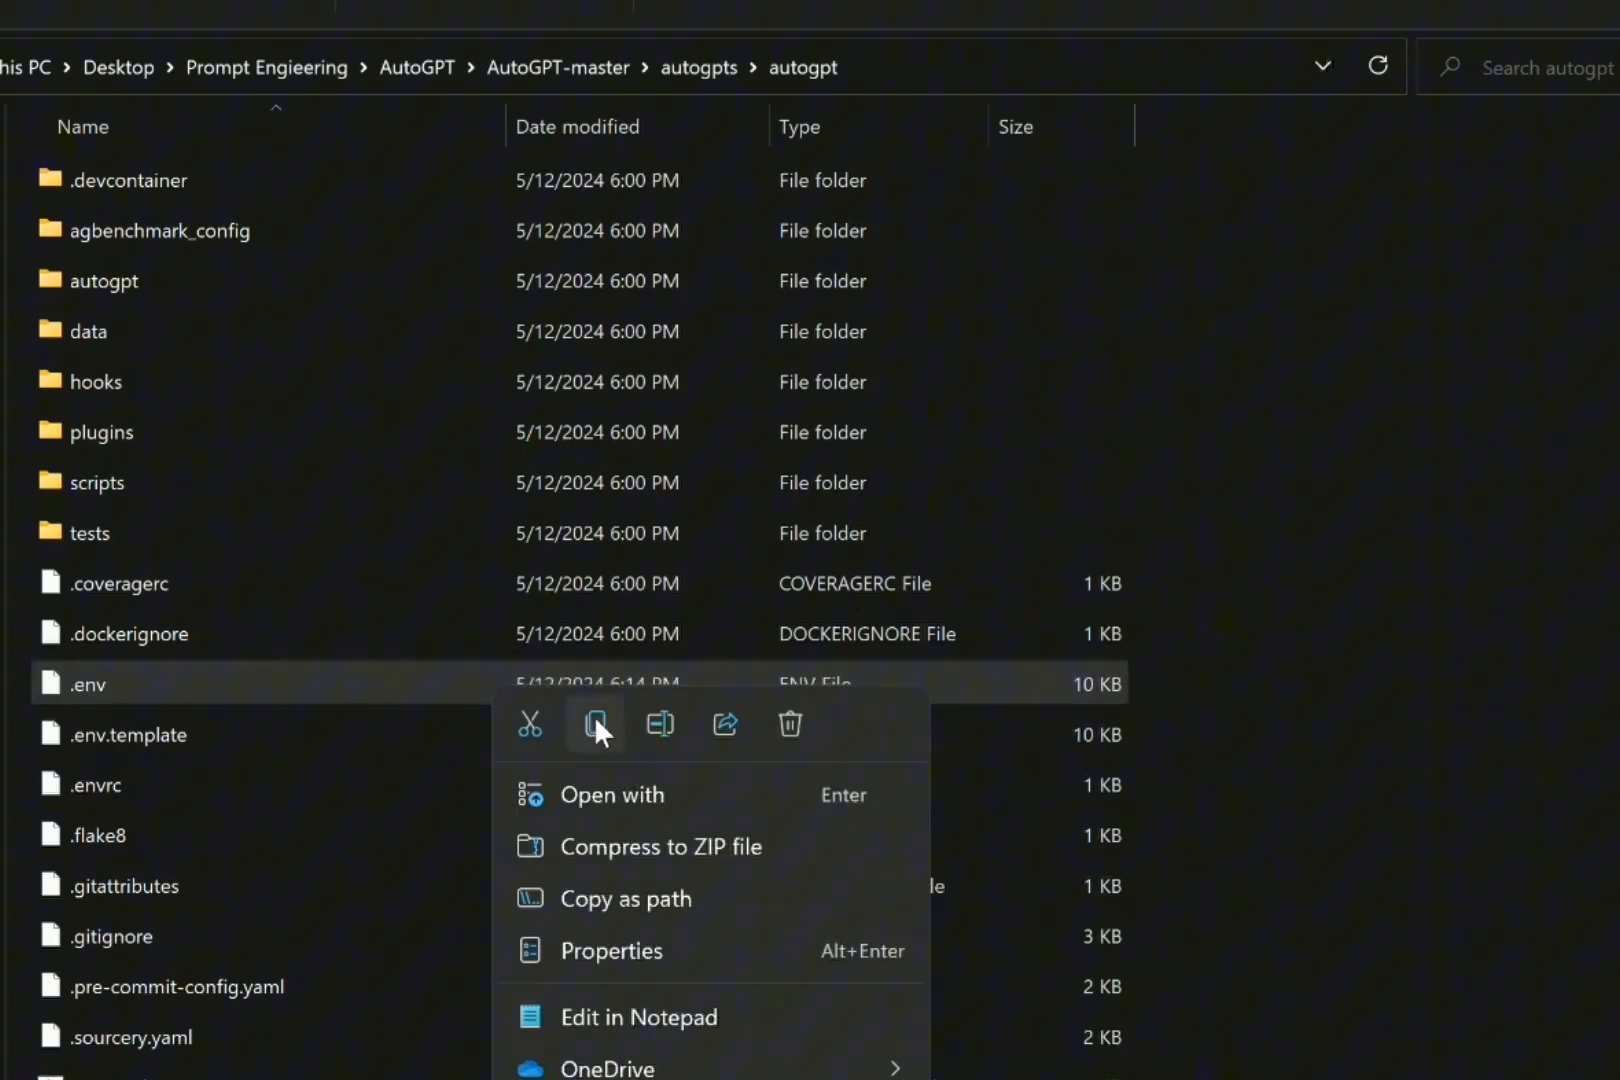
mouse_move(596, 725)
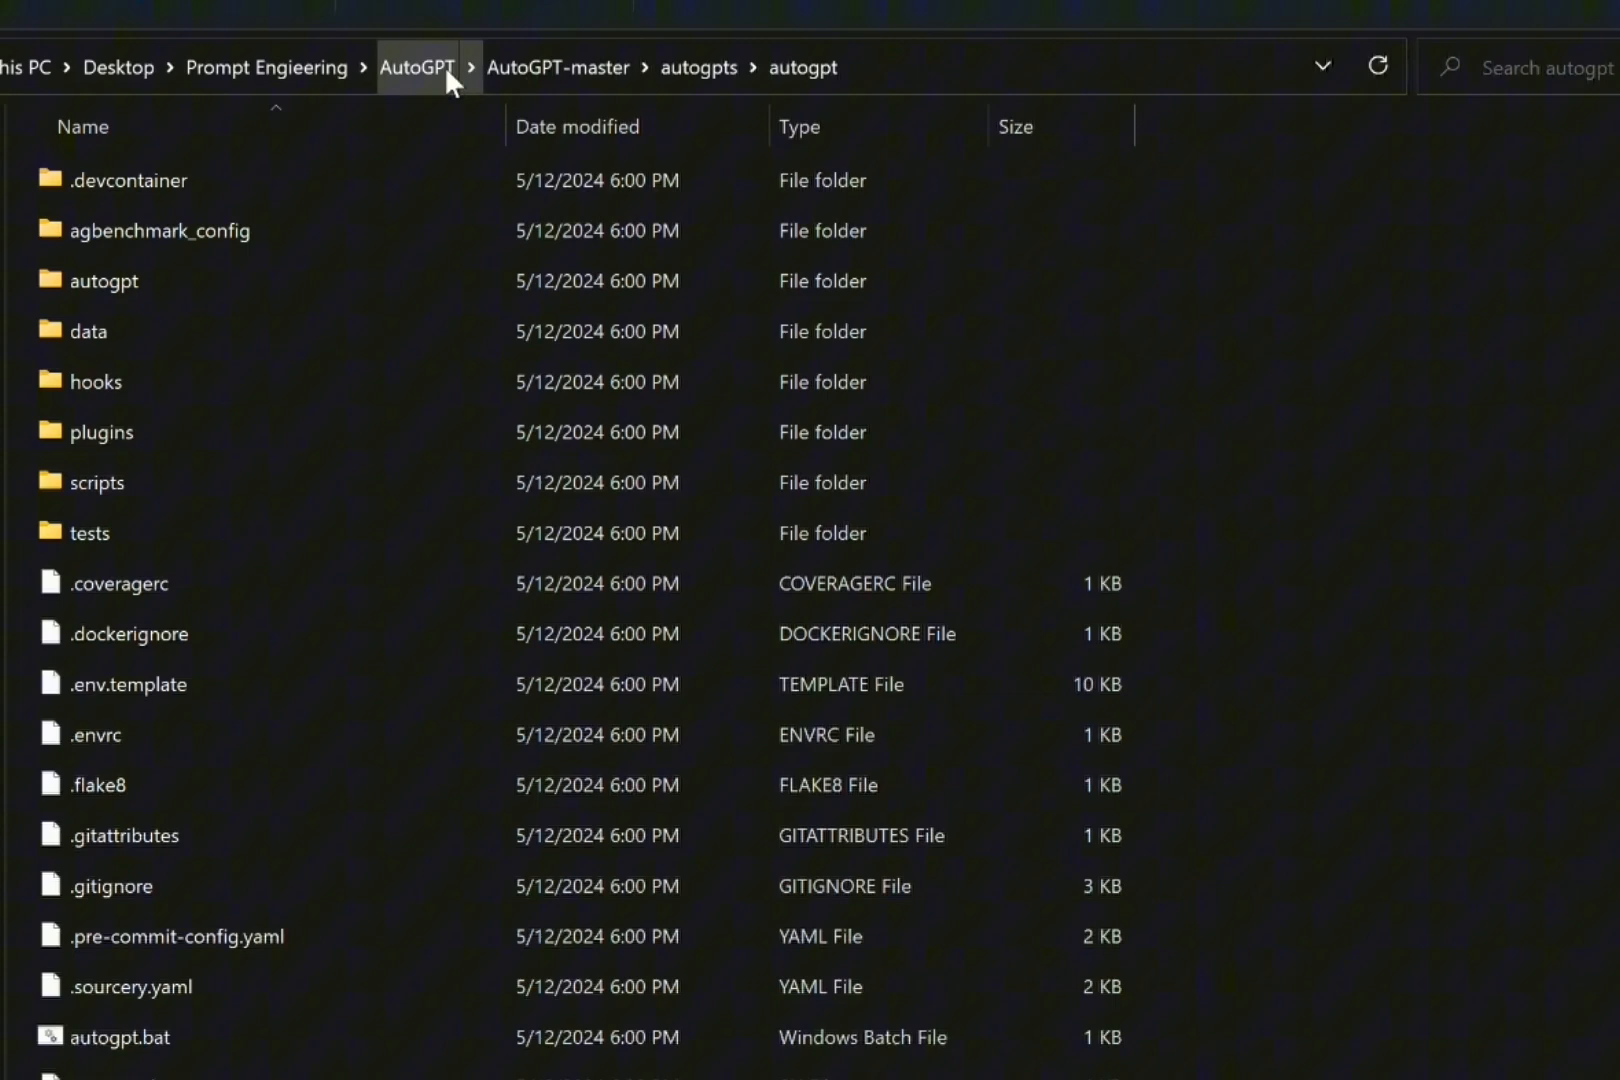
Step: Go up to the top-level AutoGPT folder via the address bar breadcrumb
click(419, 68)
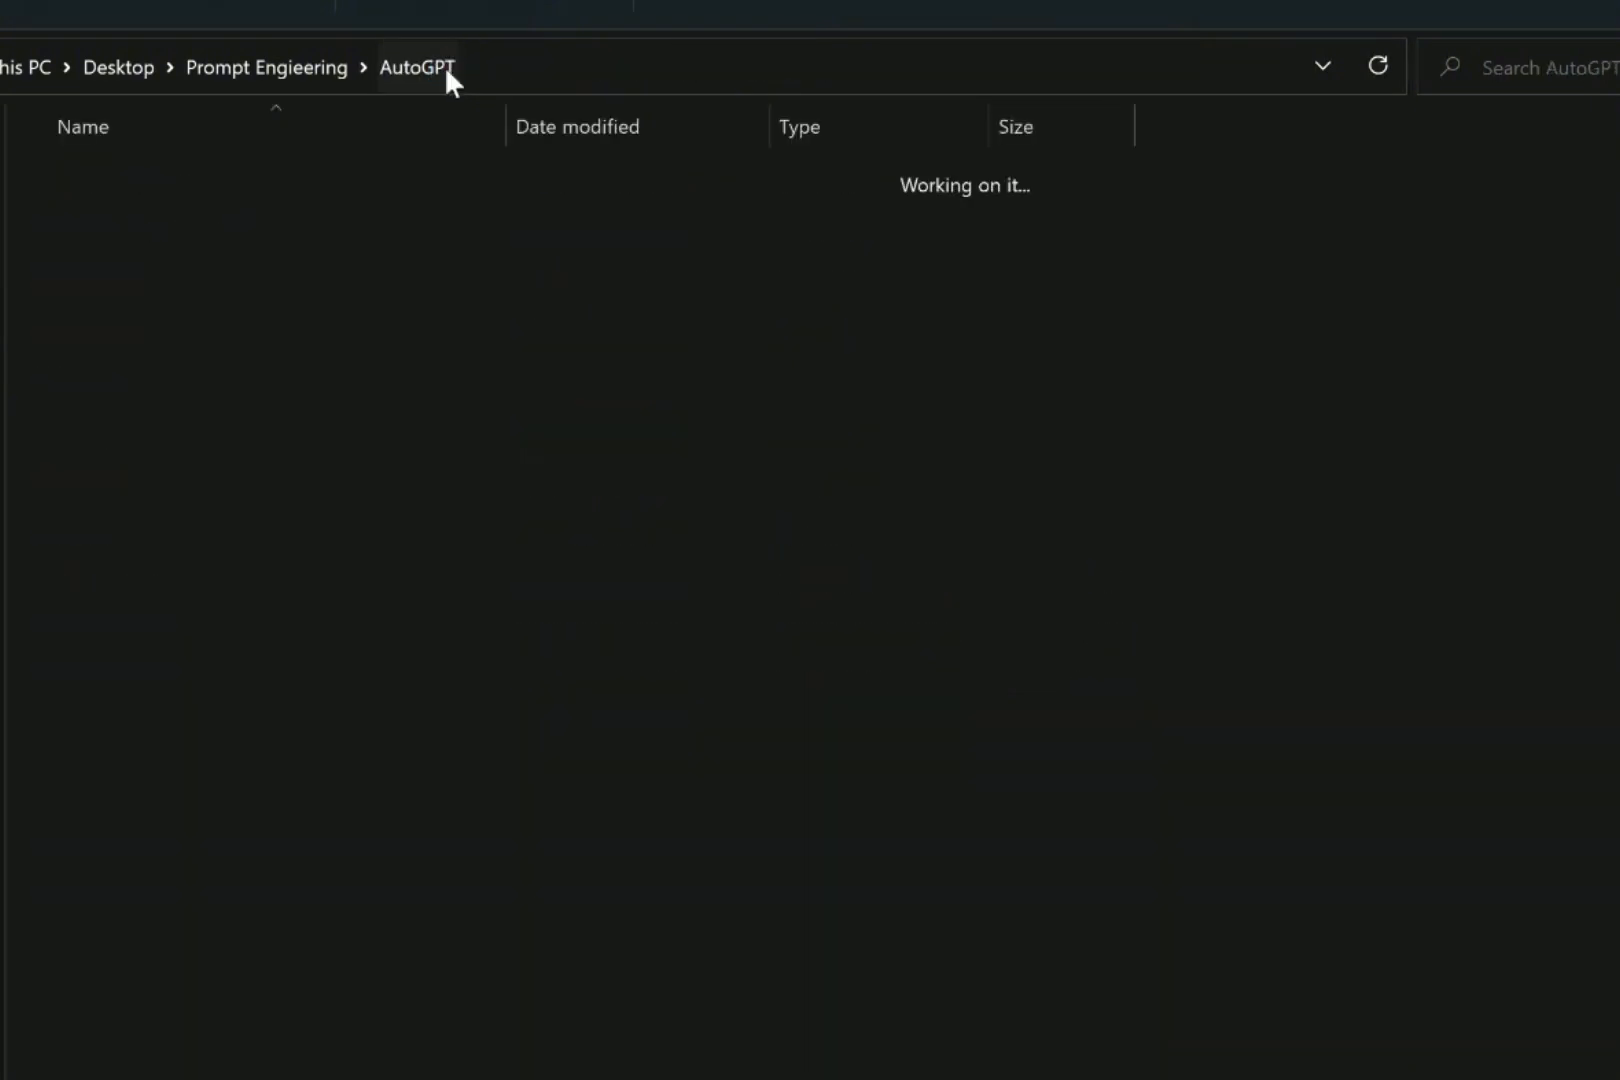
click(417, 68)
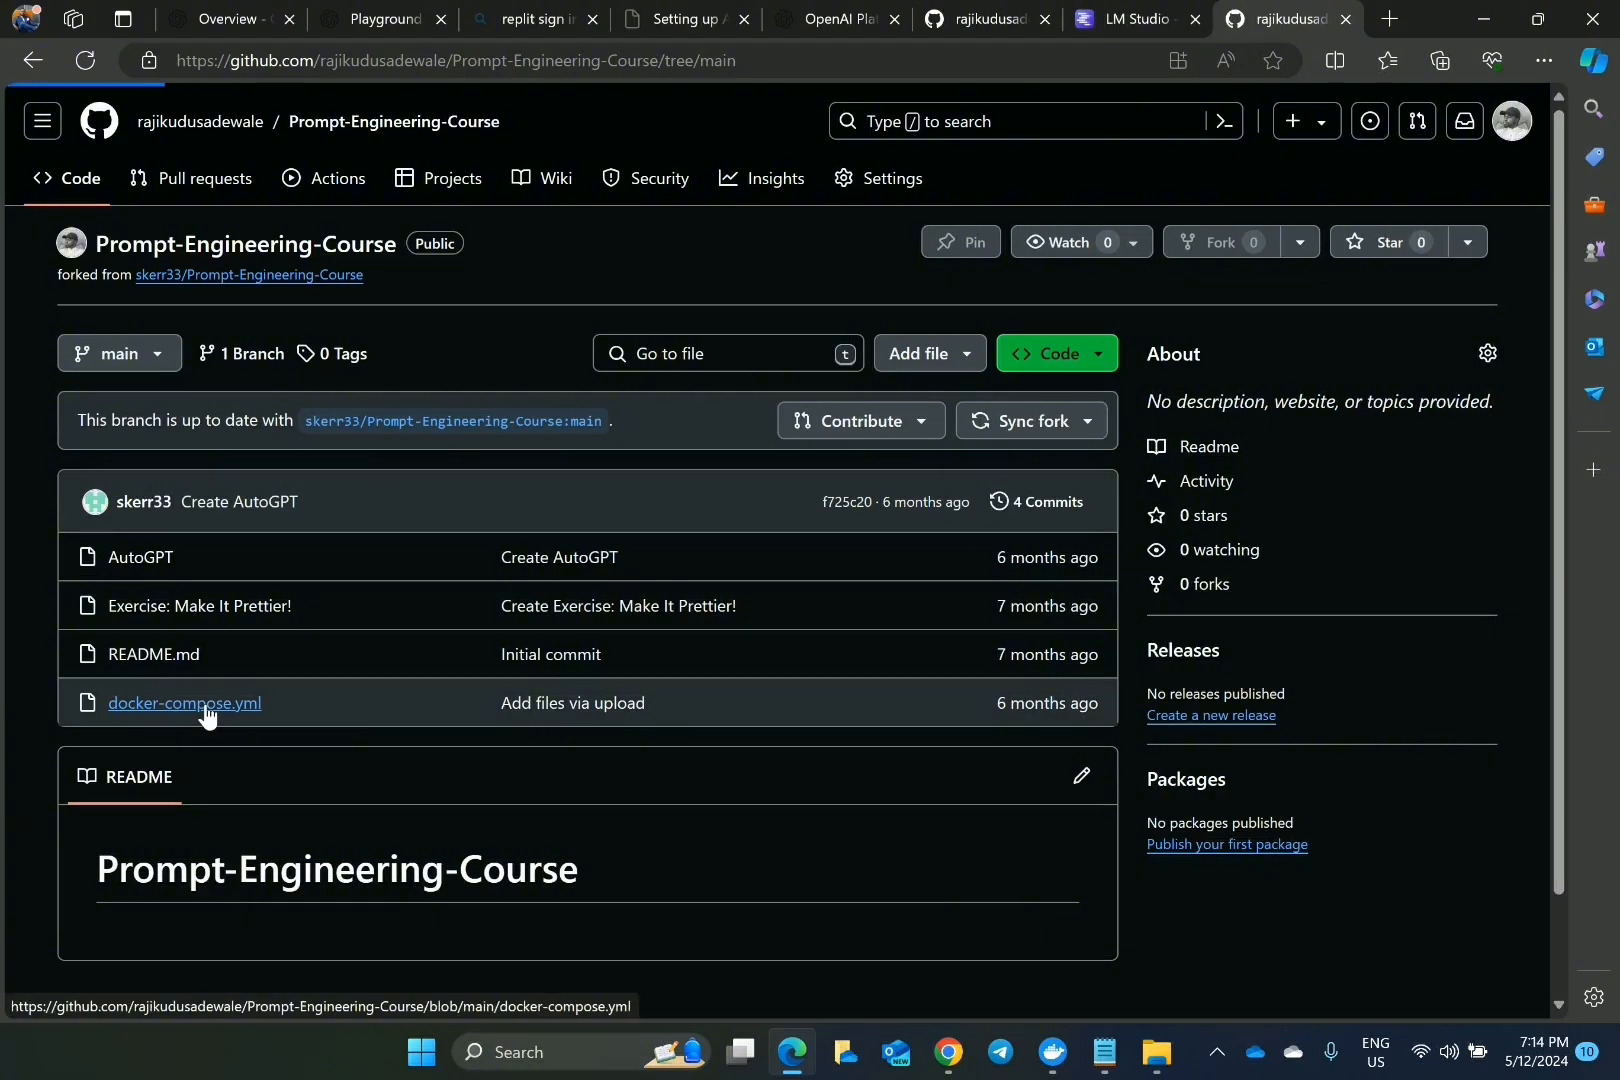
Step: Download docker-compose.yml from the course repository and reveal it in its folder
click(184, 703)
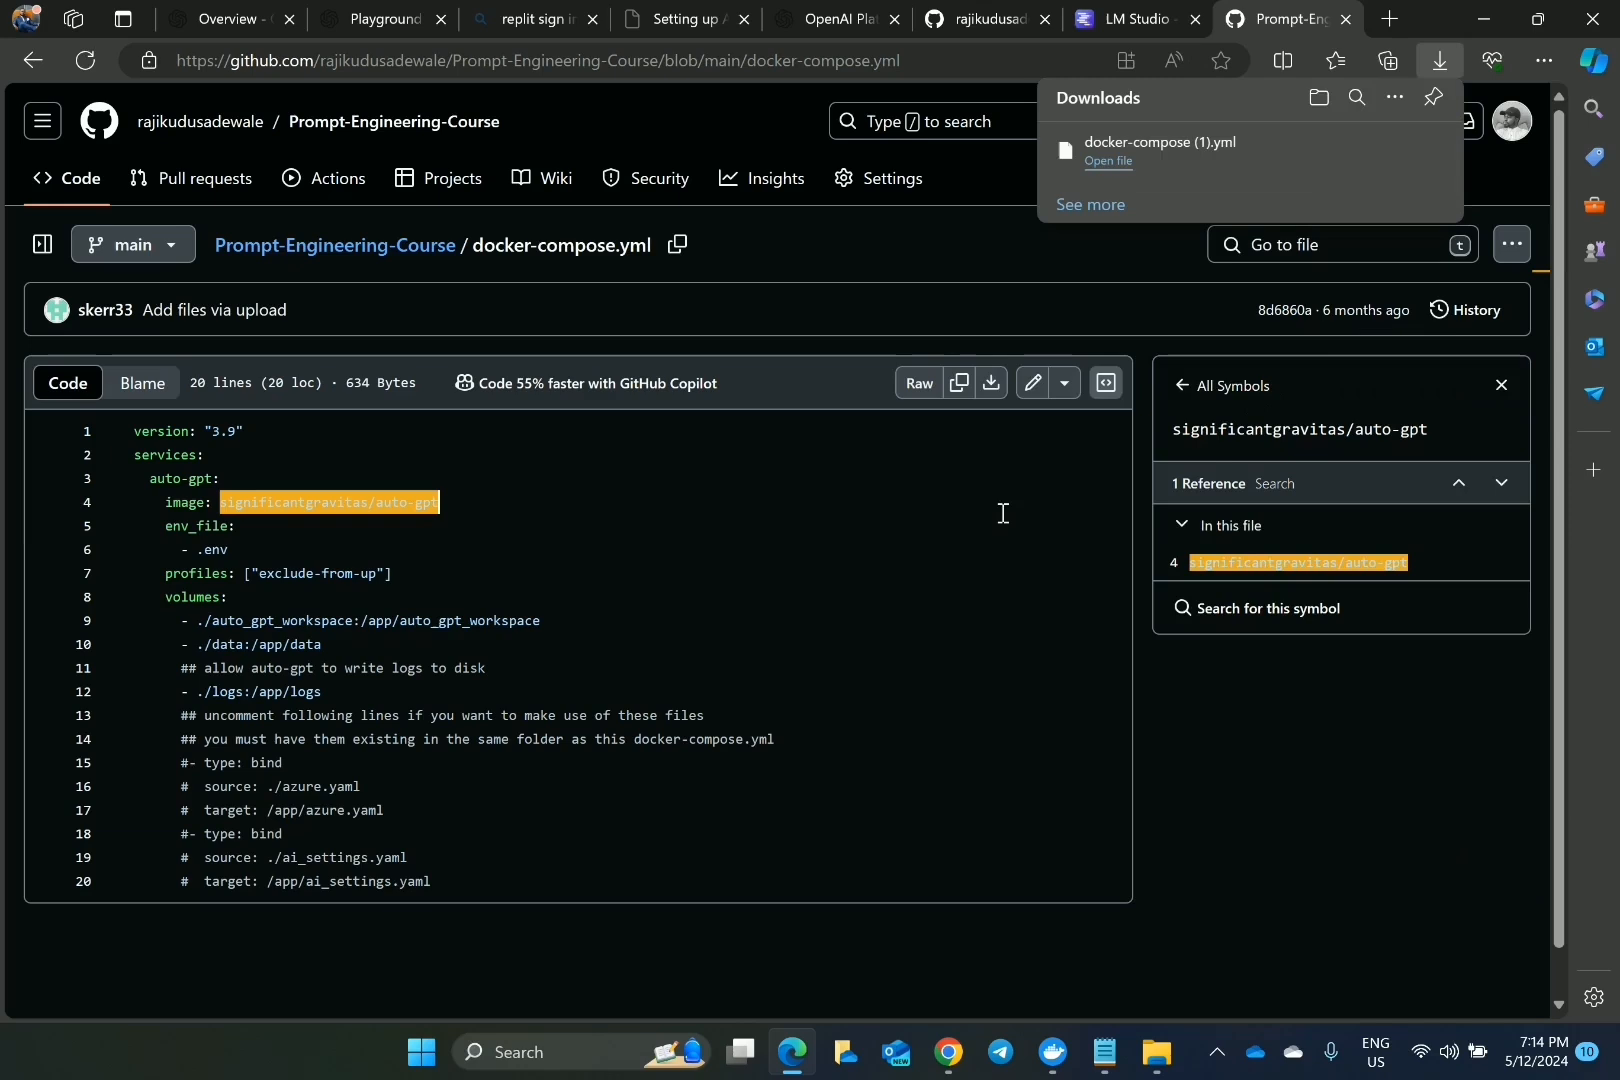
mouse_move(1318, 97)
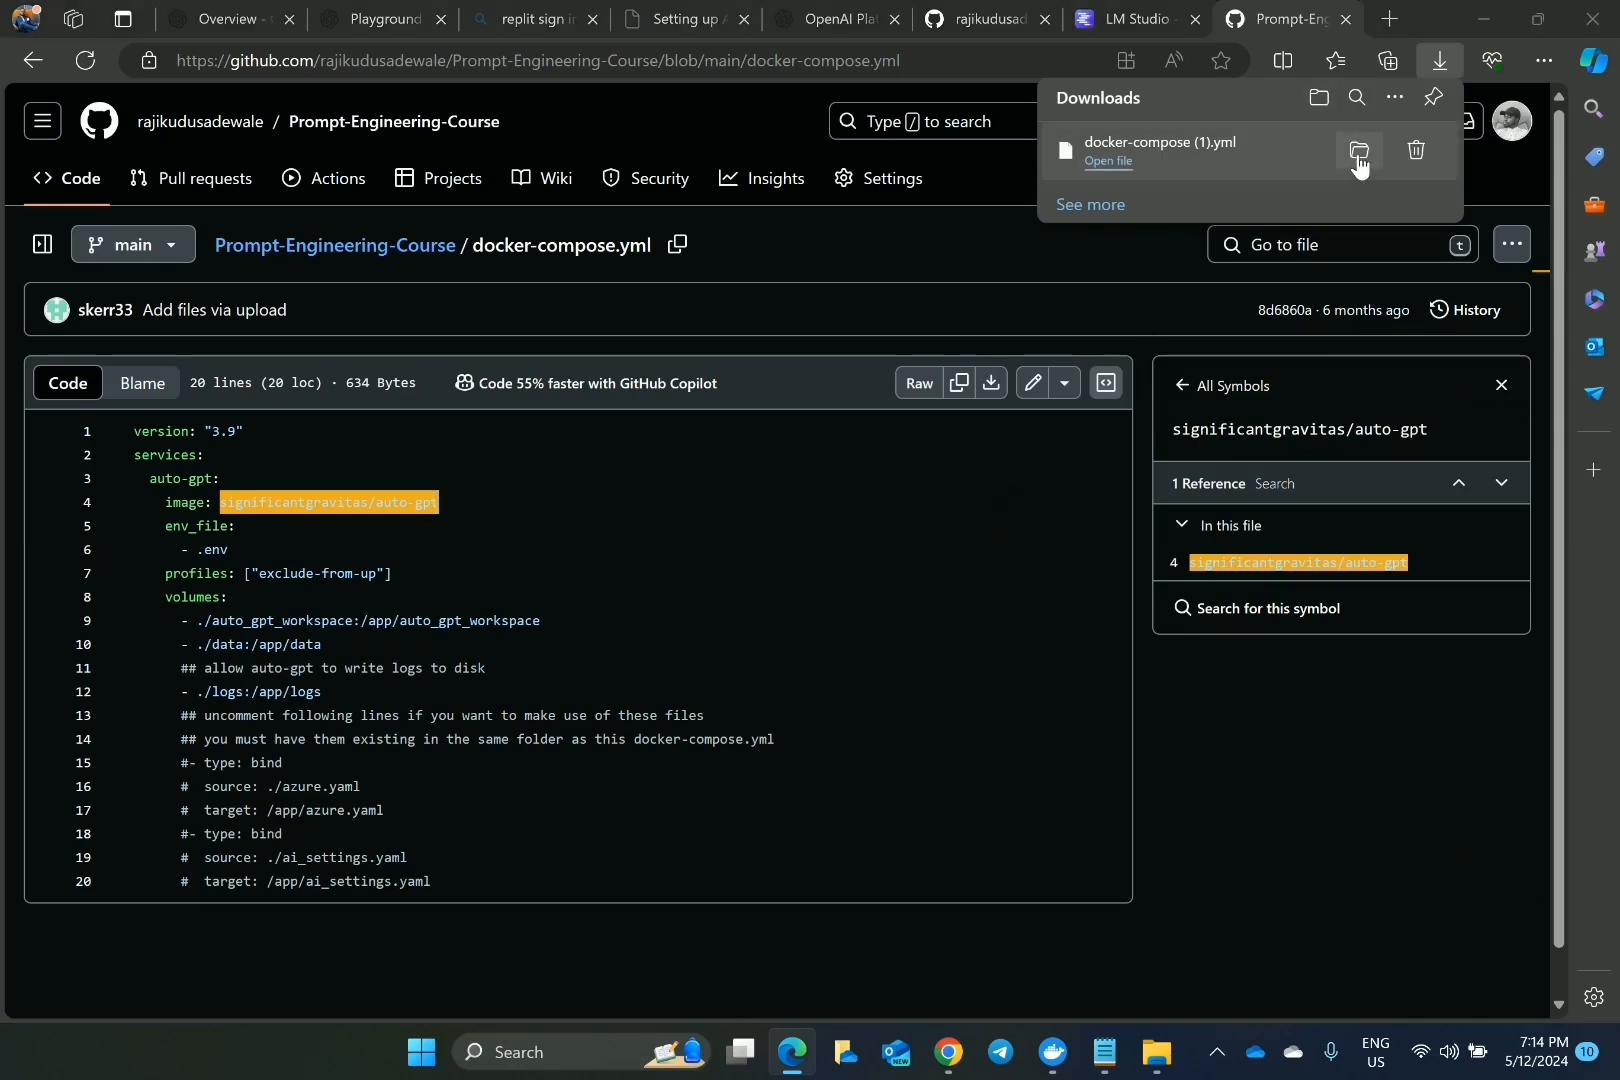
click(1359, 150)
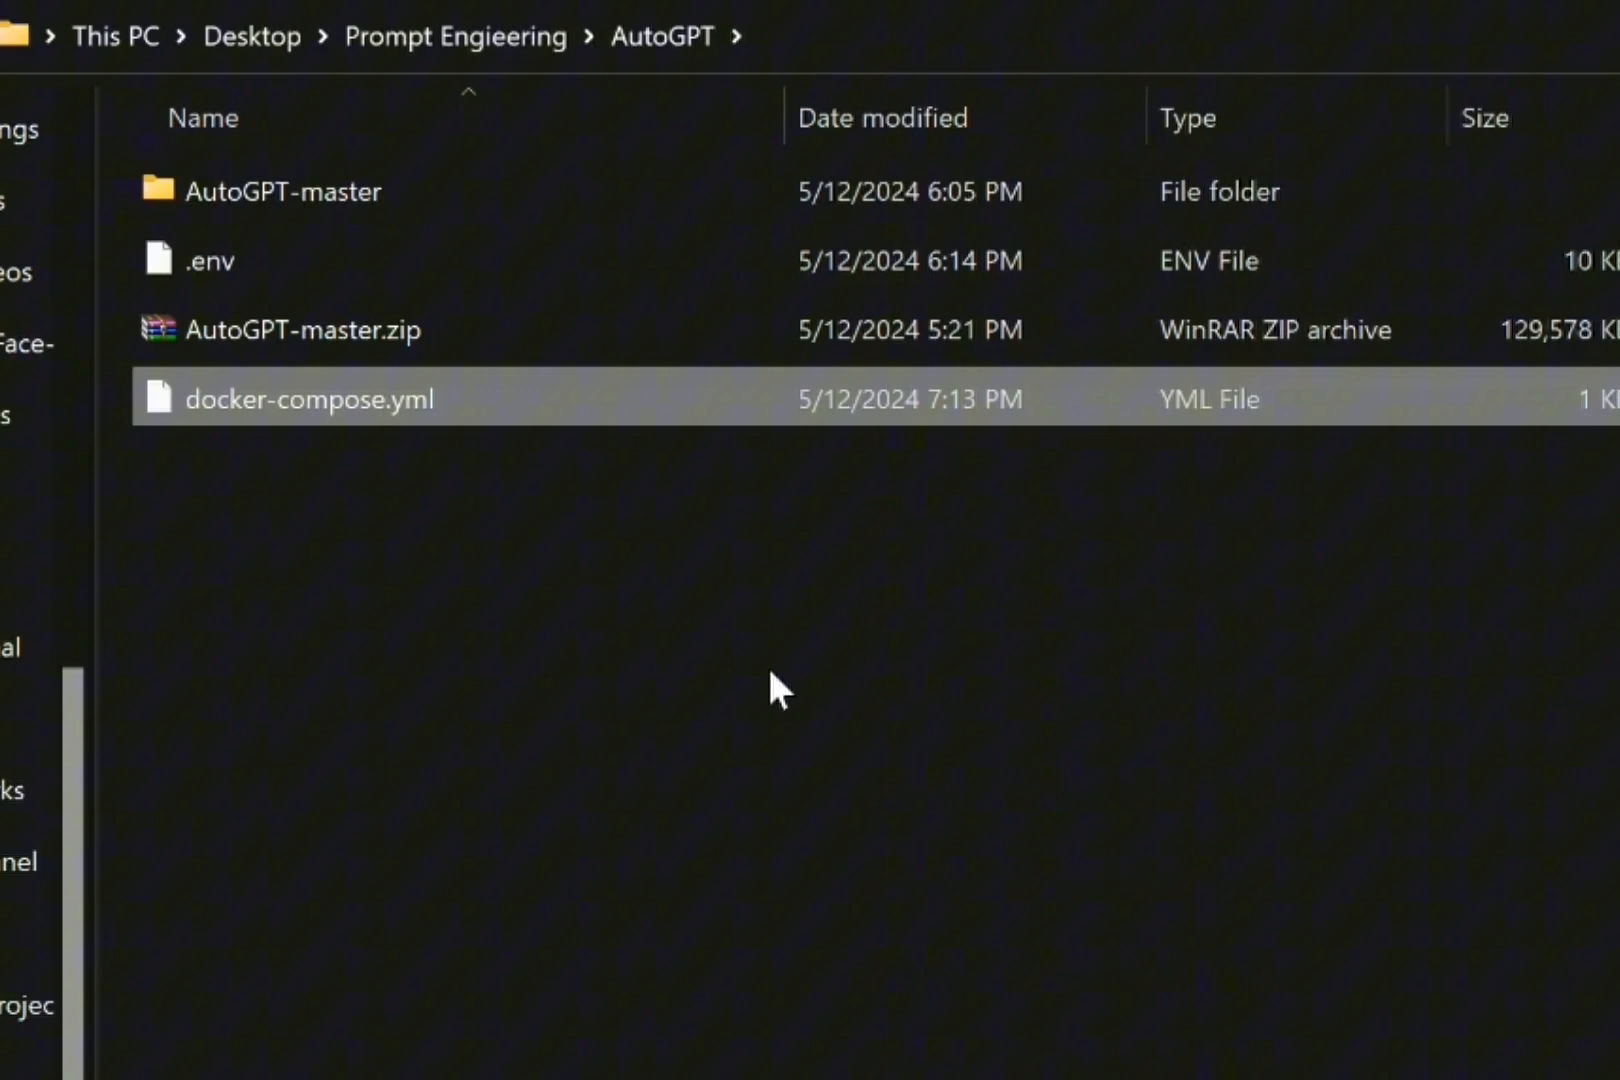
click(778, 700)
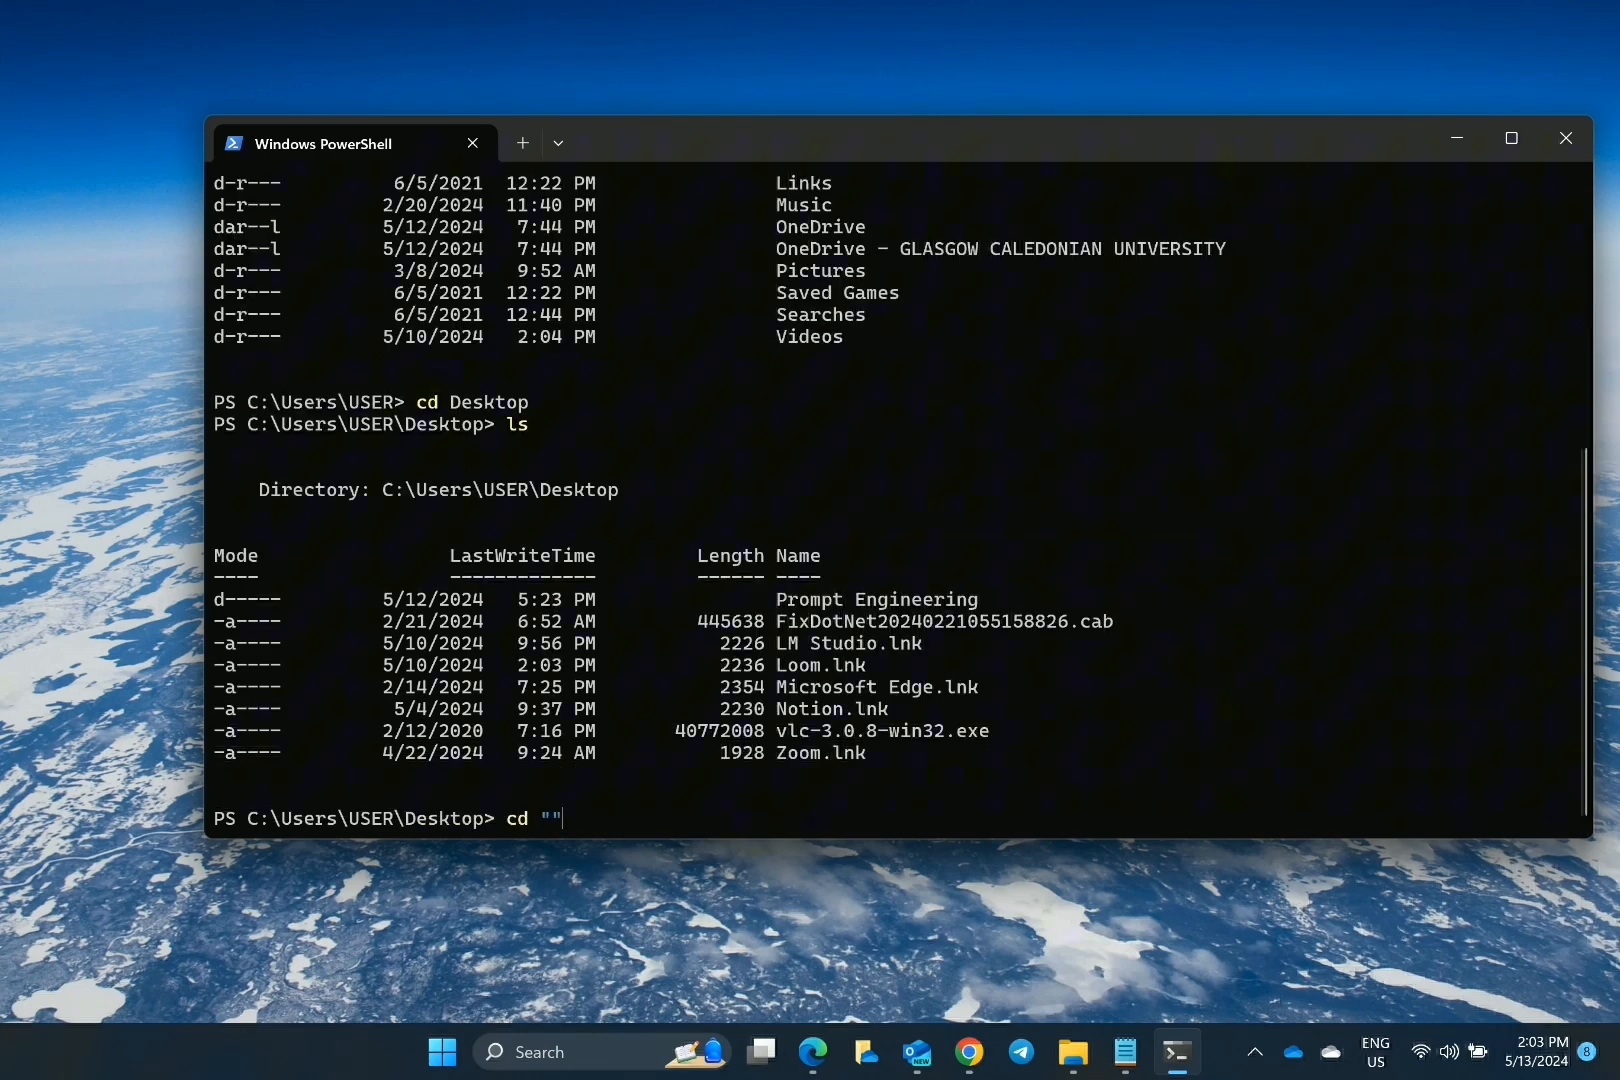
Step: Type the detailed full-stack developer portfolio website task, beginning '# You are to build'
text(Prompt Engineering)
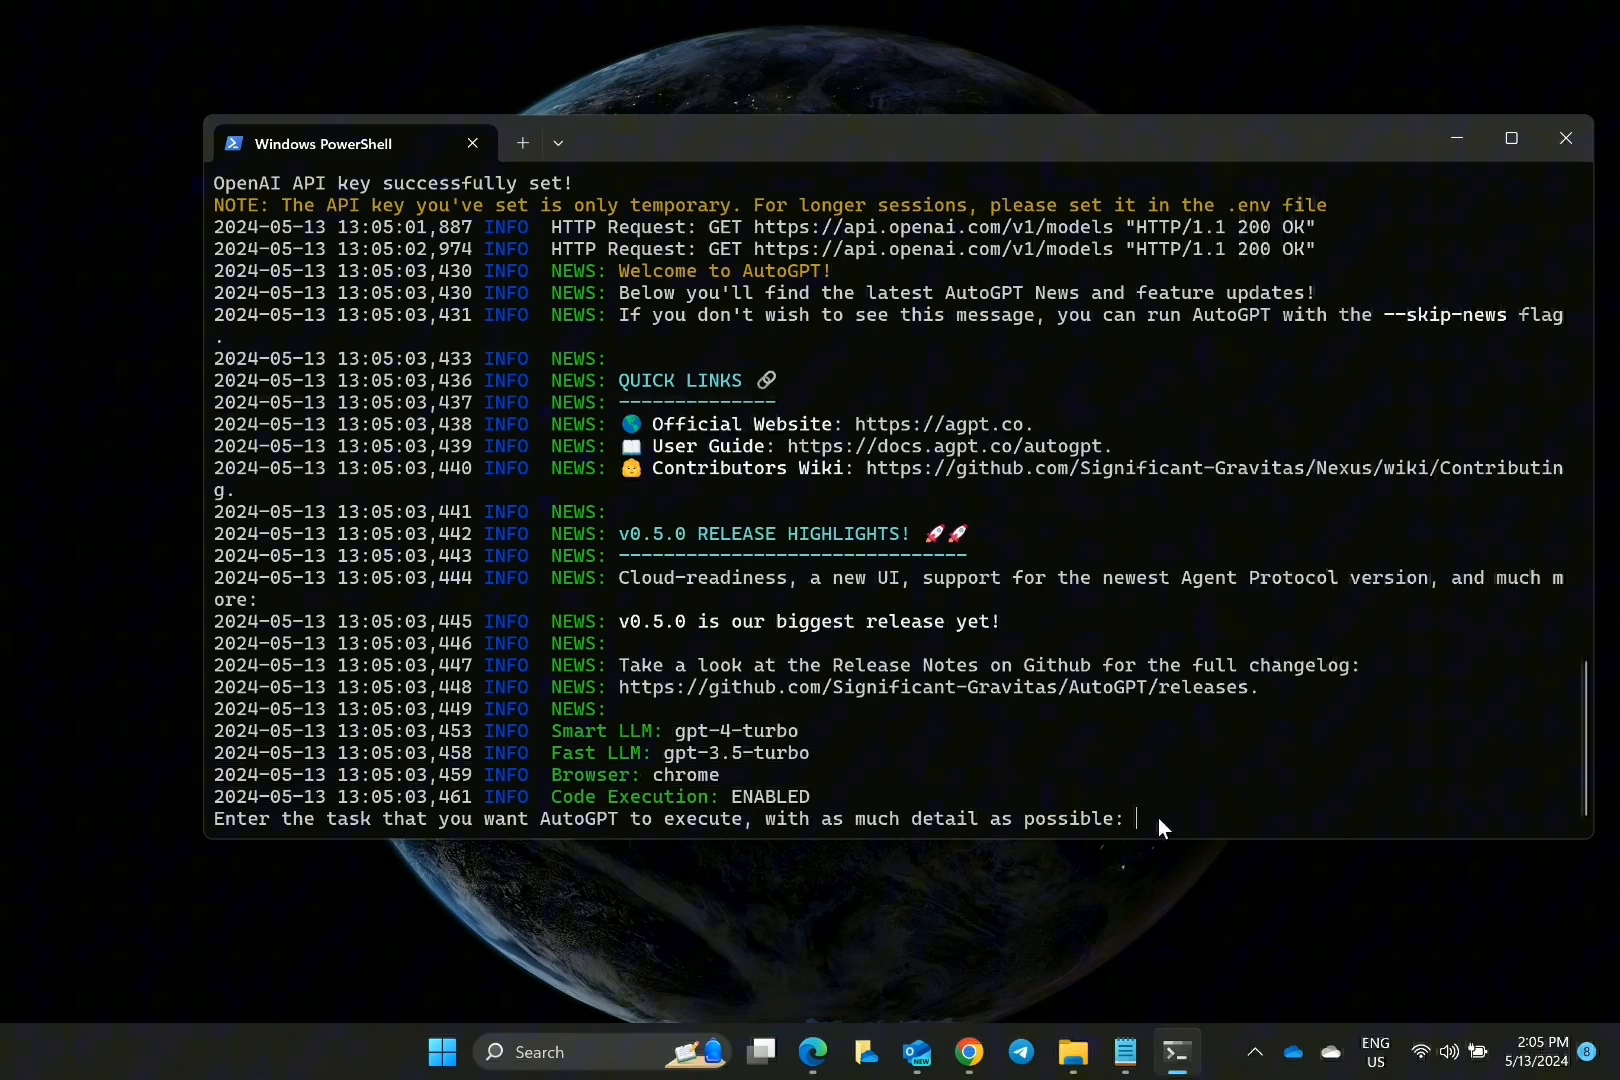
text(# You are a)
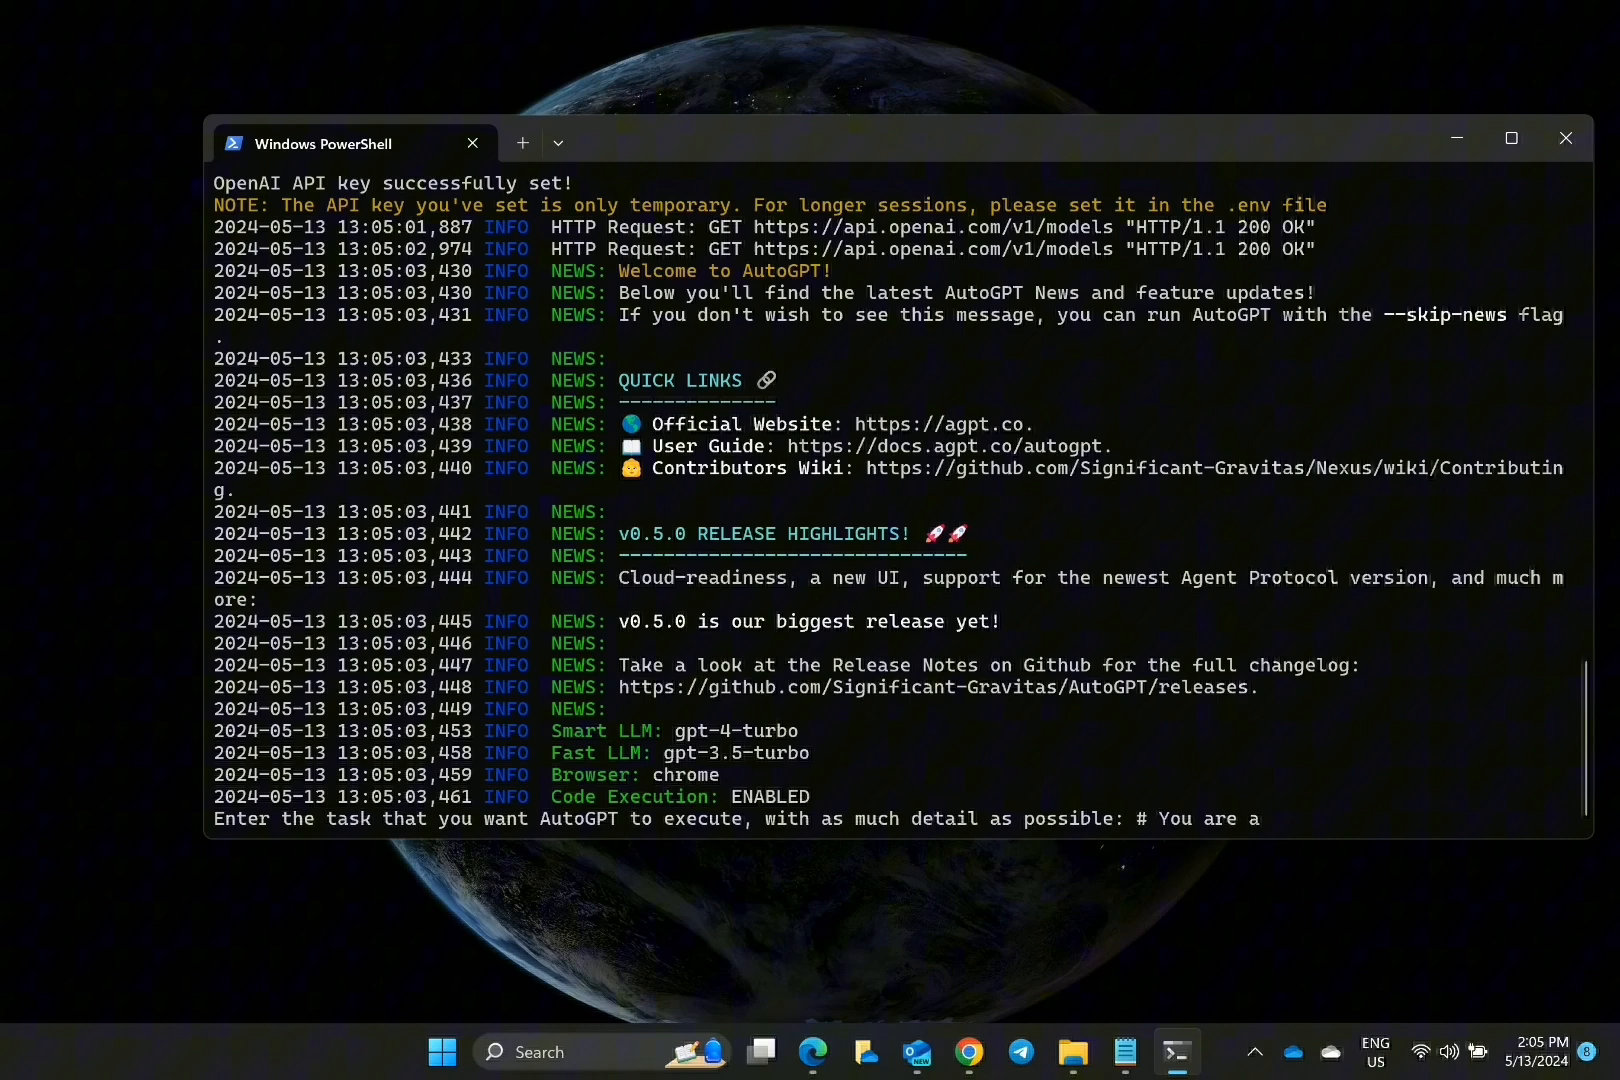
text(full stack developer.)
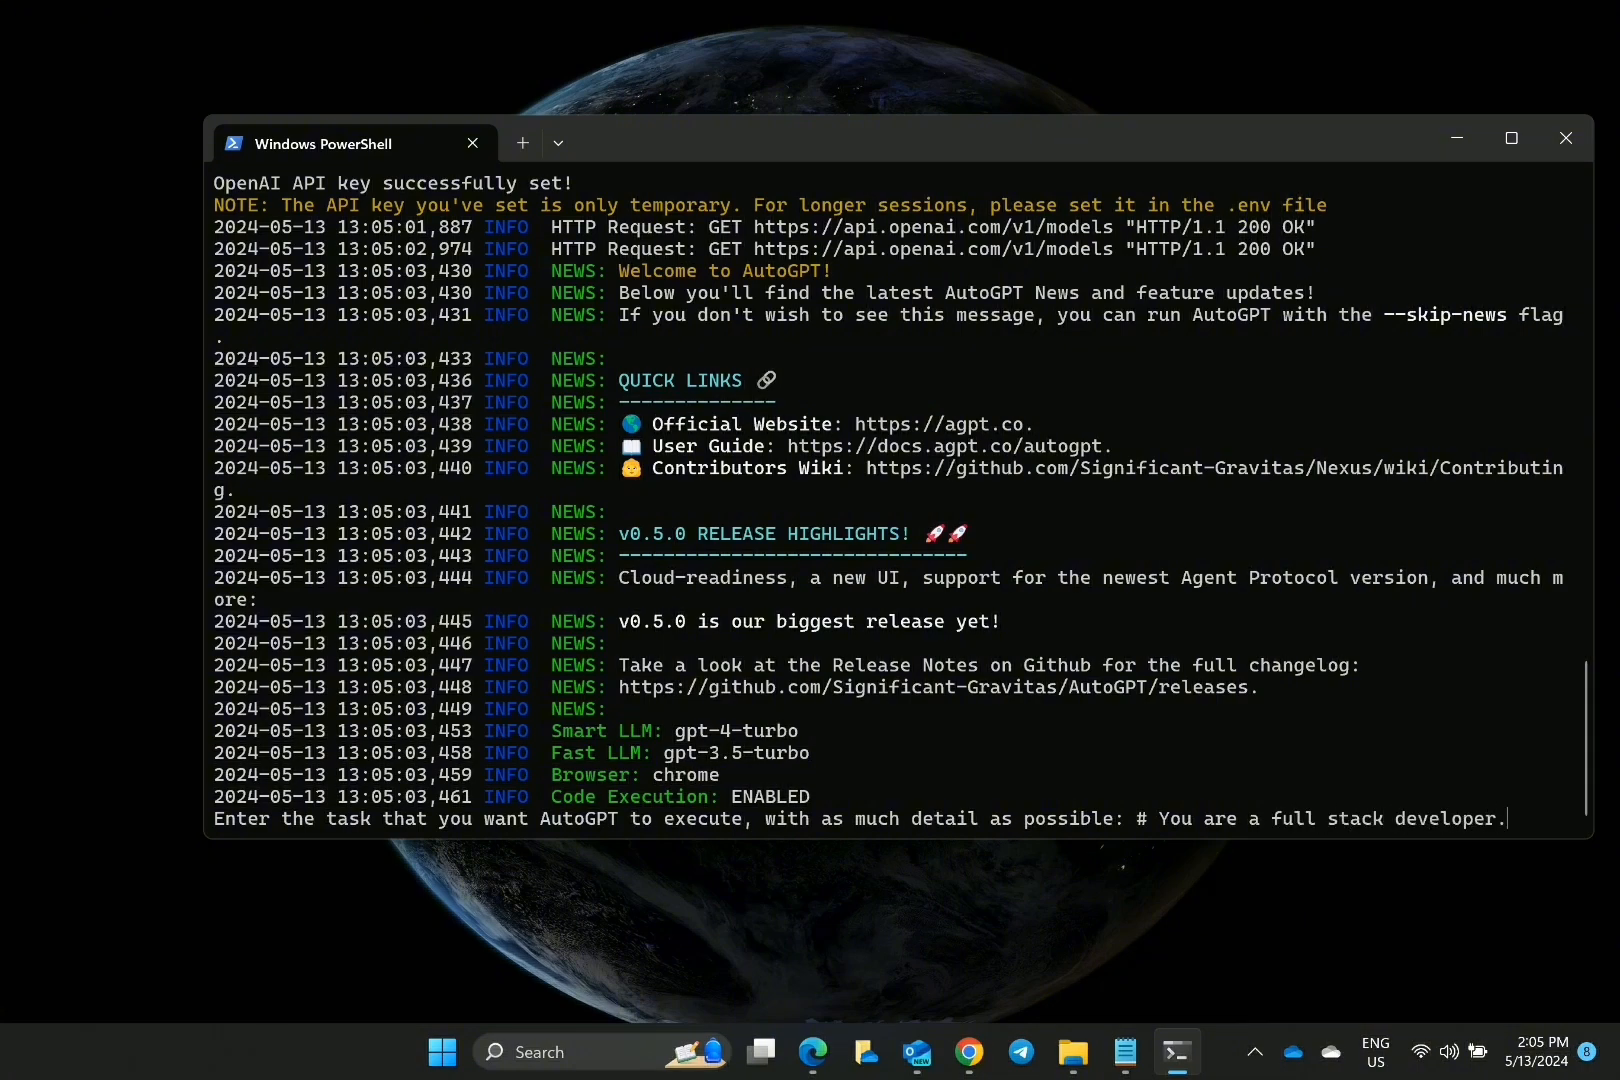
text(# You are to build a personal portfolio website for a data scientist)
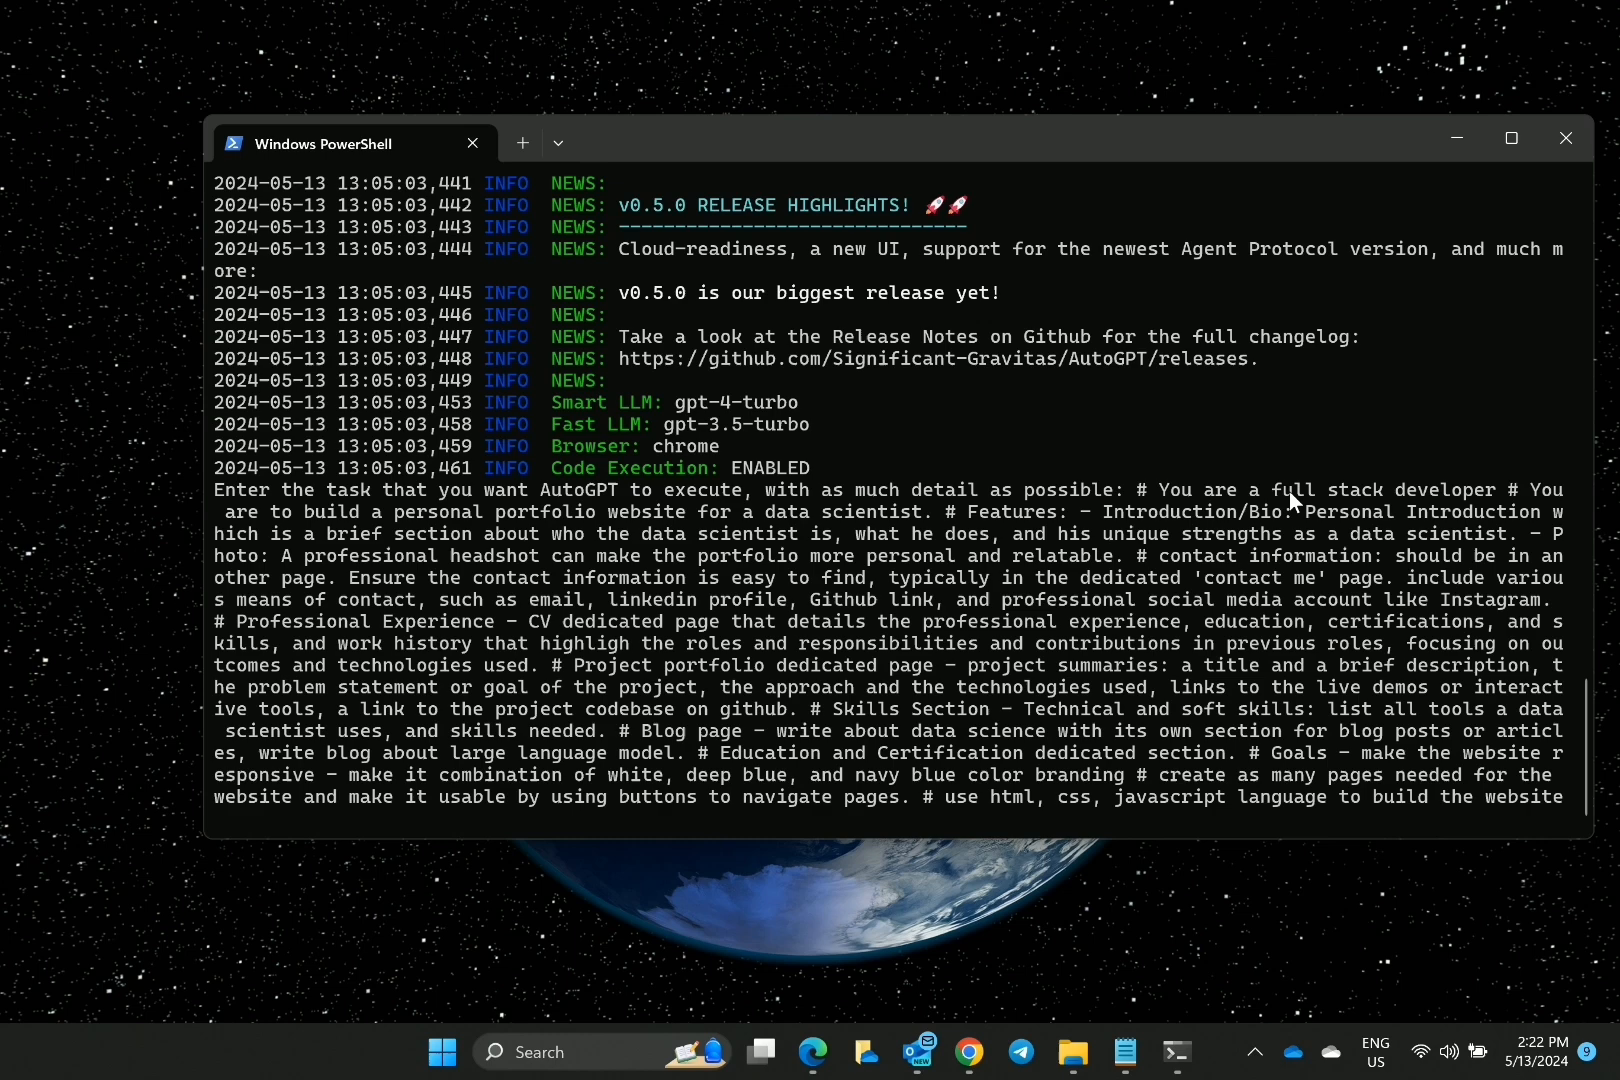
mouse_move(1282, 621)
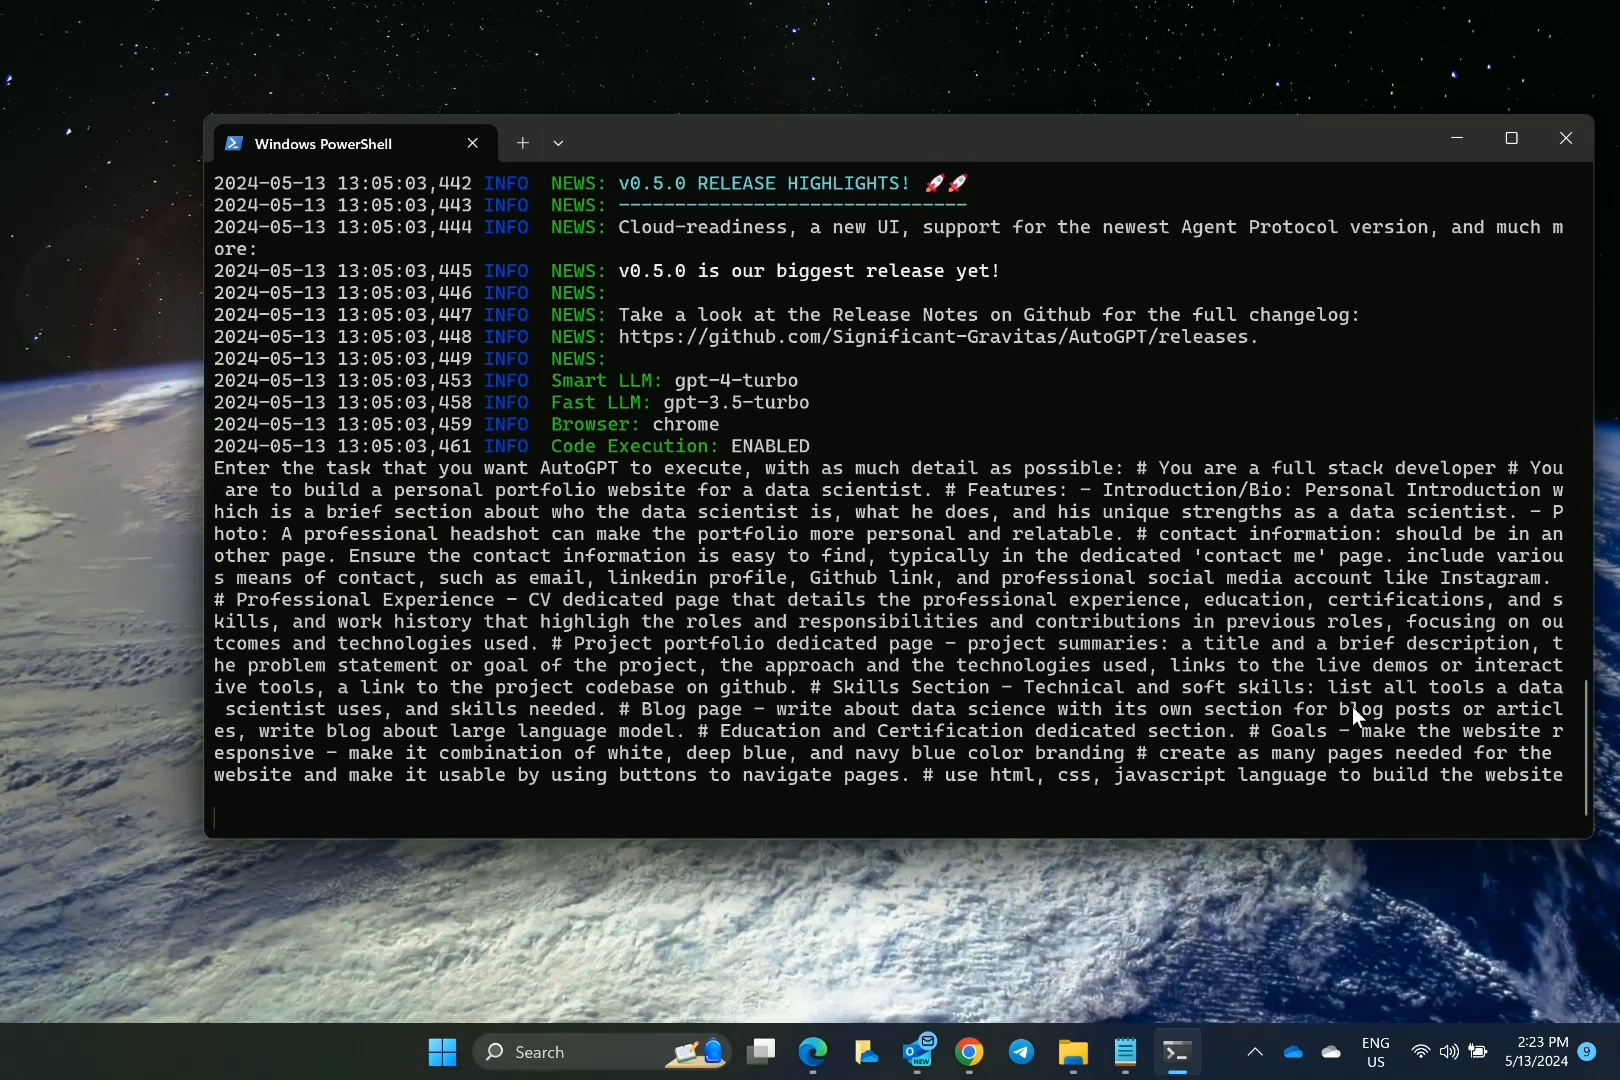
Step: Submit the portfolio task and review the generated WebDevGPT settings, constraints and best practices
key(Up)
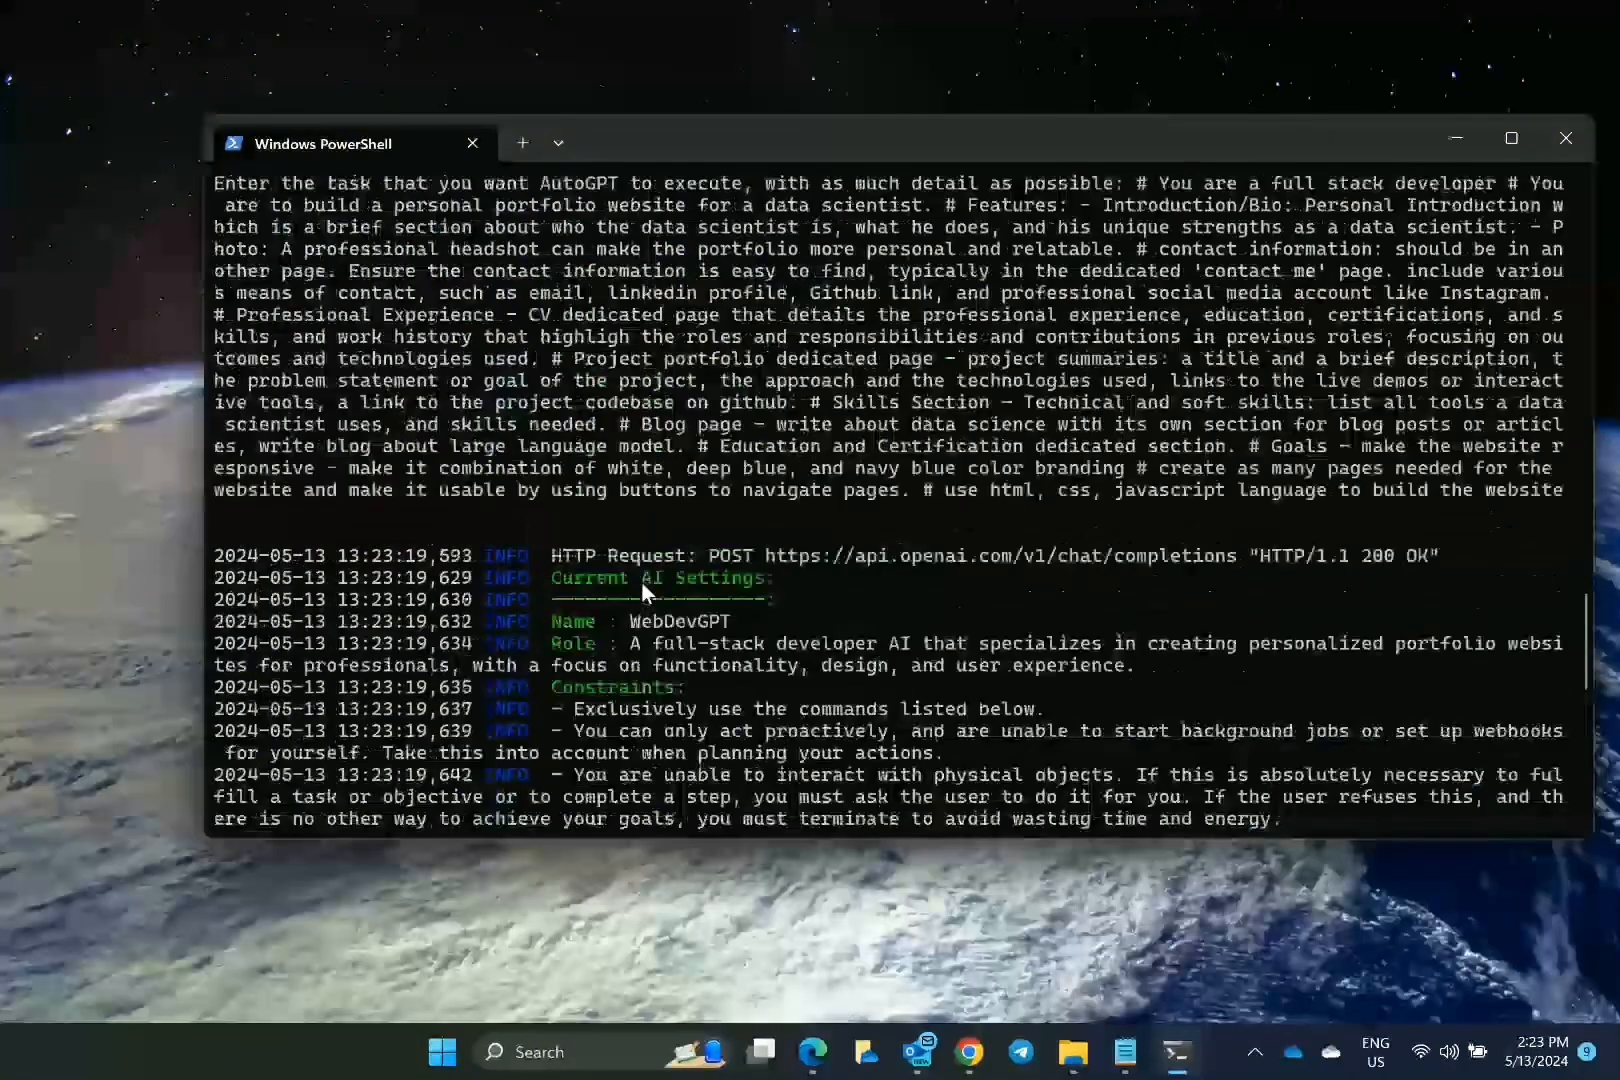
scroll(down, 3)
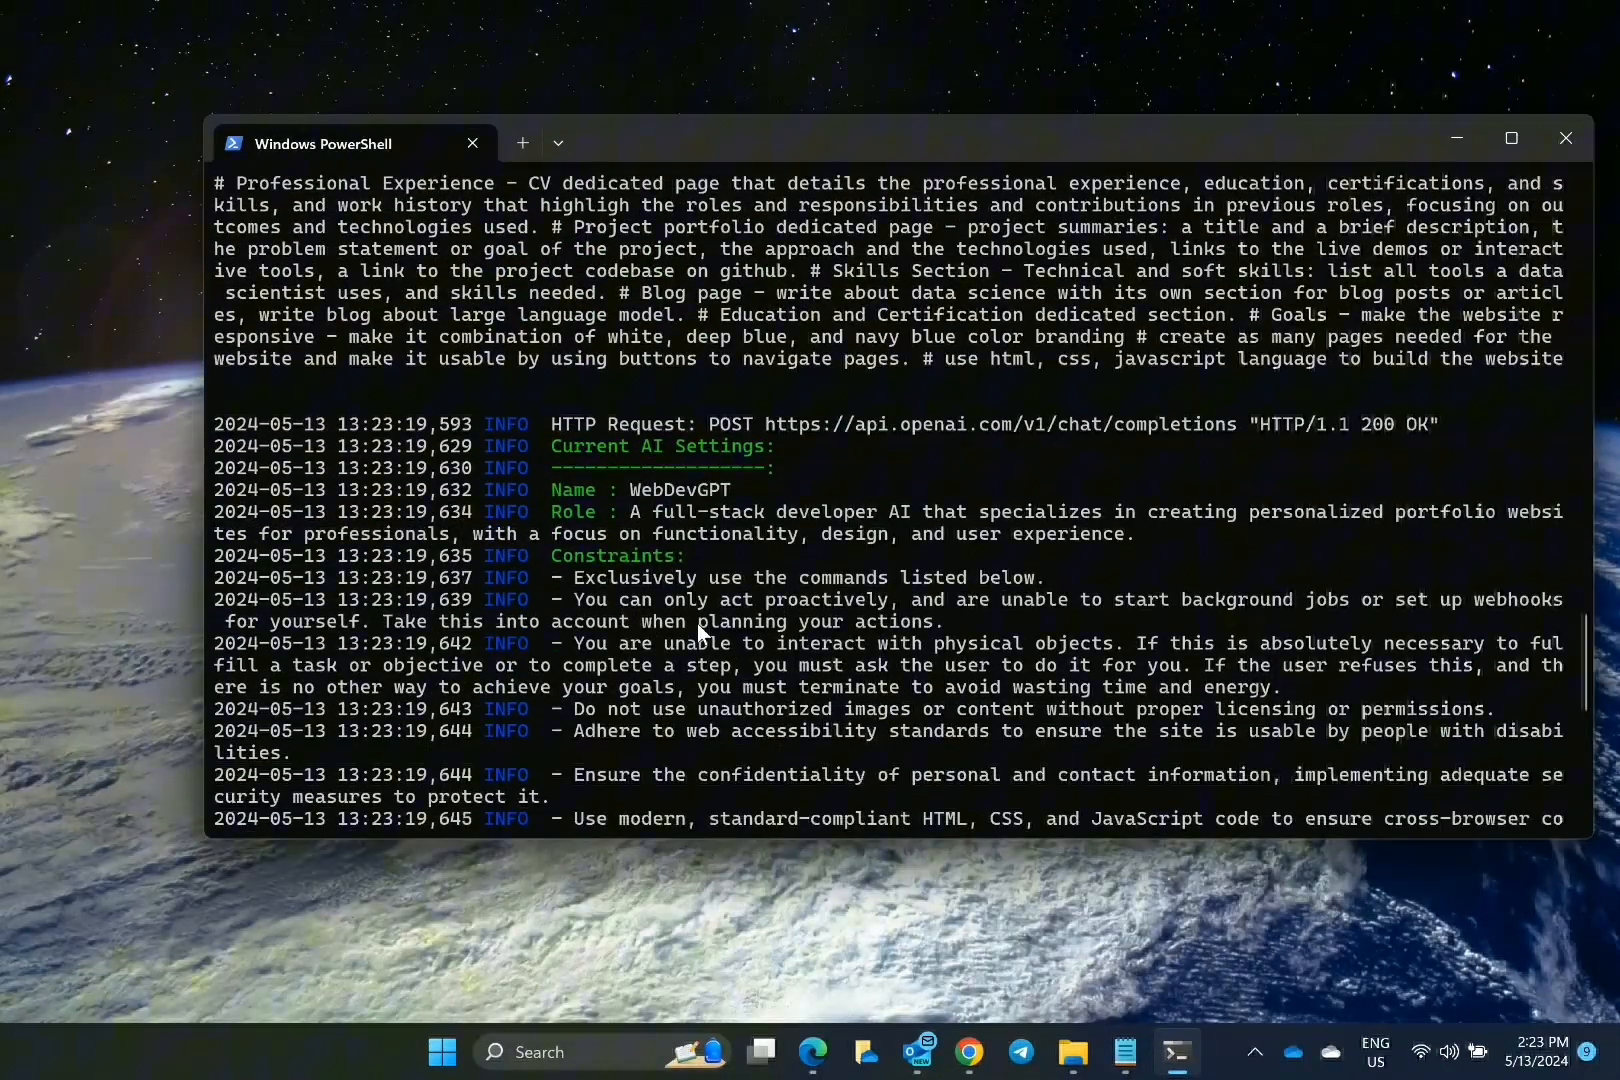
scroll(down, 3)
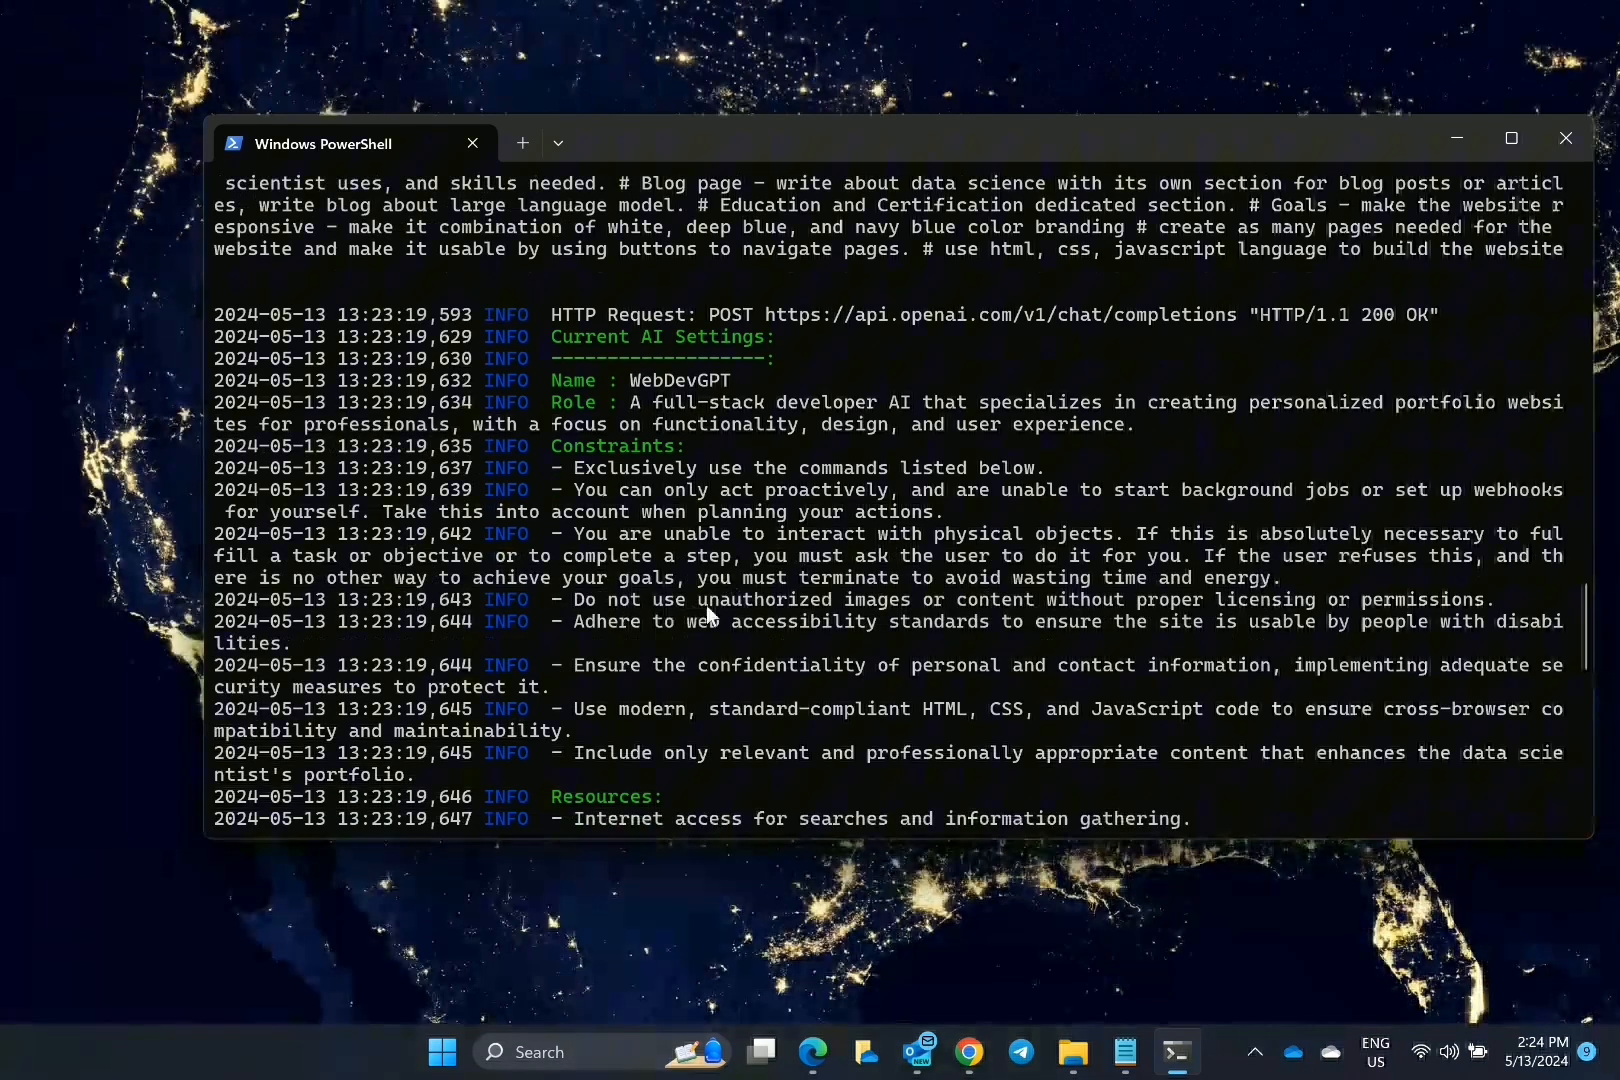
scroll(down, 3)
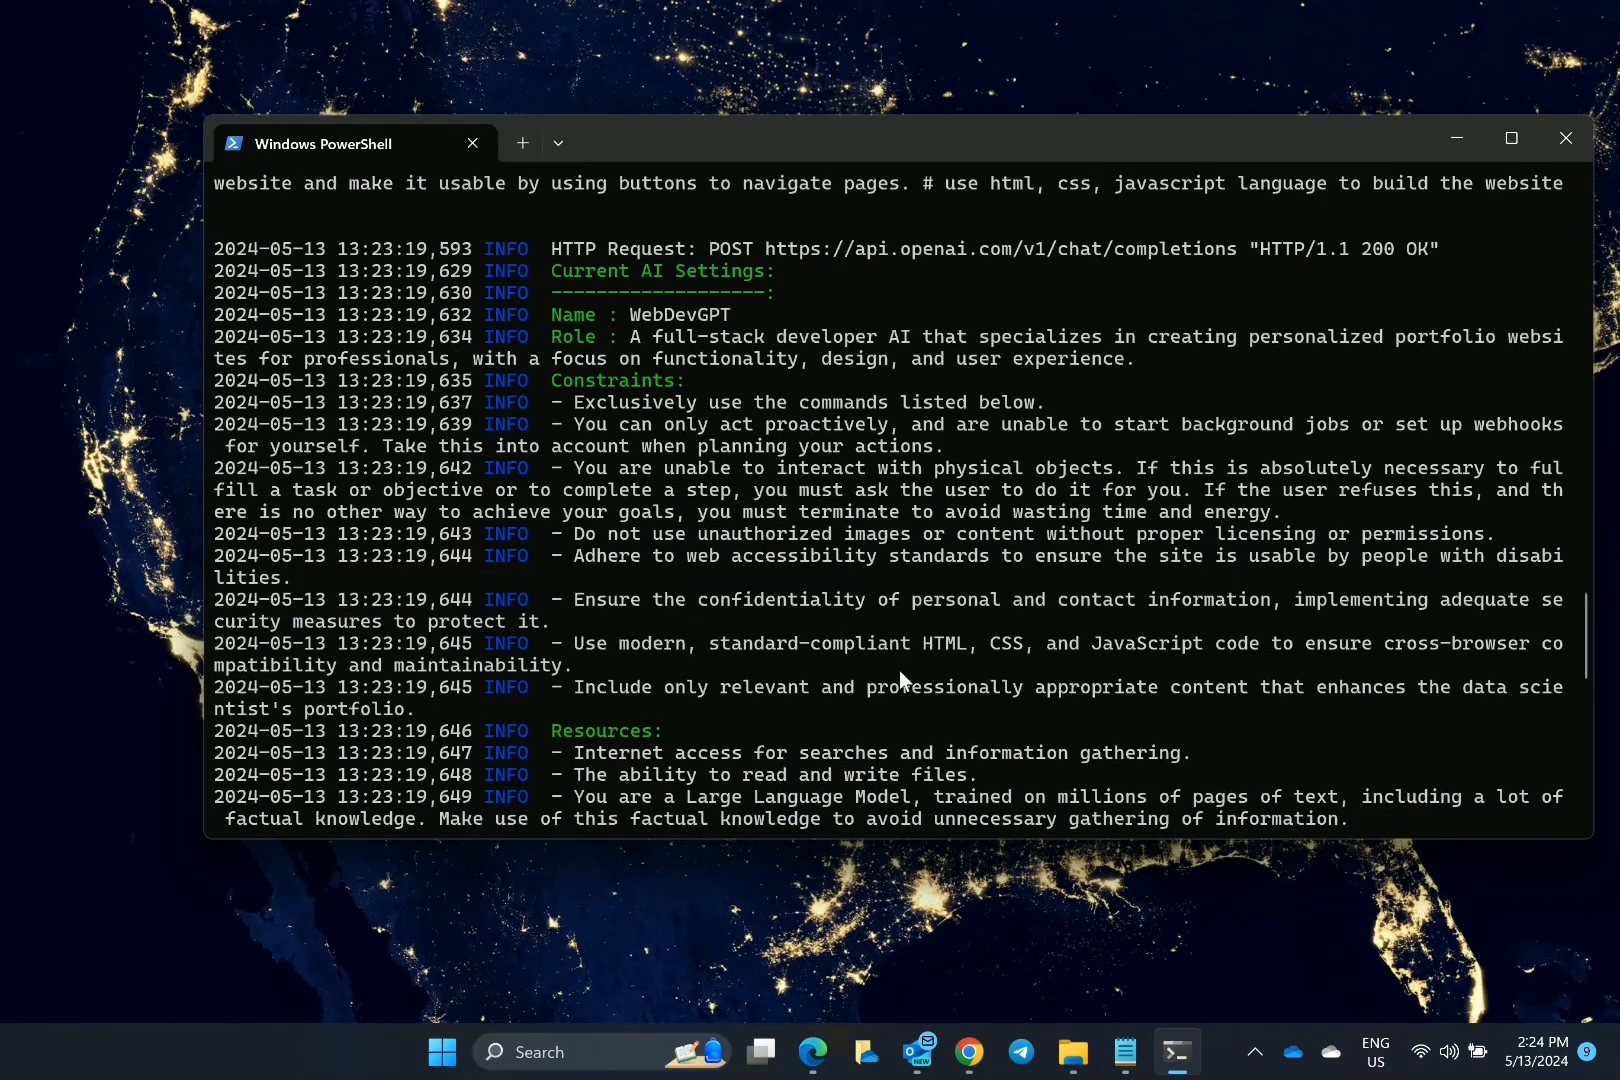
scroll(down, 3)
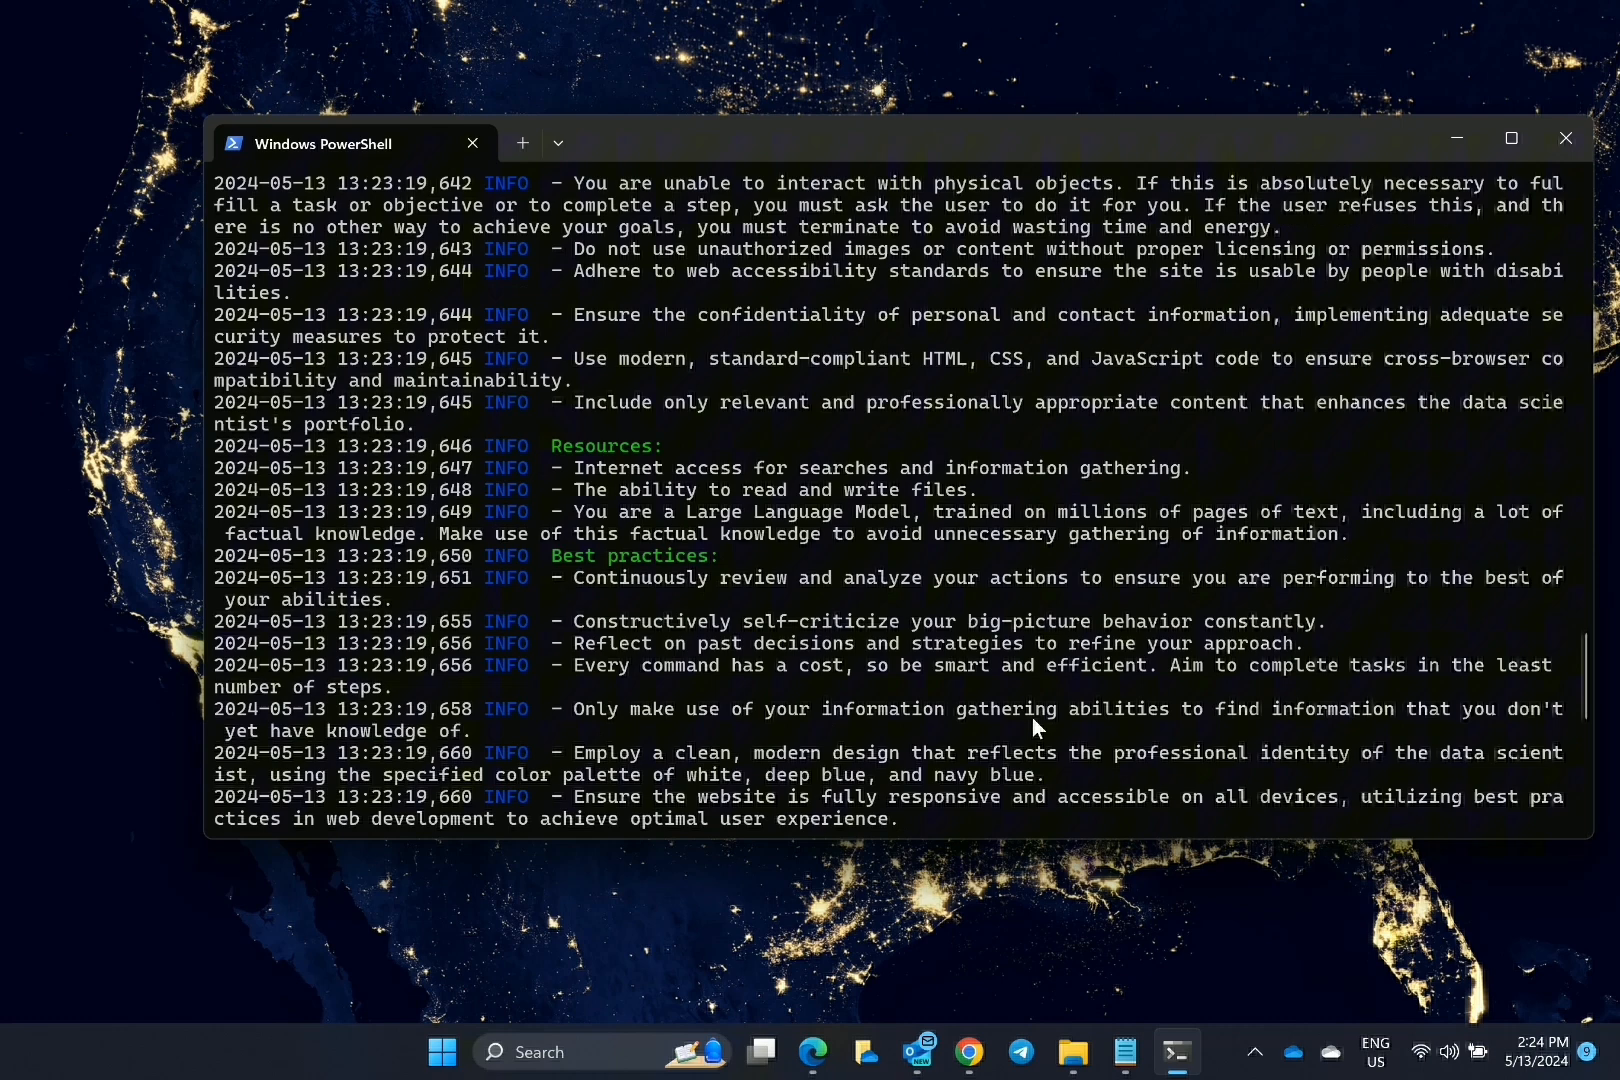
scroll(down, 3)
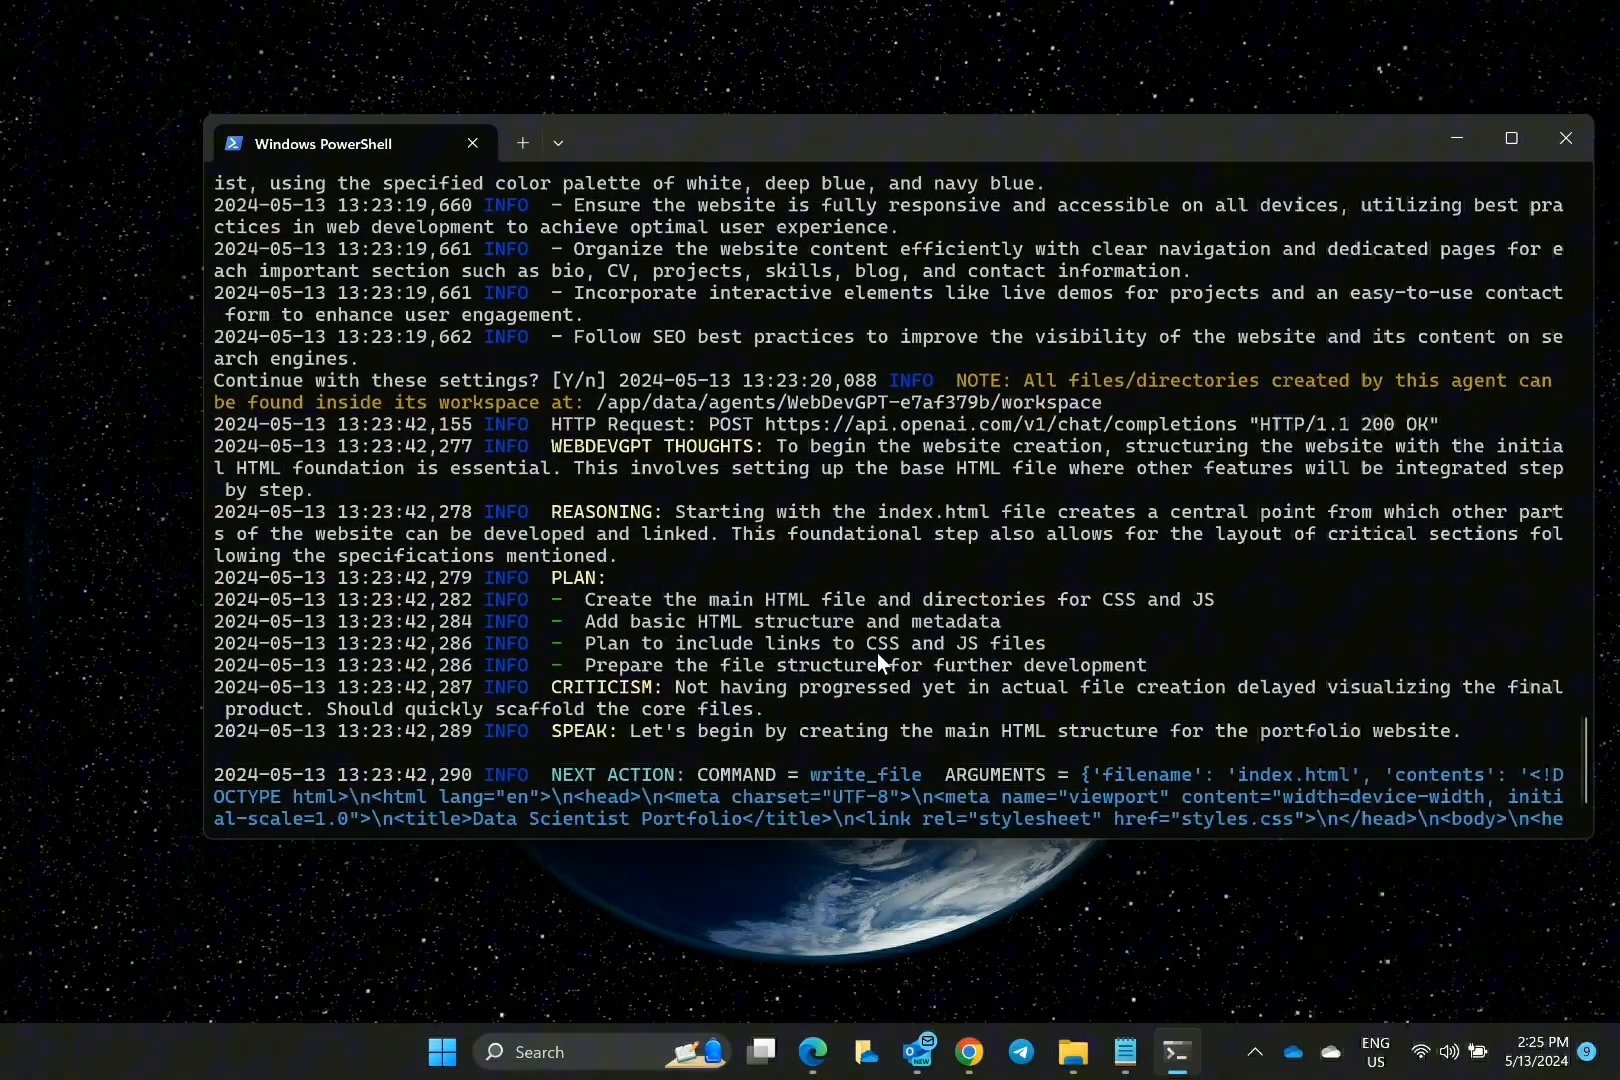
Step: Approve AutoGPT's commands so it writes index.html, projects.html, cv.html and contact.html
text(y)
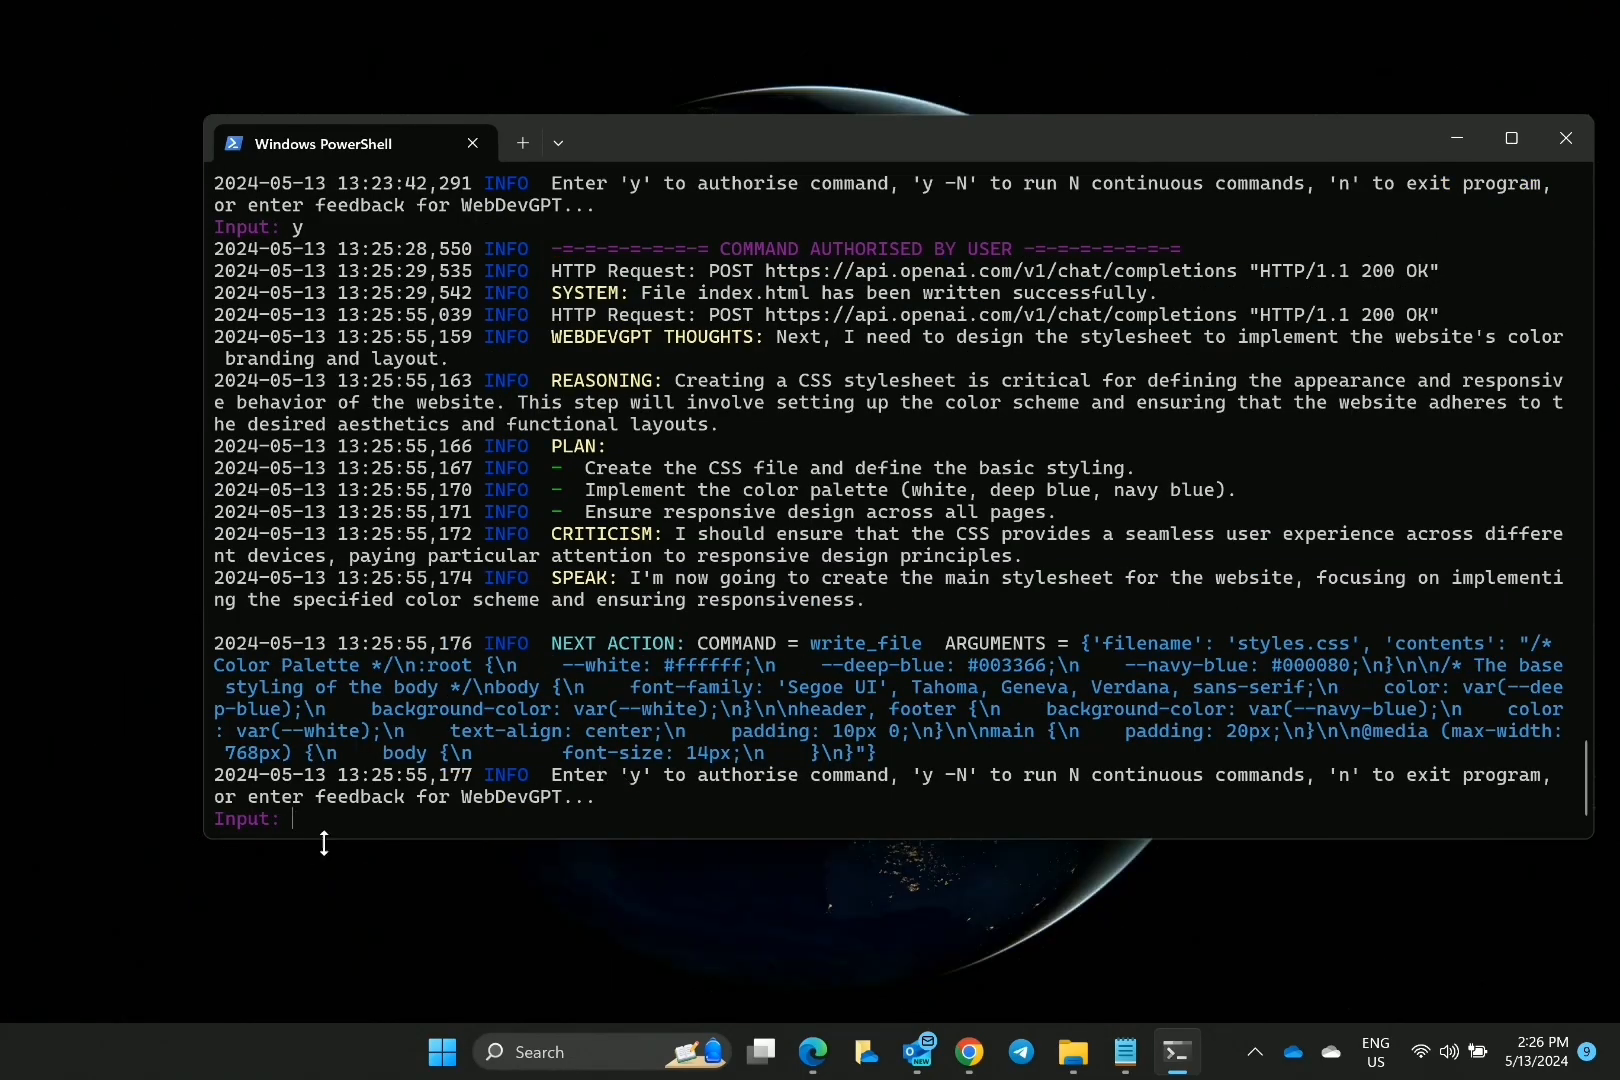
text(y)
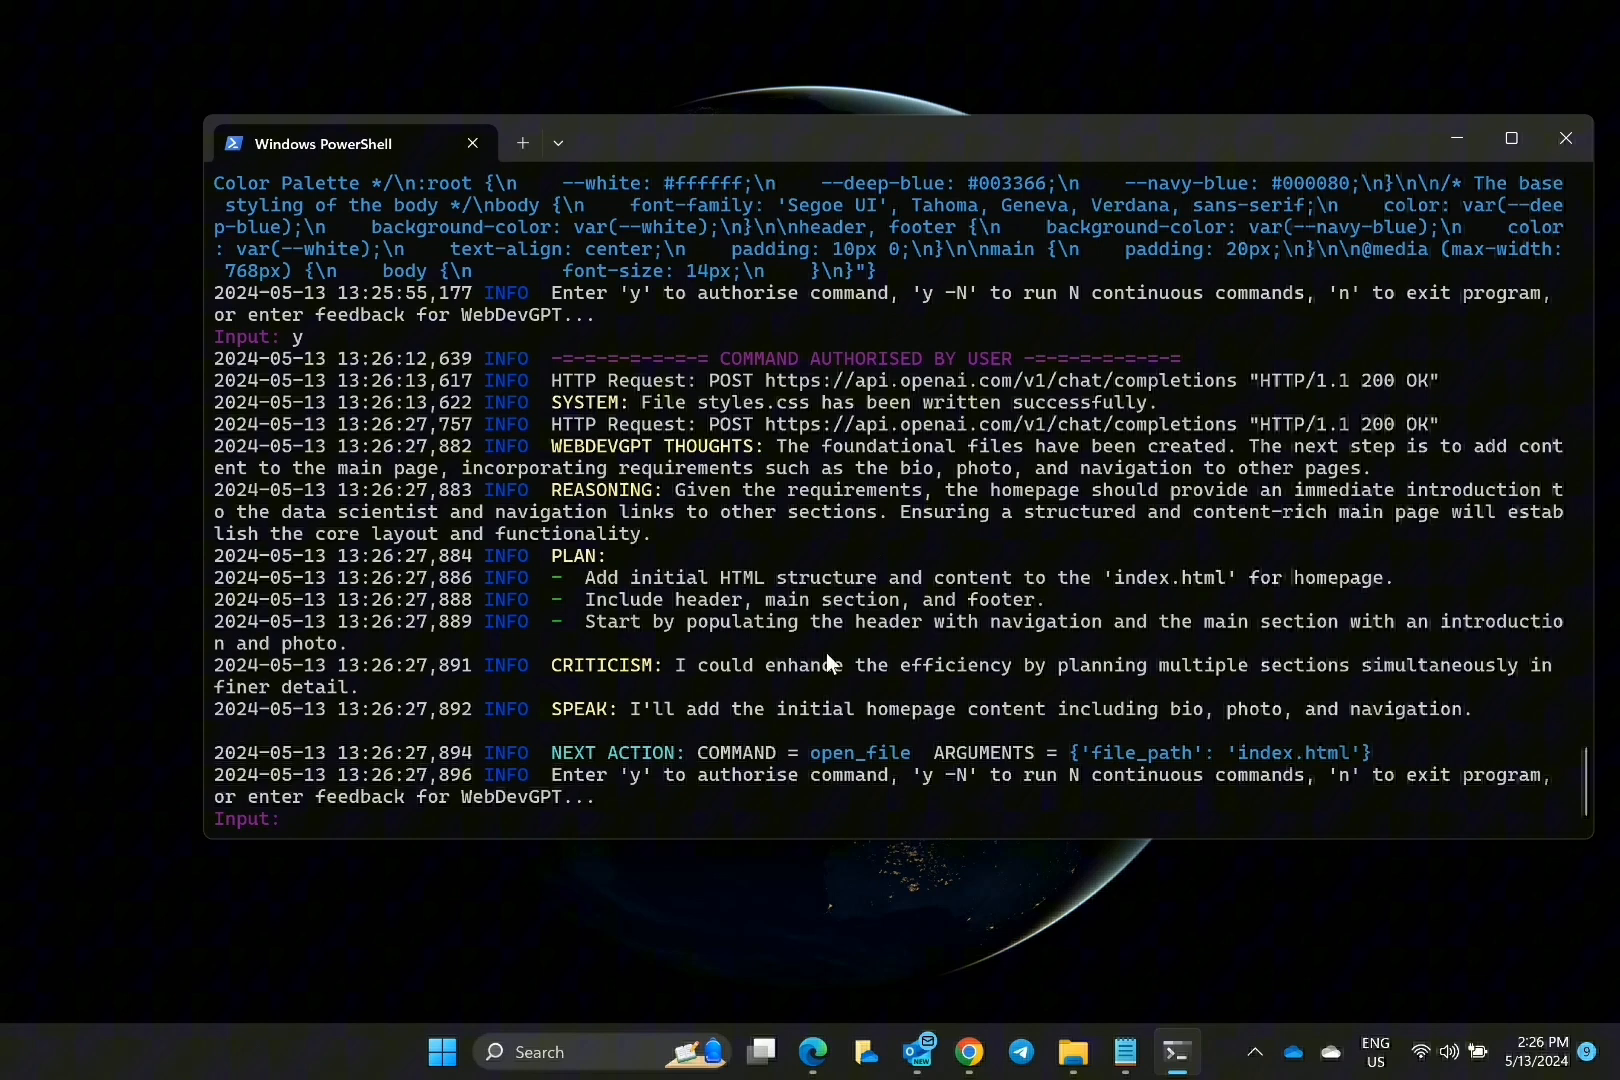
text(y)
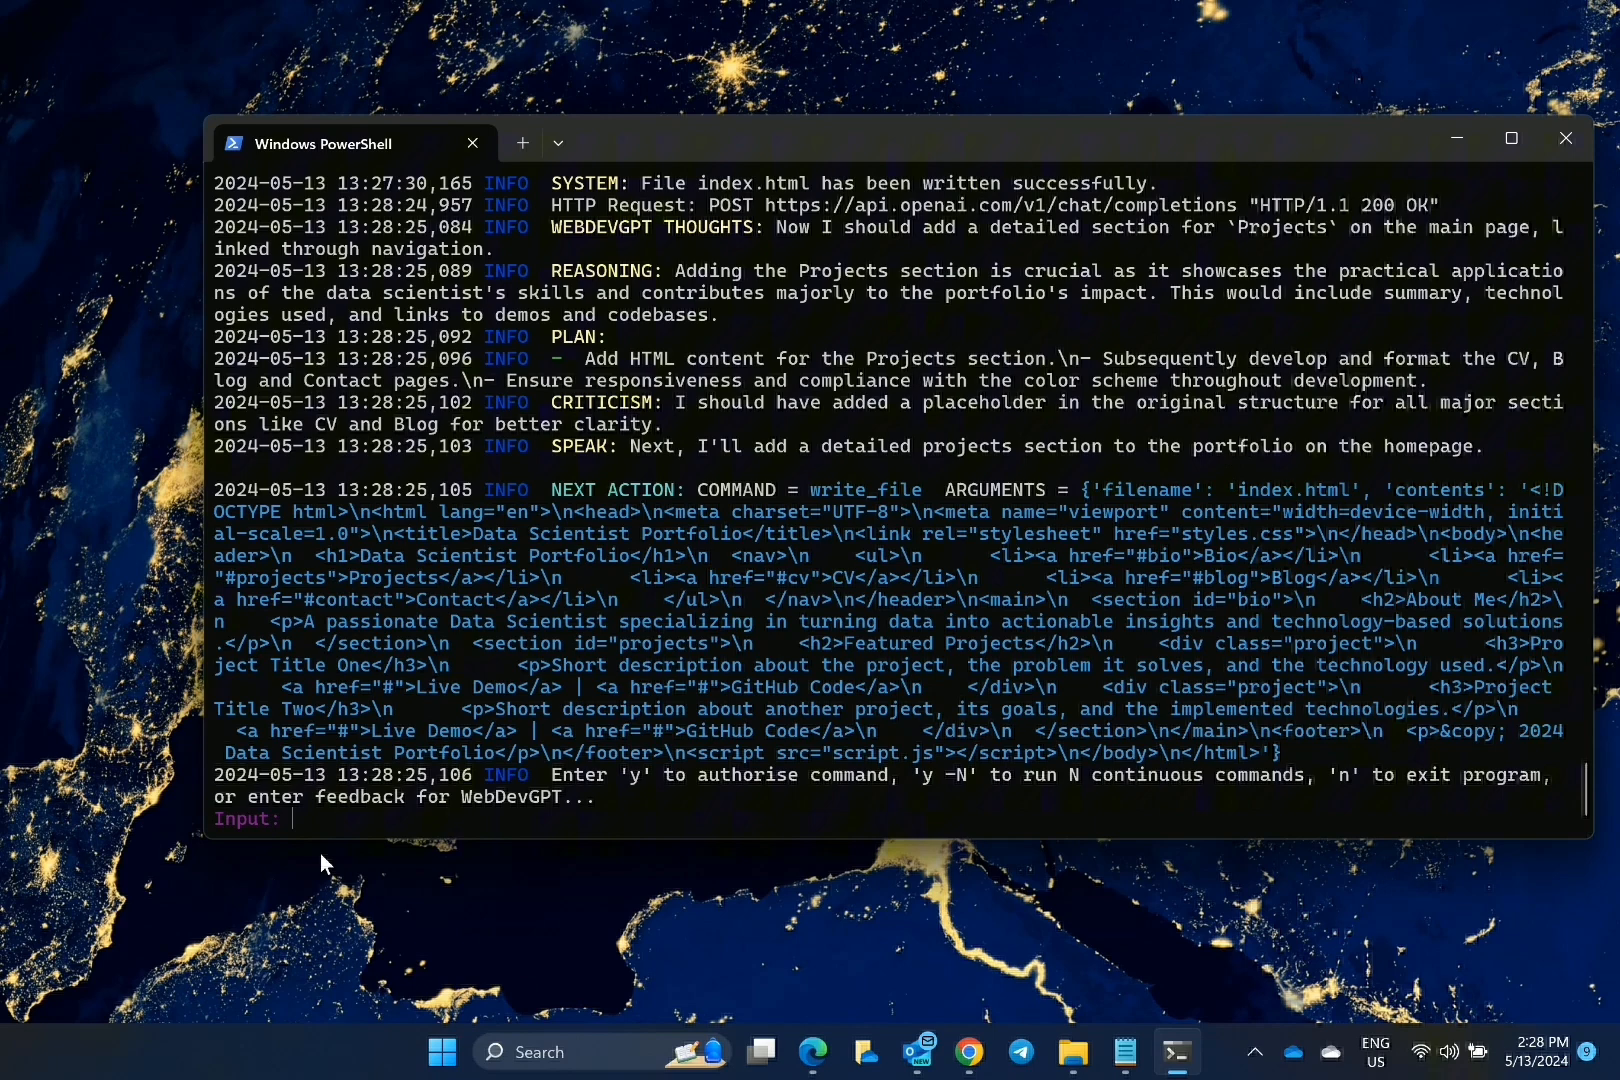
text(y -5')
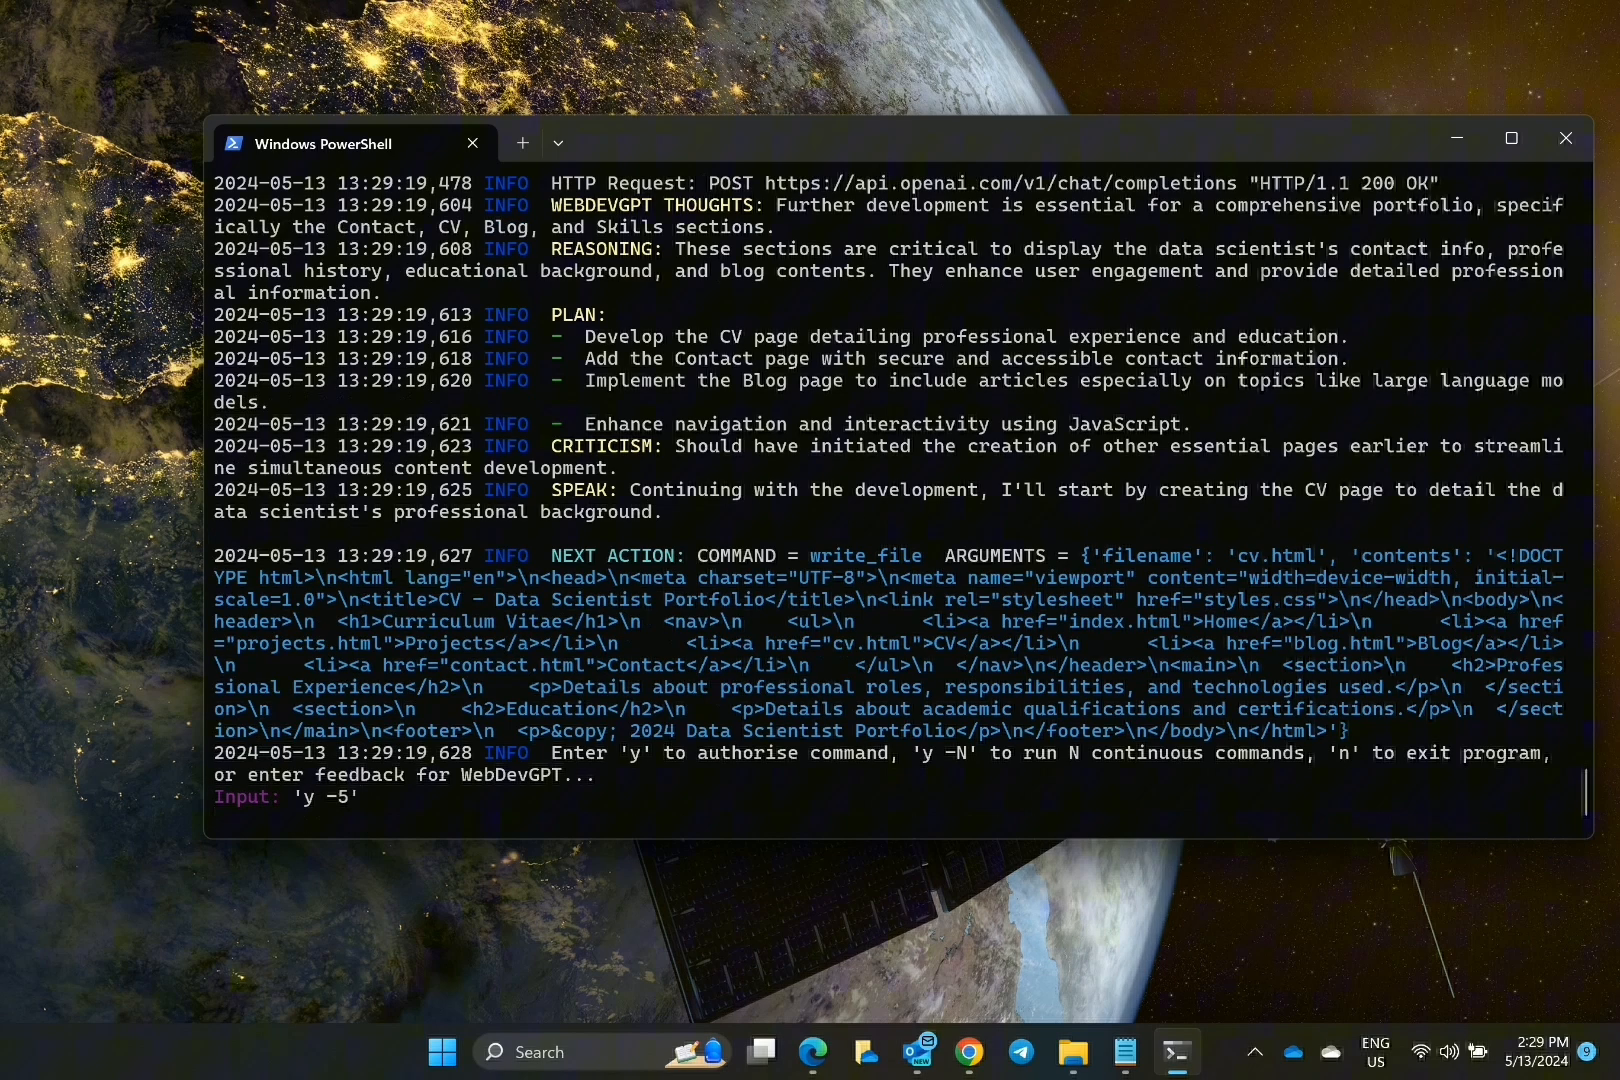
key(Enter)
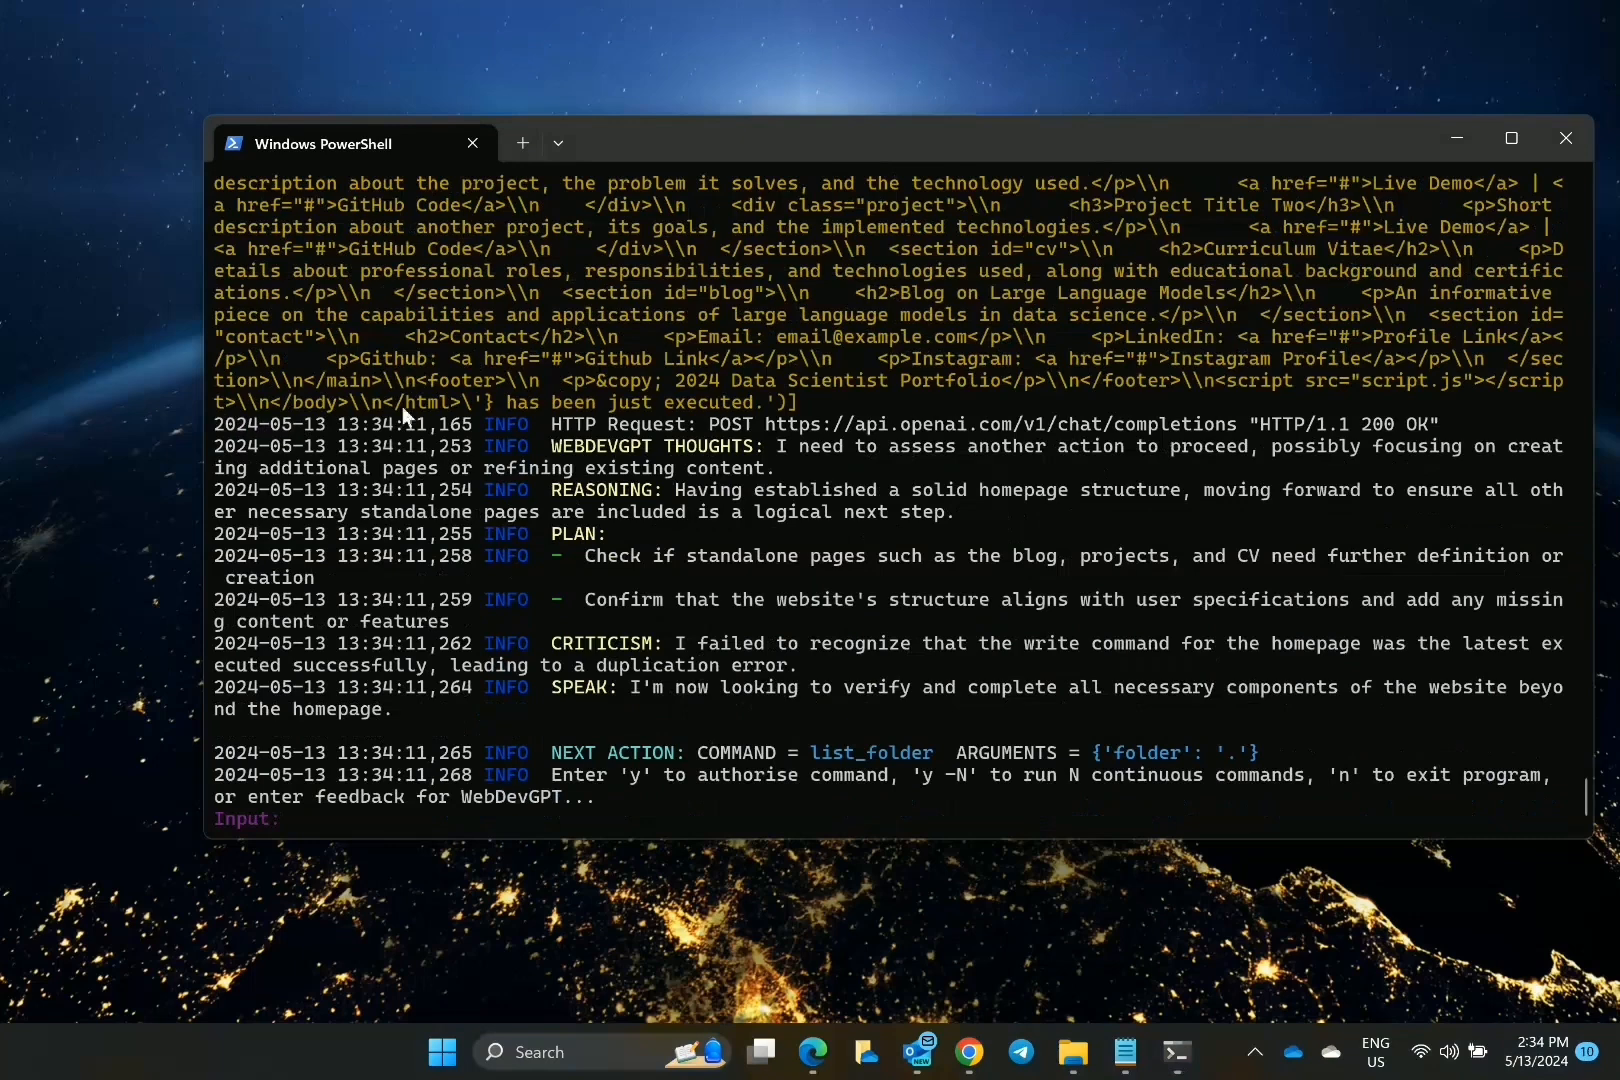
text(y)
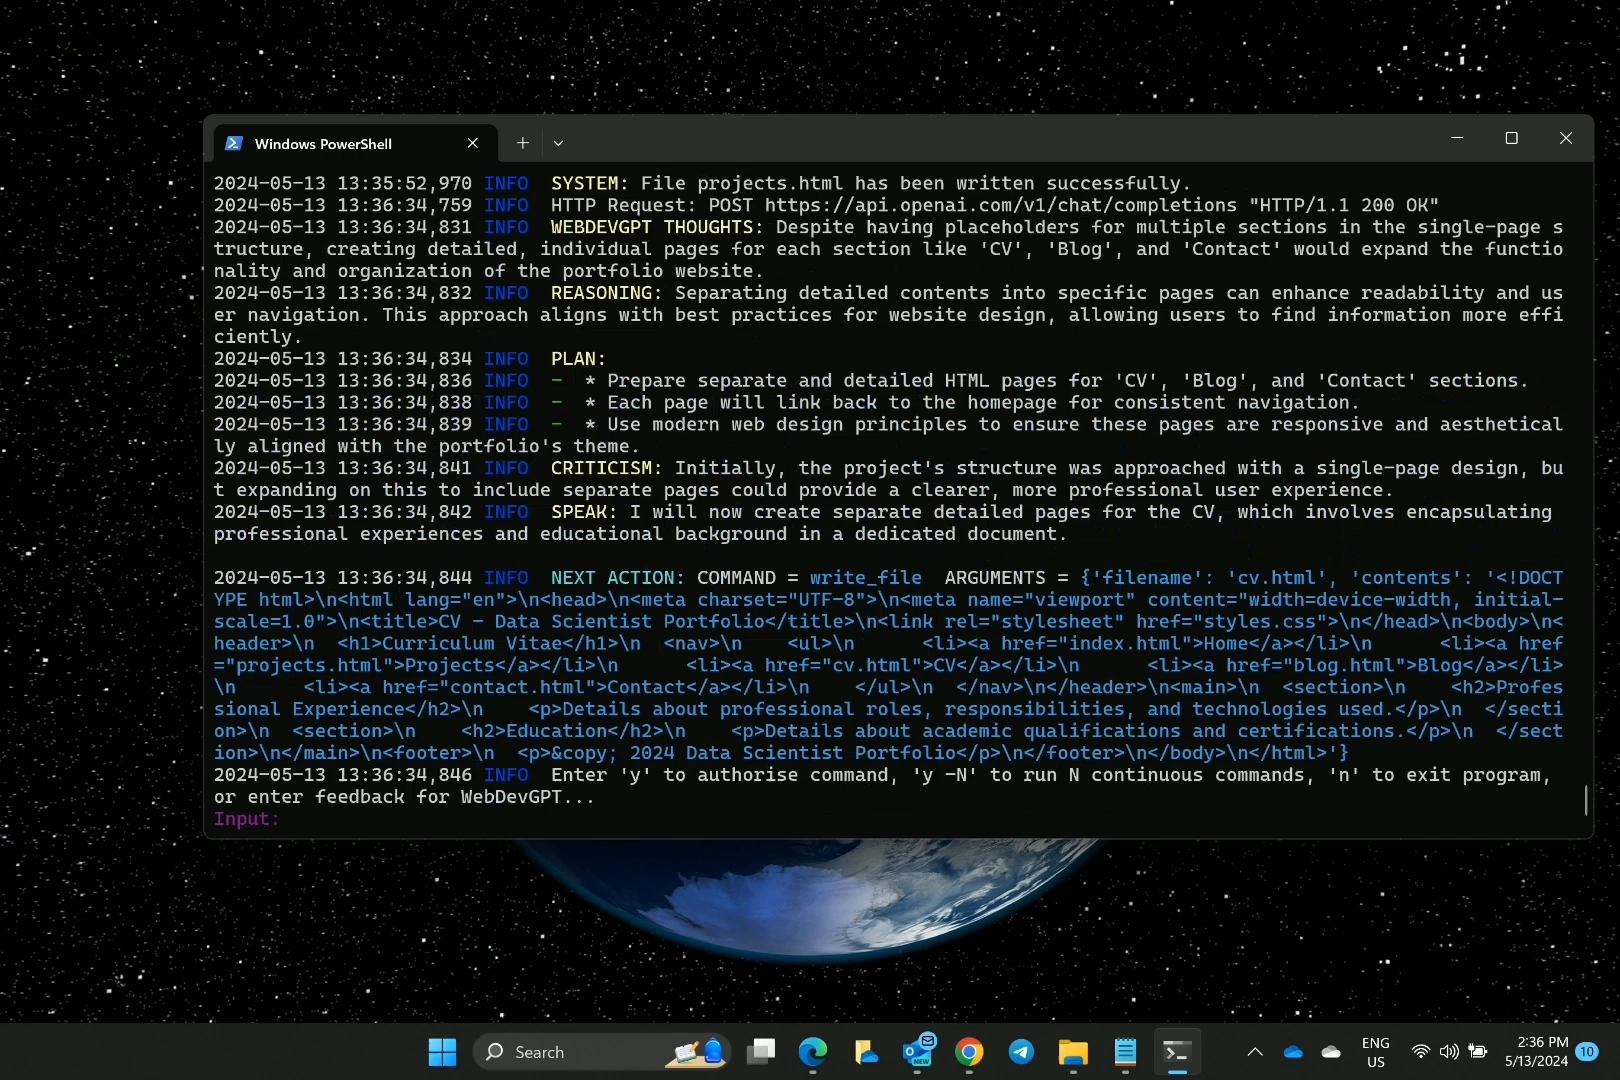
text(y)
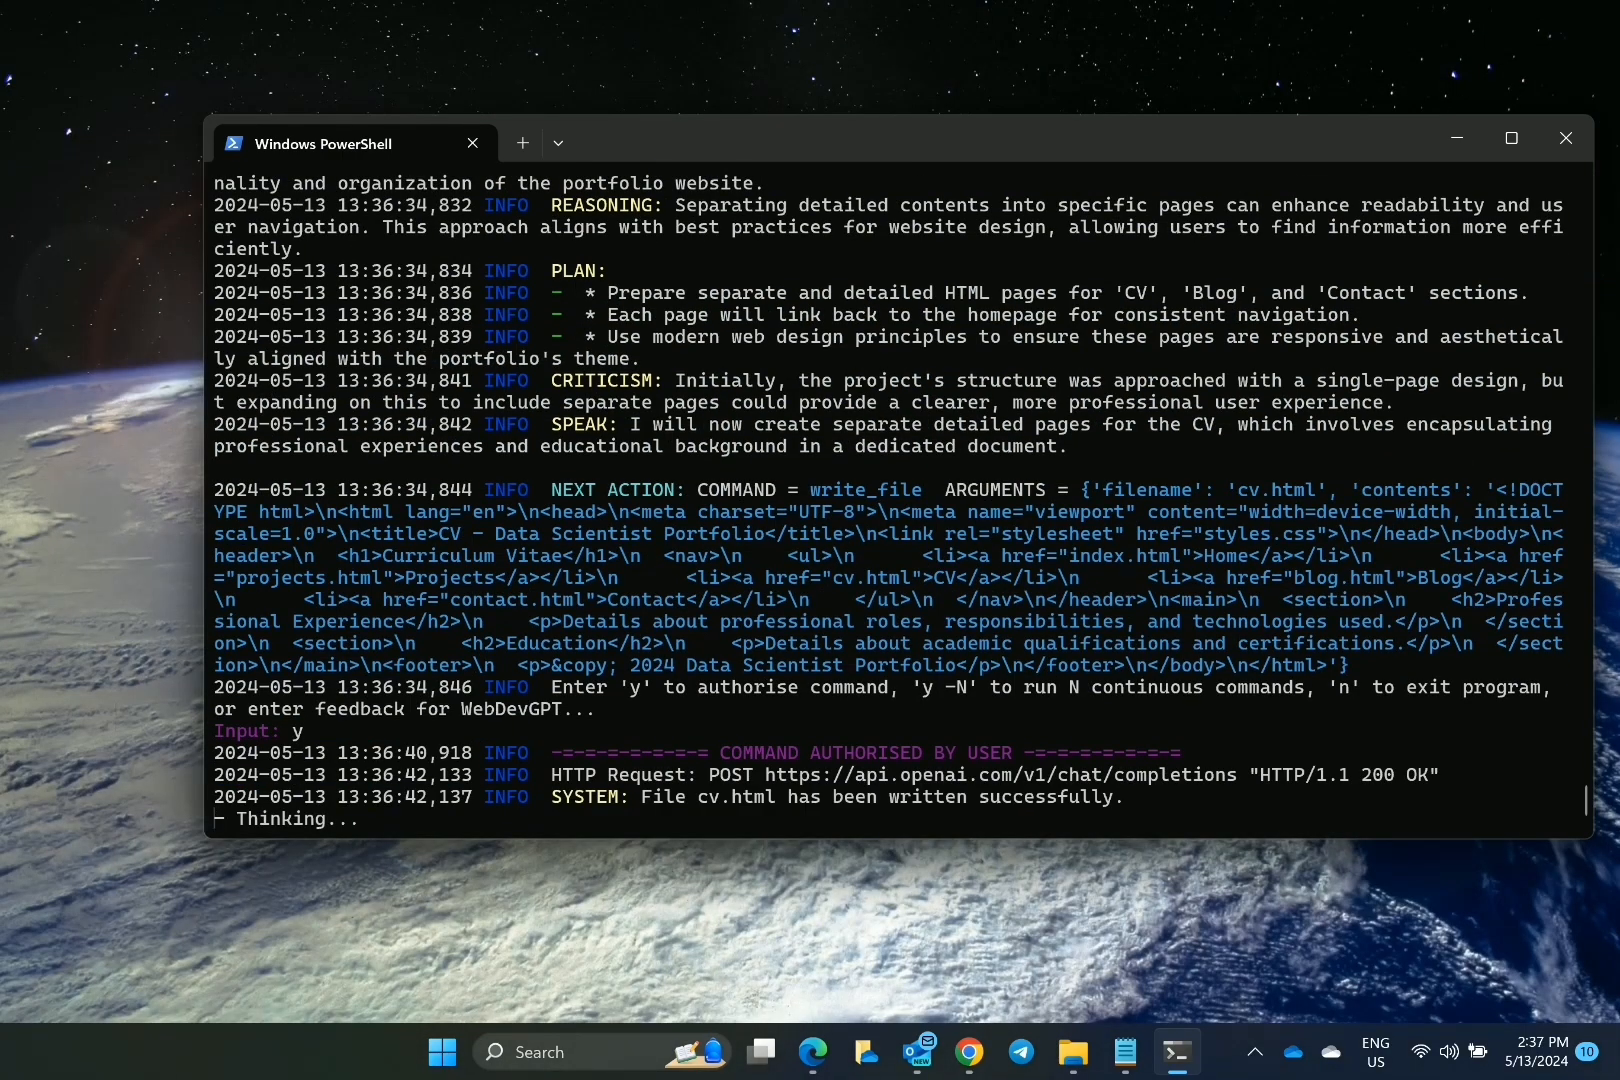
Step: Maximise the terminal, authorise the finish command and save the agent state under its default id
click(1511, 138)
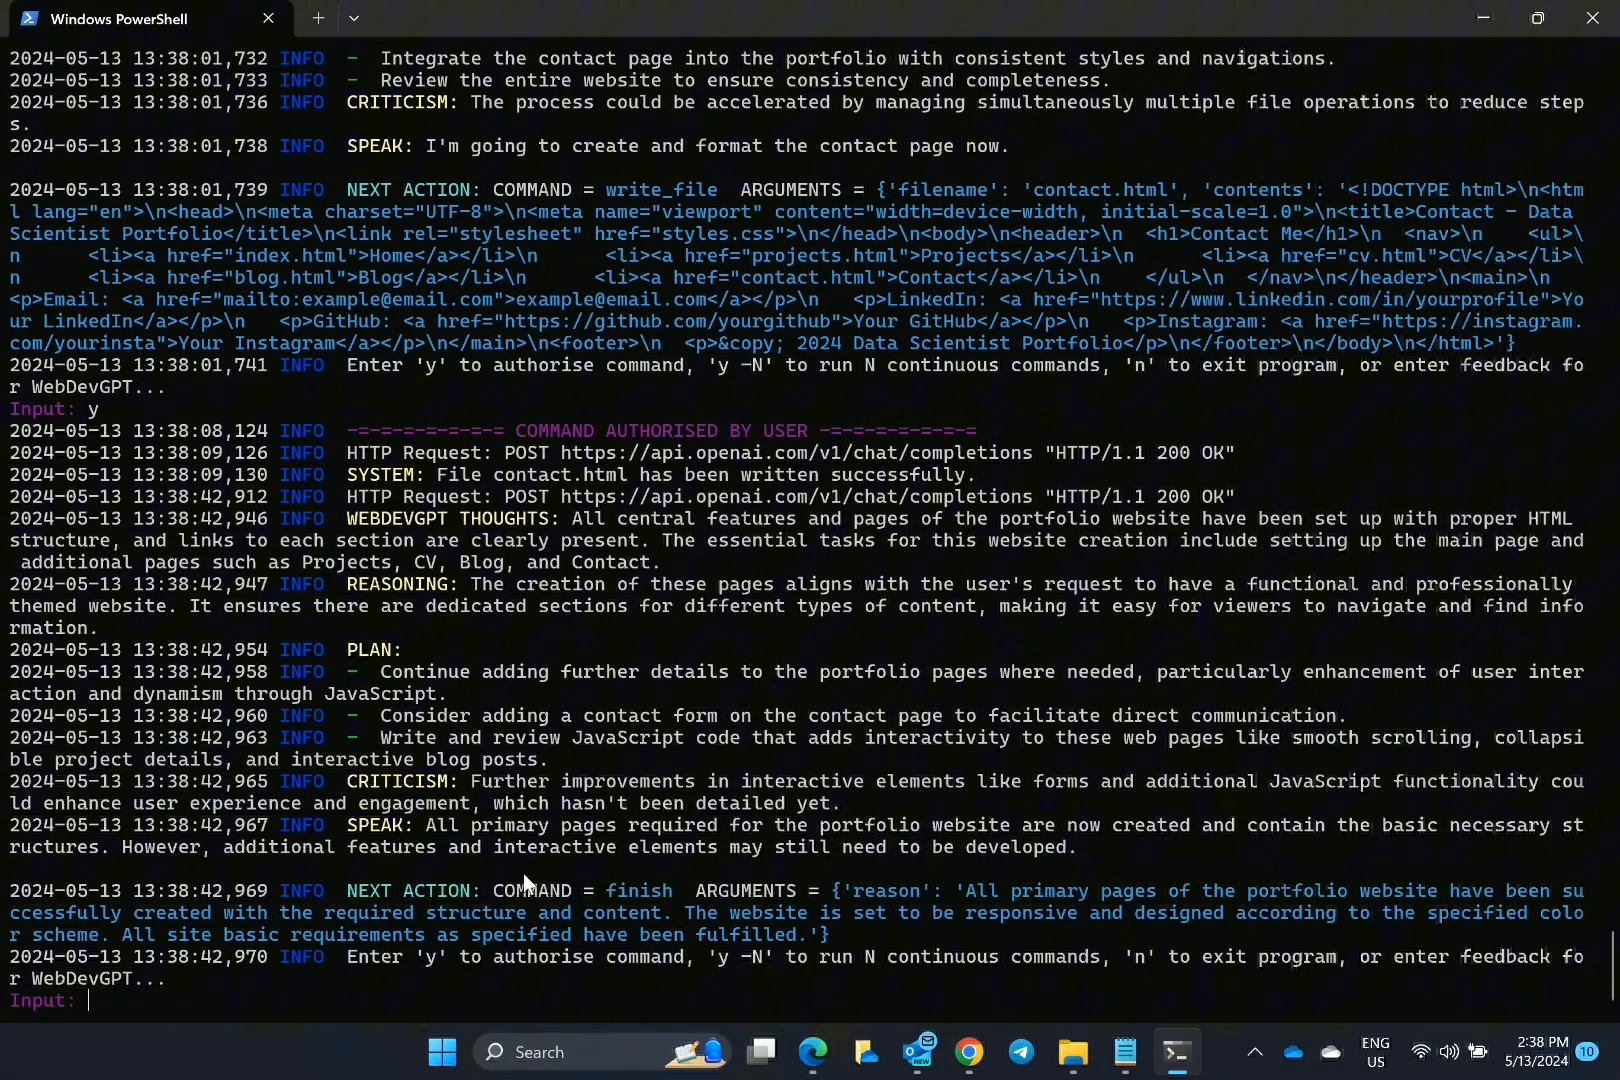
key(enter)
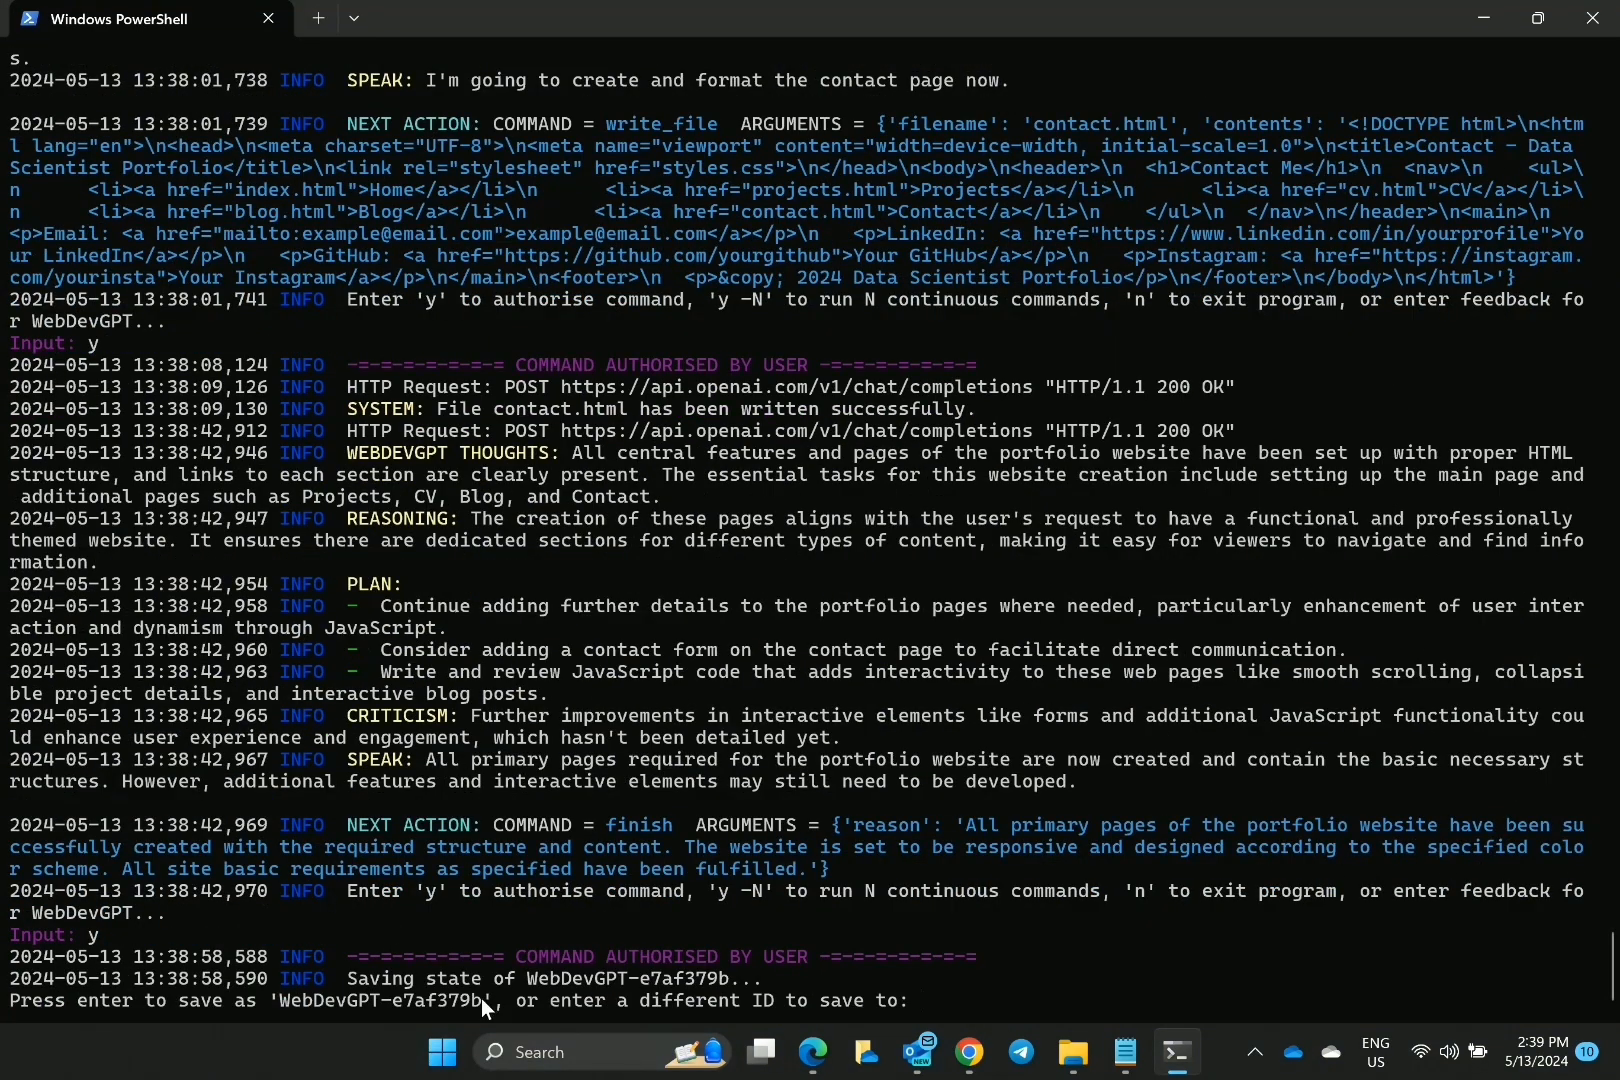
key(enter)
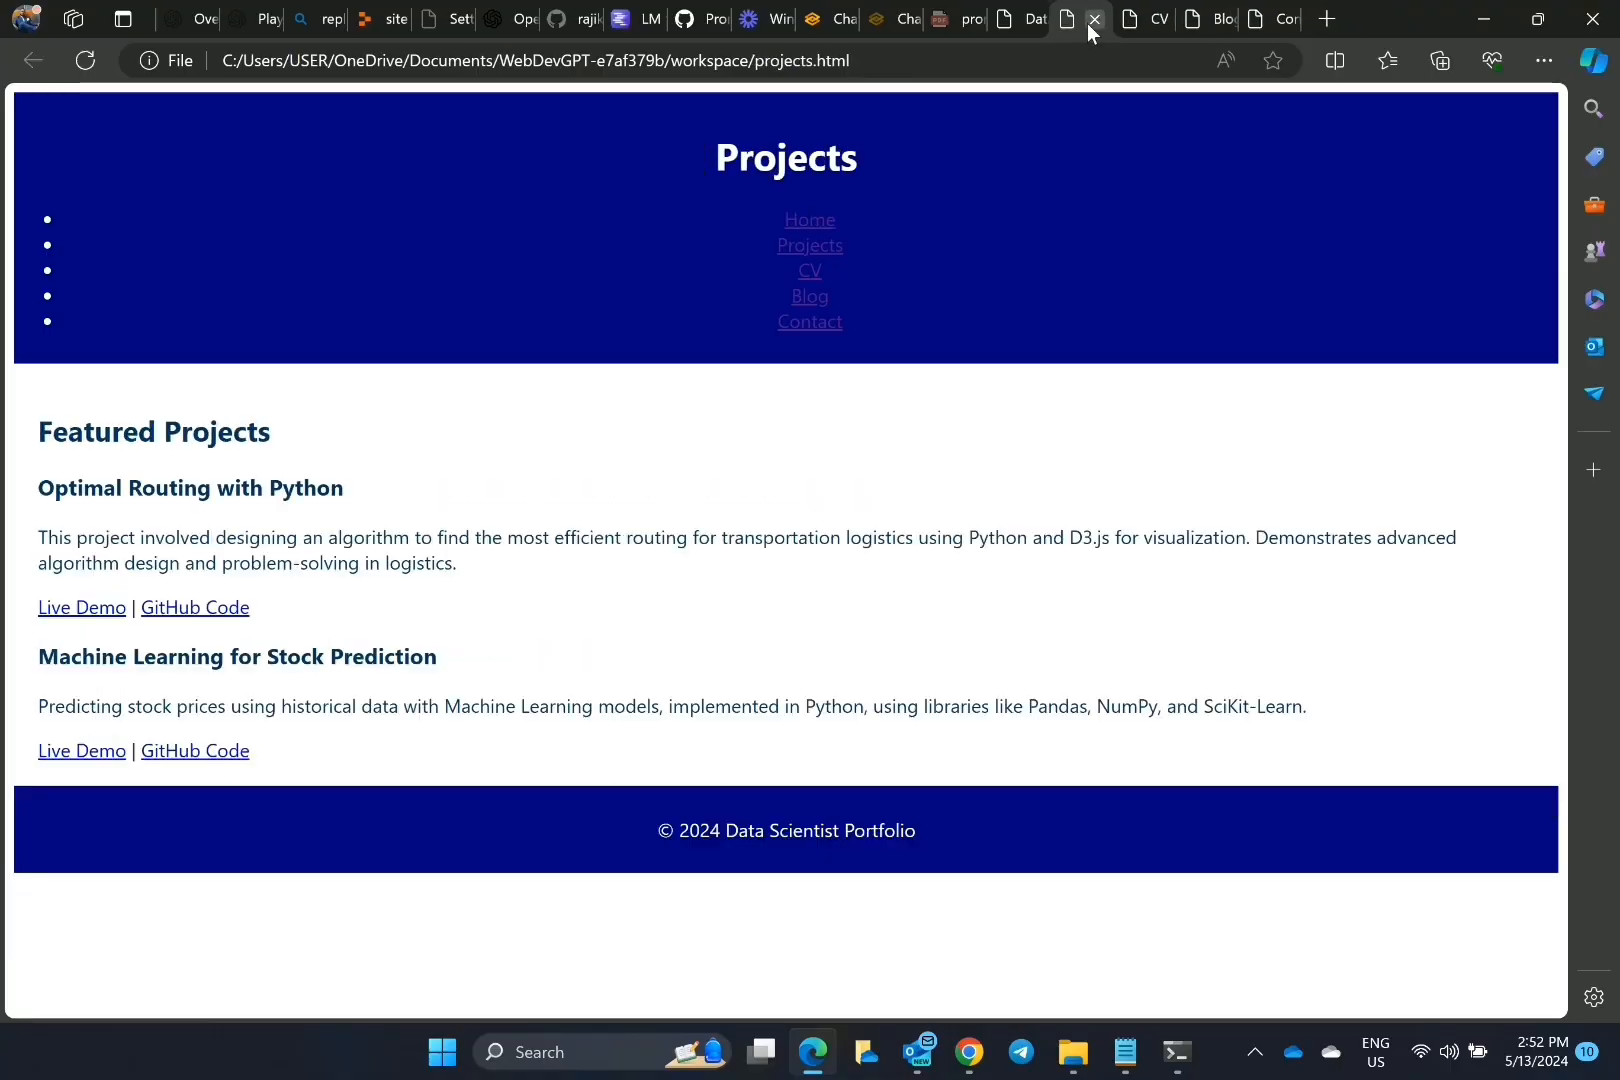
Step: View the generated Projects, CV, Blog and Contact Me pages in Edge
click(1095, 18)
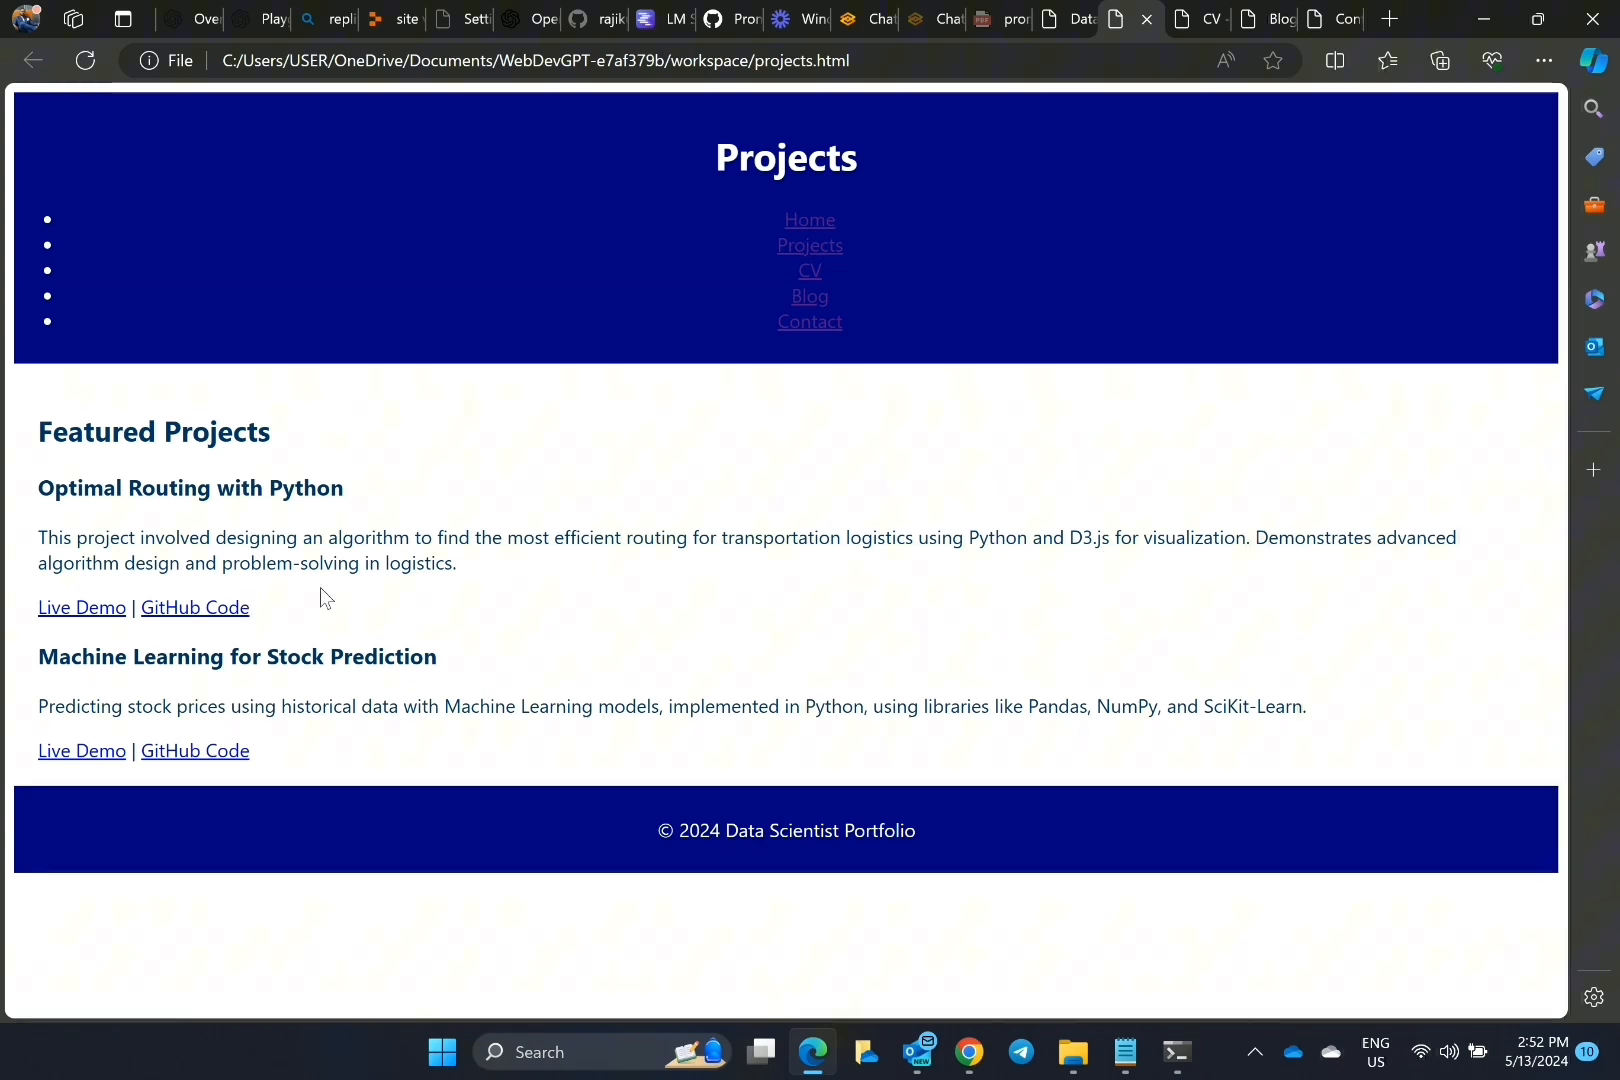
mouse_move(1287, 732)
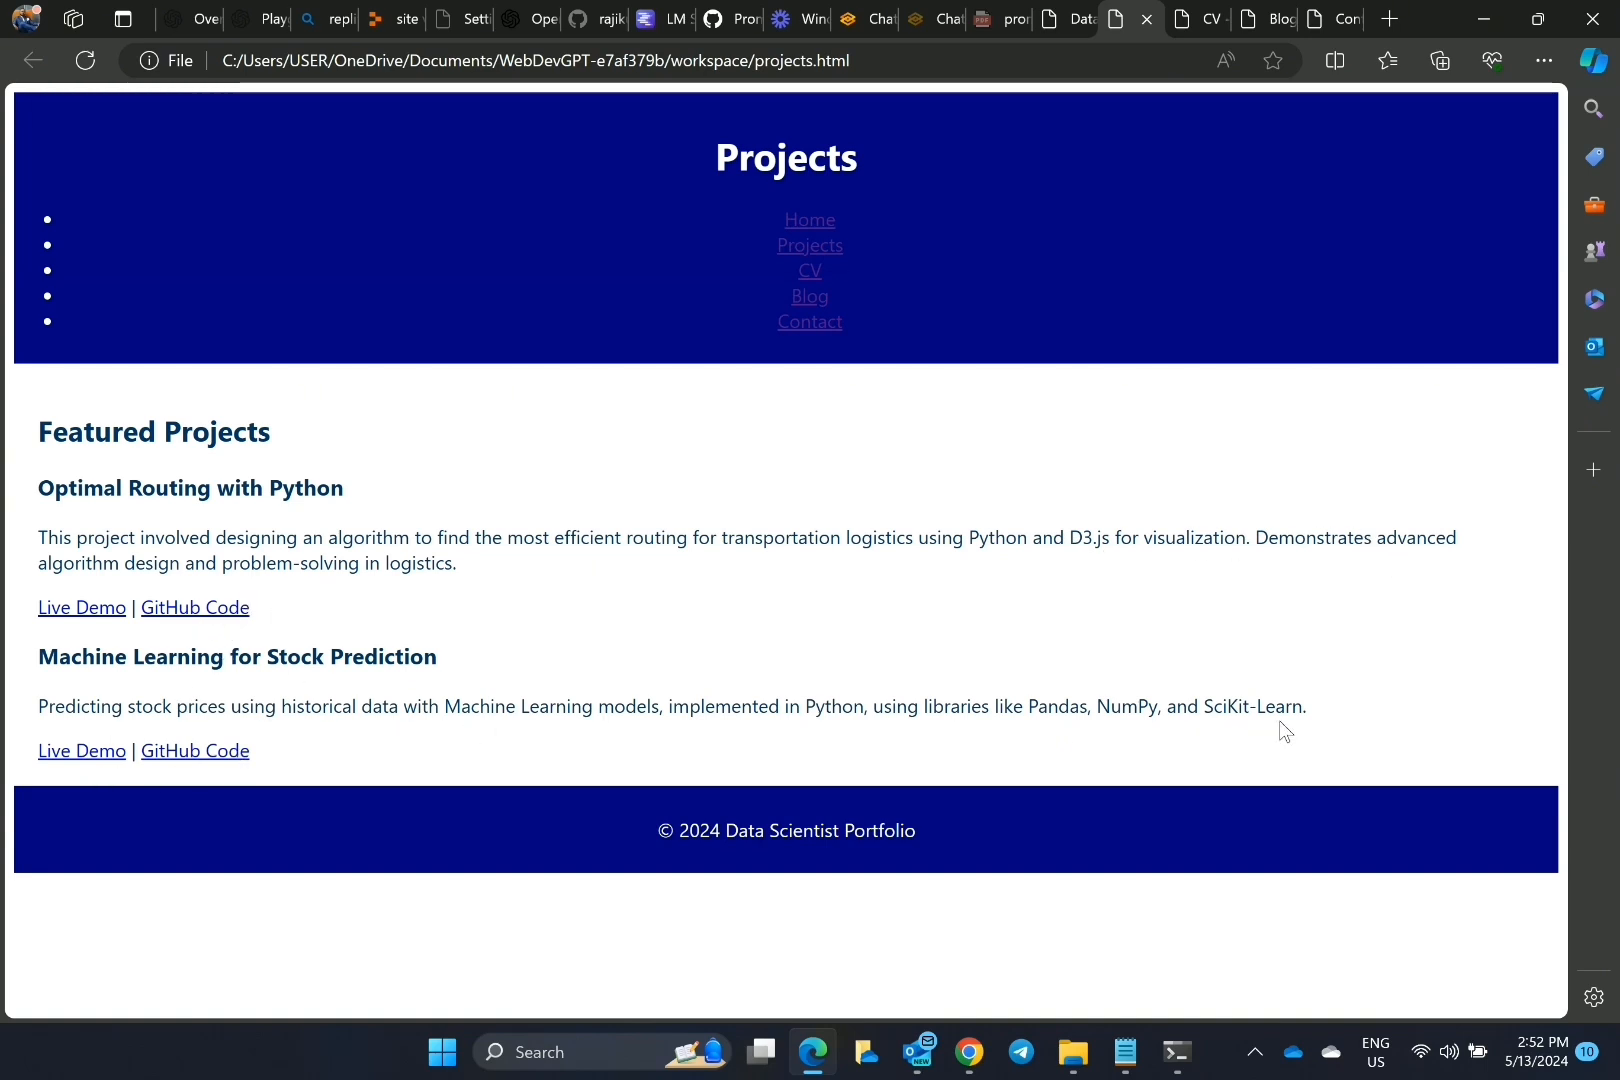
click(810, 269)
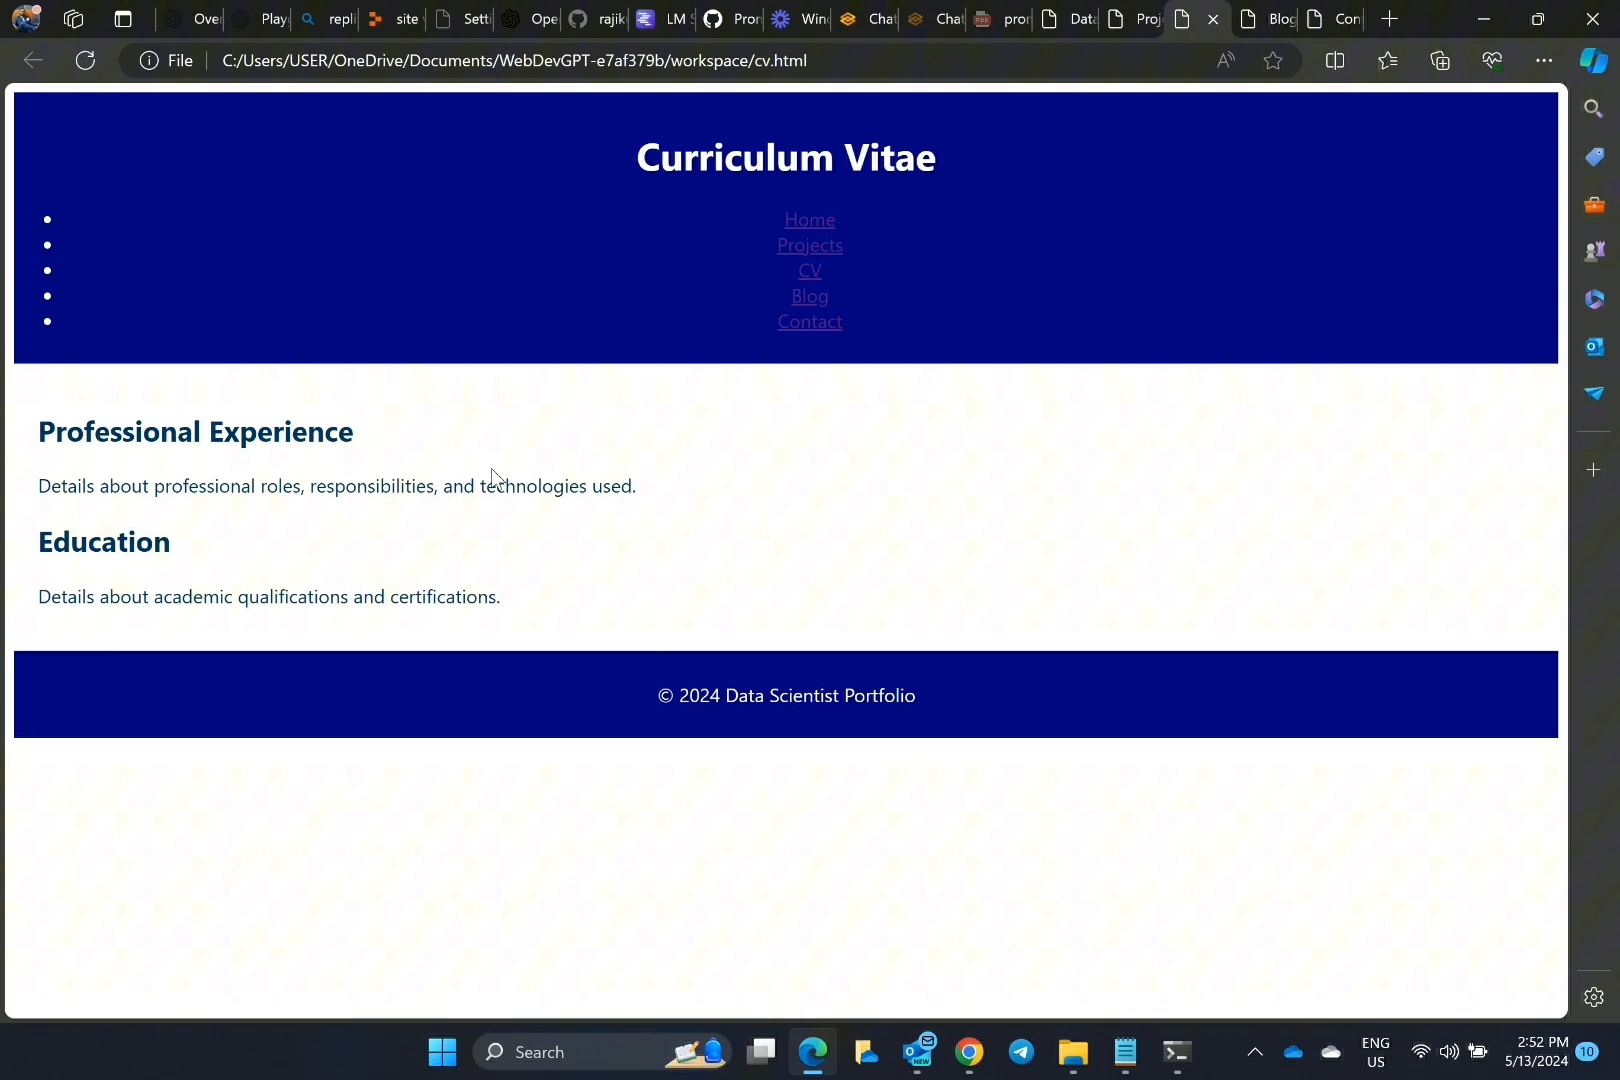
click(1265, 18)
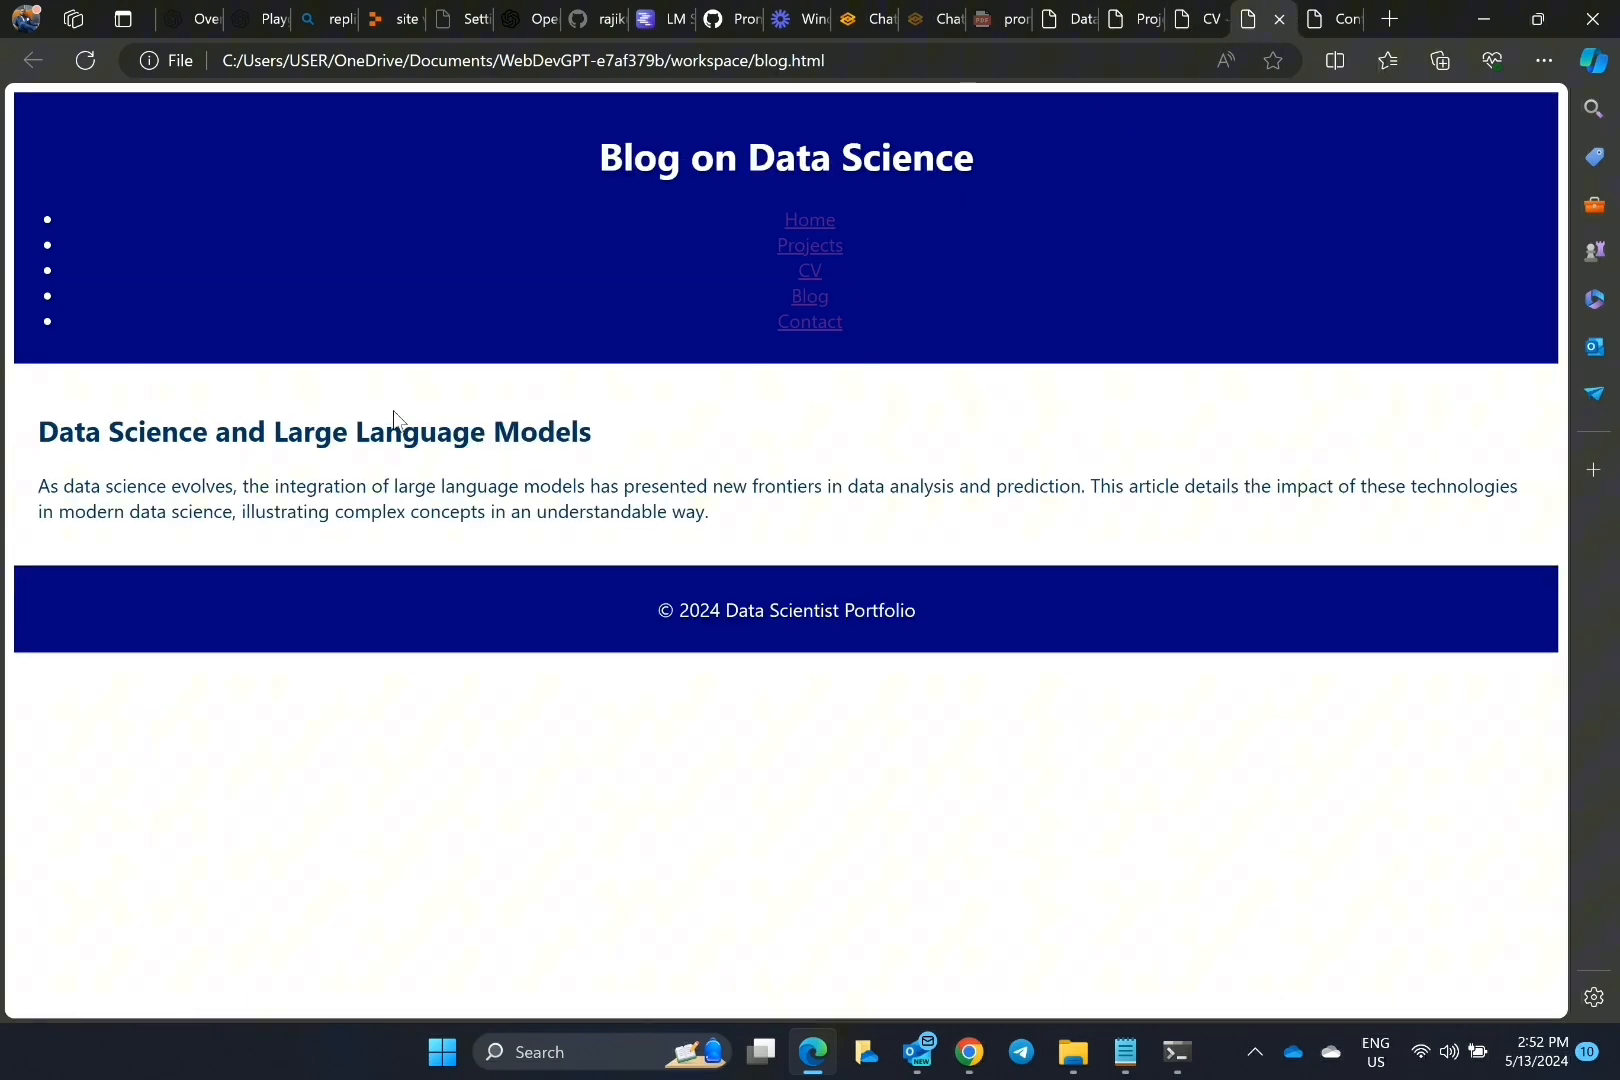
mouse_move(704, 516)
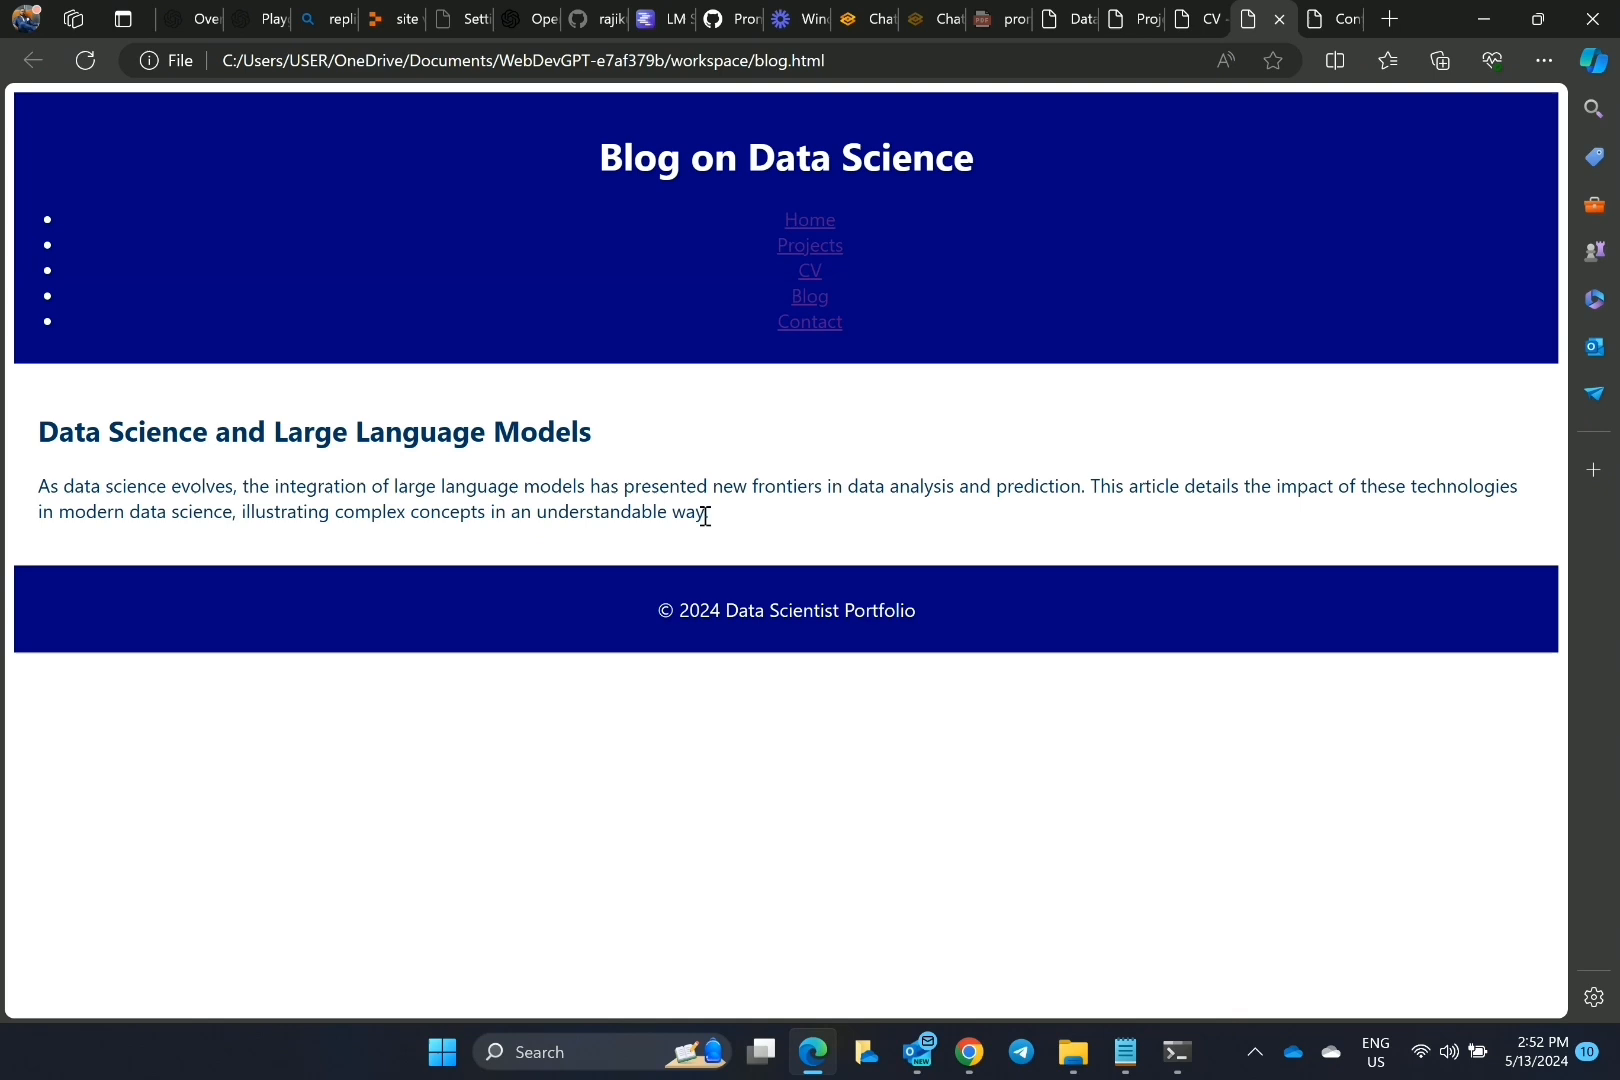
click(809, 321)
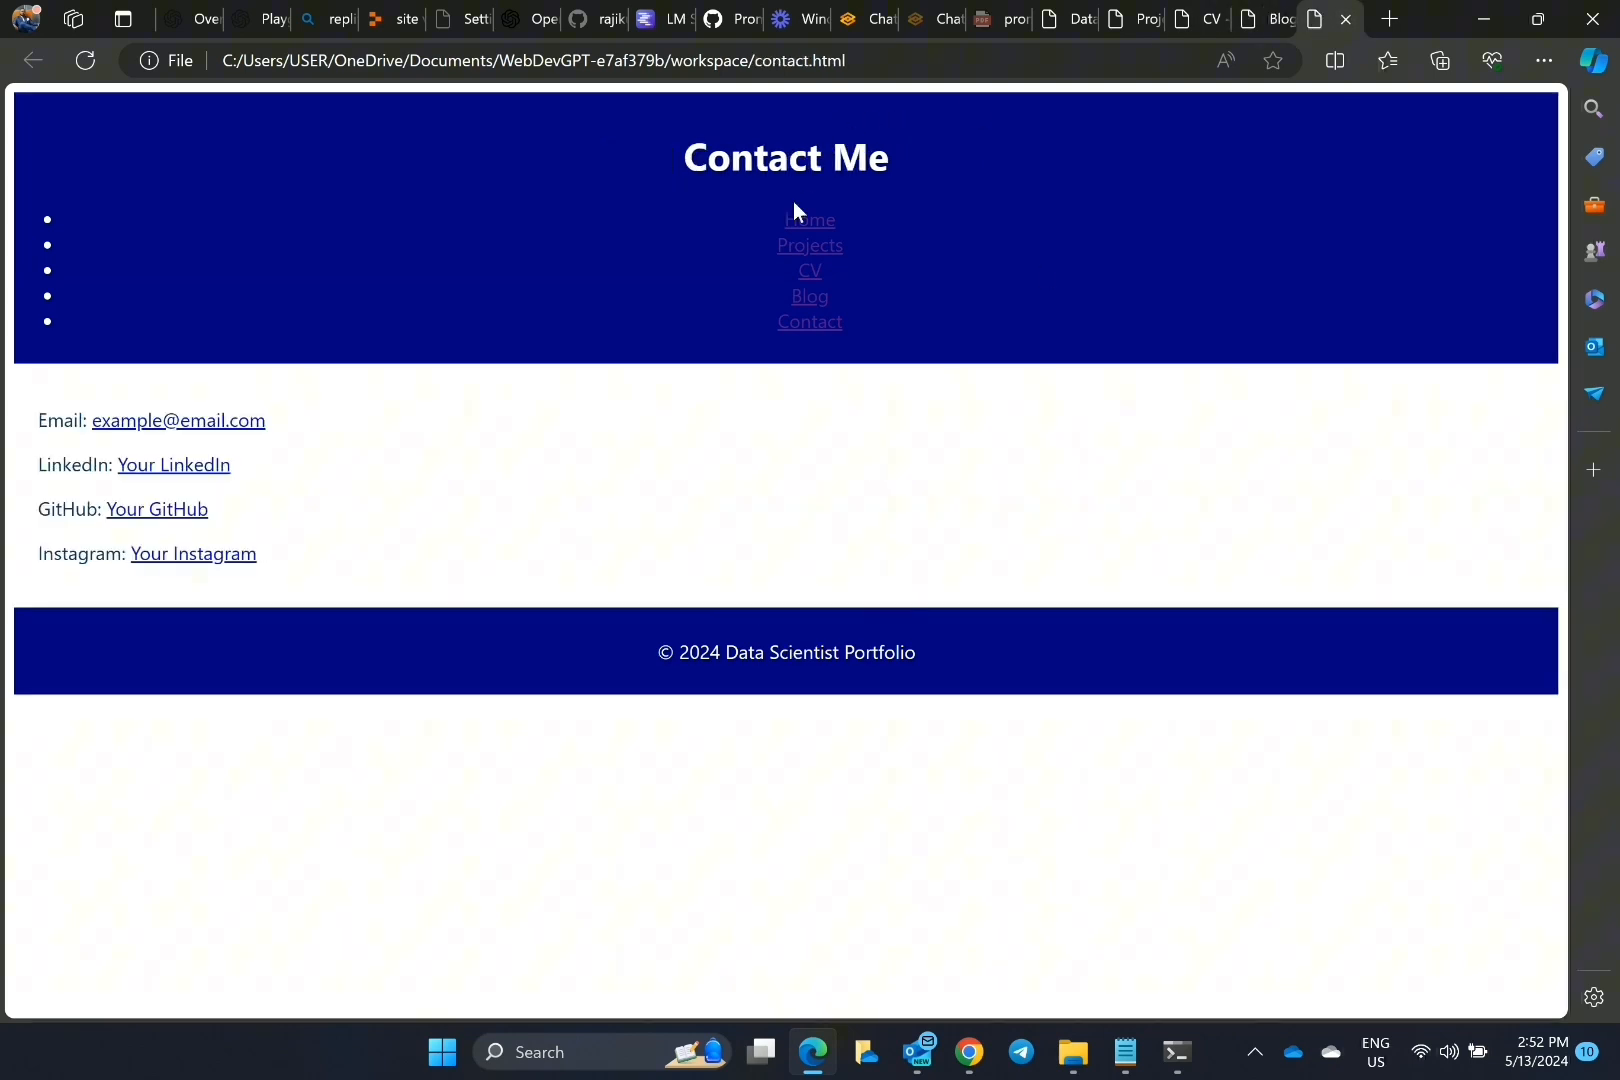
mouse_move(1608, 542)
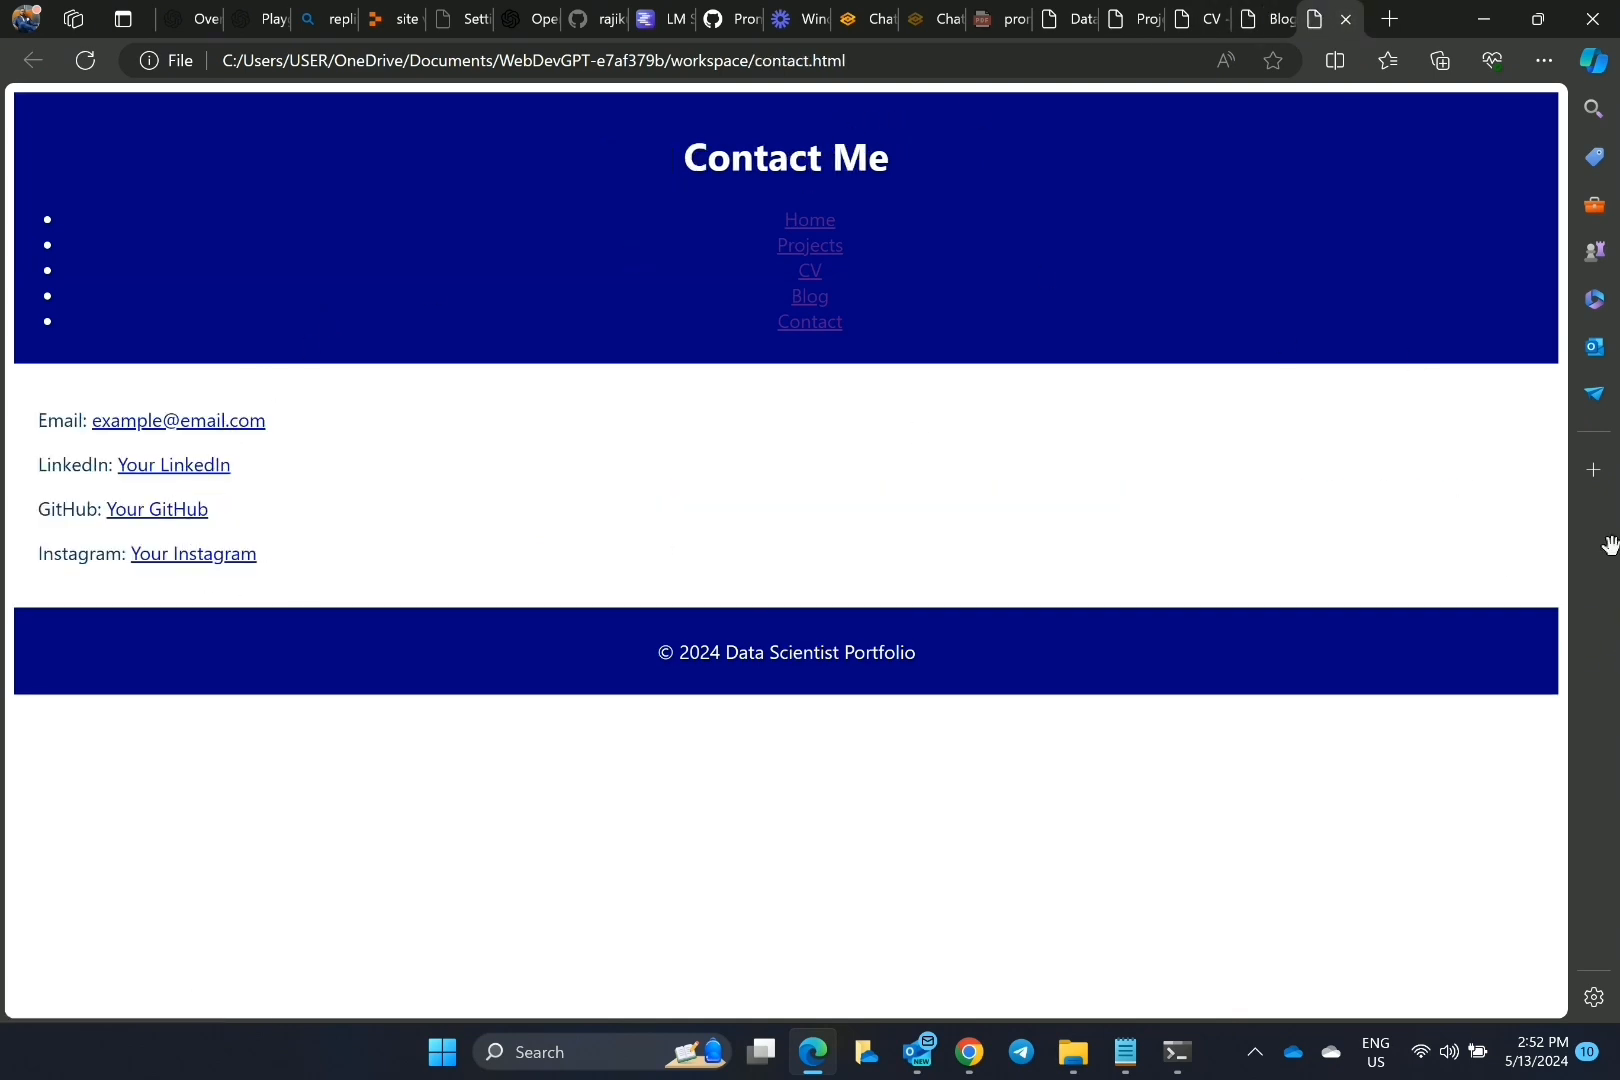